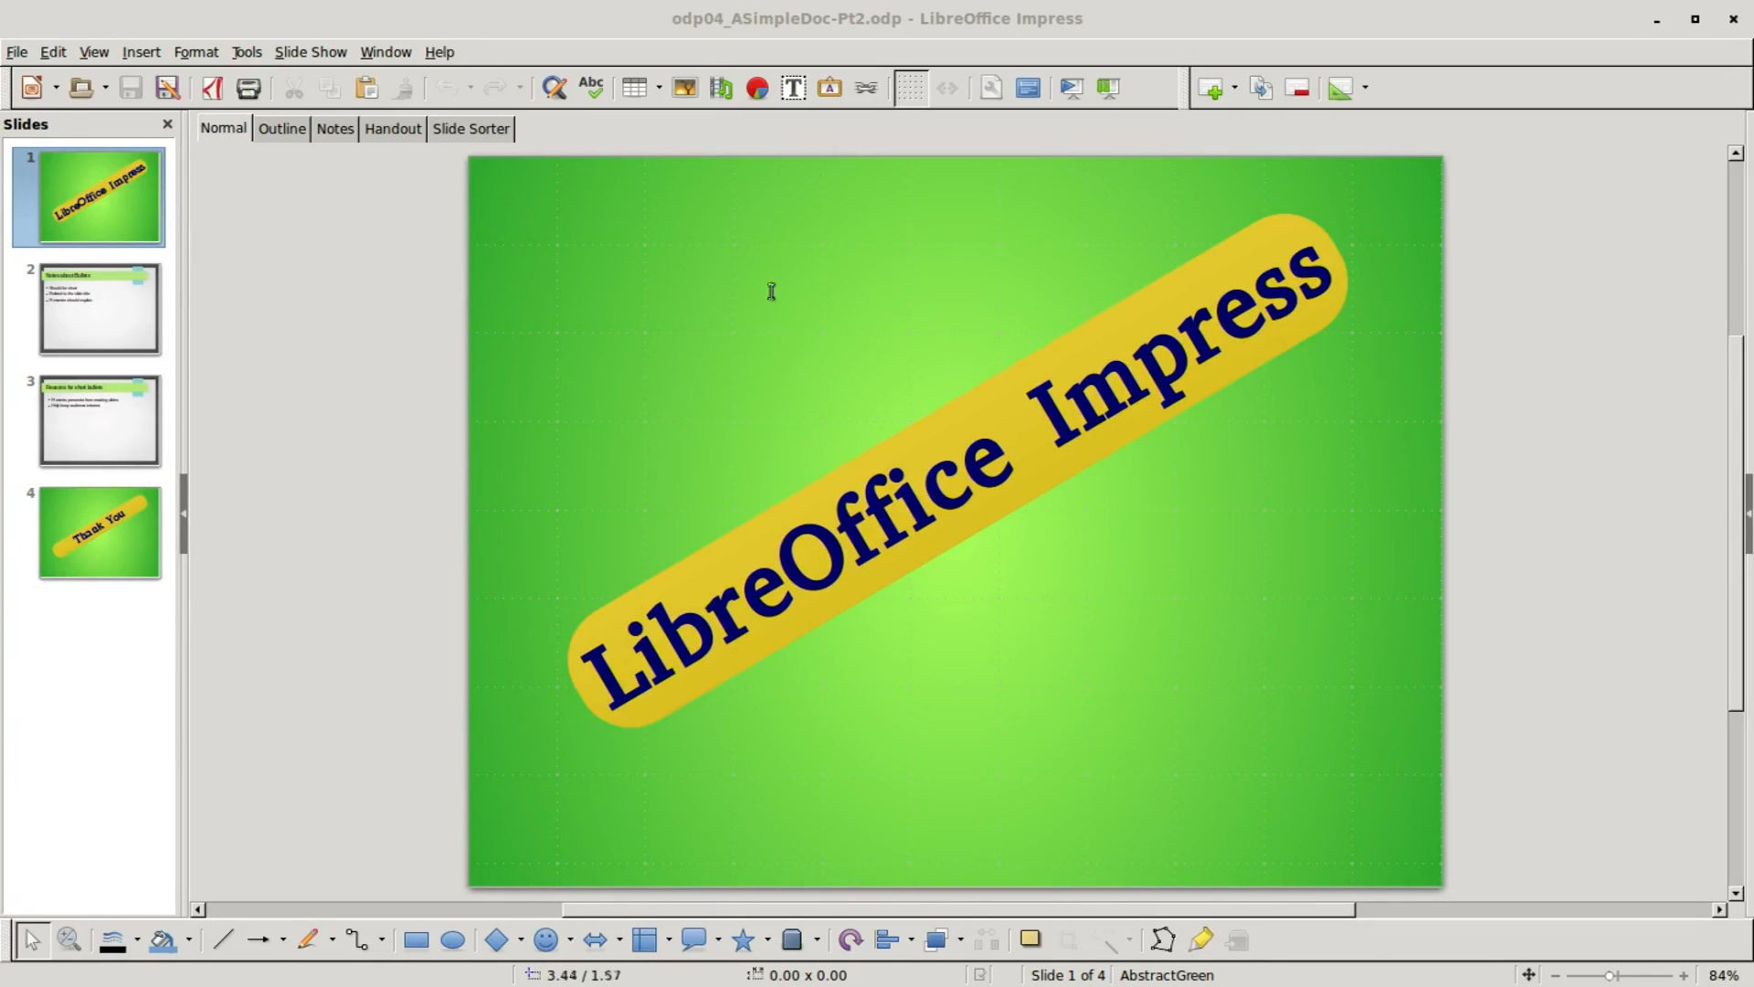
mouse_move(704, 42)
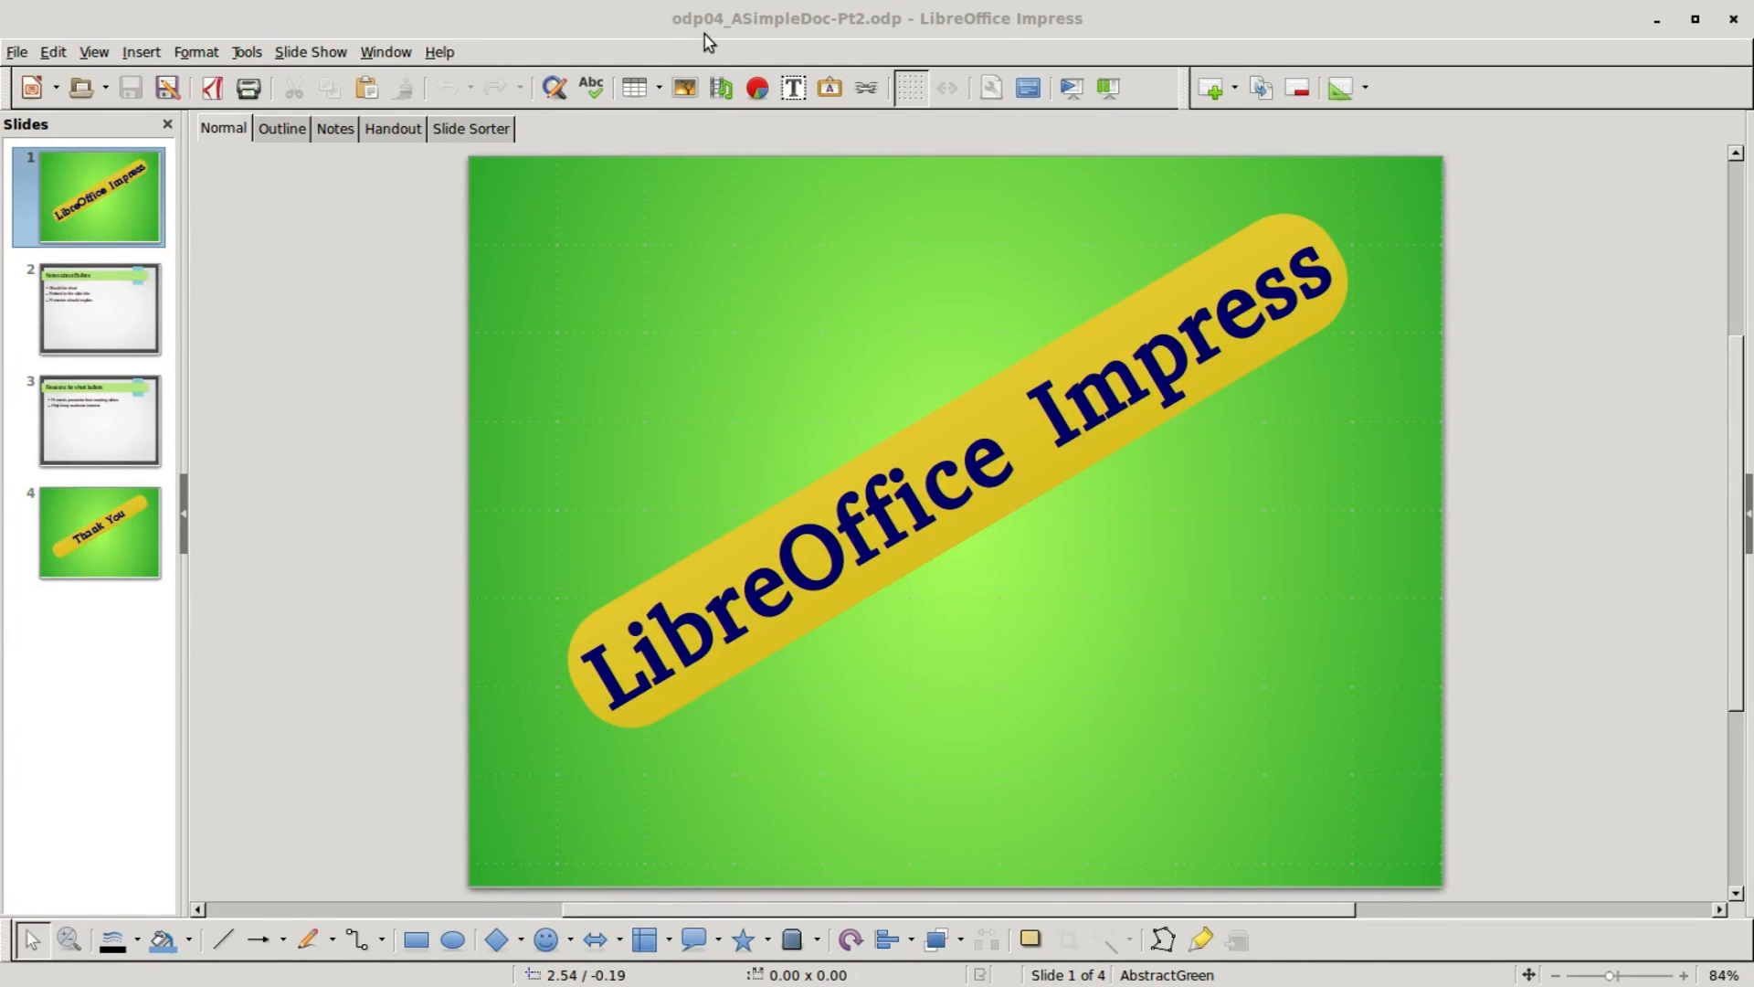
mouse_move(849, 40)
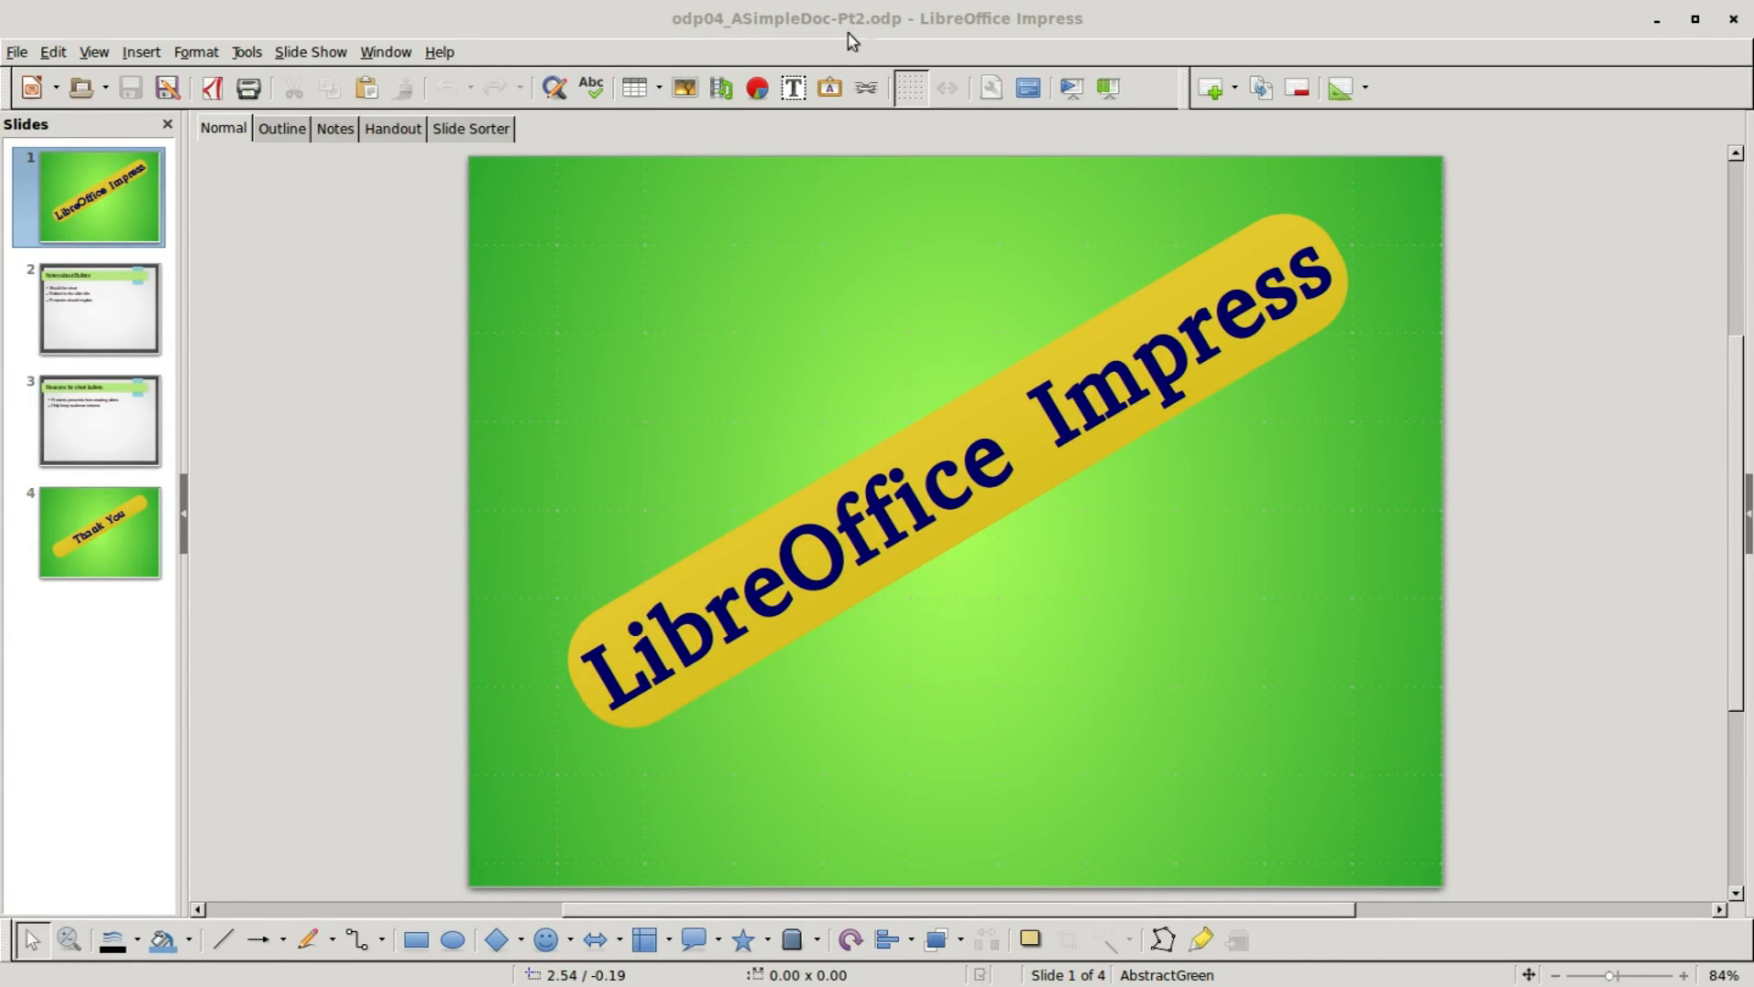
mouse_move(901, 38)
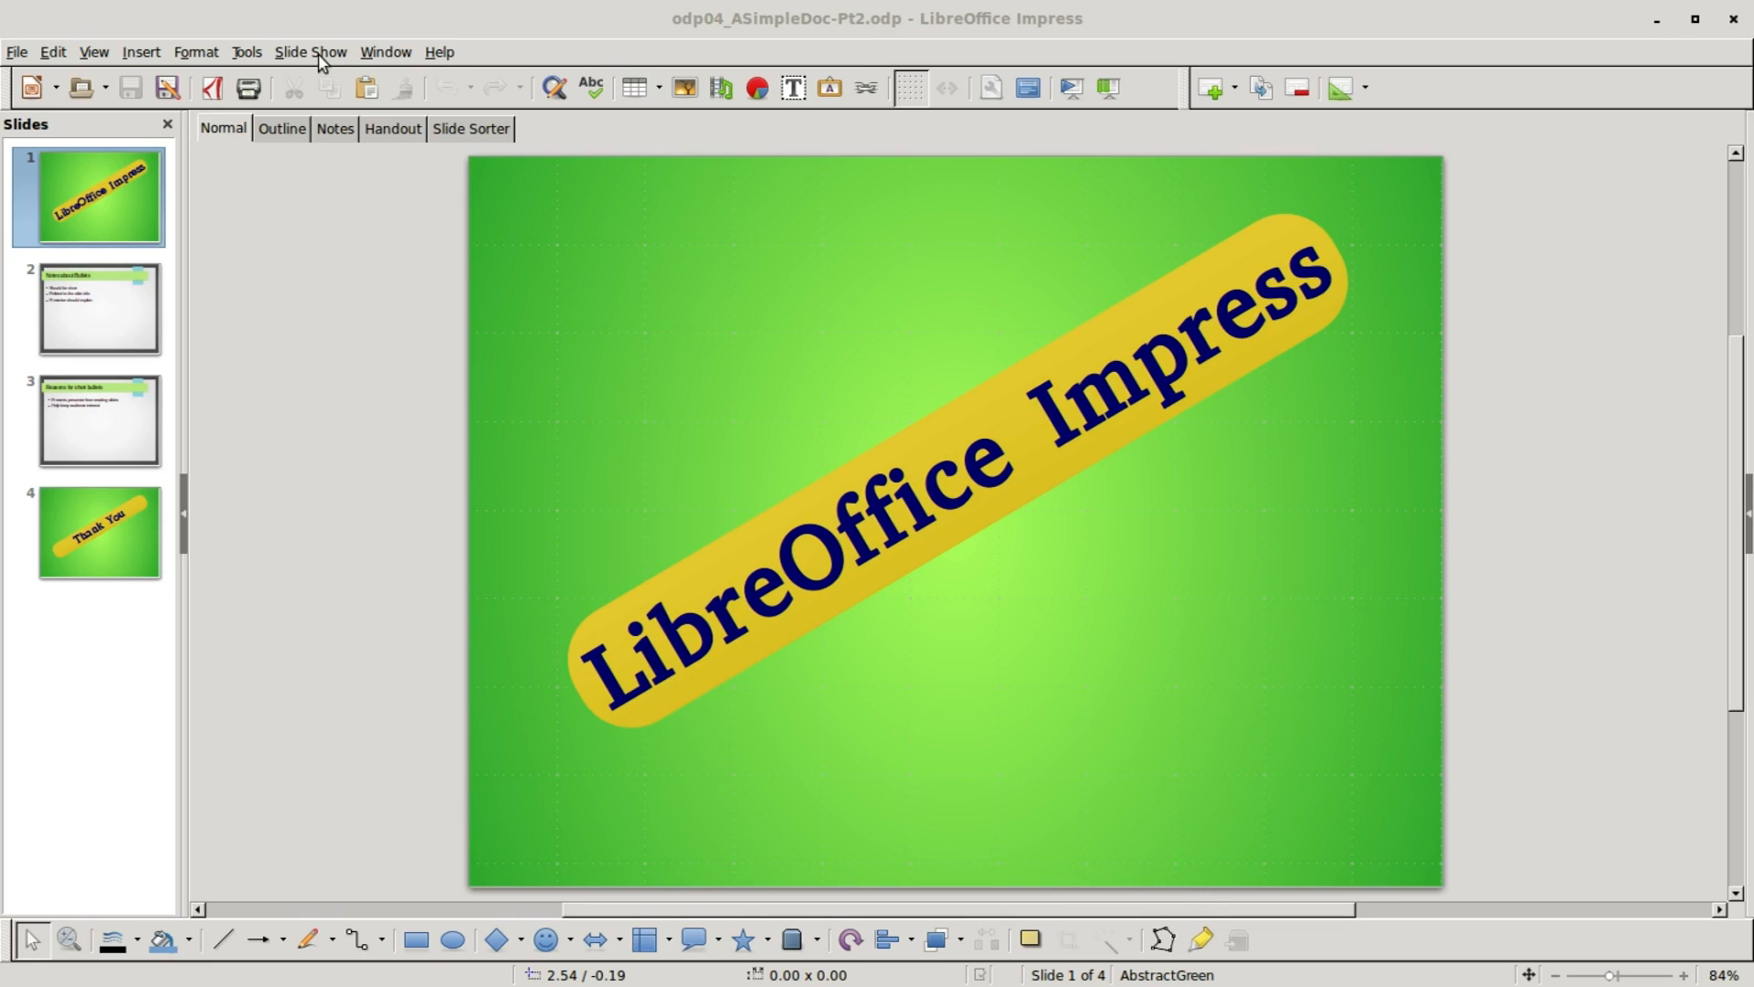
- Switch the slide format from Screen 4:3 to Screen 16:9 in the page setup
click(310, 51)
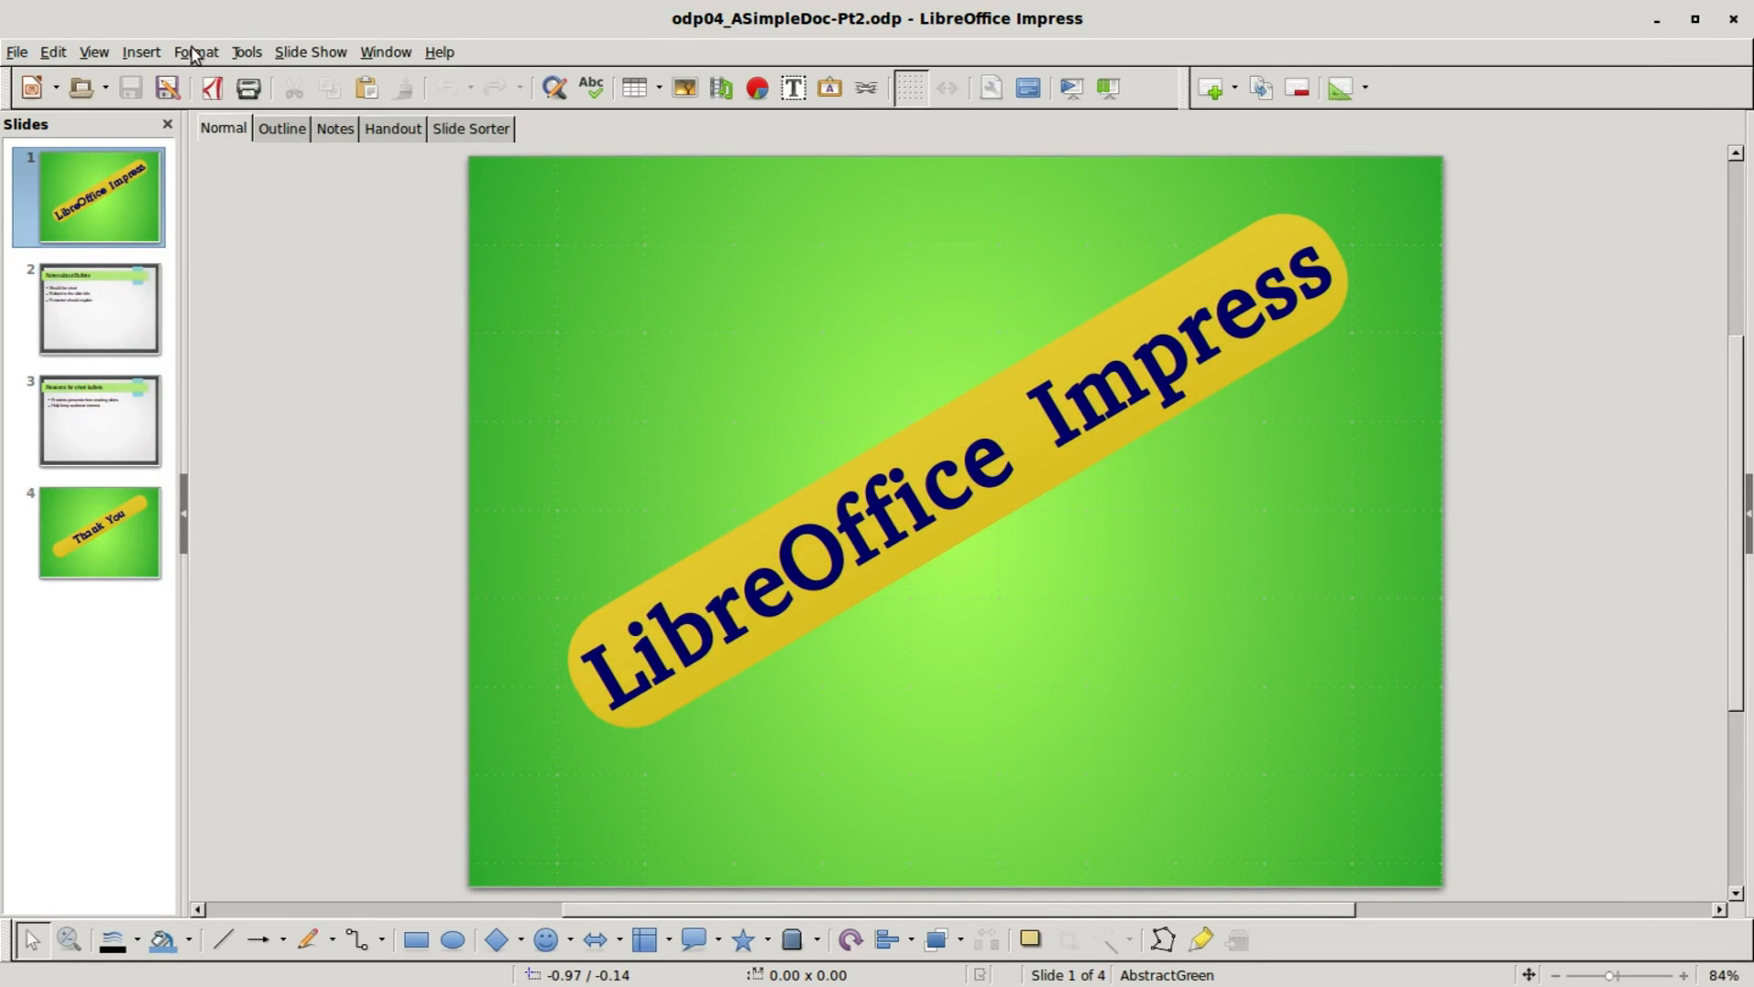
click(196, 52)
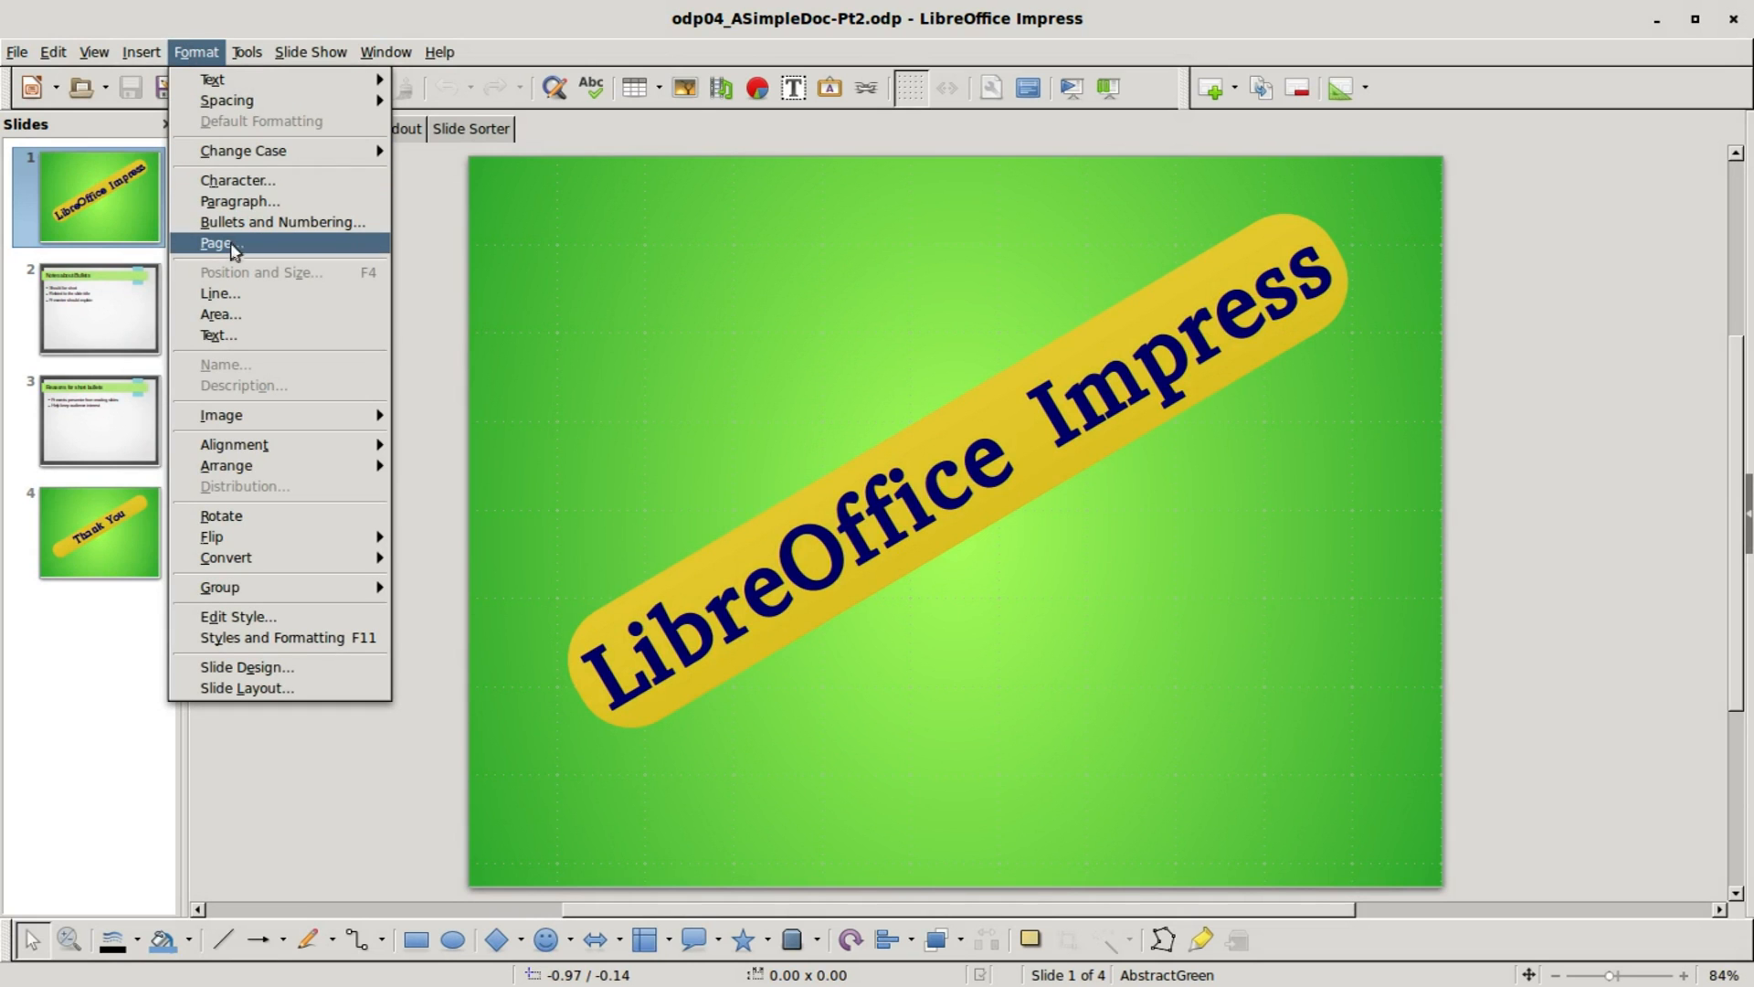
click(213, 243)
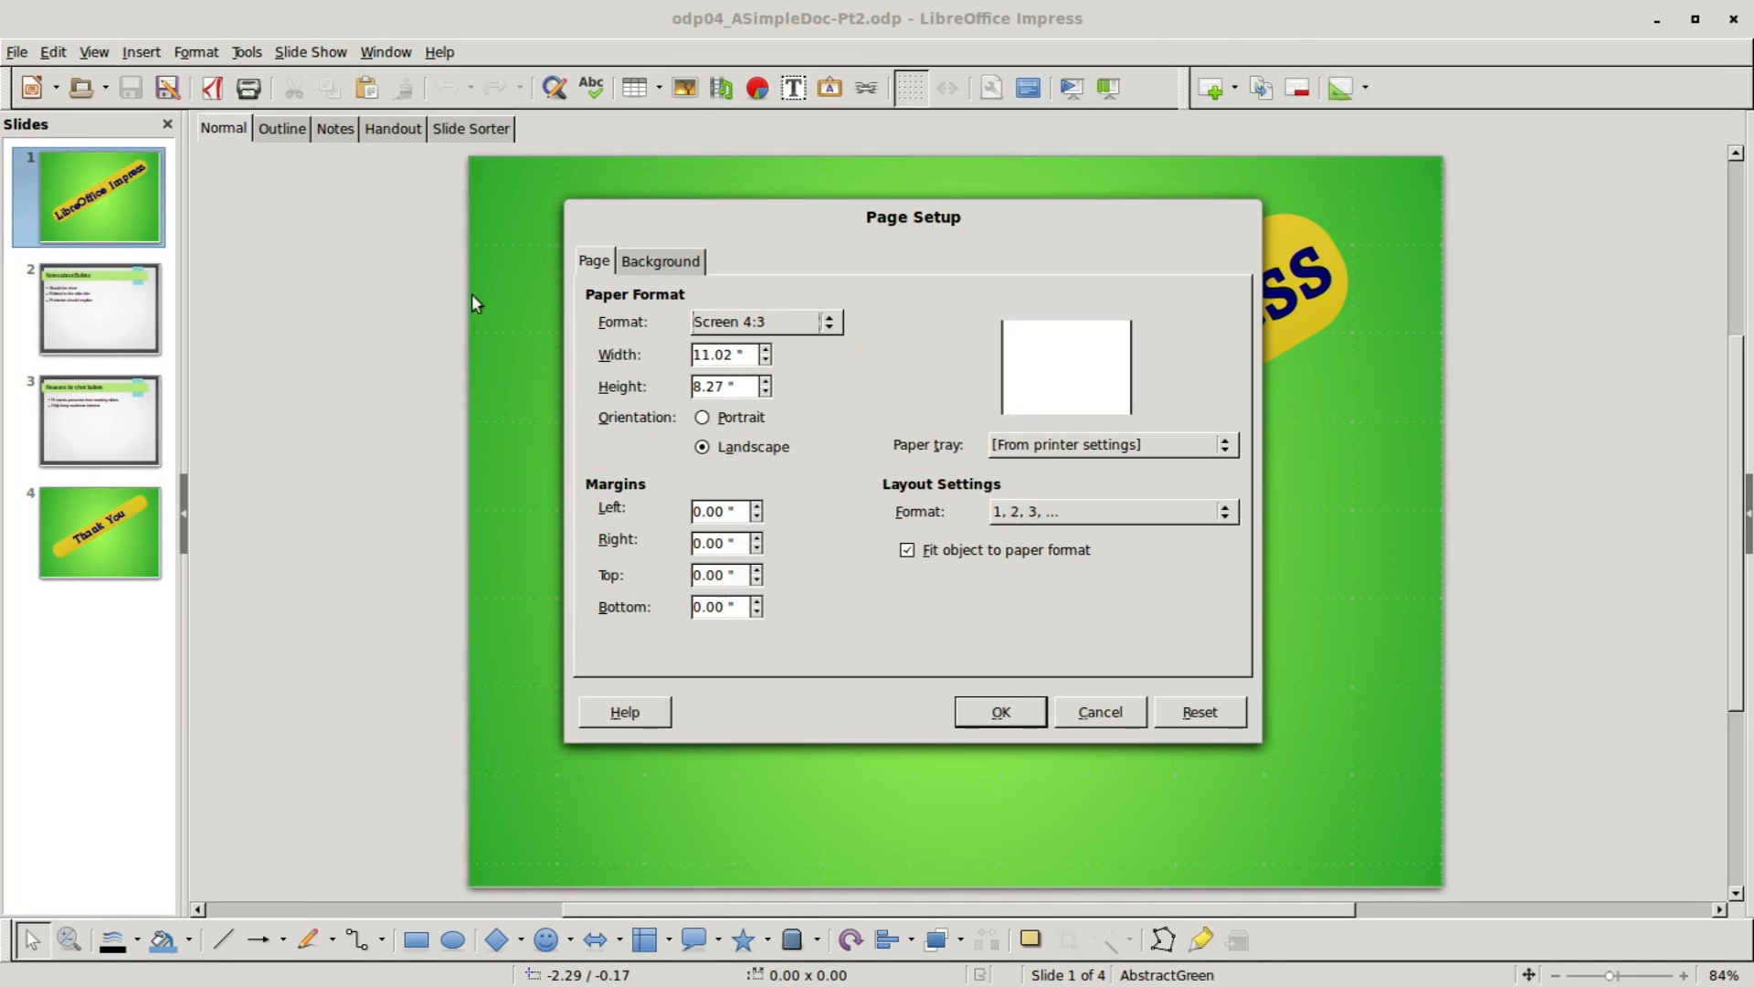
mouse_move(745, 341)
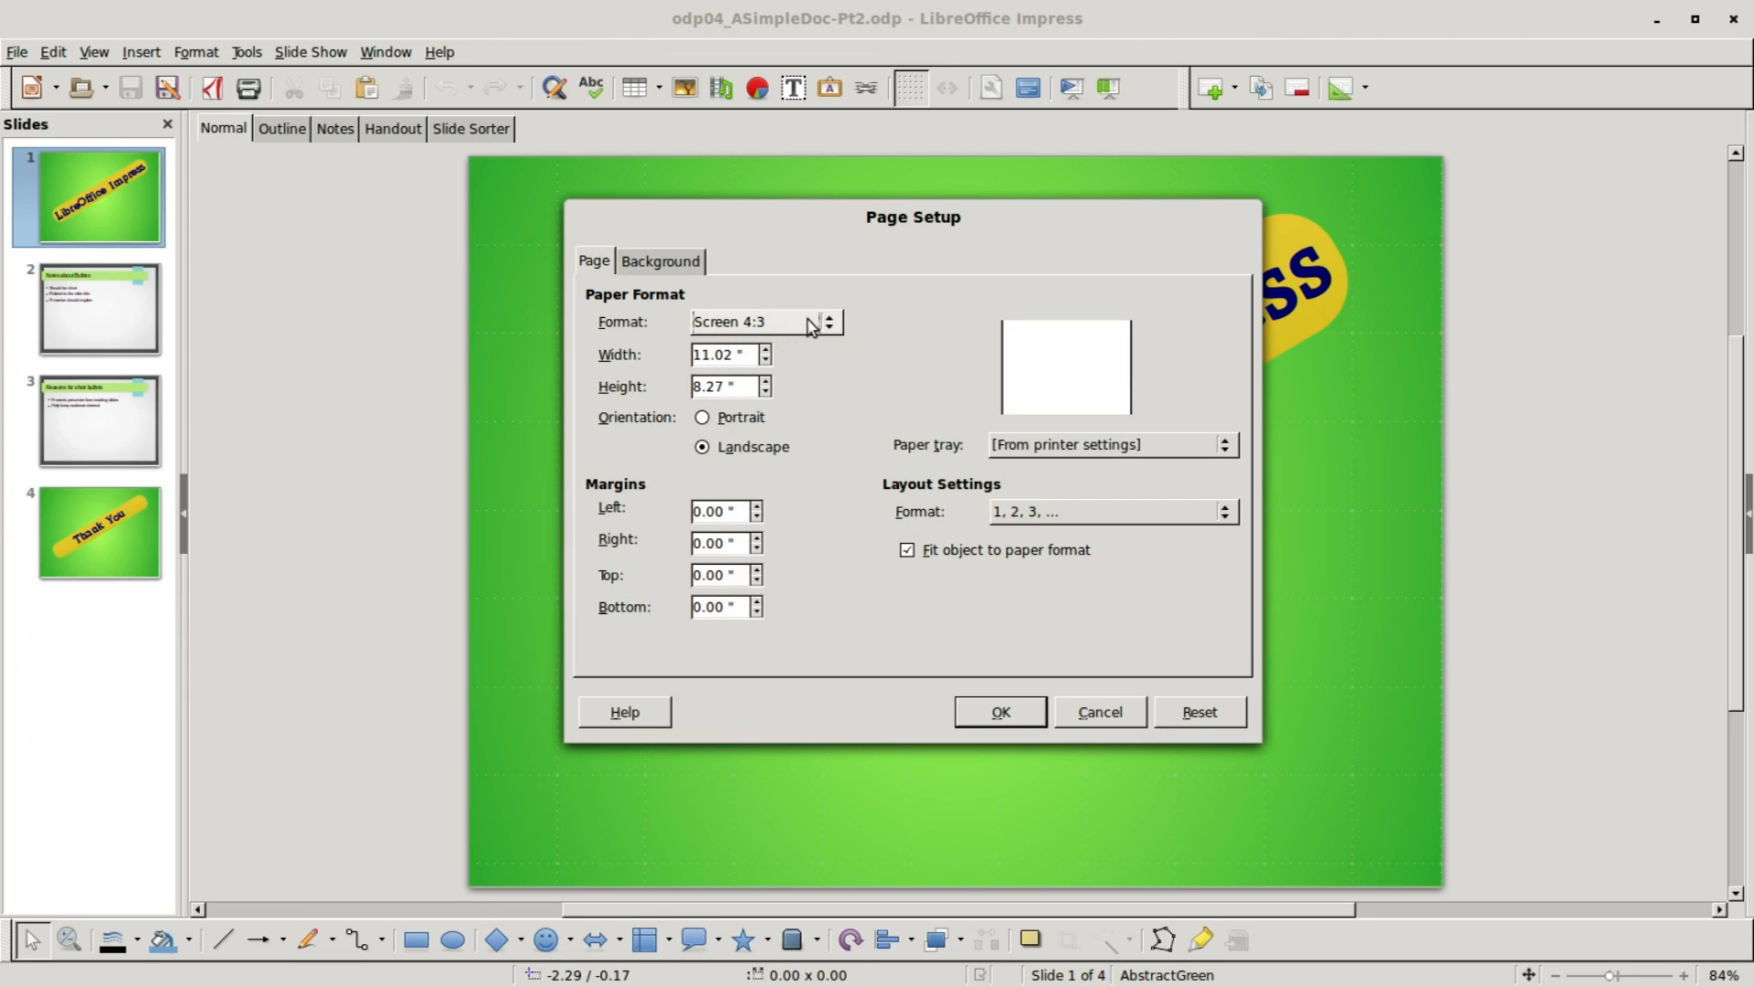
click(830, 322)
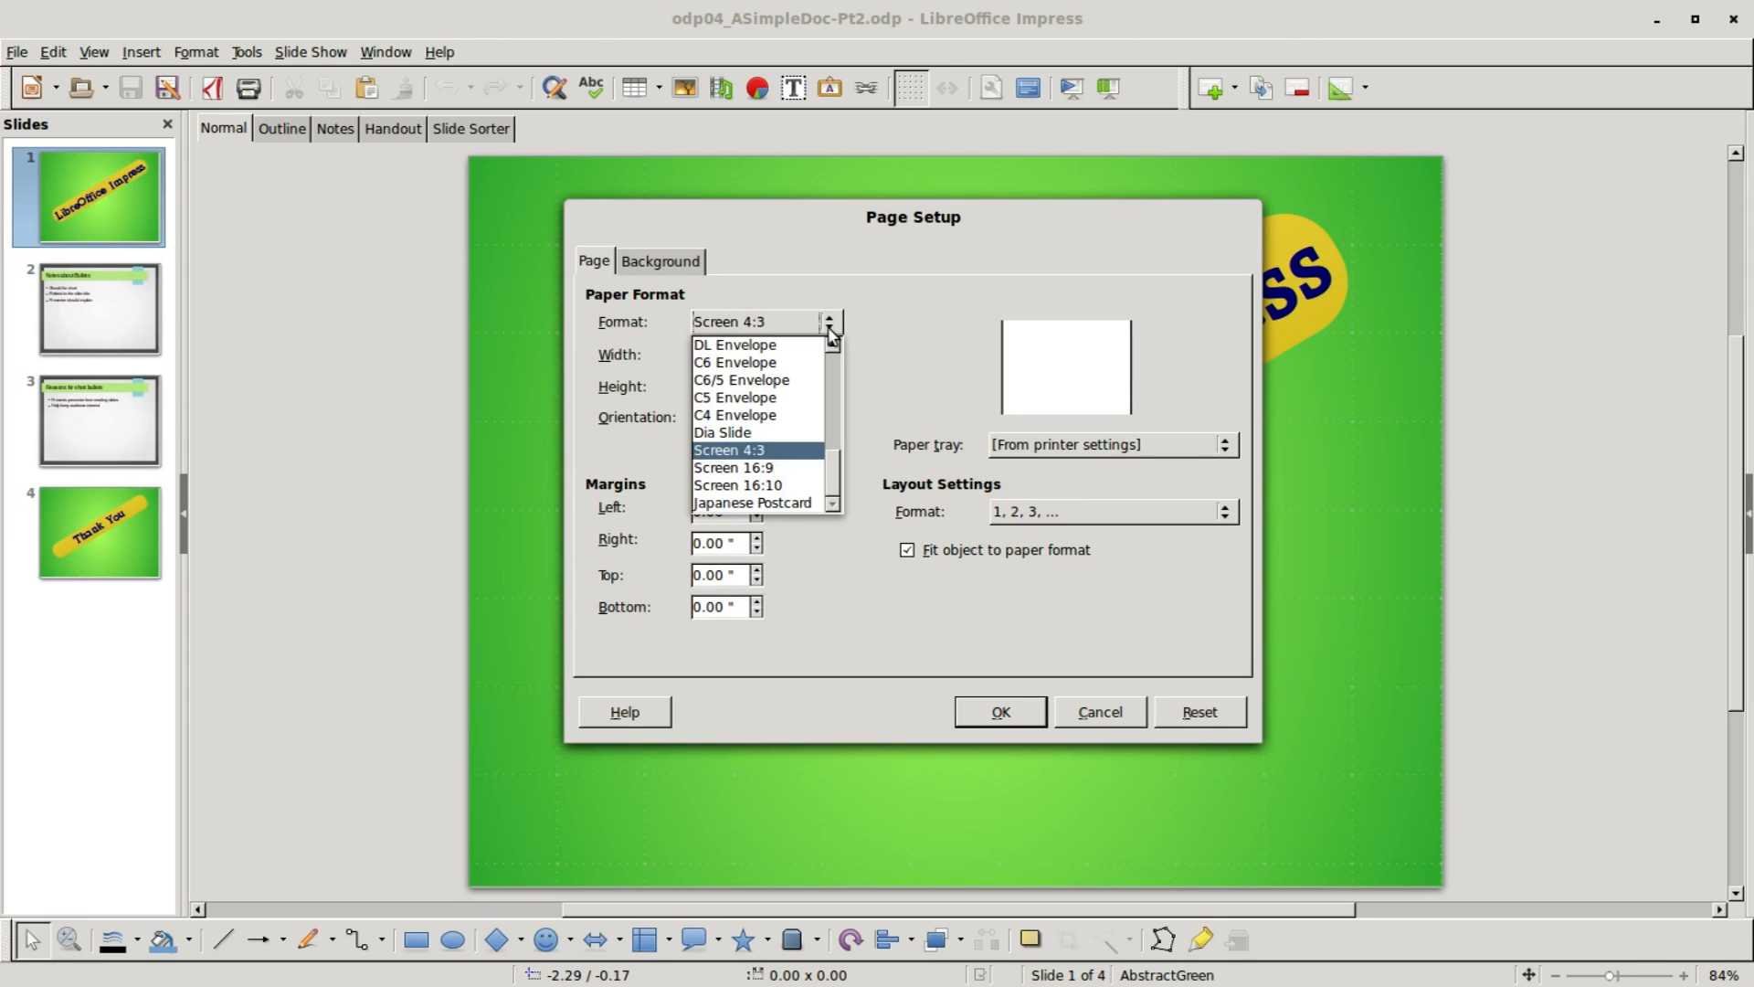
mouse_move(787, 473)
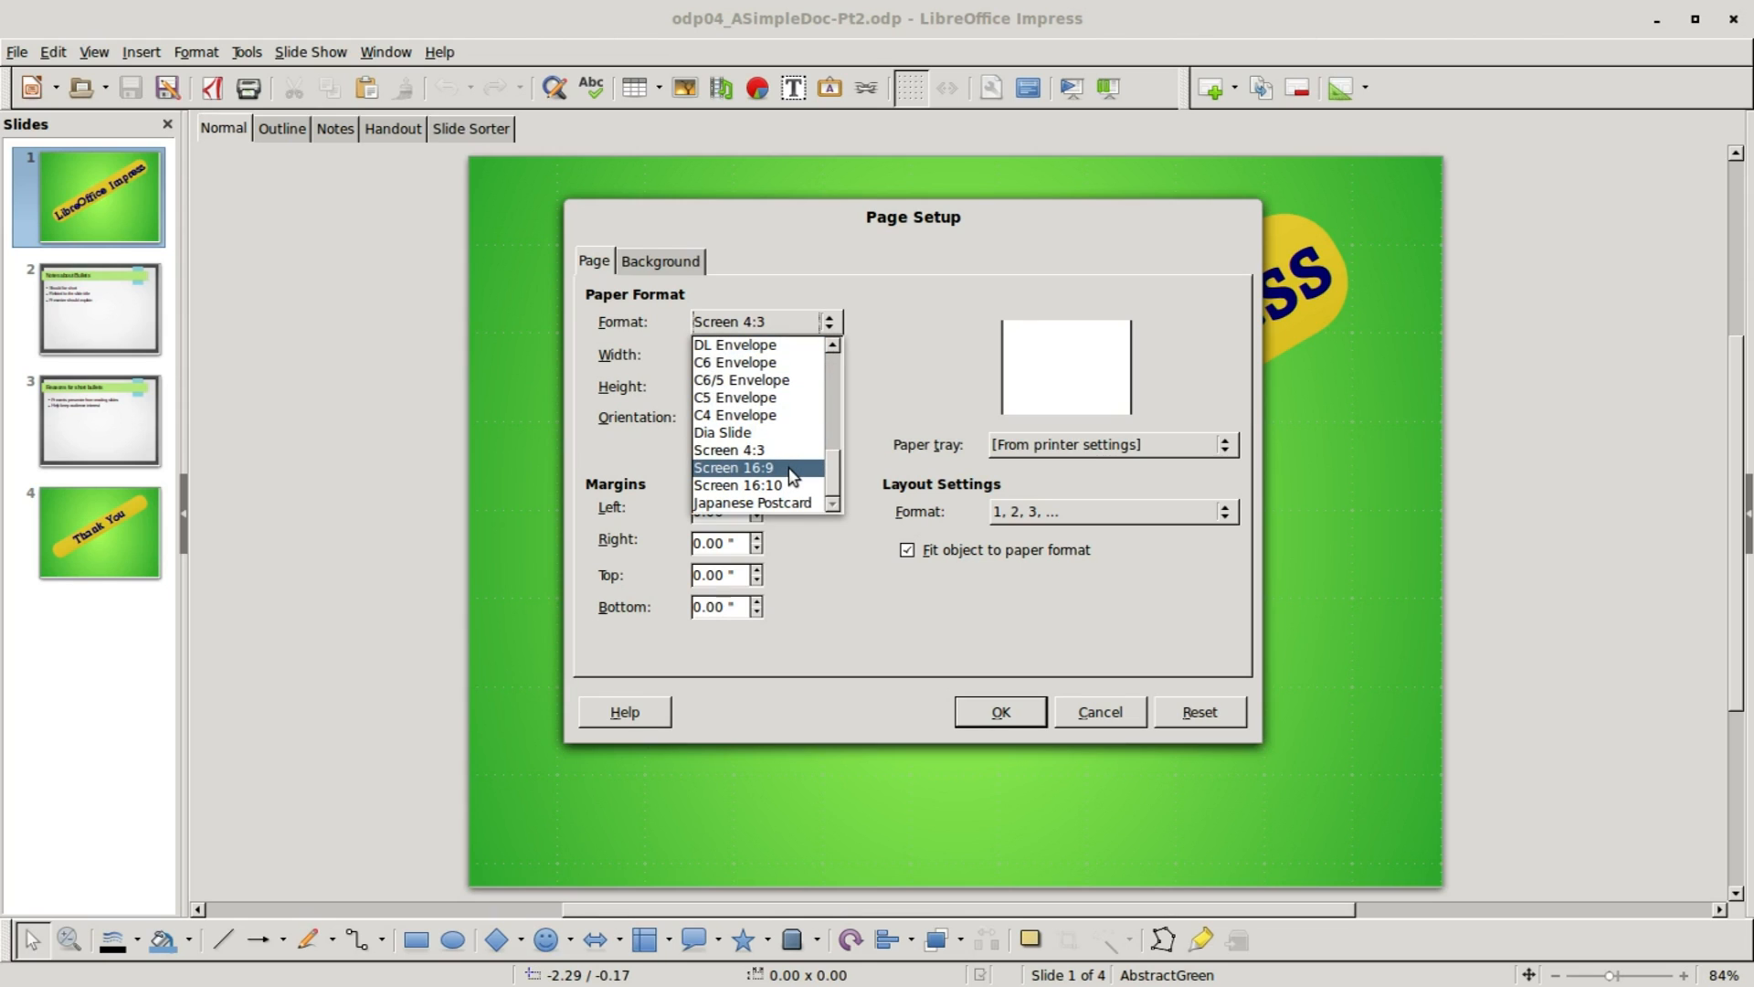
click(737, 467)
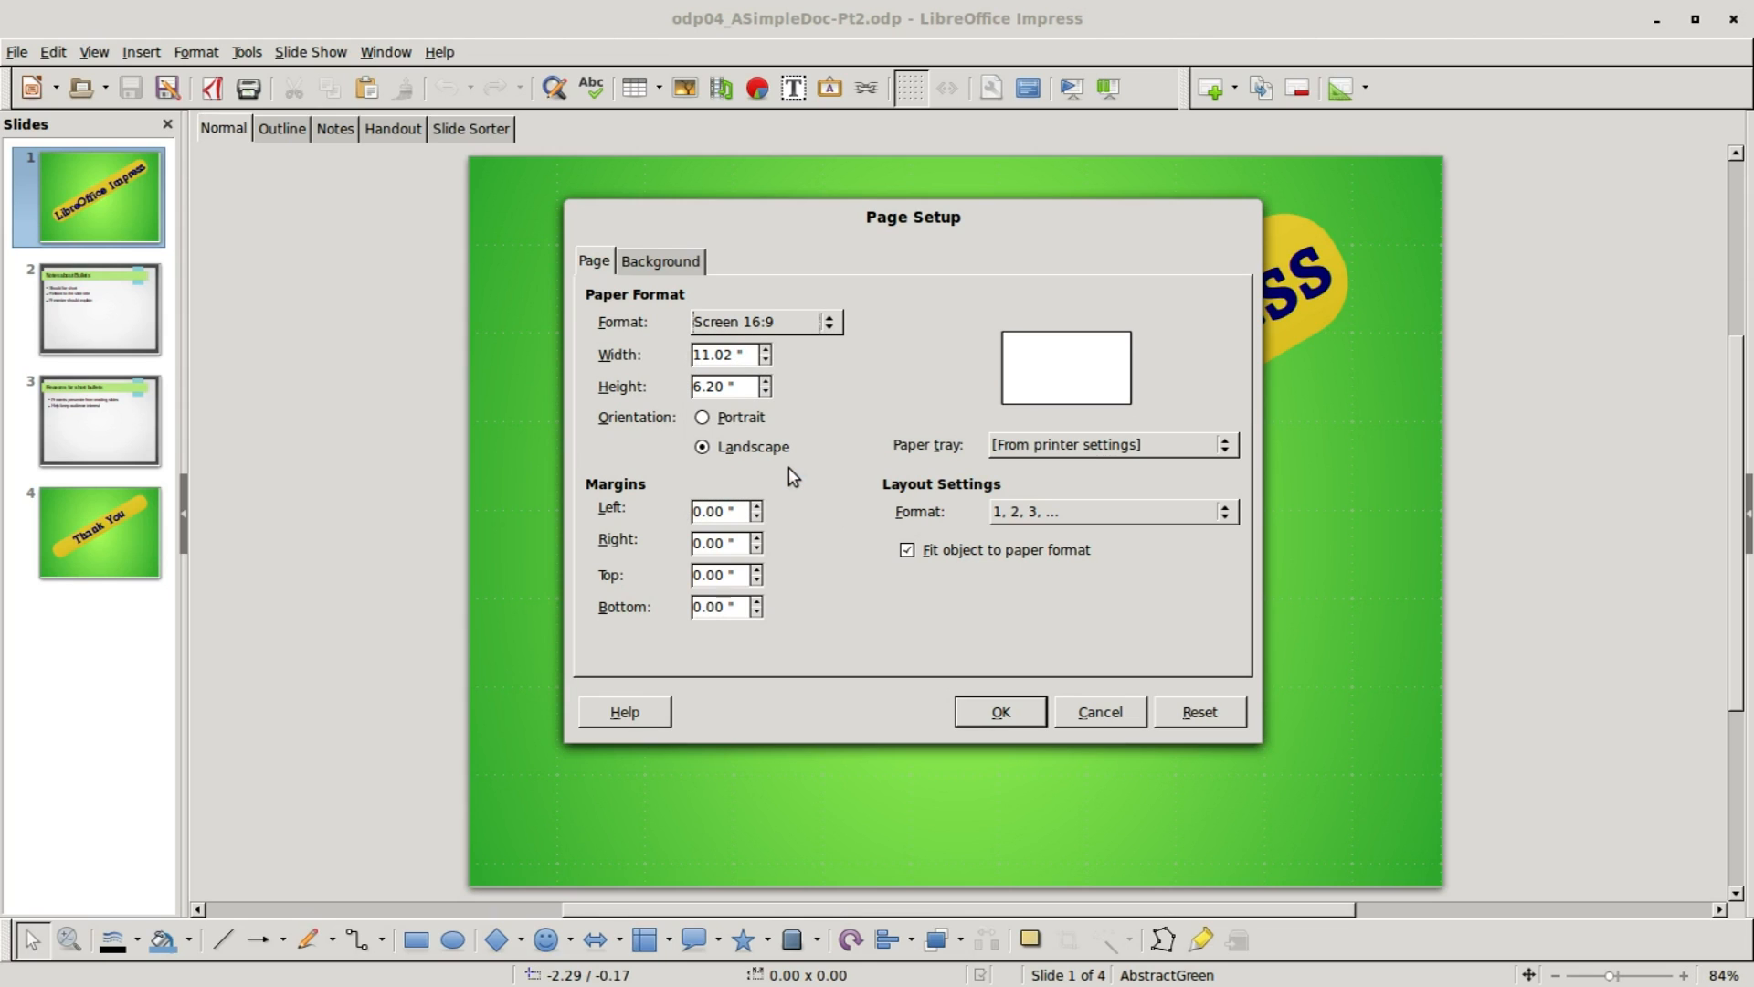
mouse_move(955, 666)
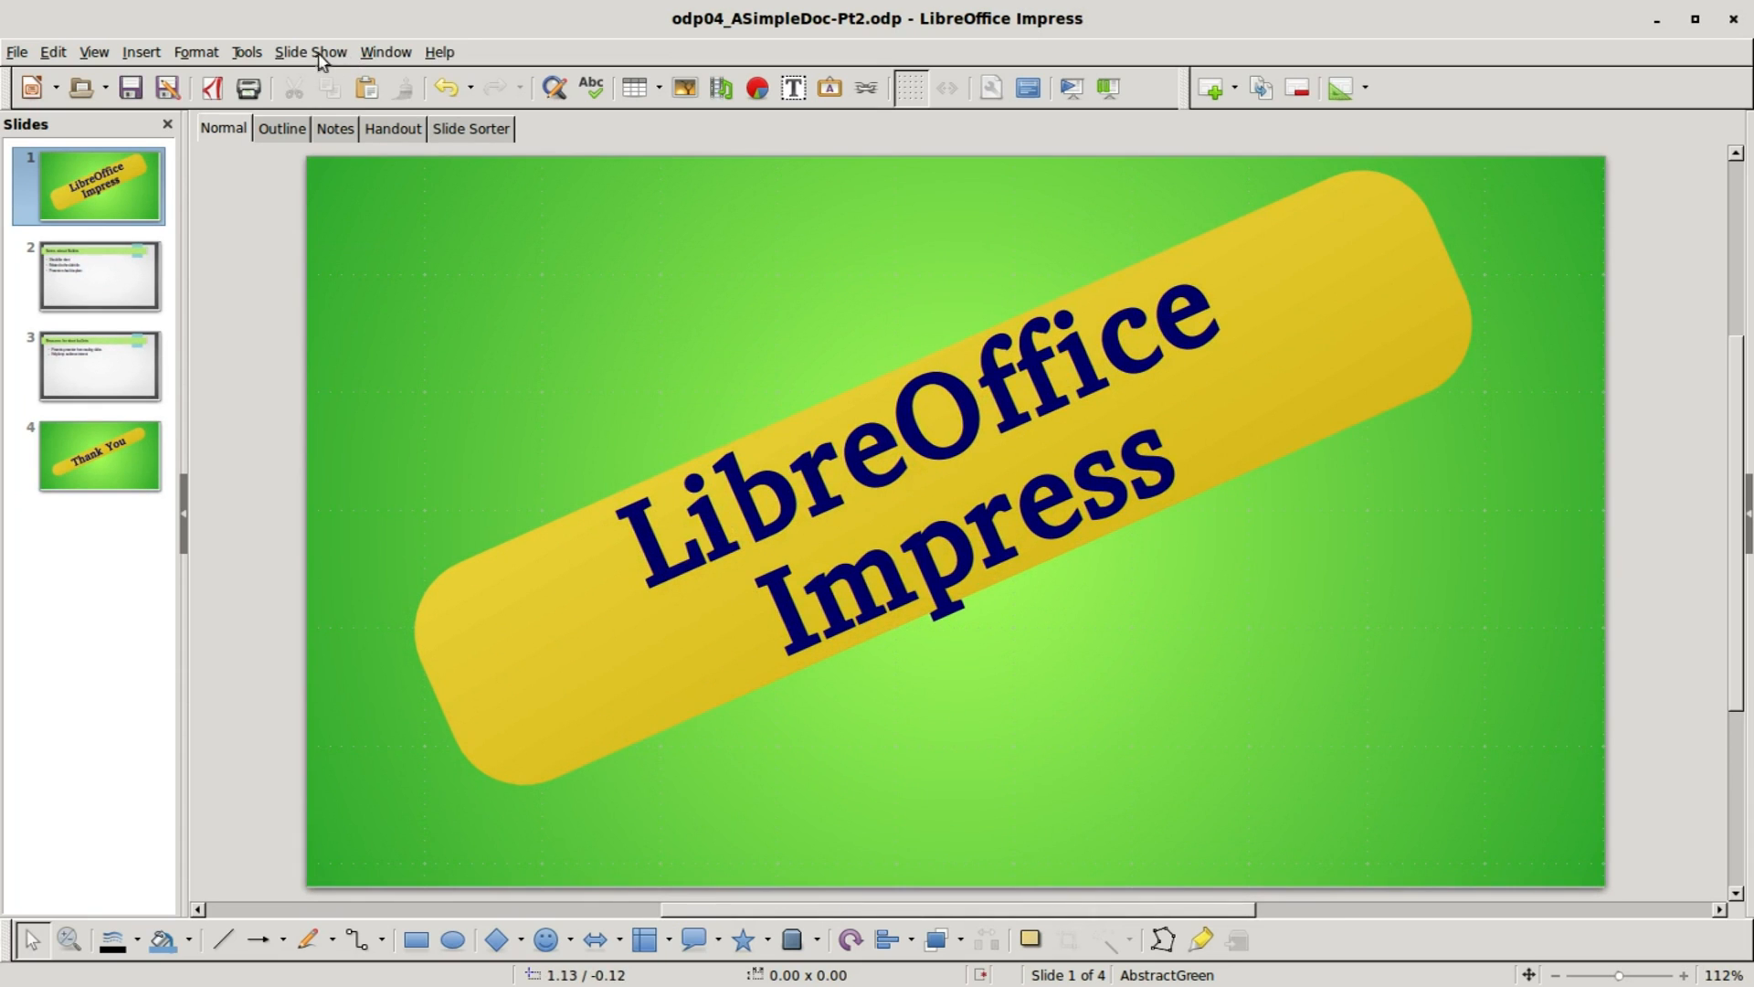
click(310, 51)
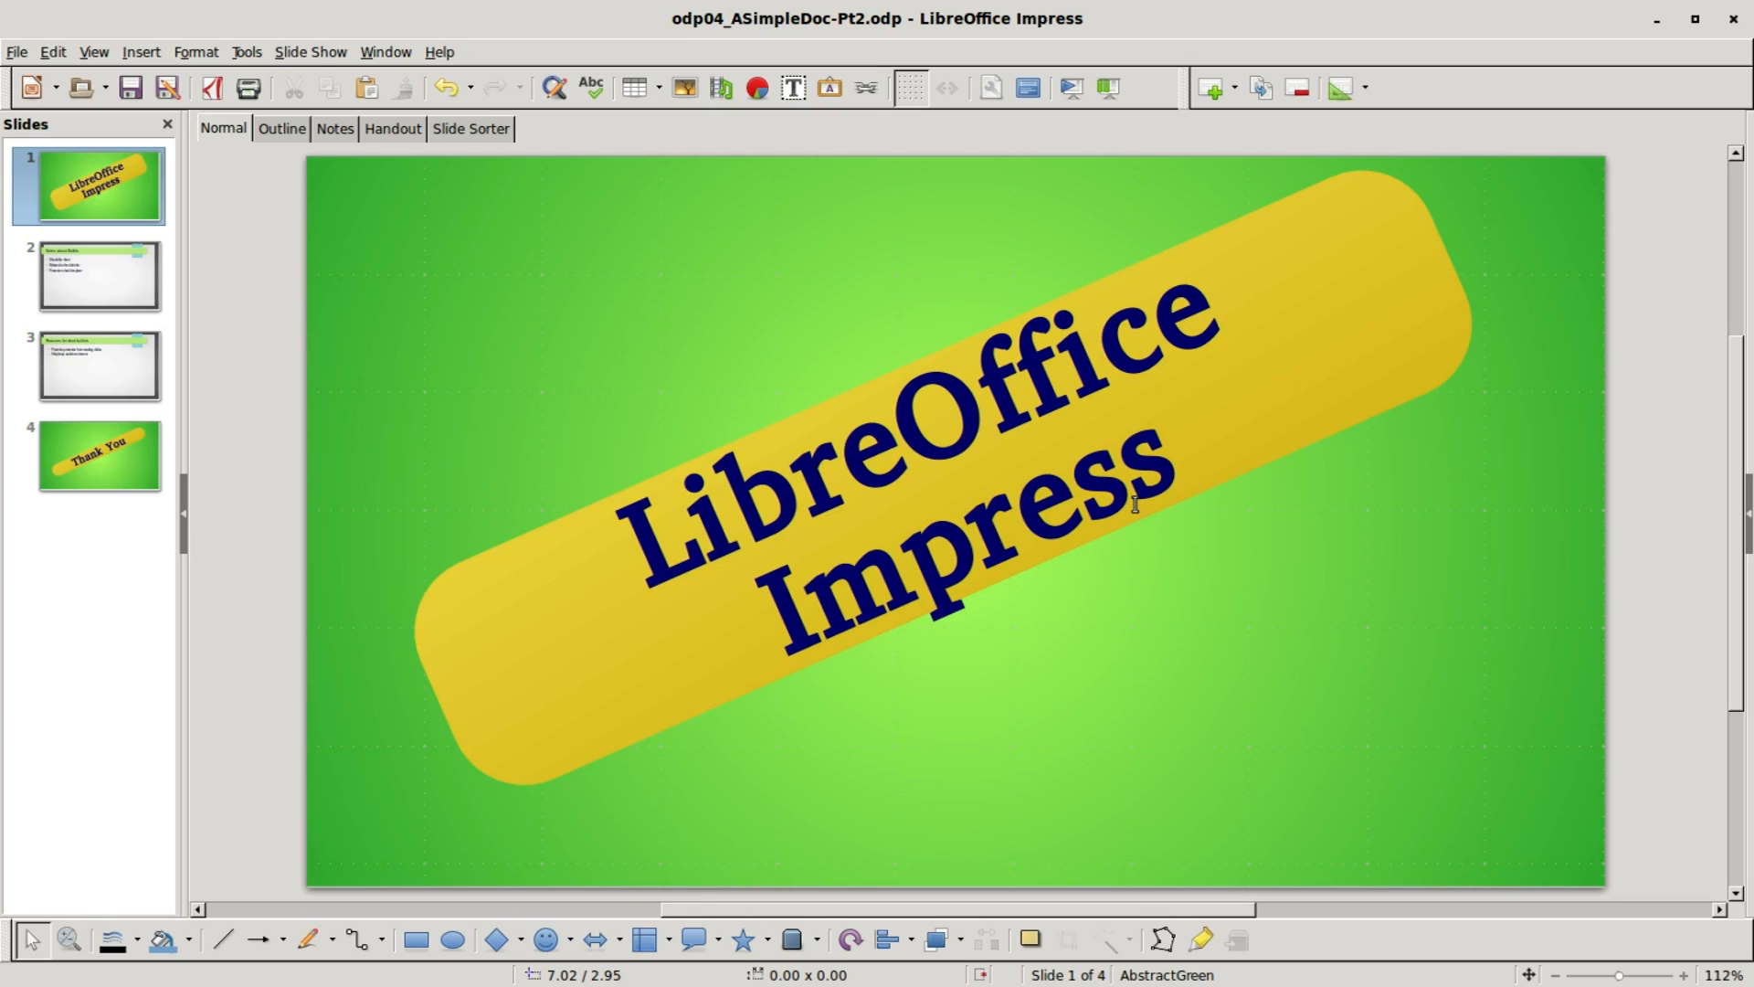
click(311, 52)
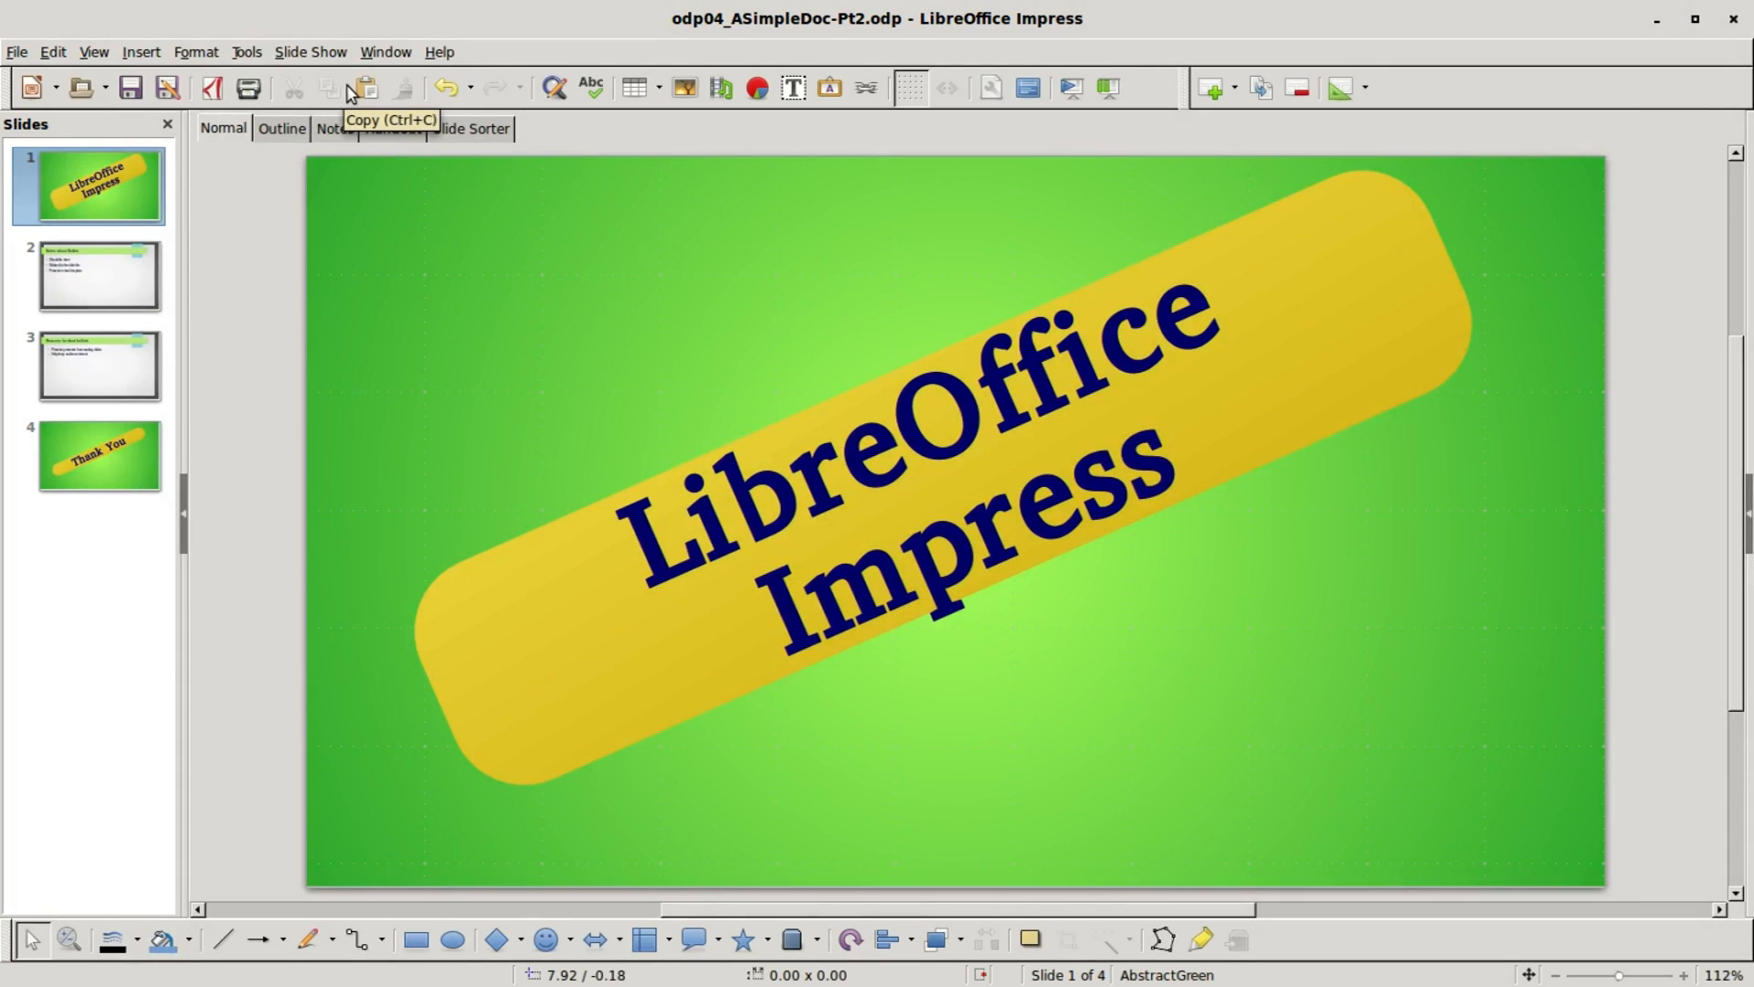
mouse_move(363, 87)
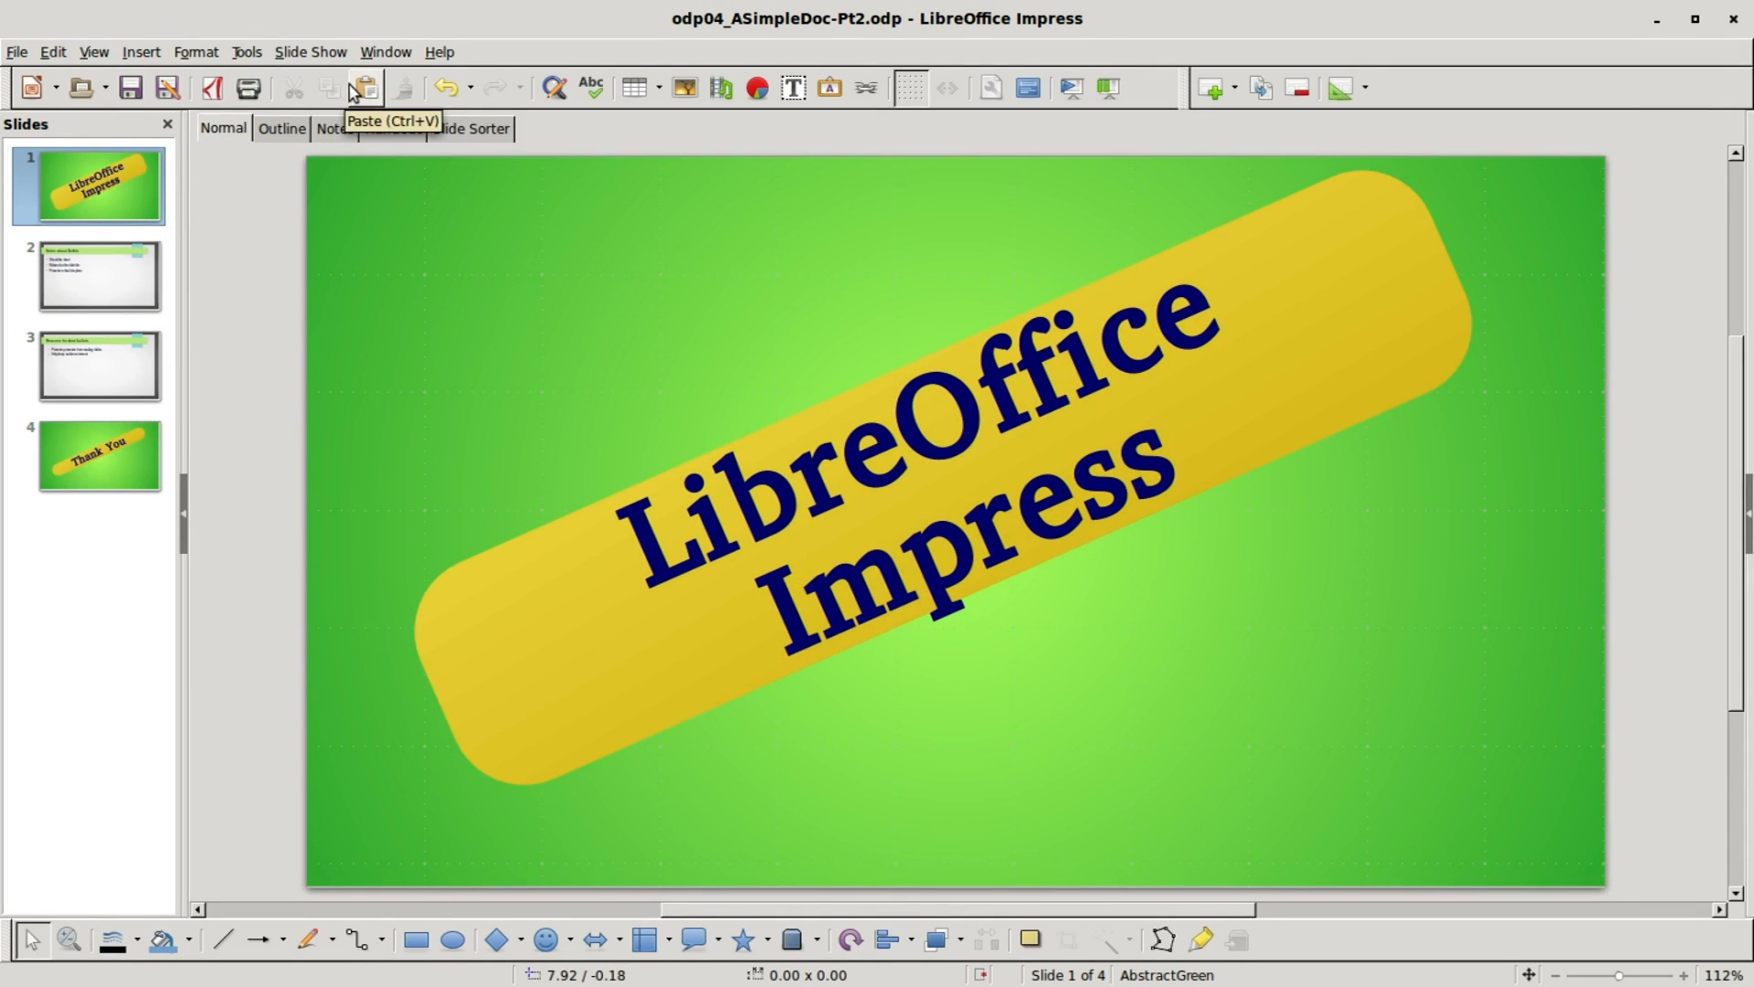
- Run the slide show from slide 3, Reasons for short bullets, then leave it with Escape
click(310, 51)
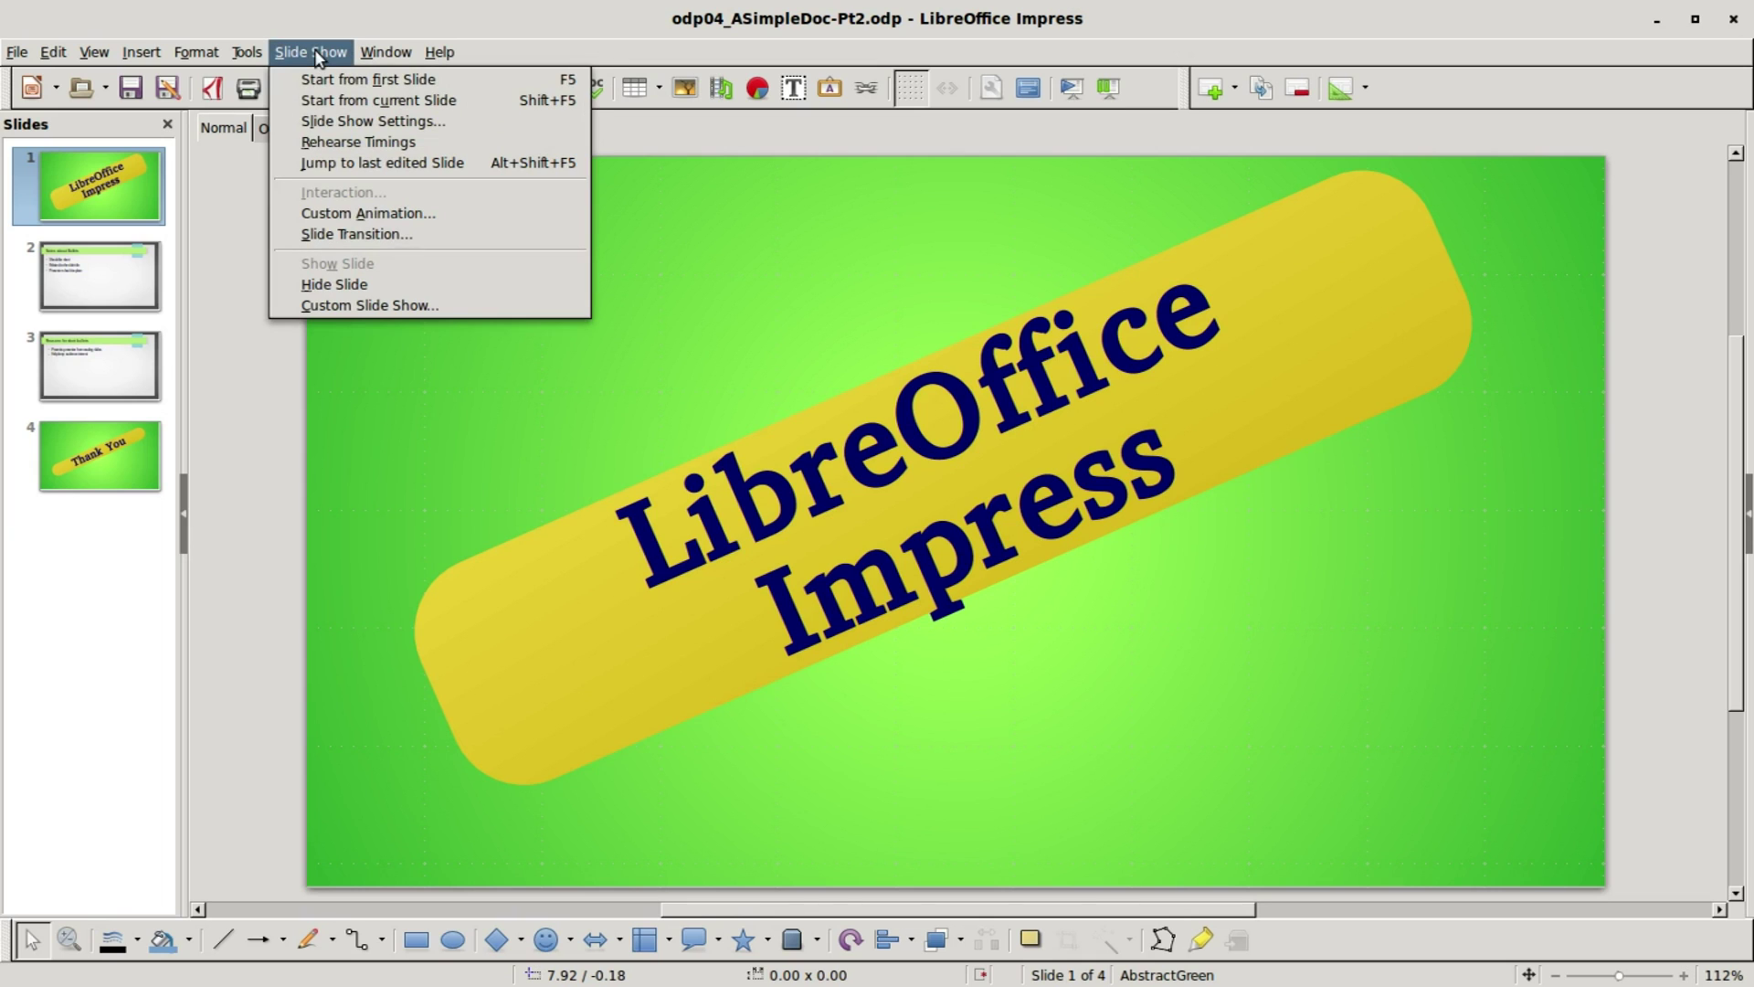
mouse_move(360, 79)
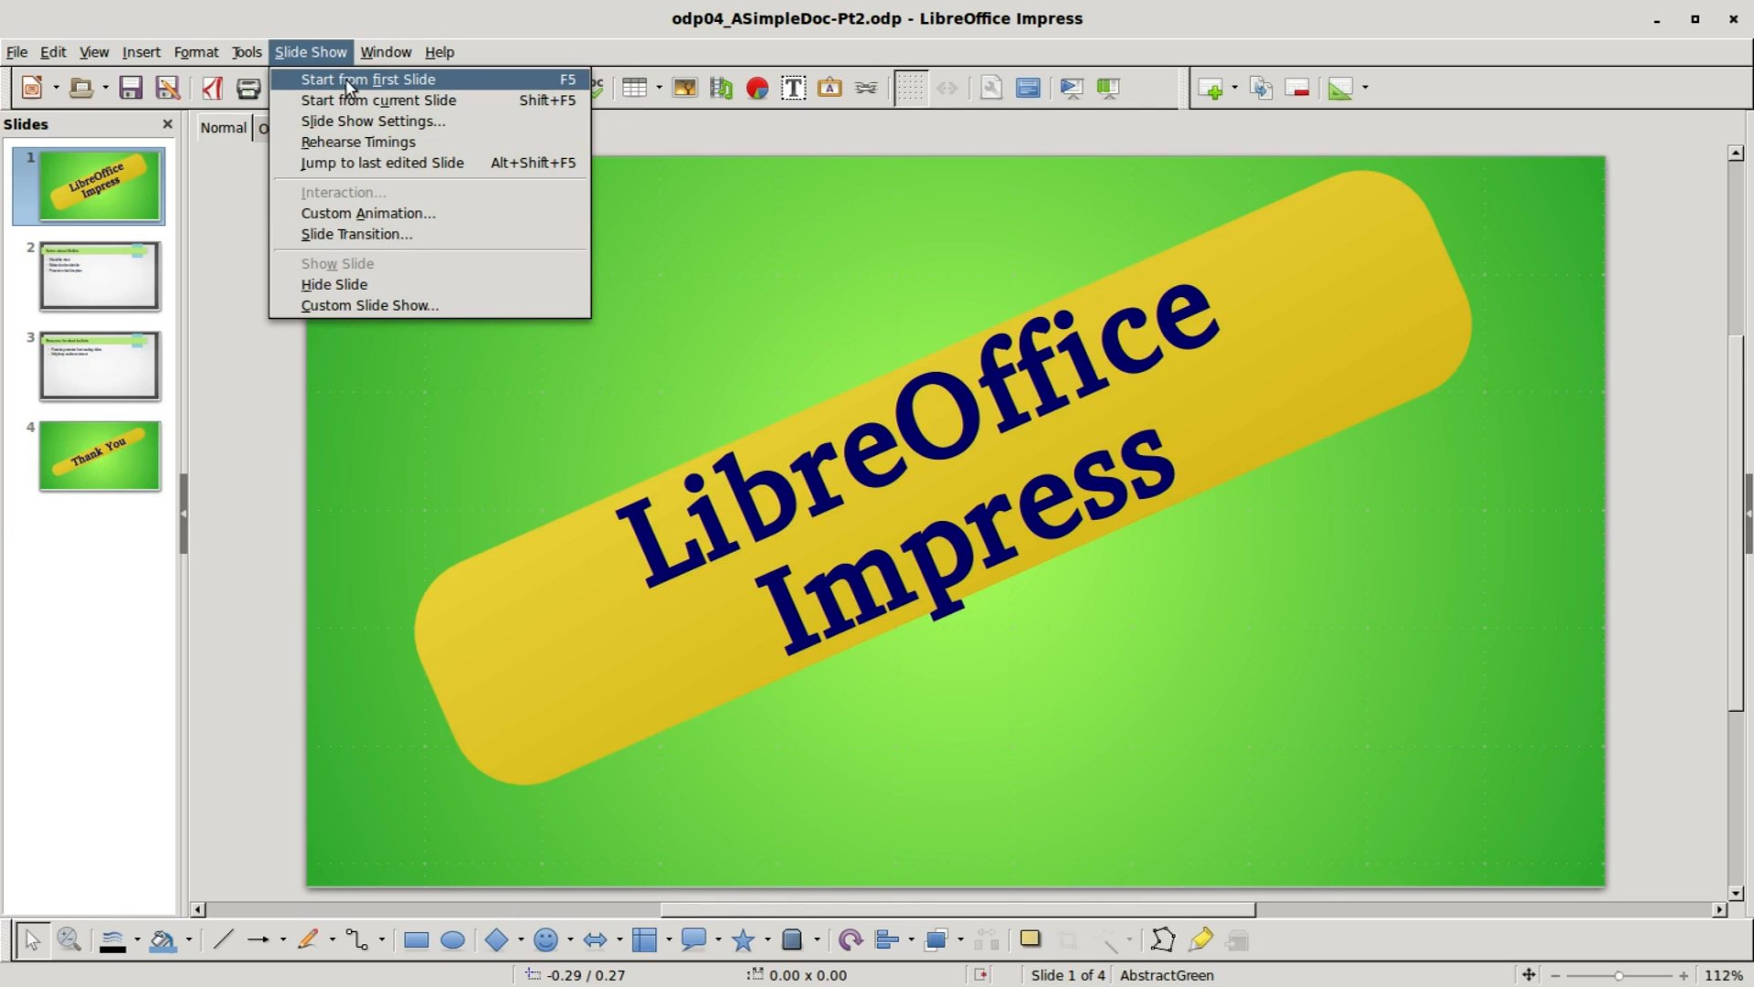
mouse_move(368, 101)
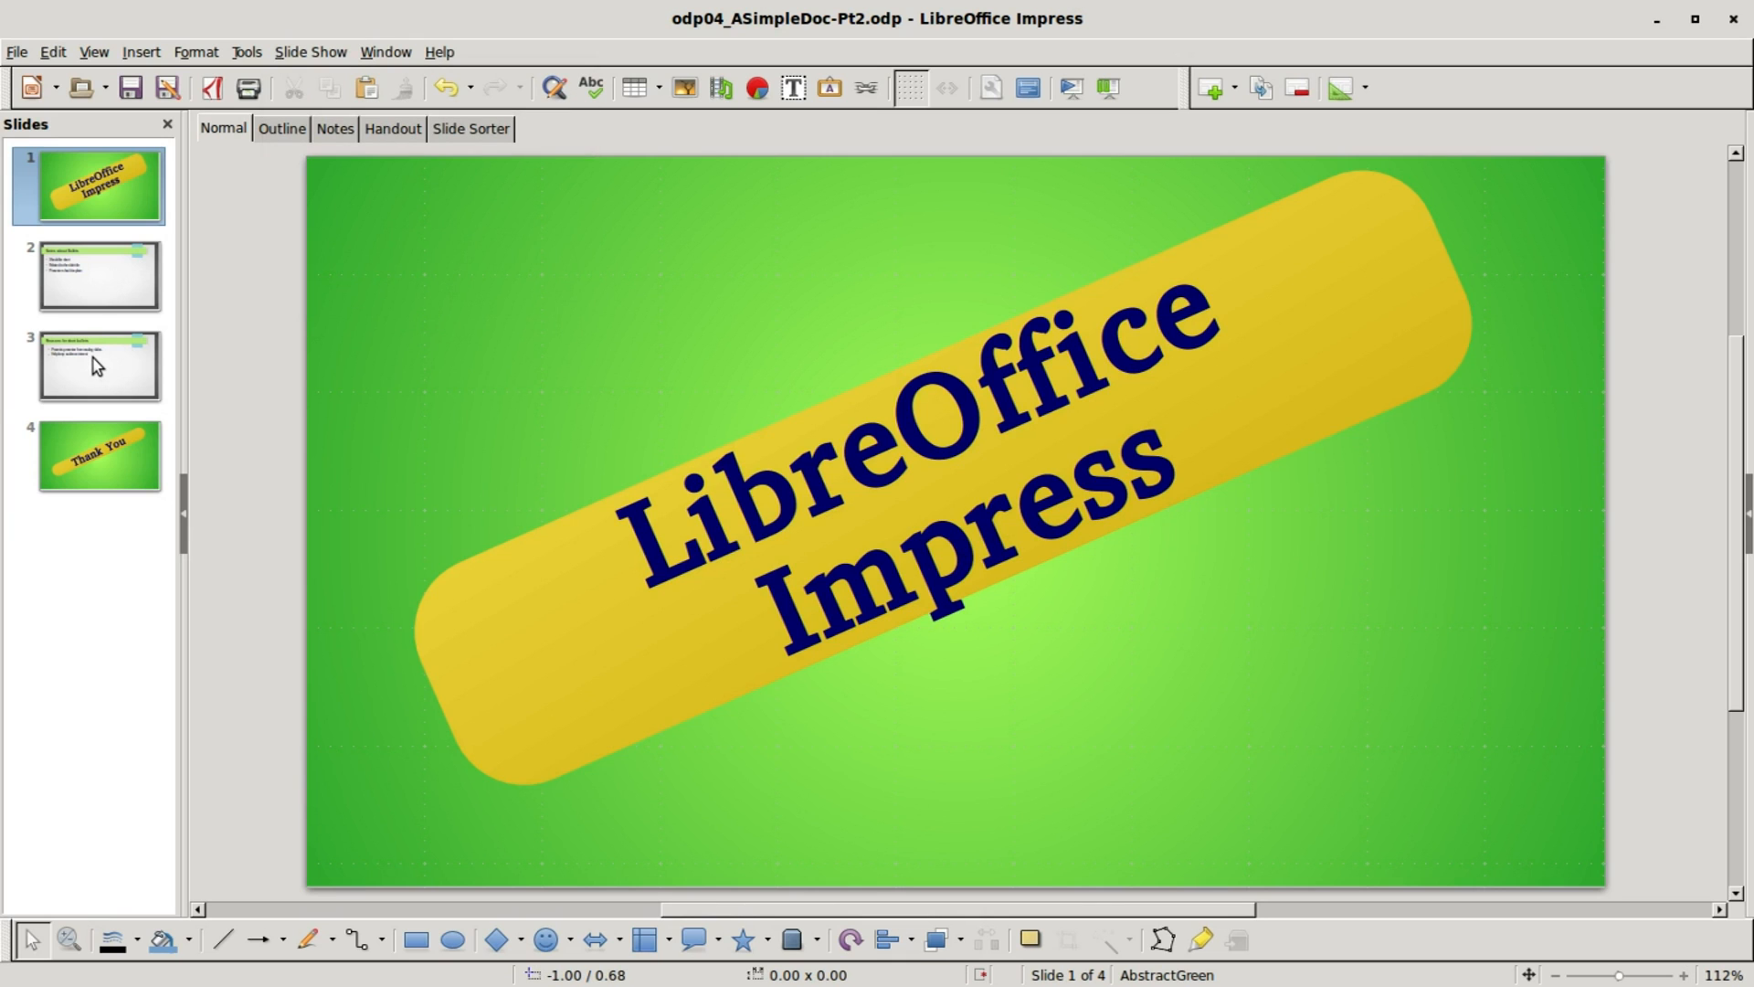
click(98, 365)
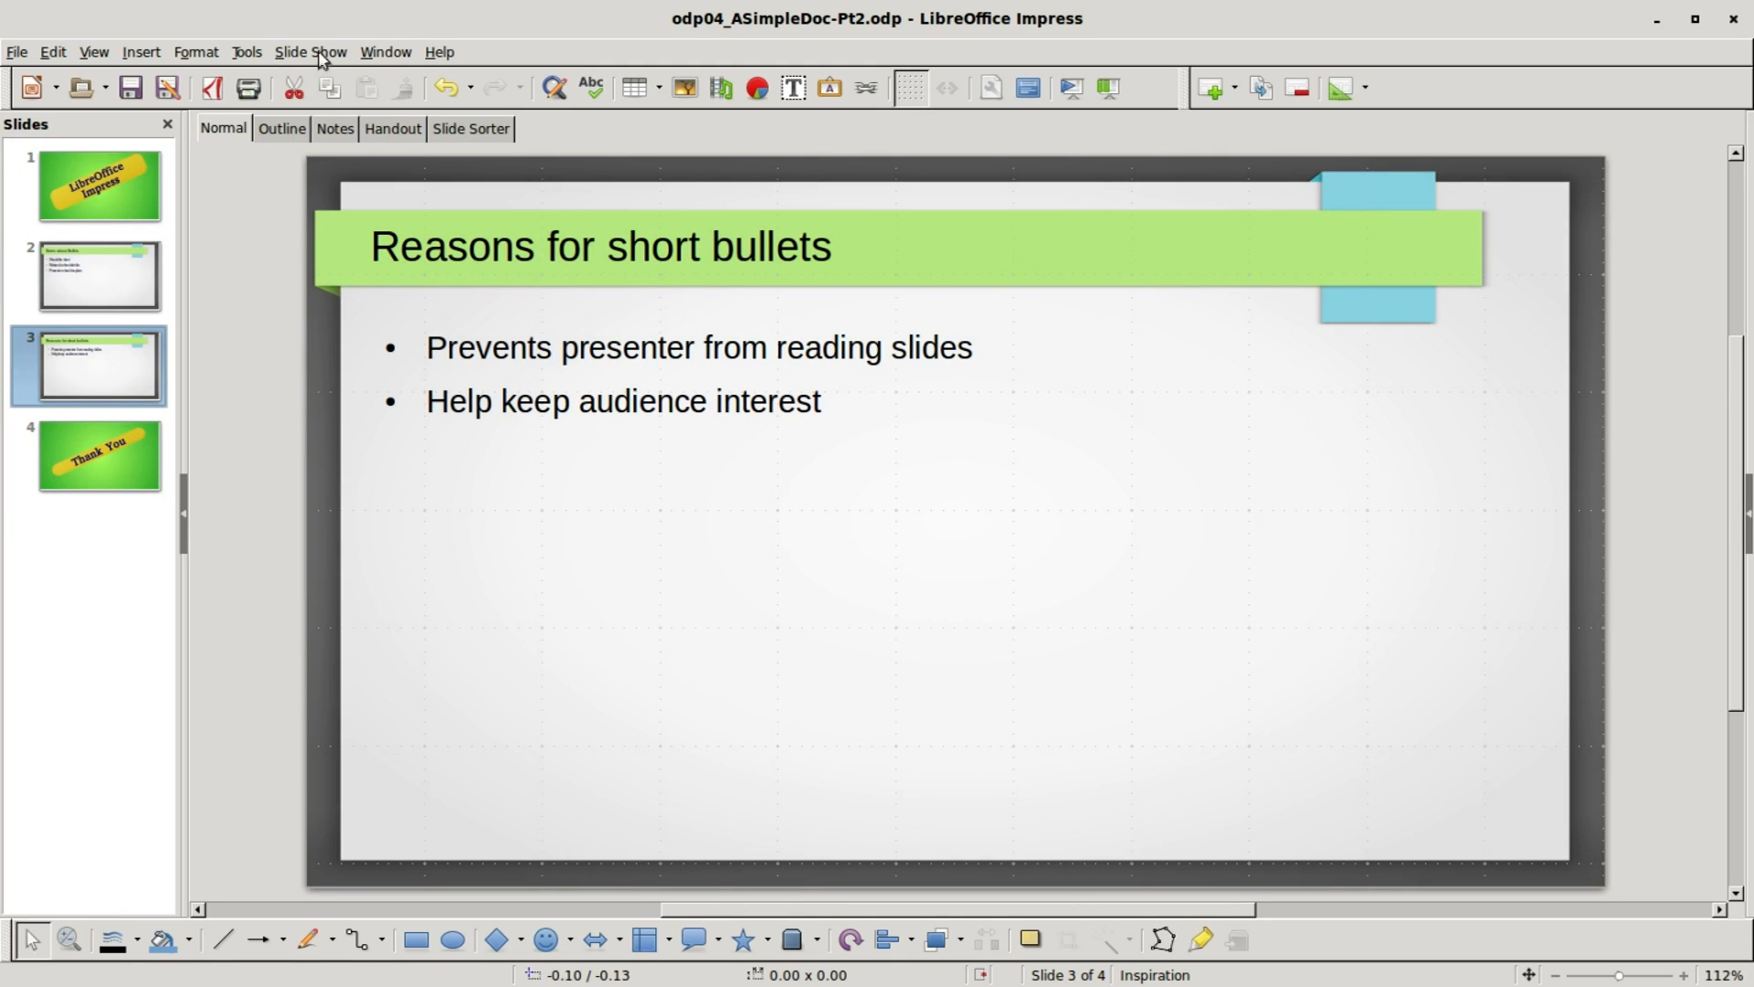
click(309, 51)
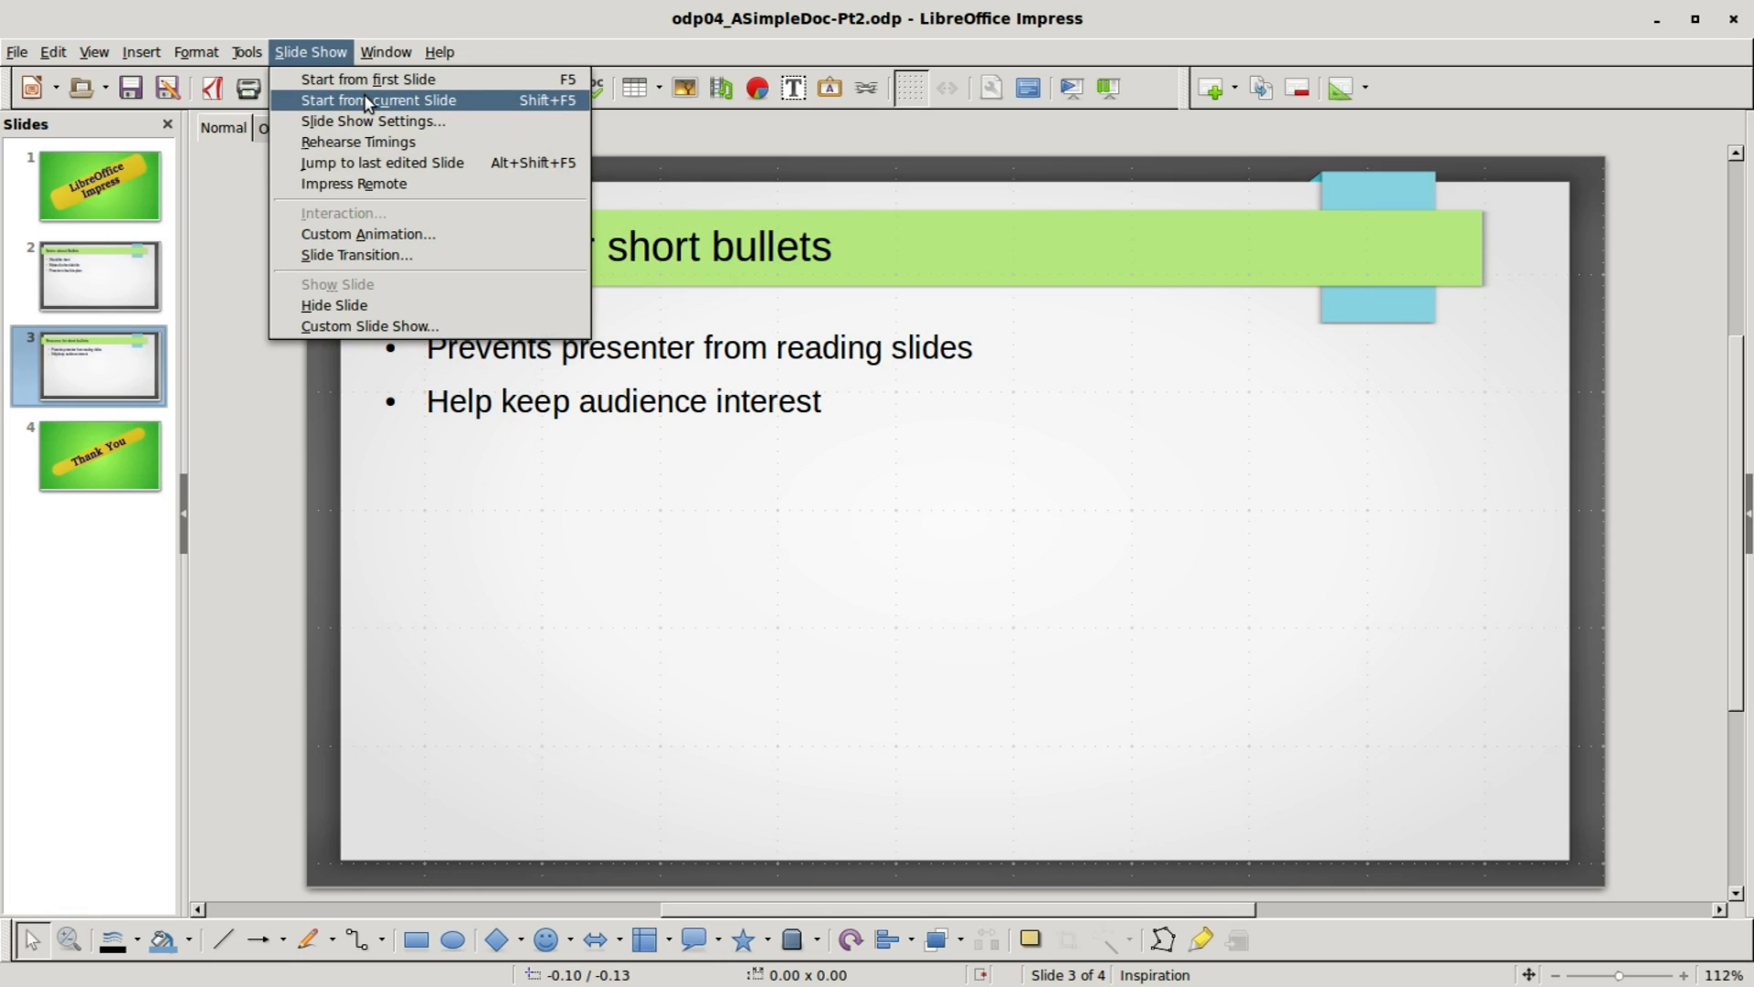
click(376, 101)
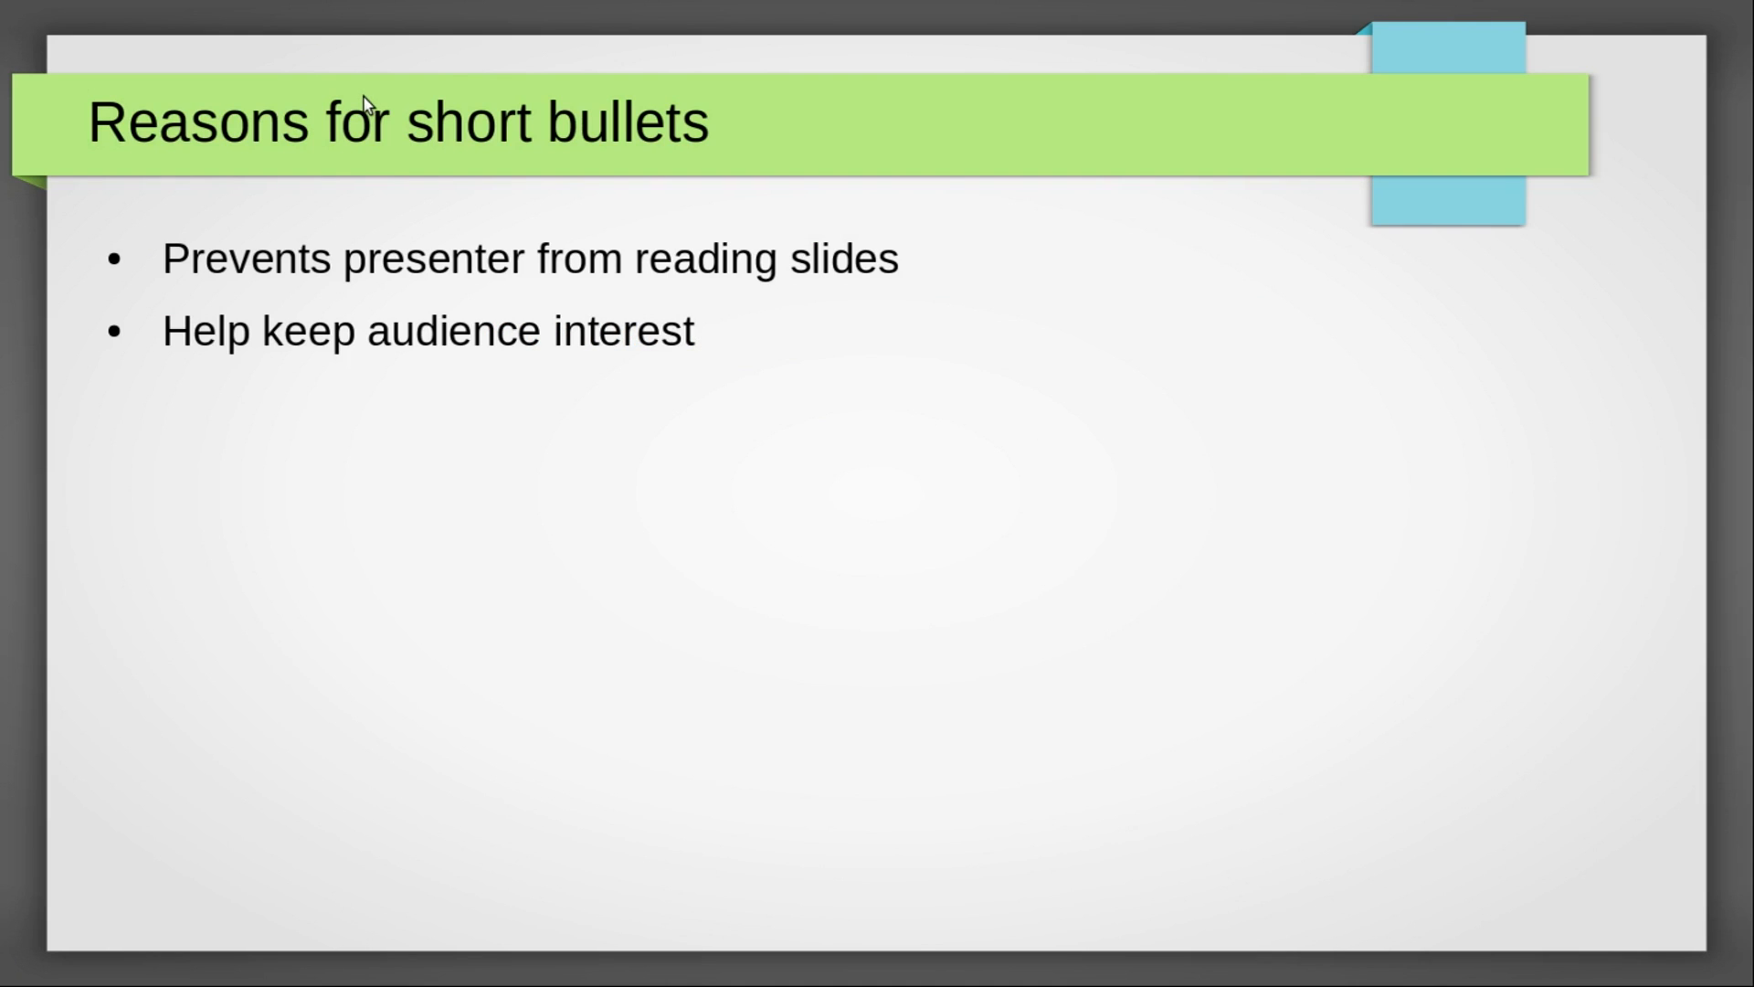
key(Escape)
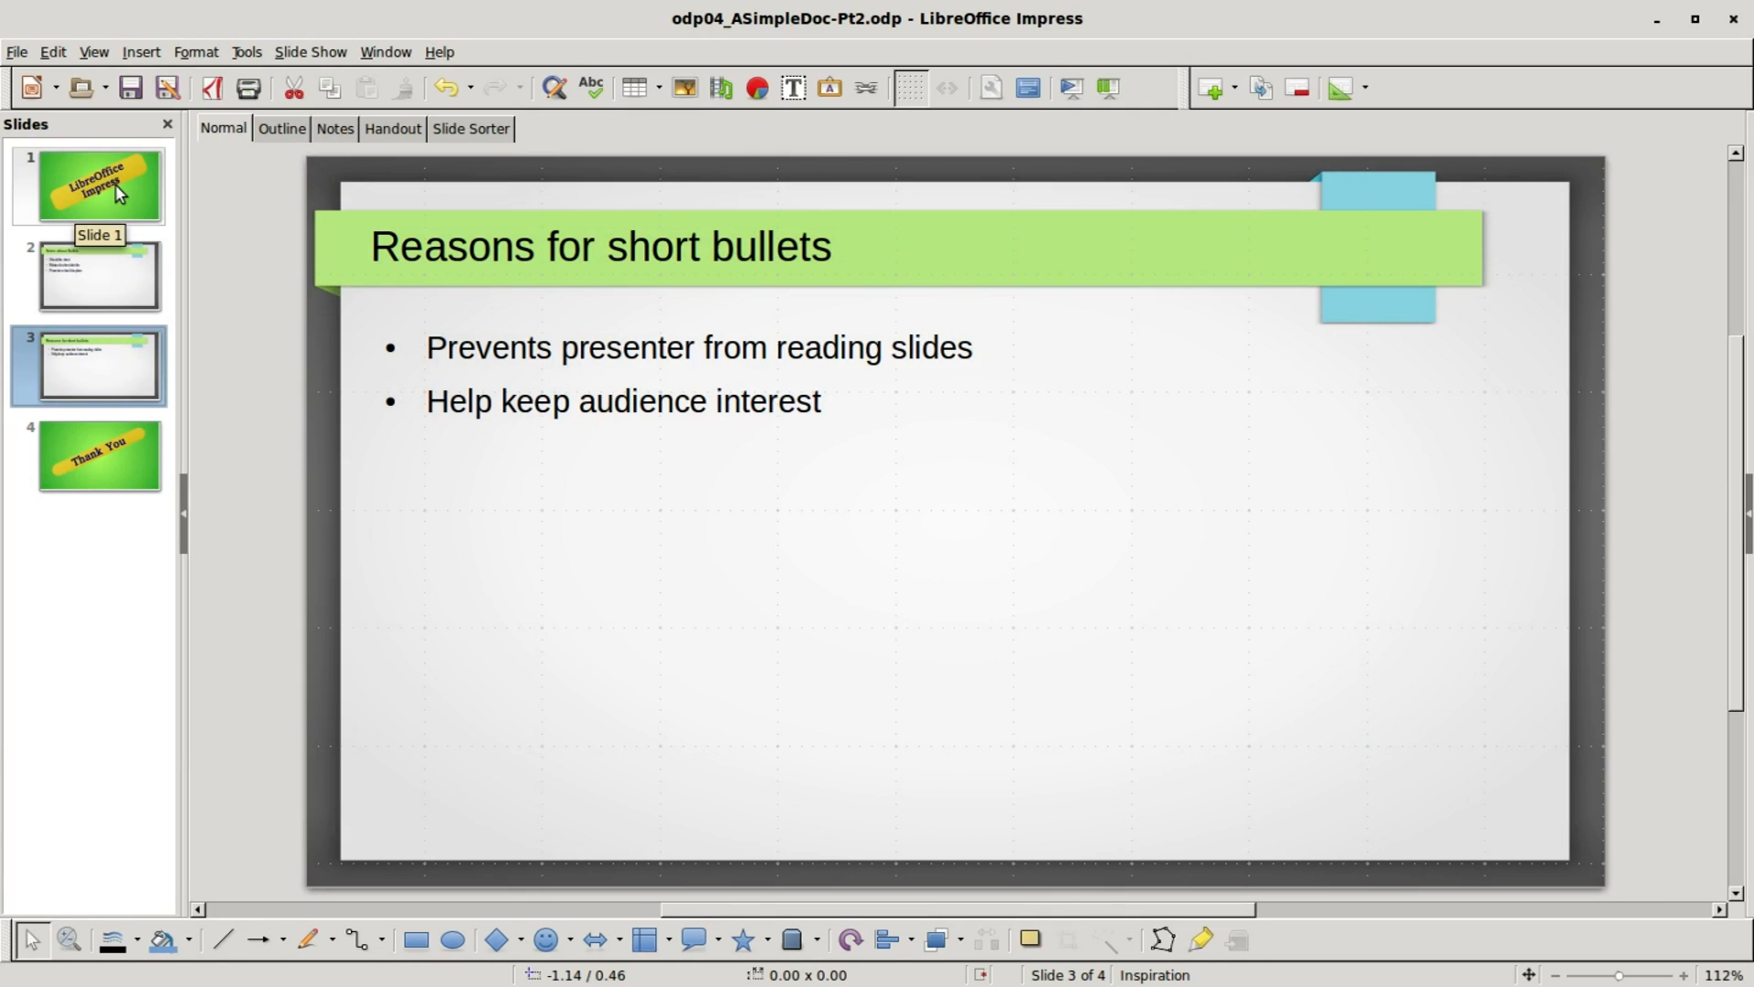
click(91, 184)
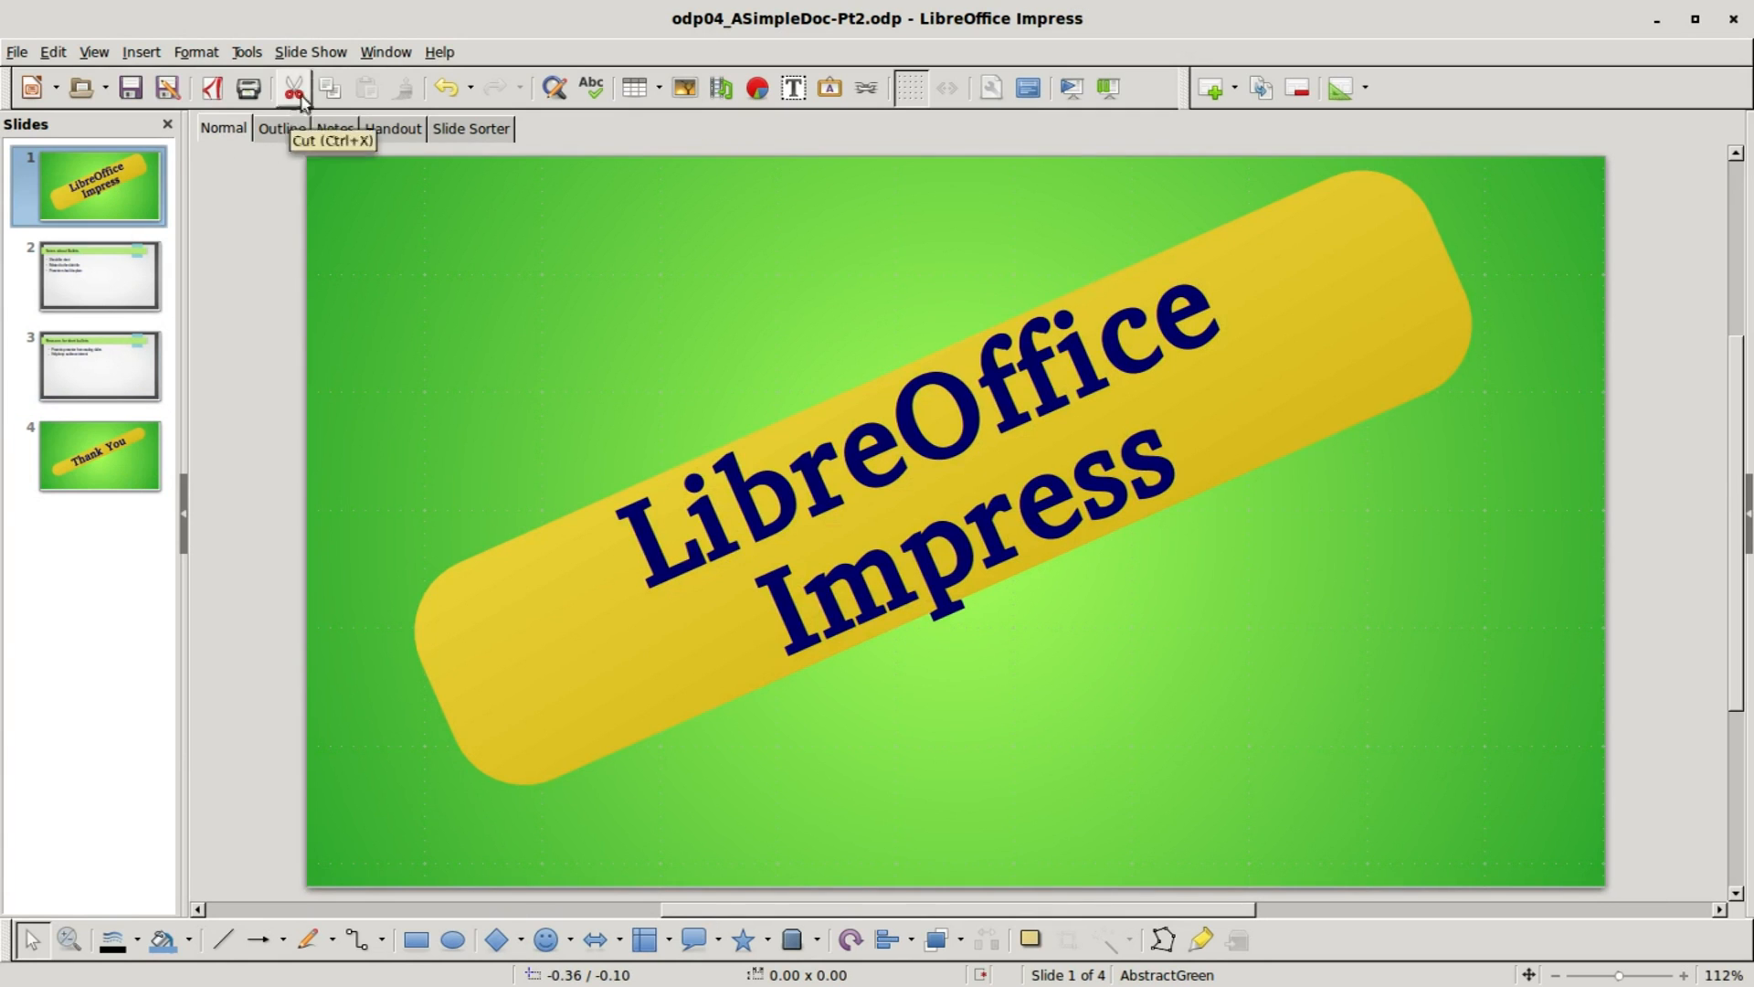
click(311, 51)
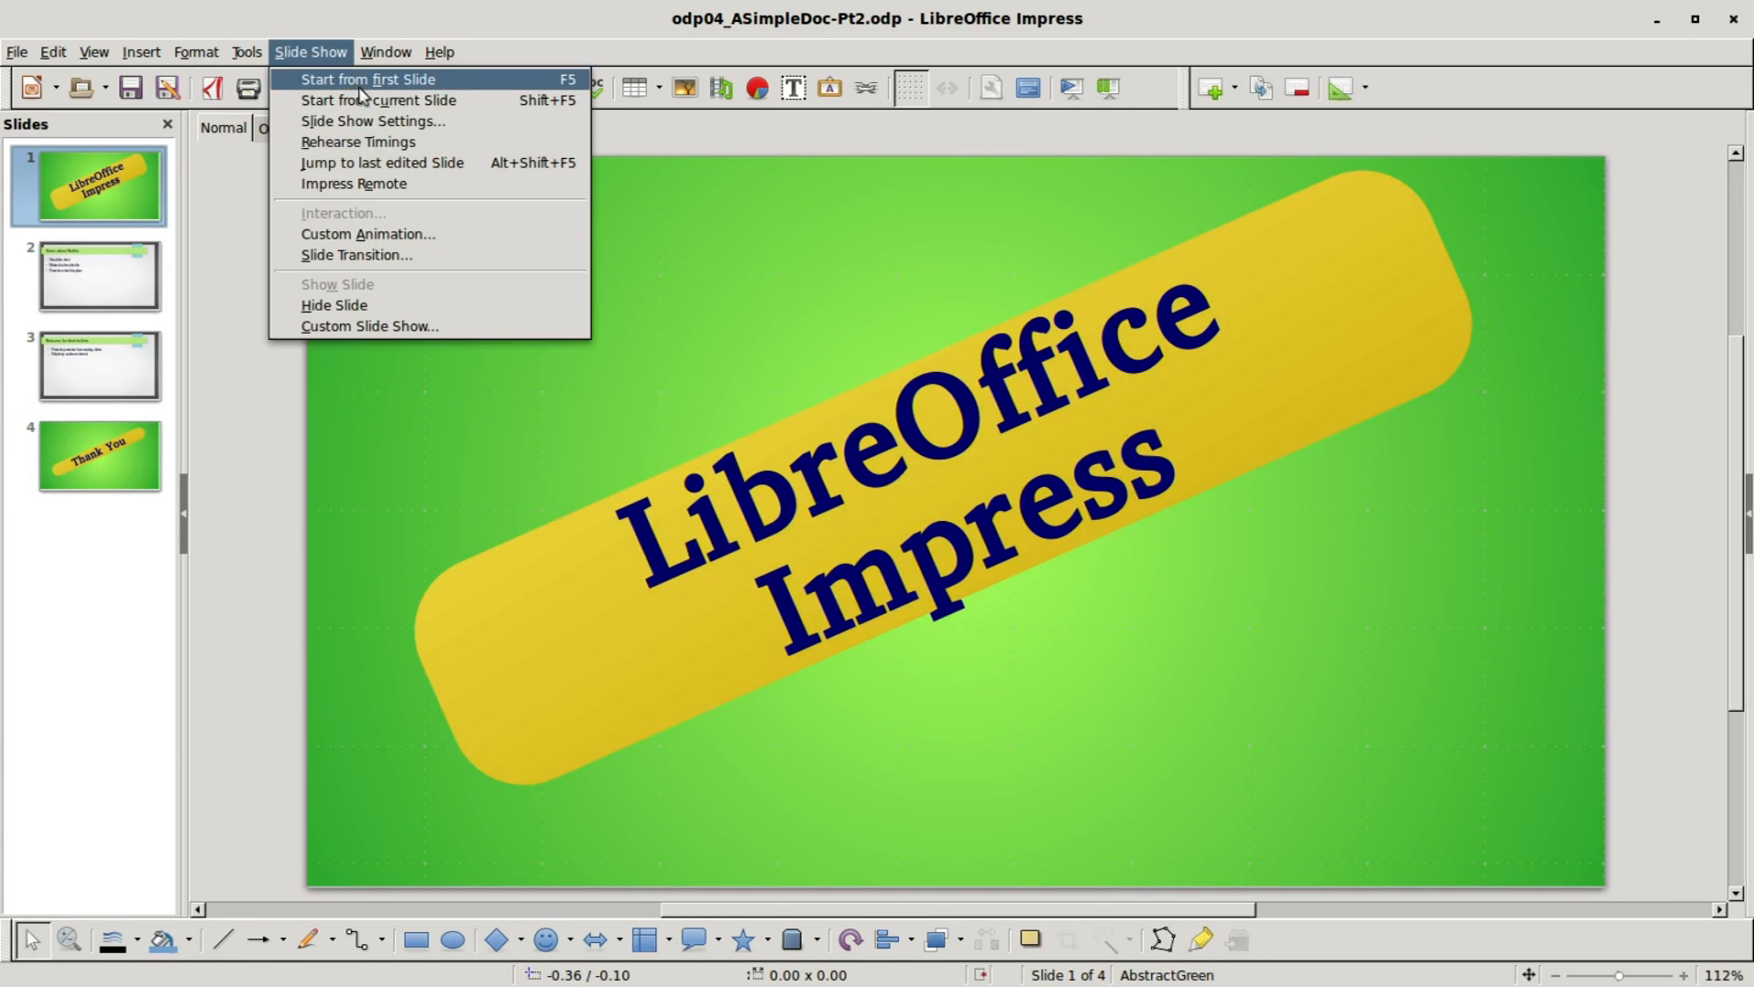
mouse_move(372, 121)
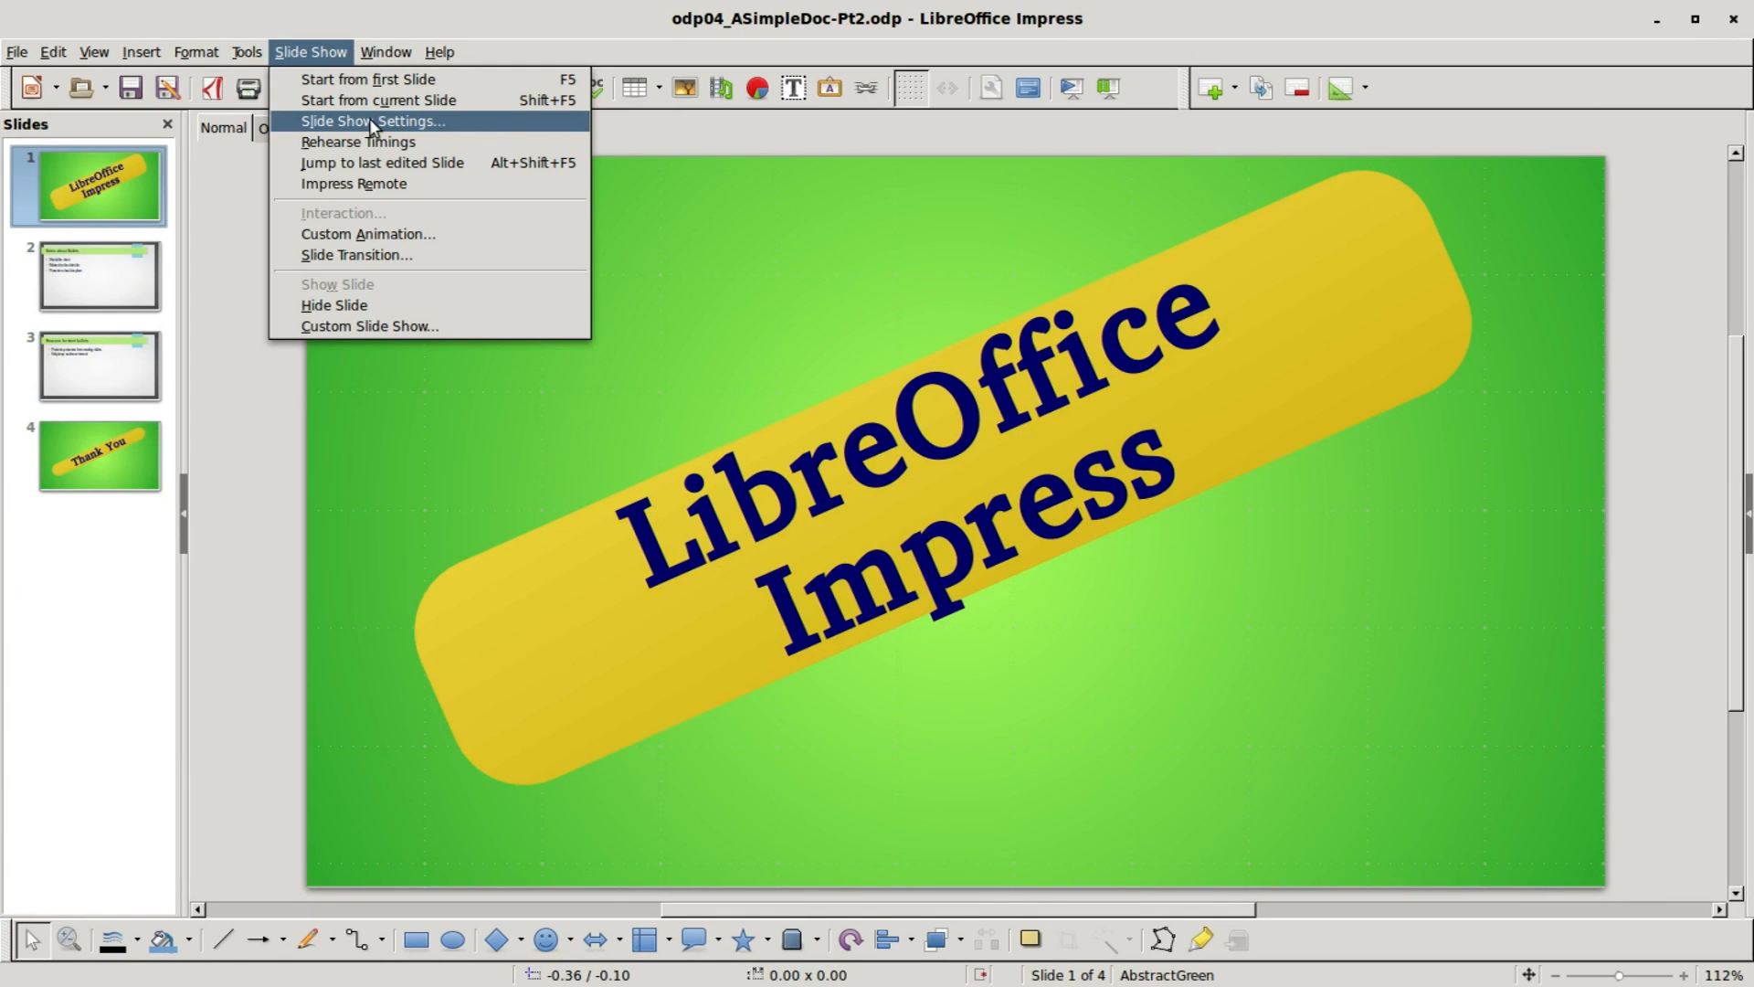
mouse_move(404, 154)
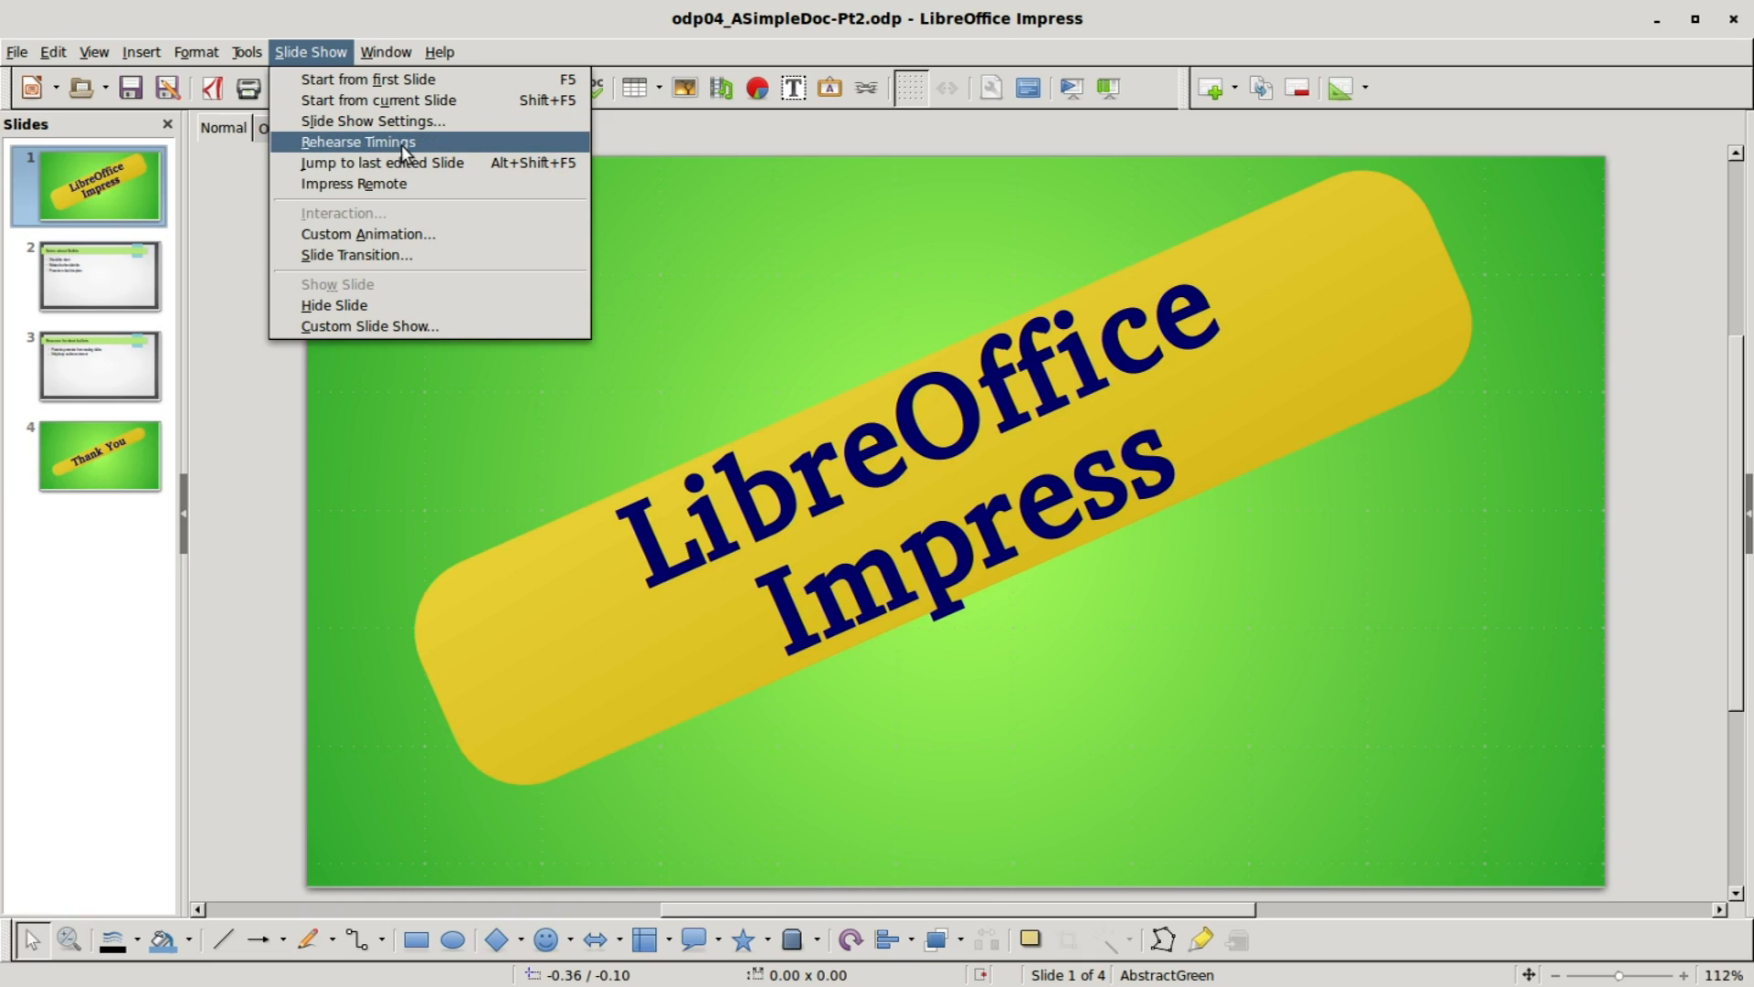
click(357, 141)
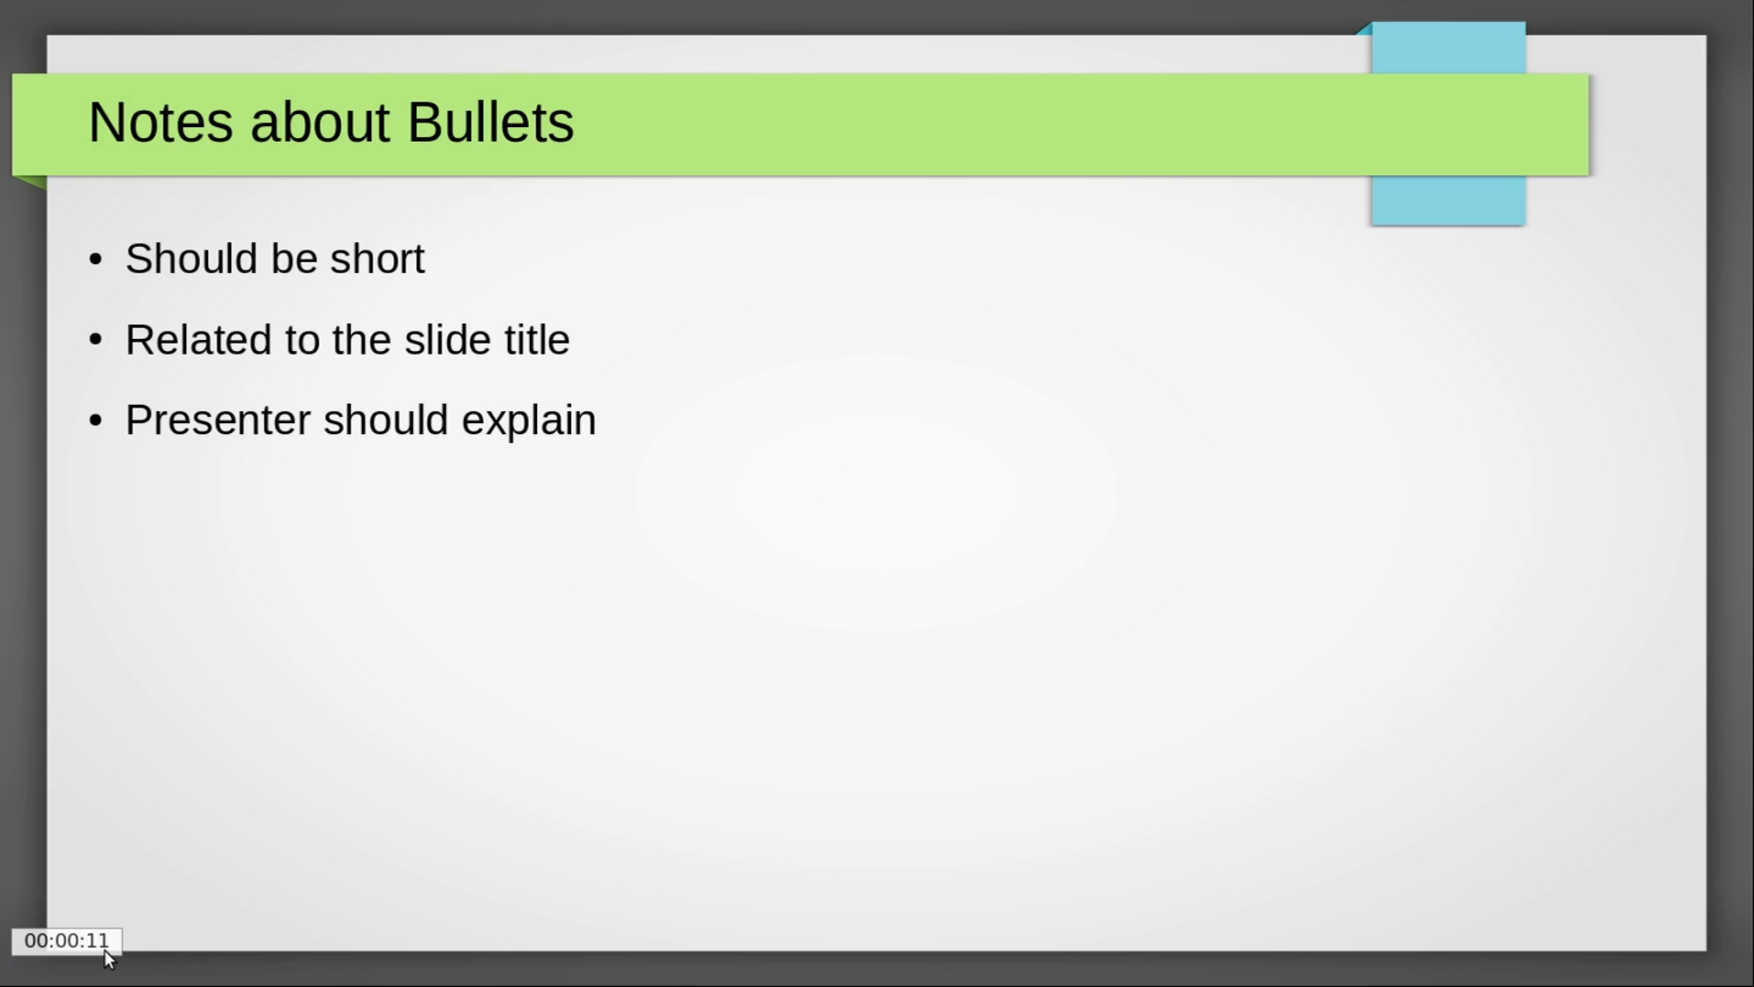
key(Escape)
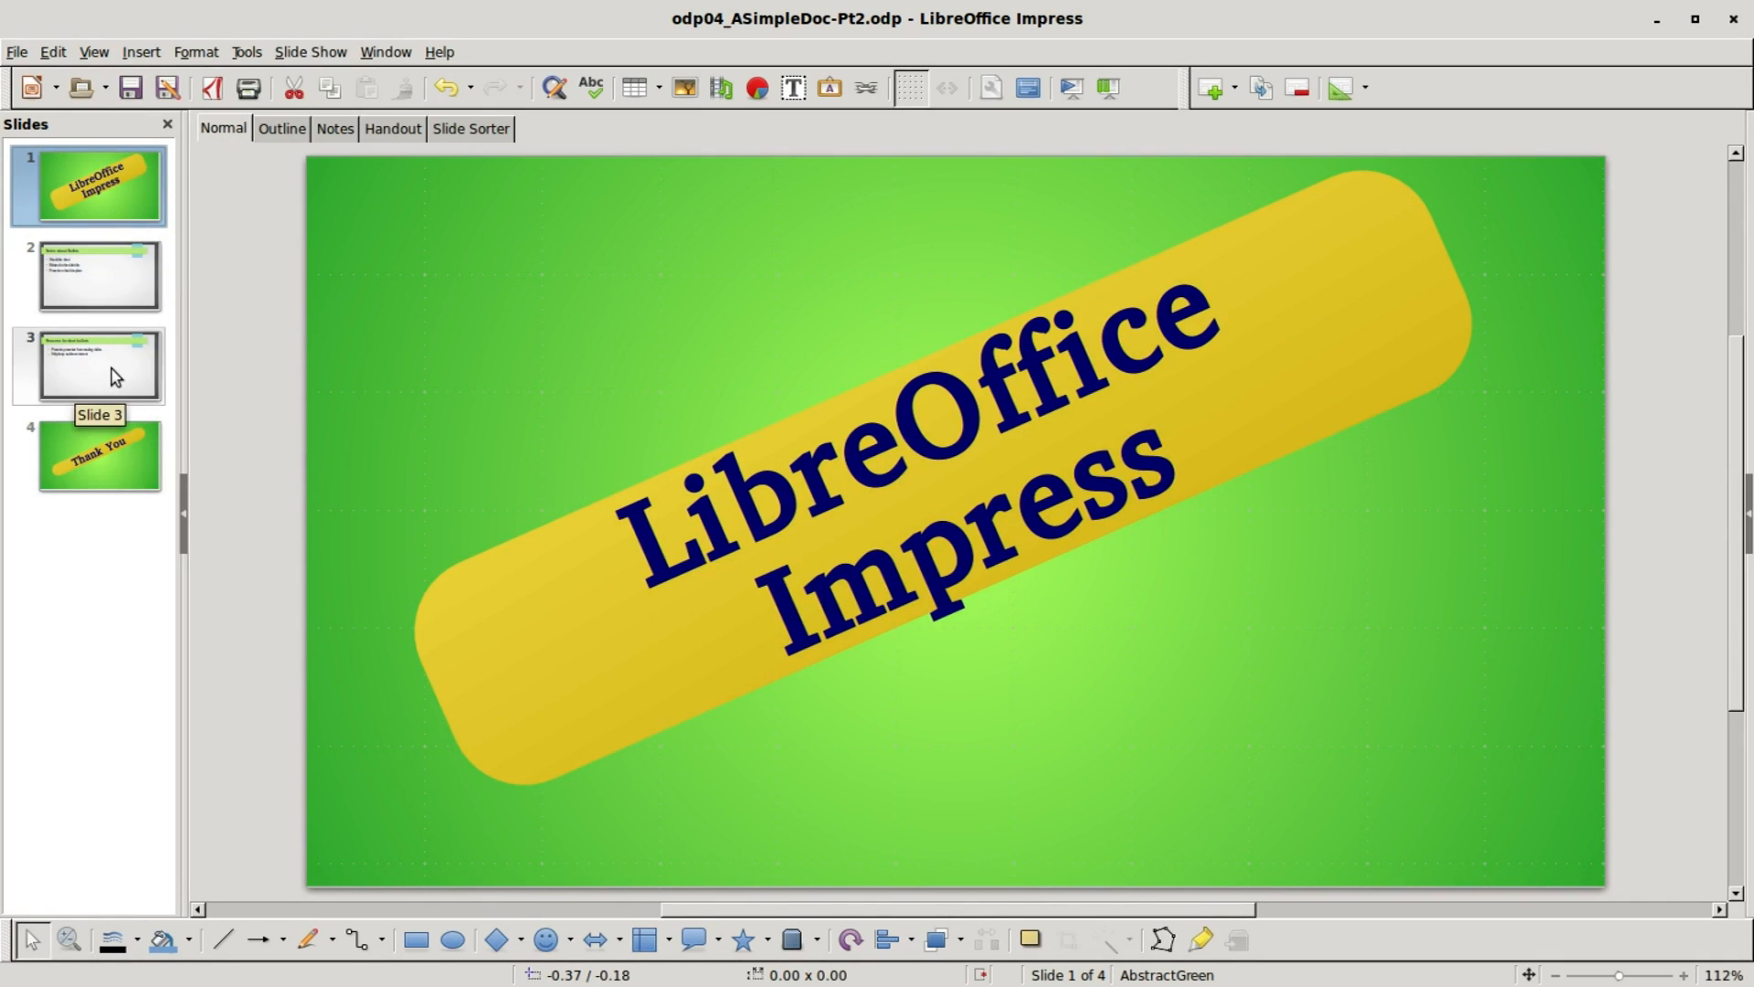
- Rehearse the show from slide 3 with F5 and return to that slide
click(95, 365)
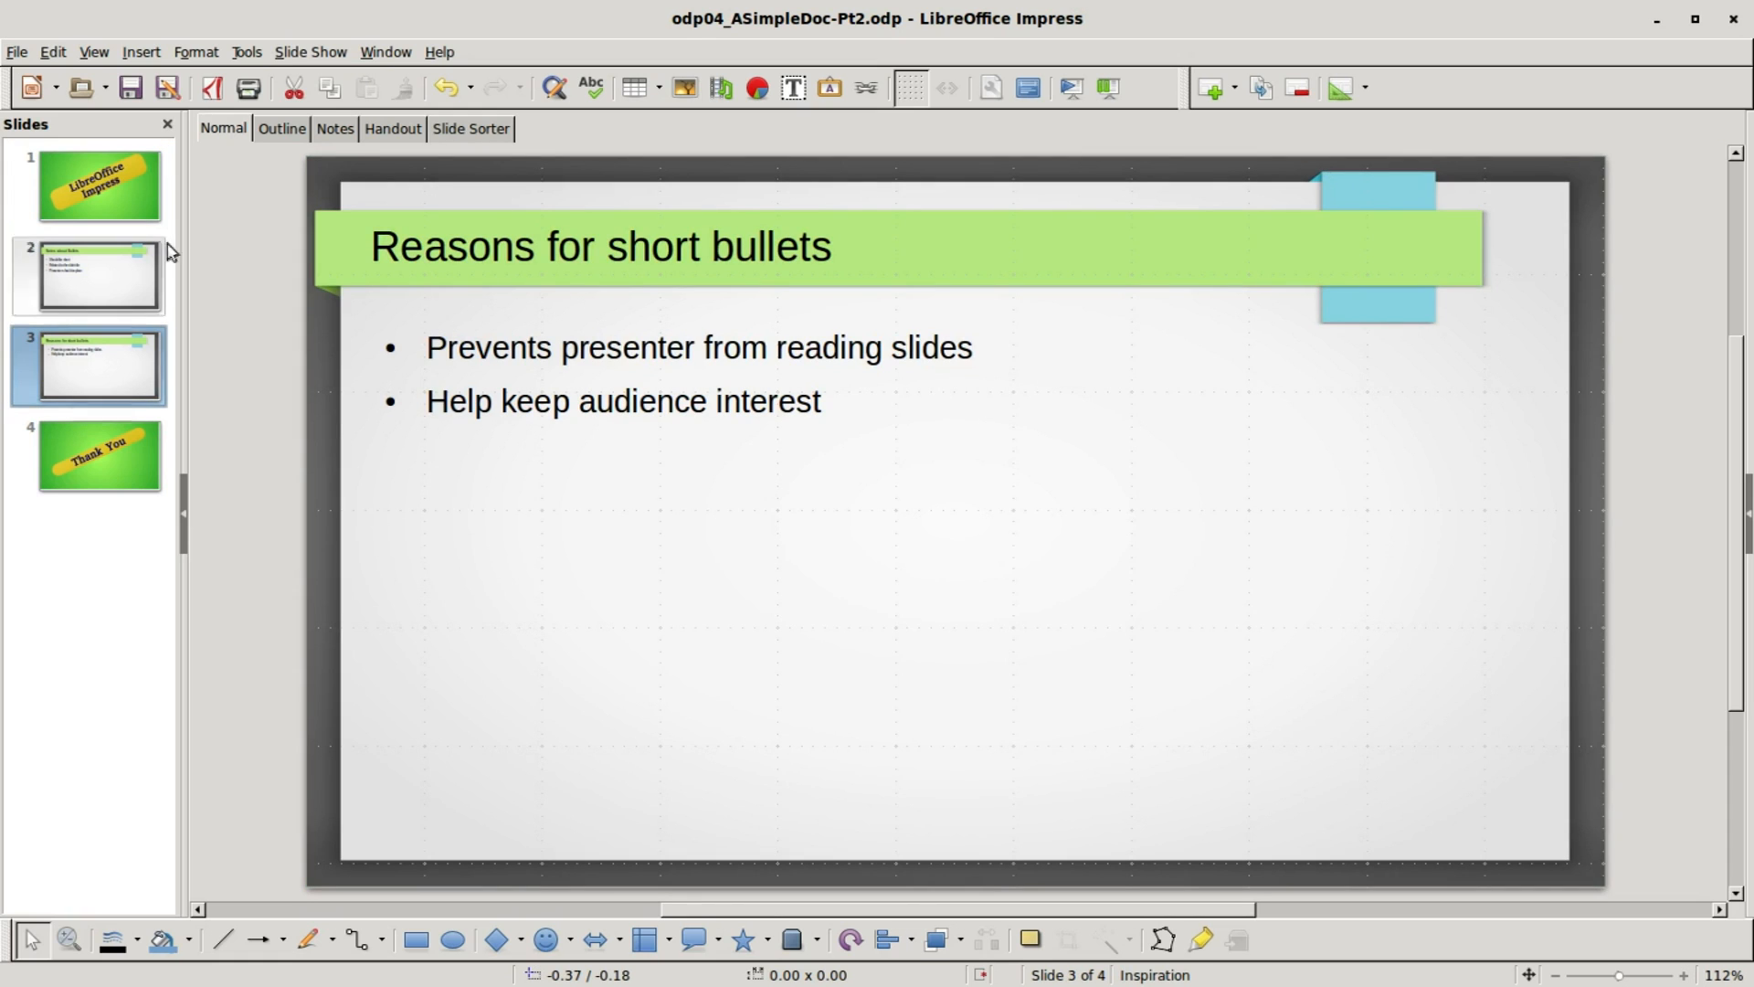
click(311, 51)
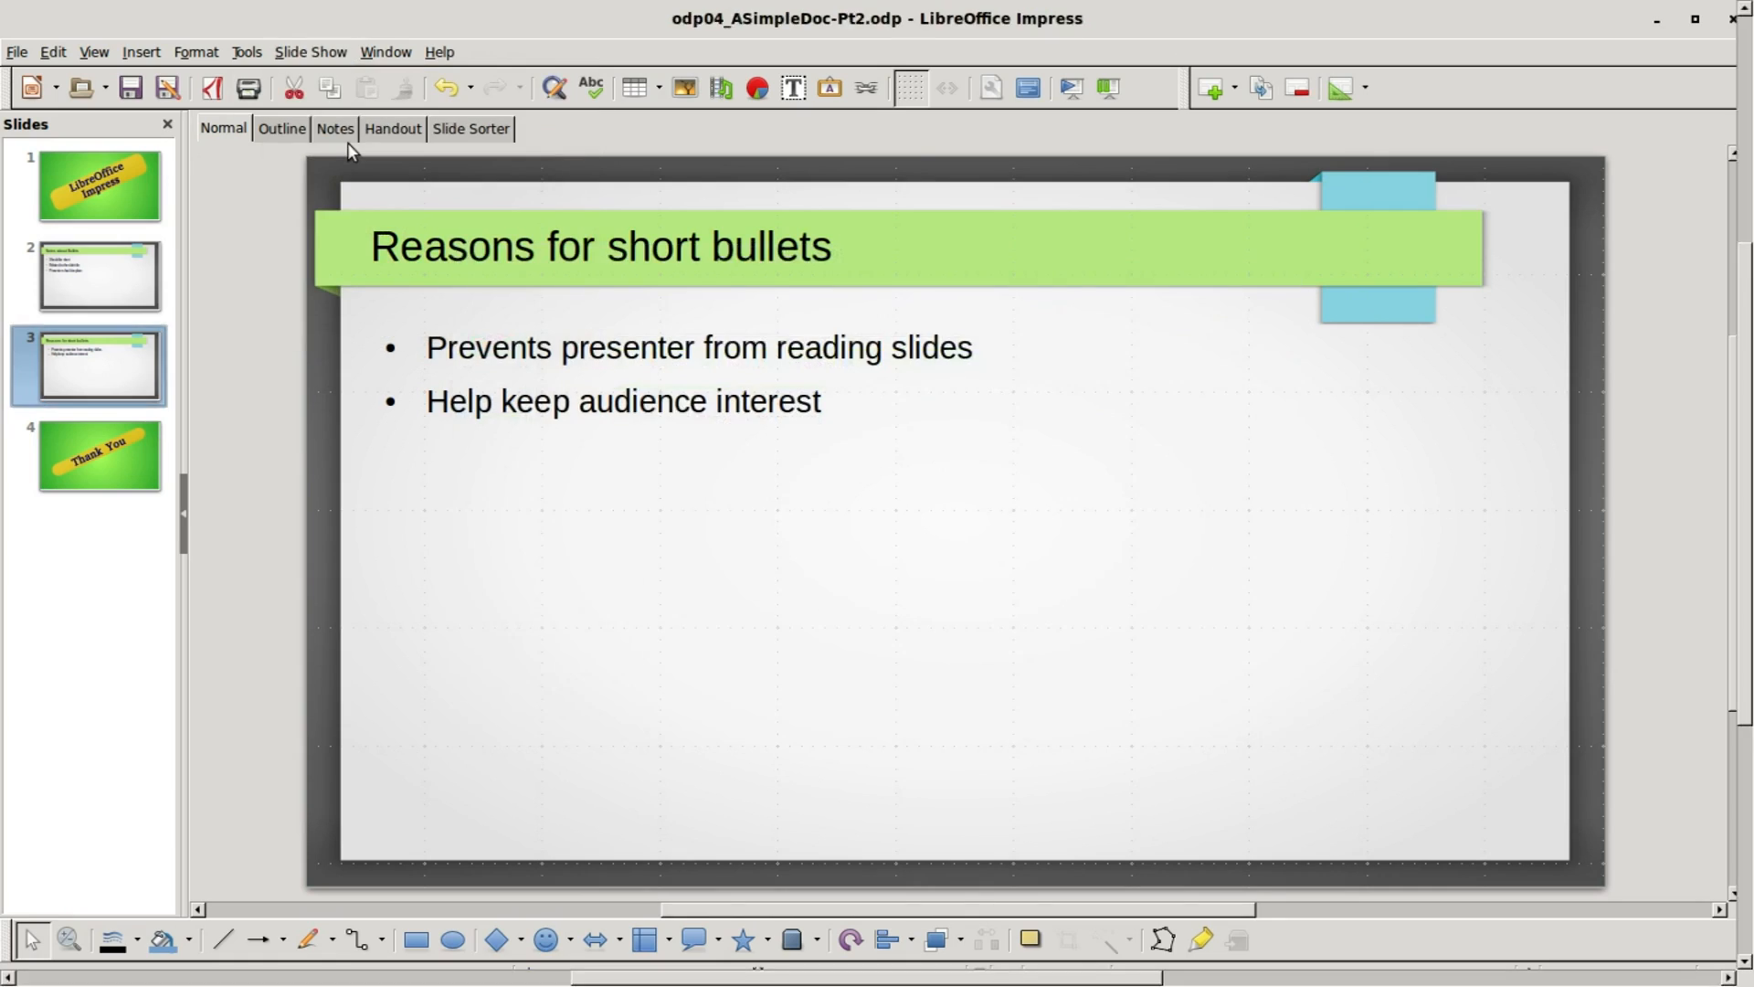
key(F5)
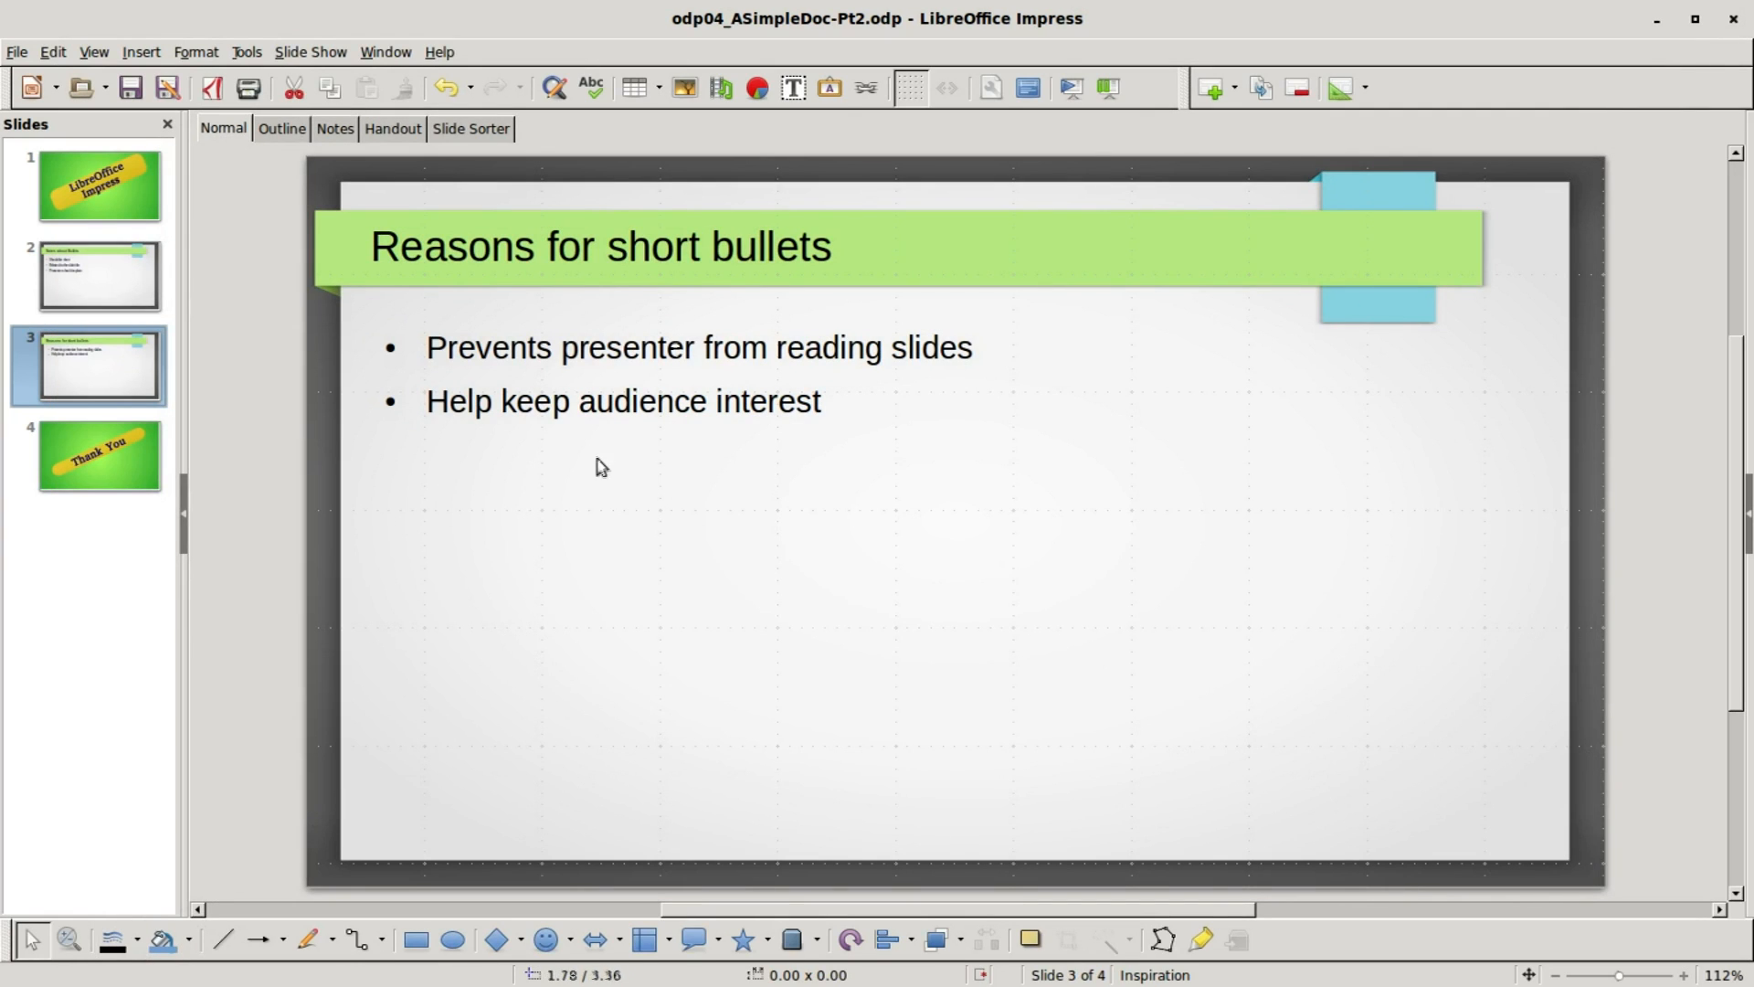
click(310, 51)
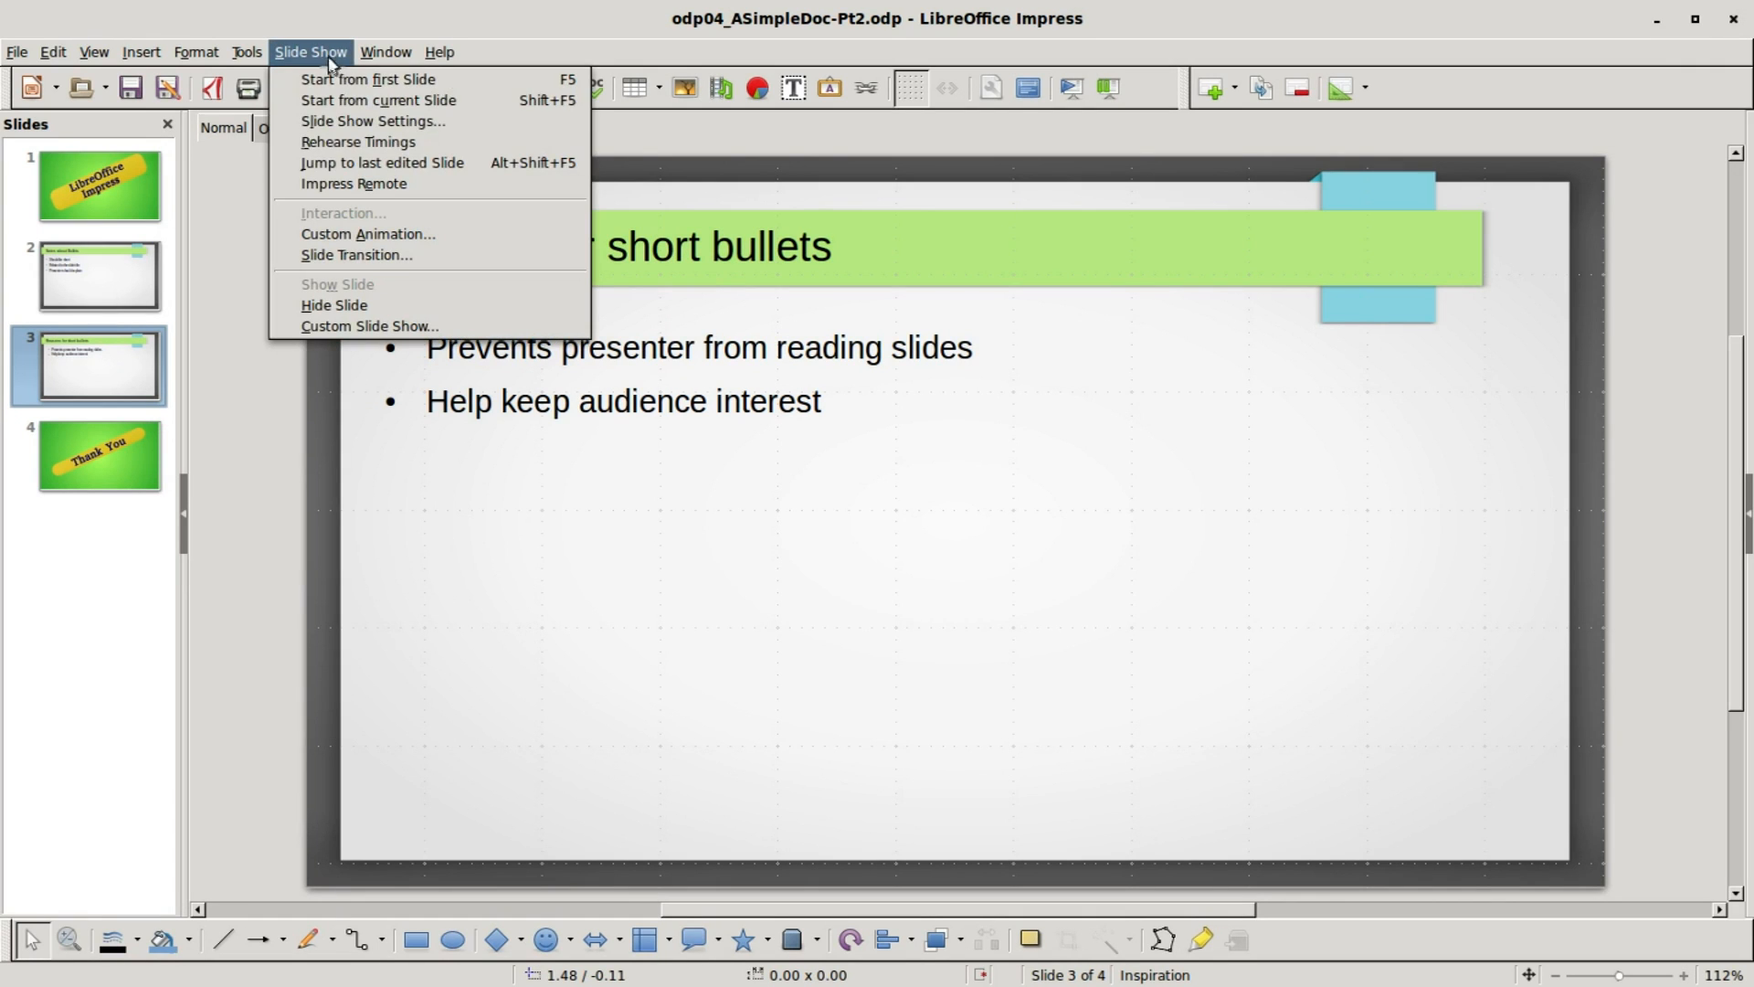
mouse_move(414, 163)
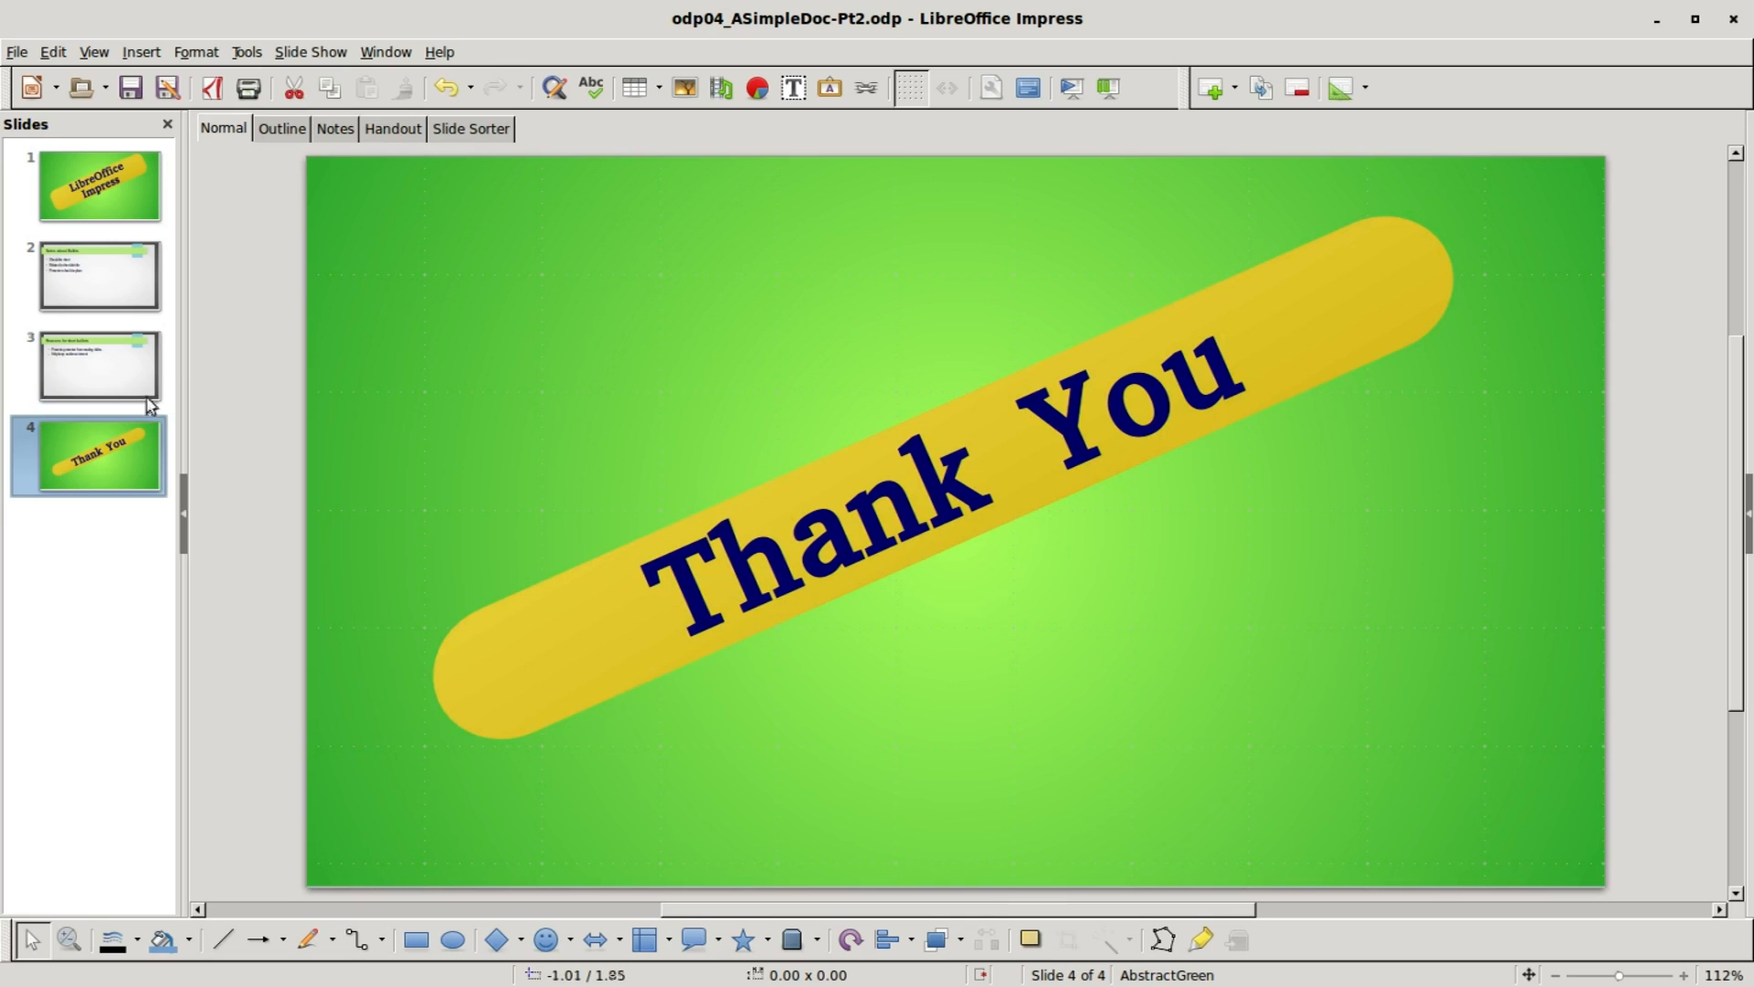
mouse_move(164, 368)
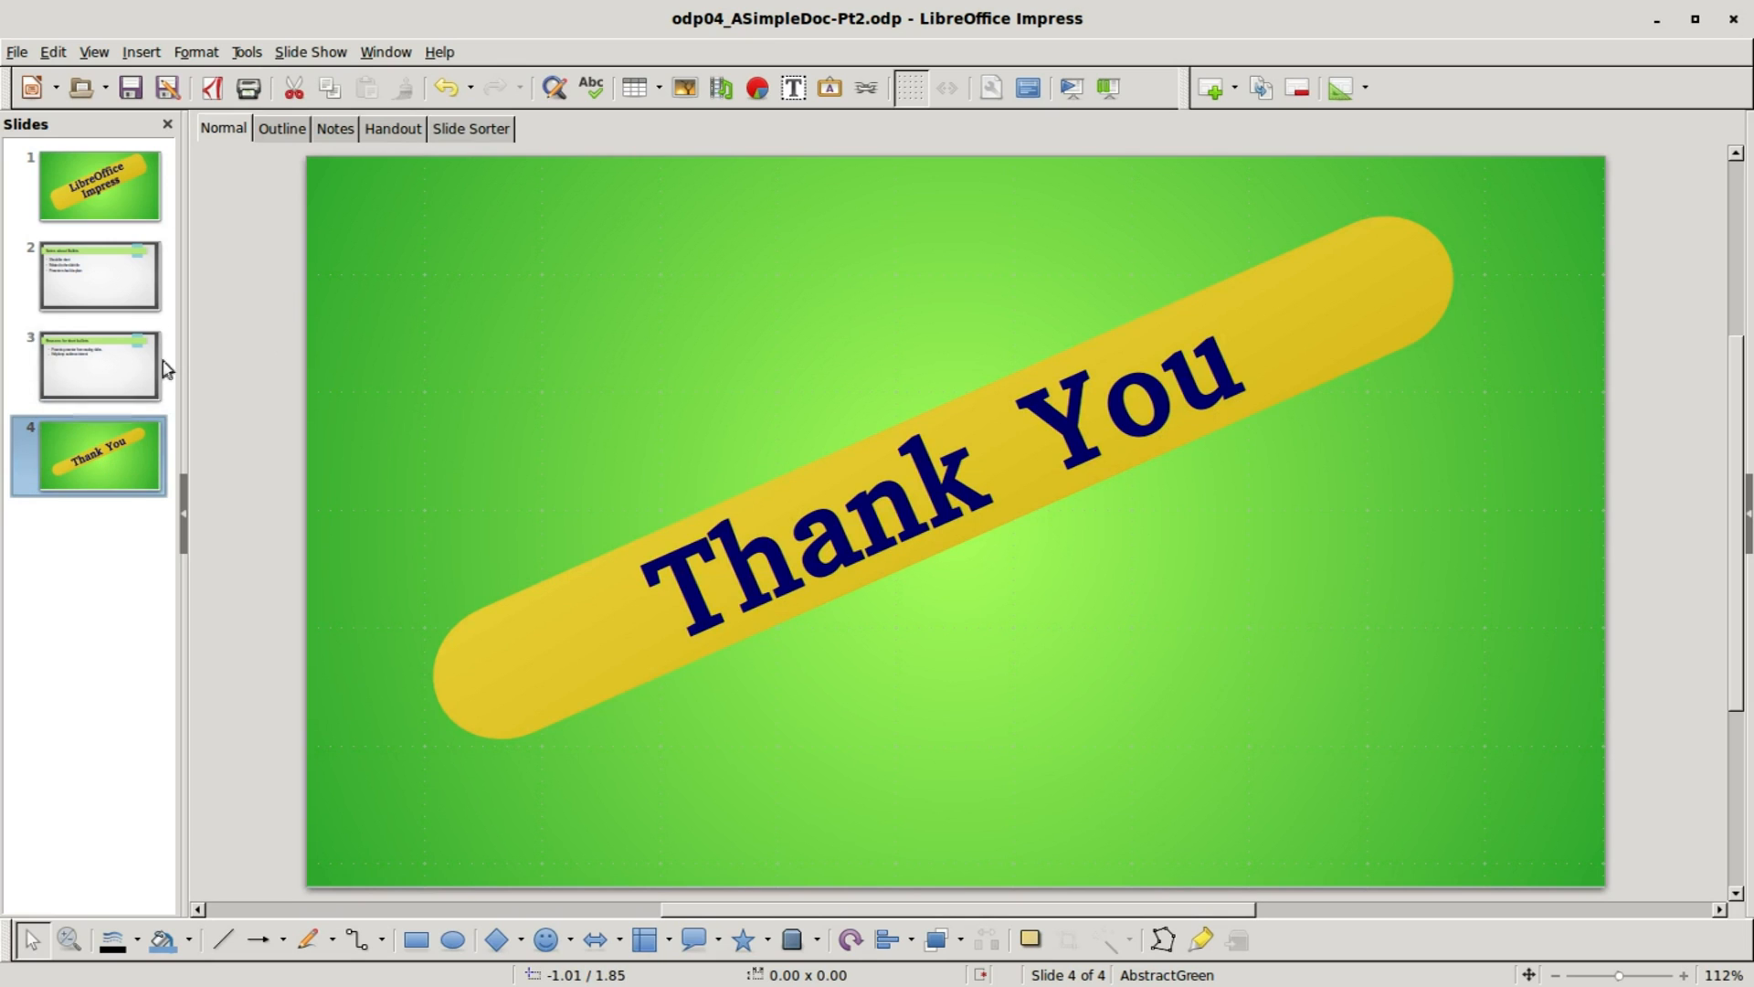
click(91, 364)
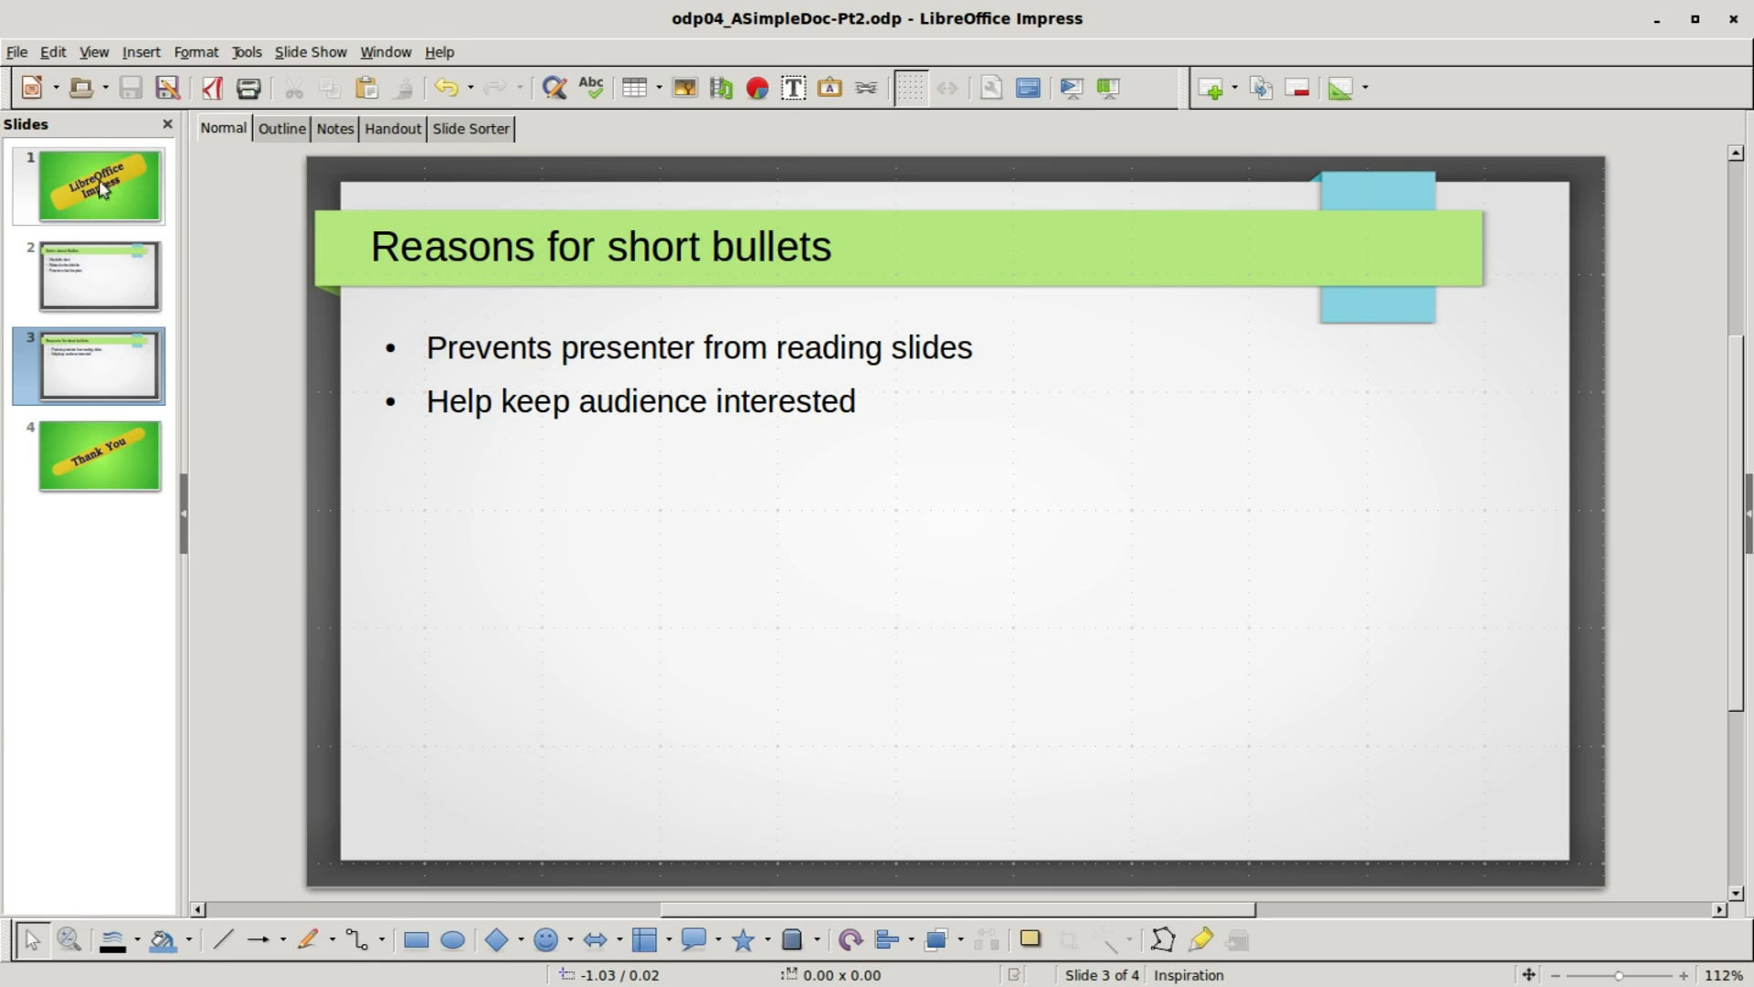
- Step through the title slide and the Thank You slide, ending back on slide 3
click(91, 182)
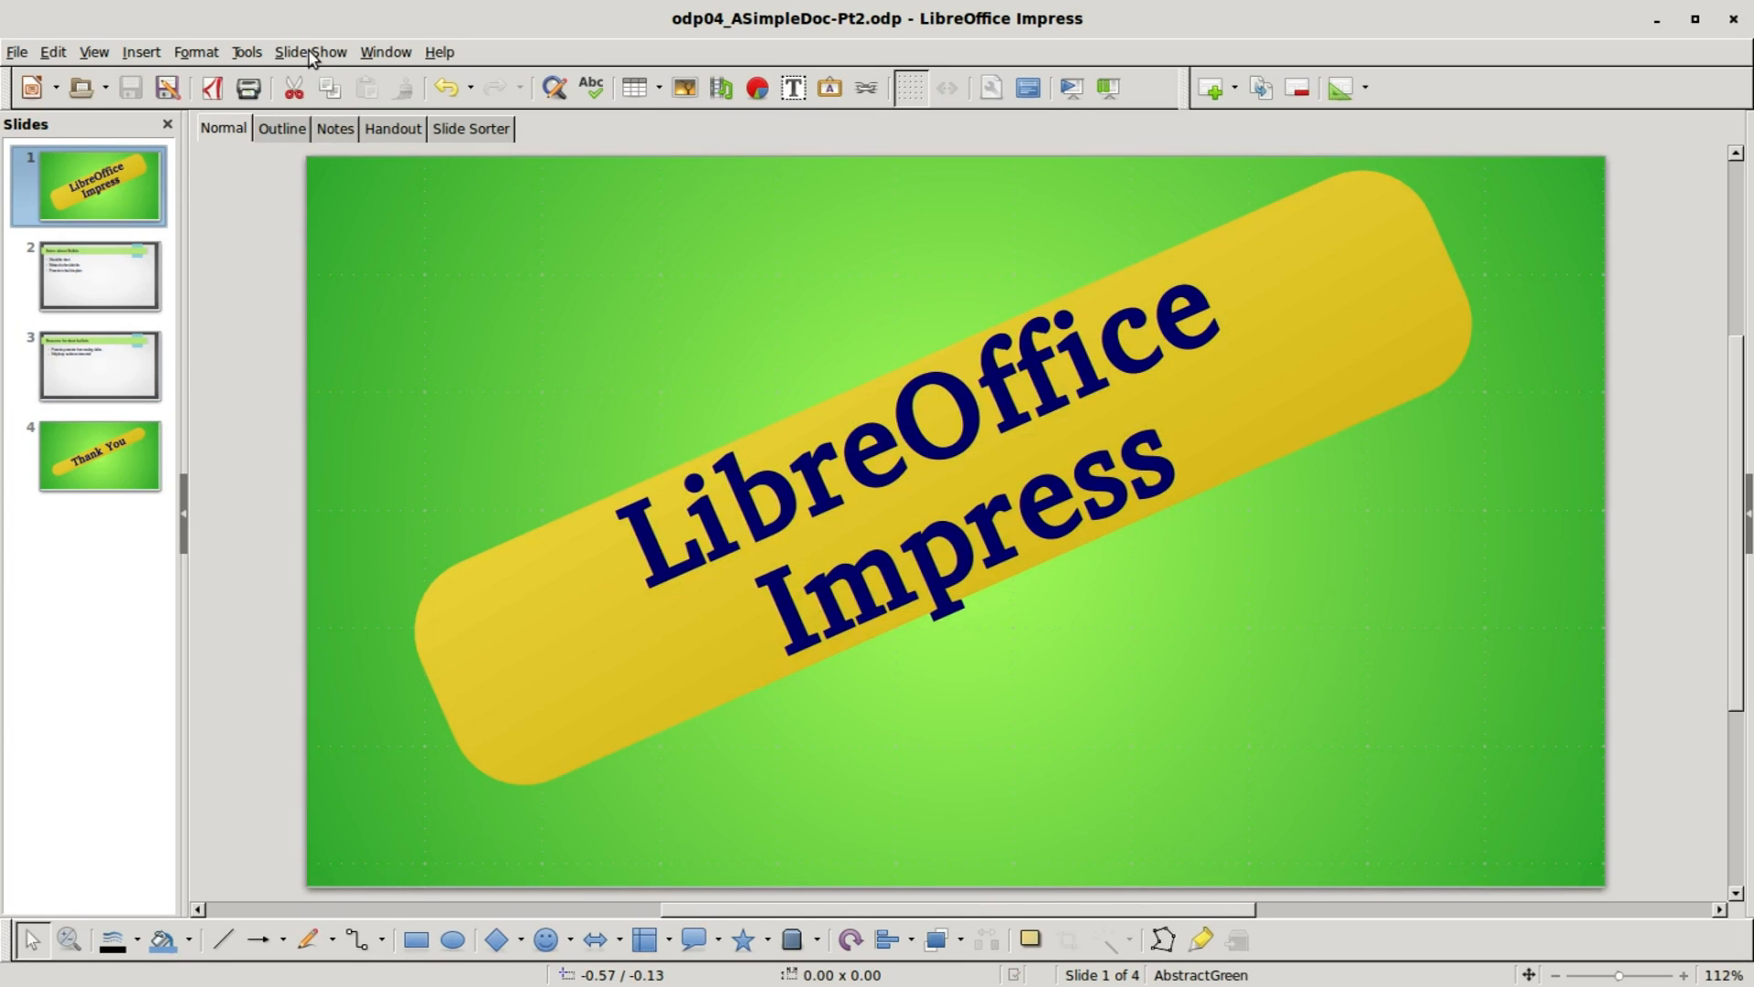
click(311, 51)
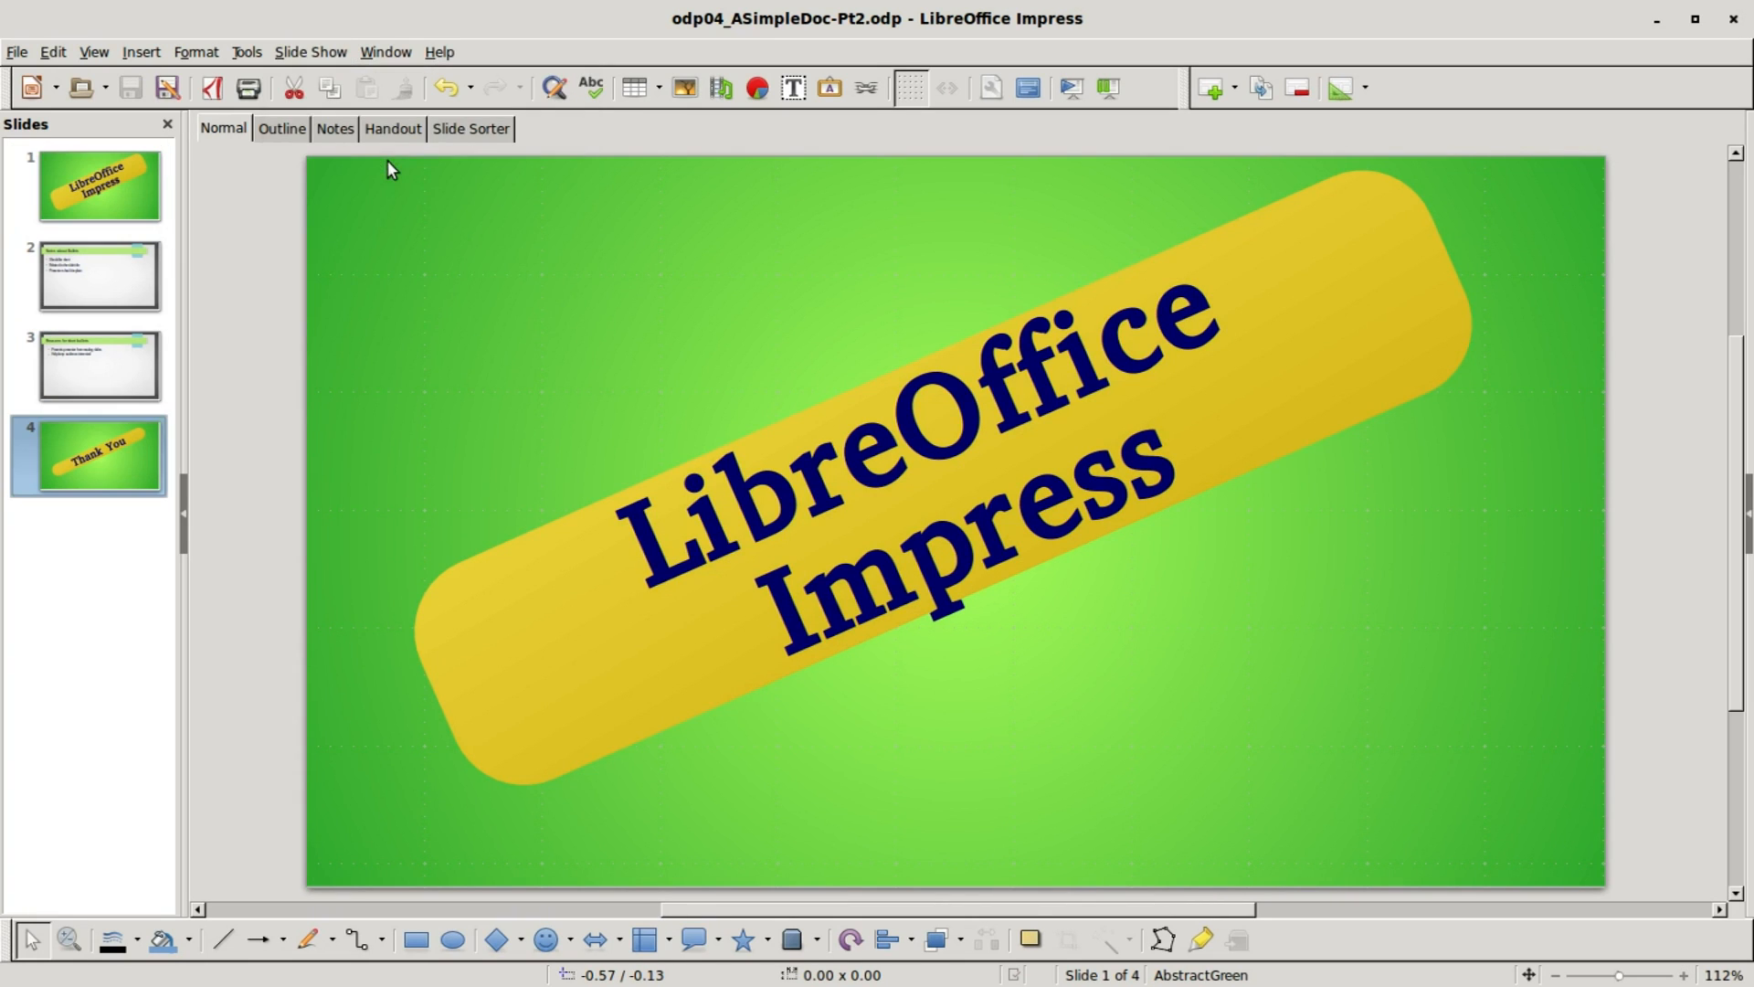
click(91, 457)
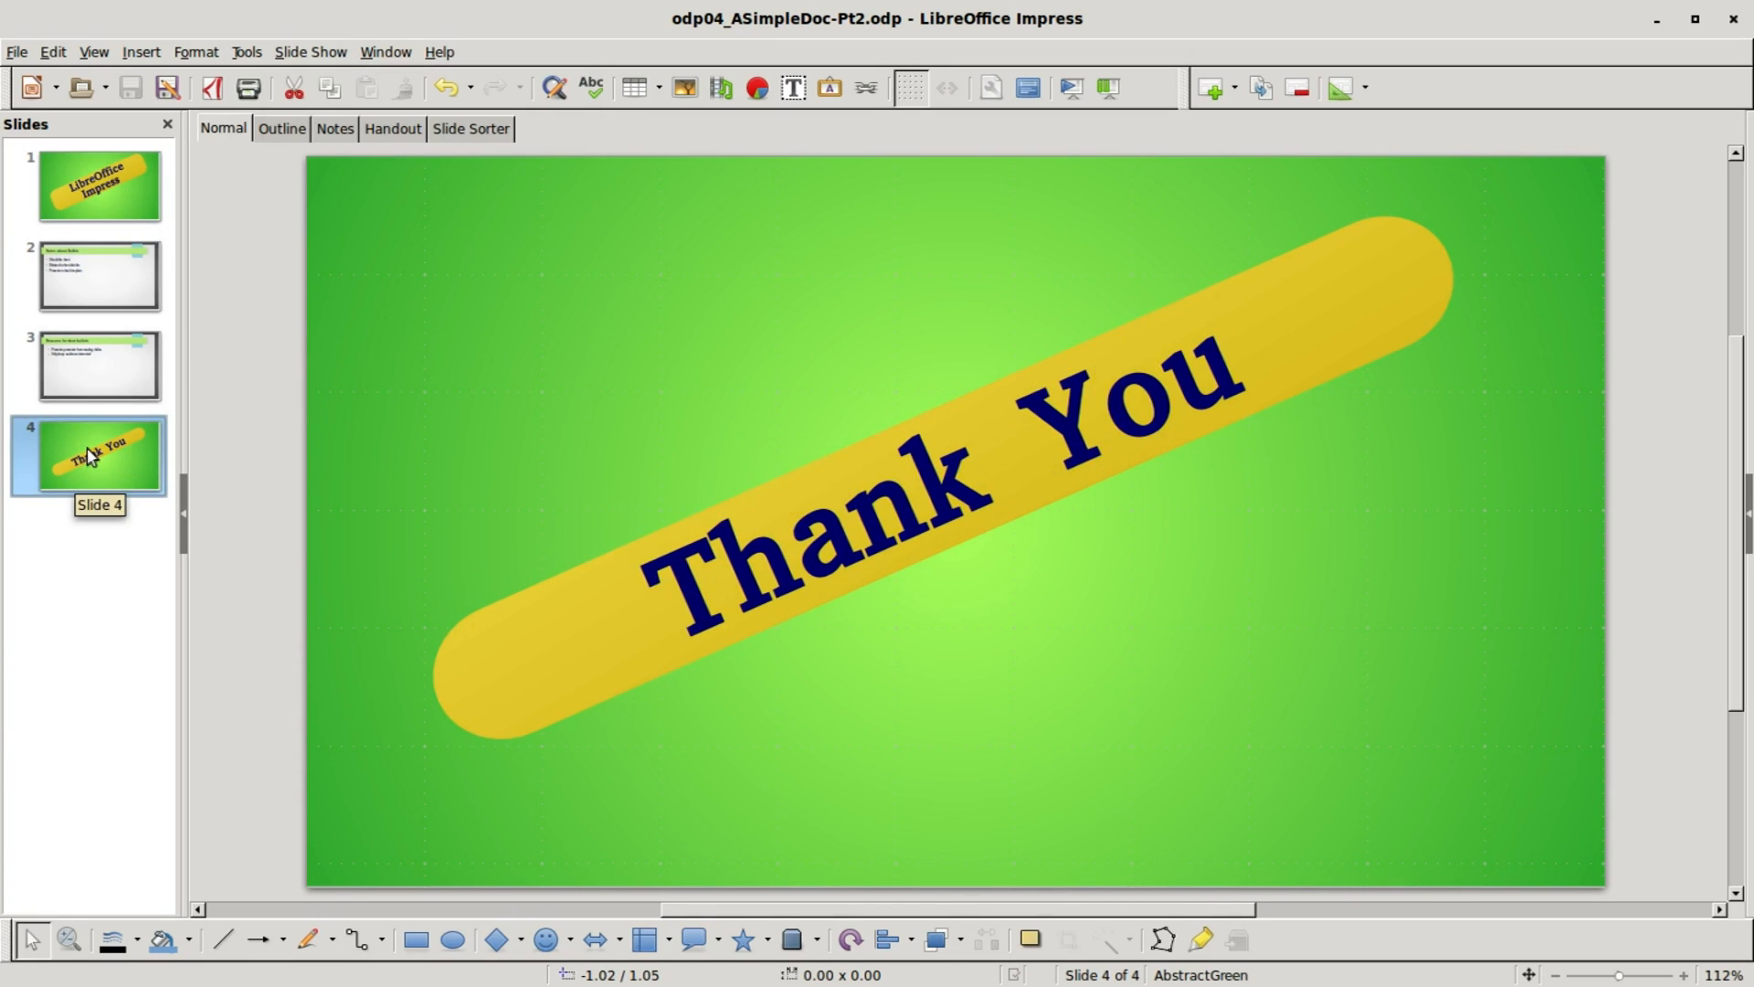
mouse_move(1493, 43)
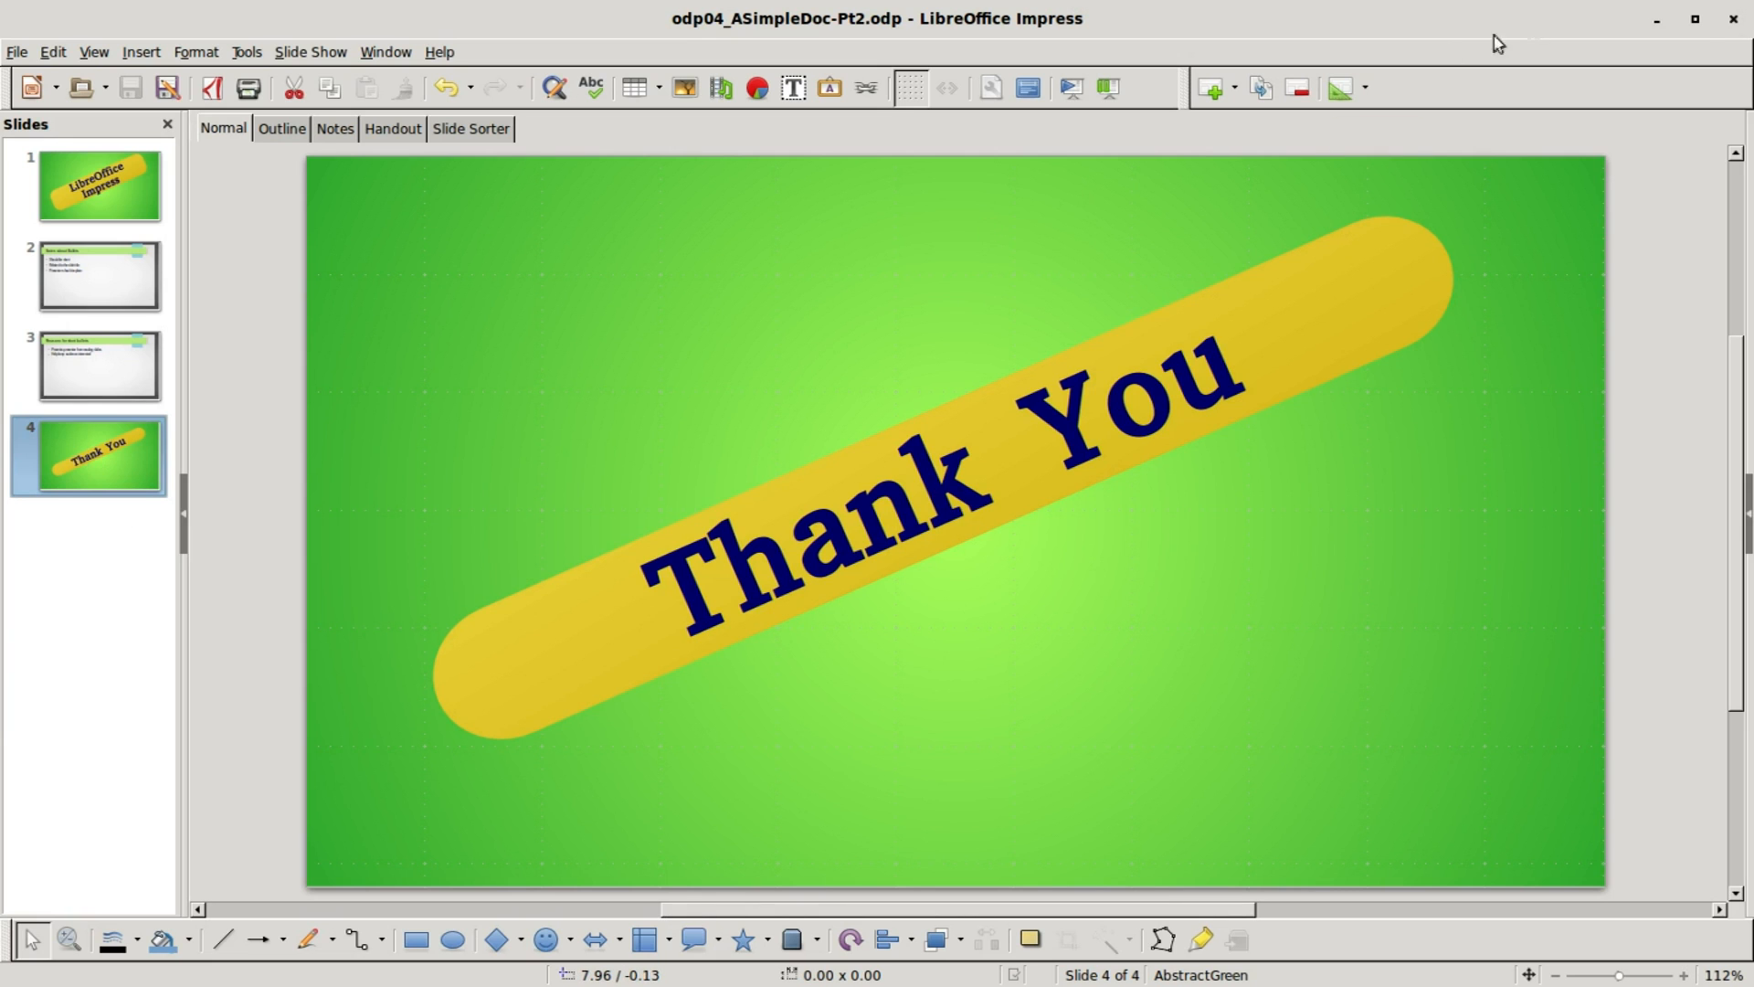
click(93, 187)
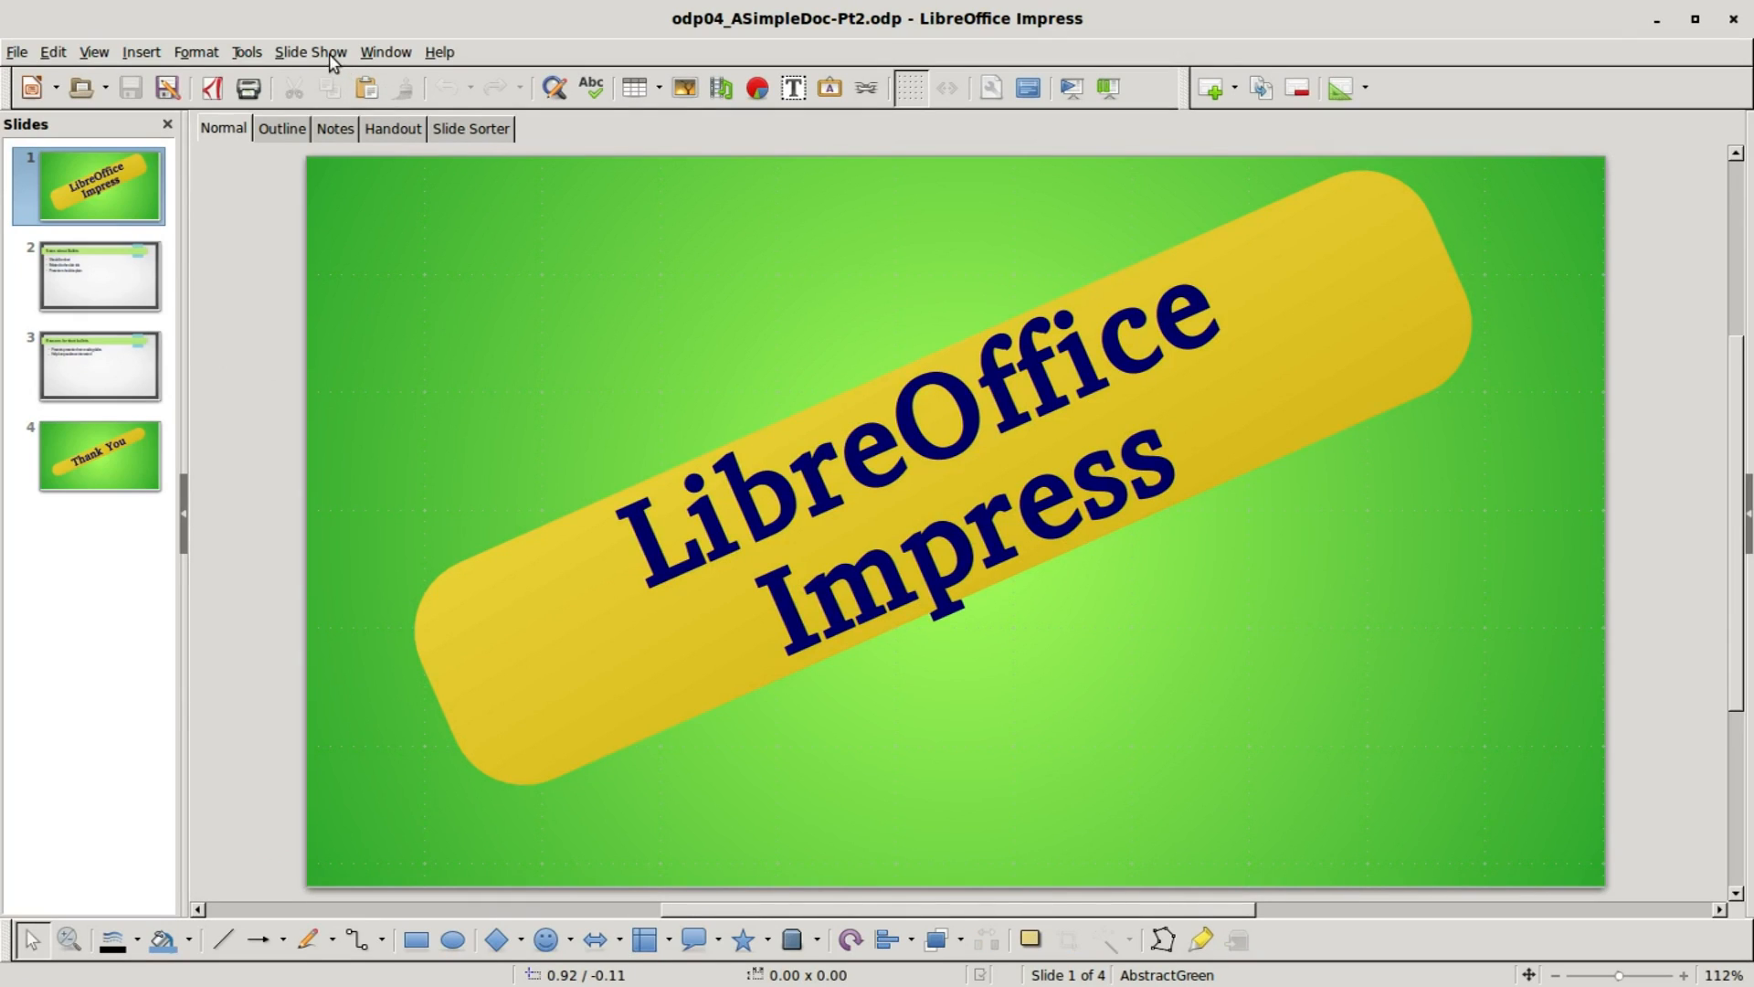
click(311, 52)
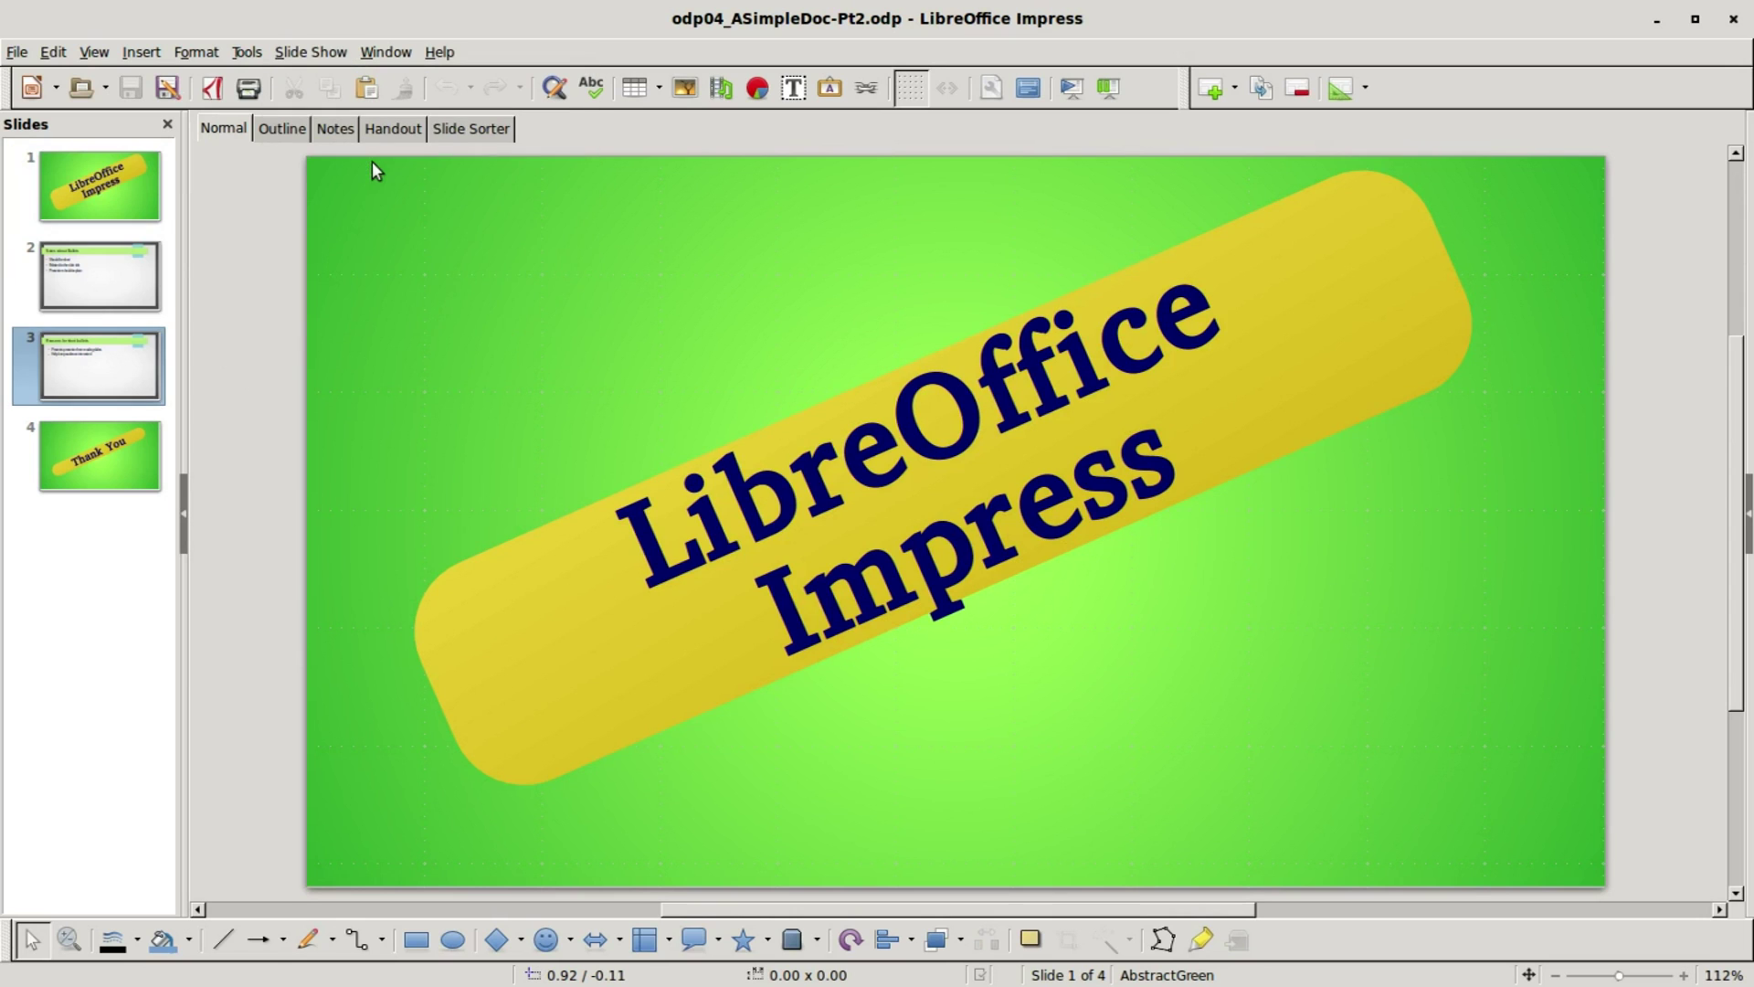
click(94, 365)
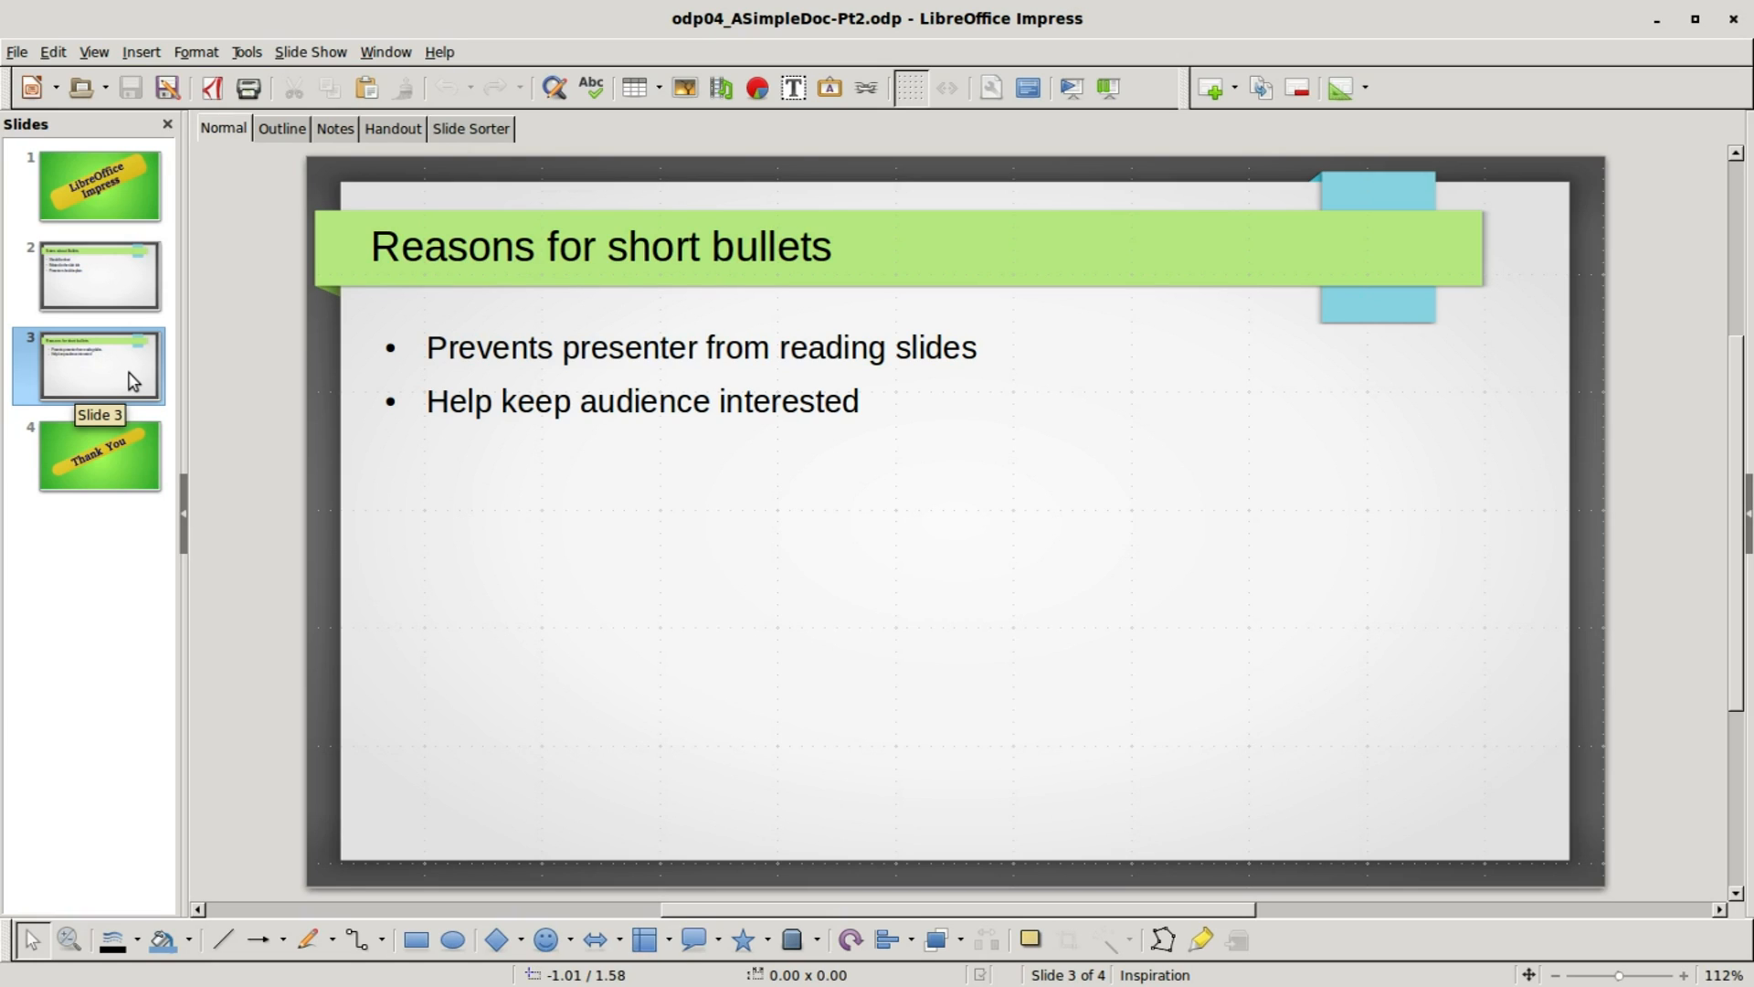
click(311, 51)
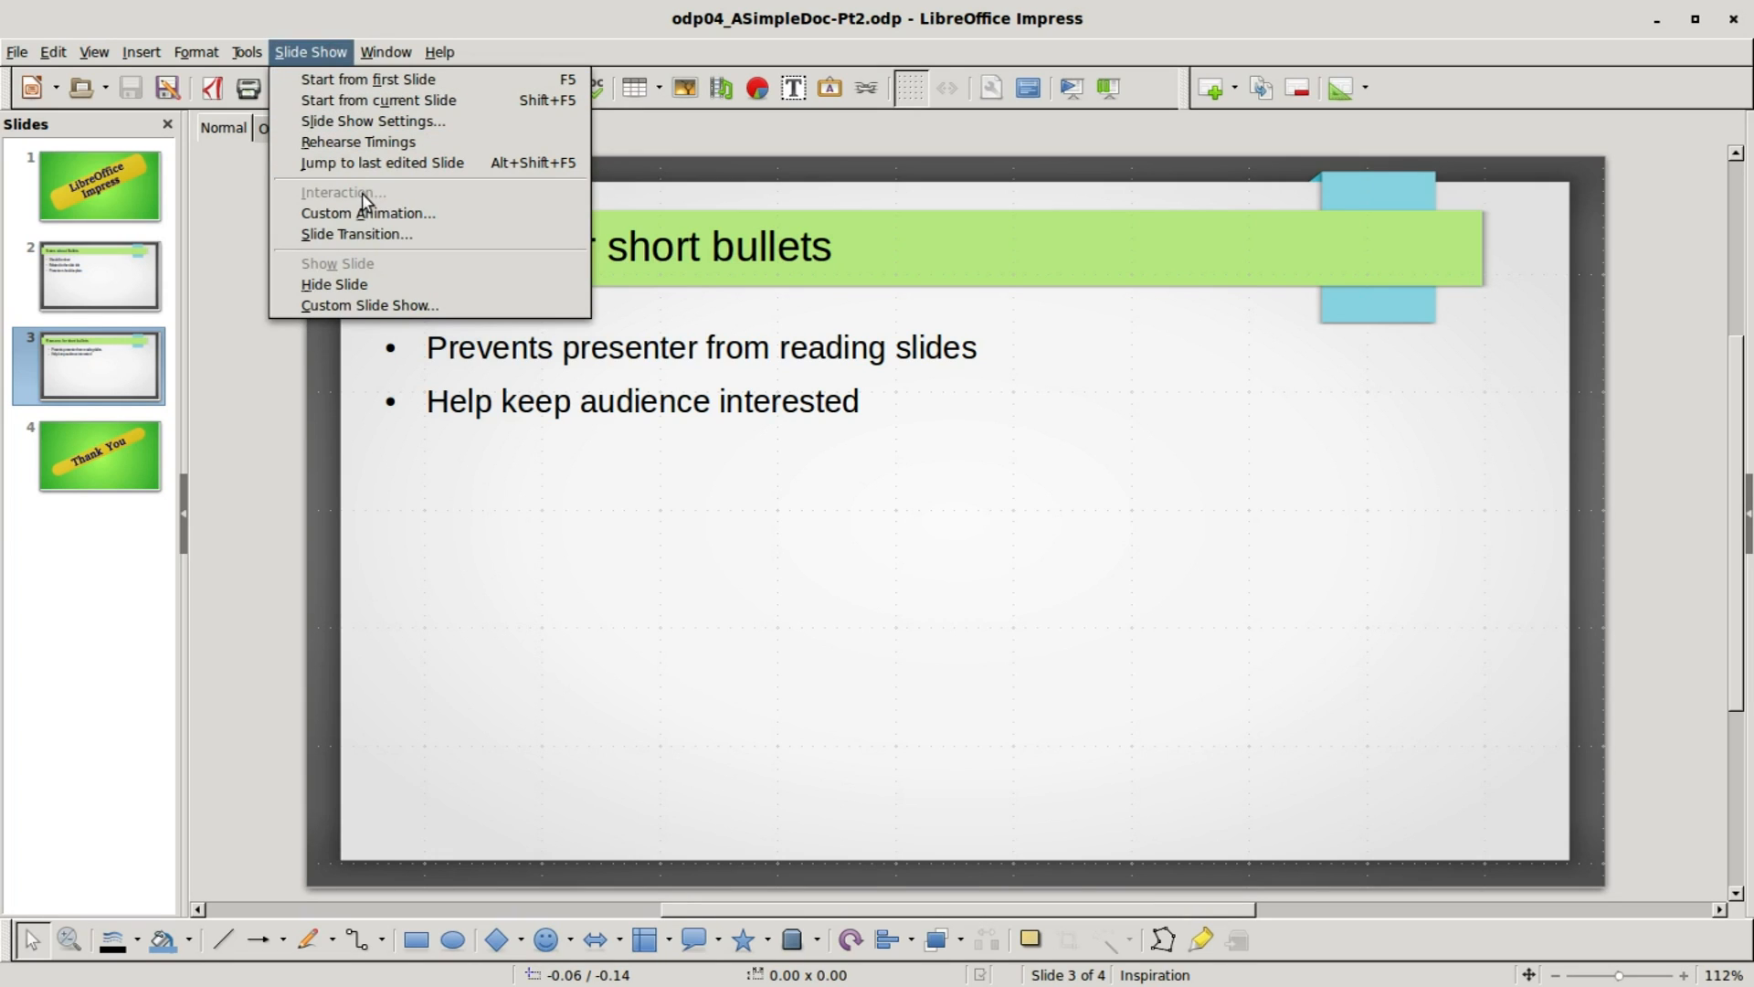
mouse_move(379, 233)
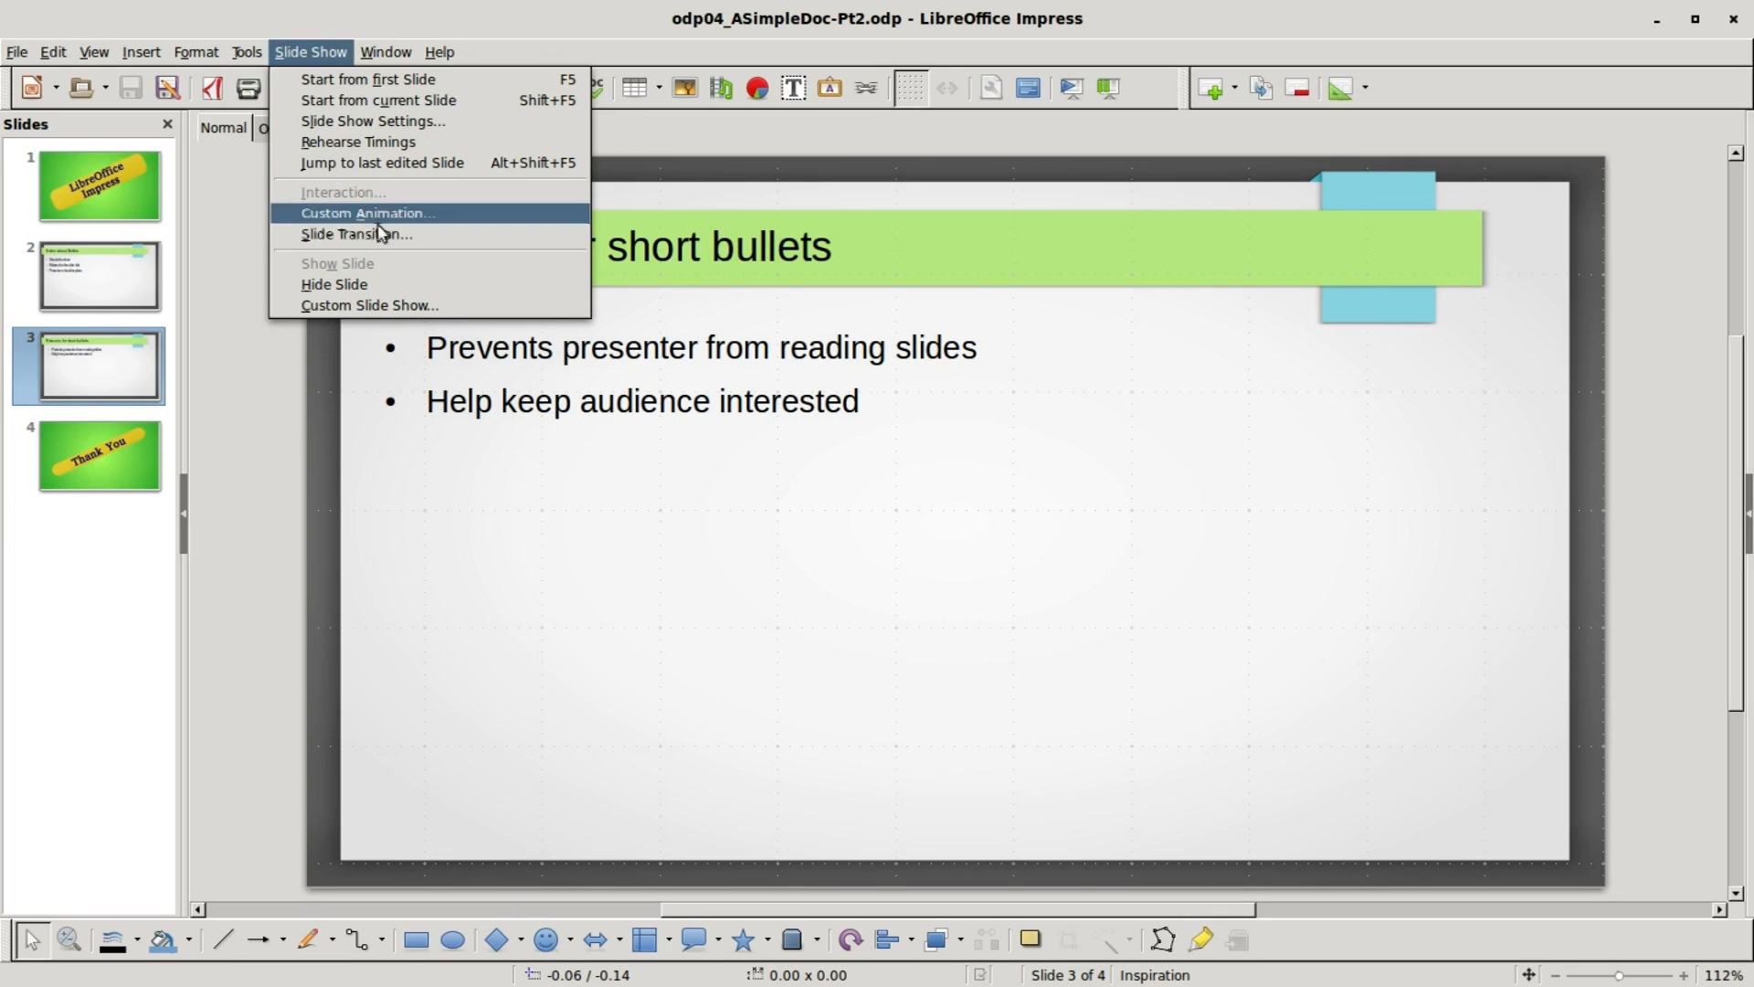
mouse_move(381, 234)
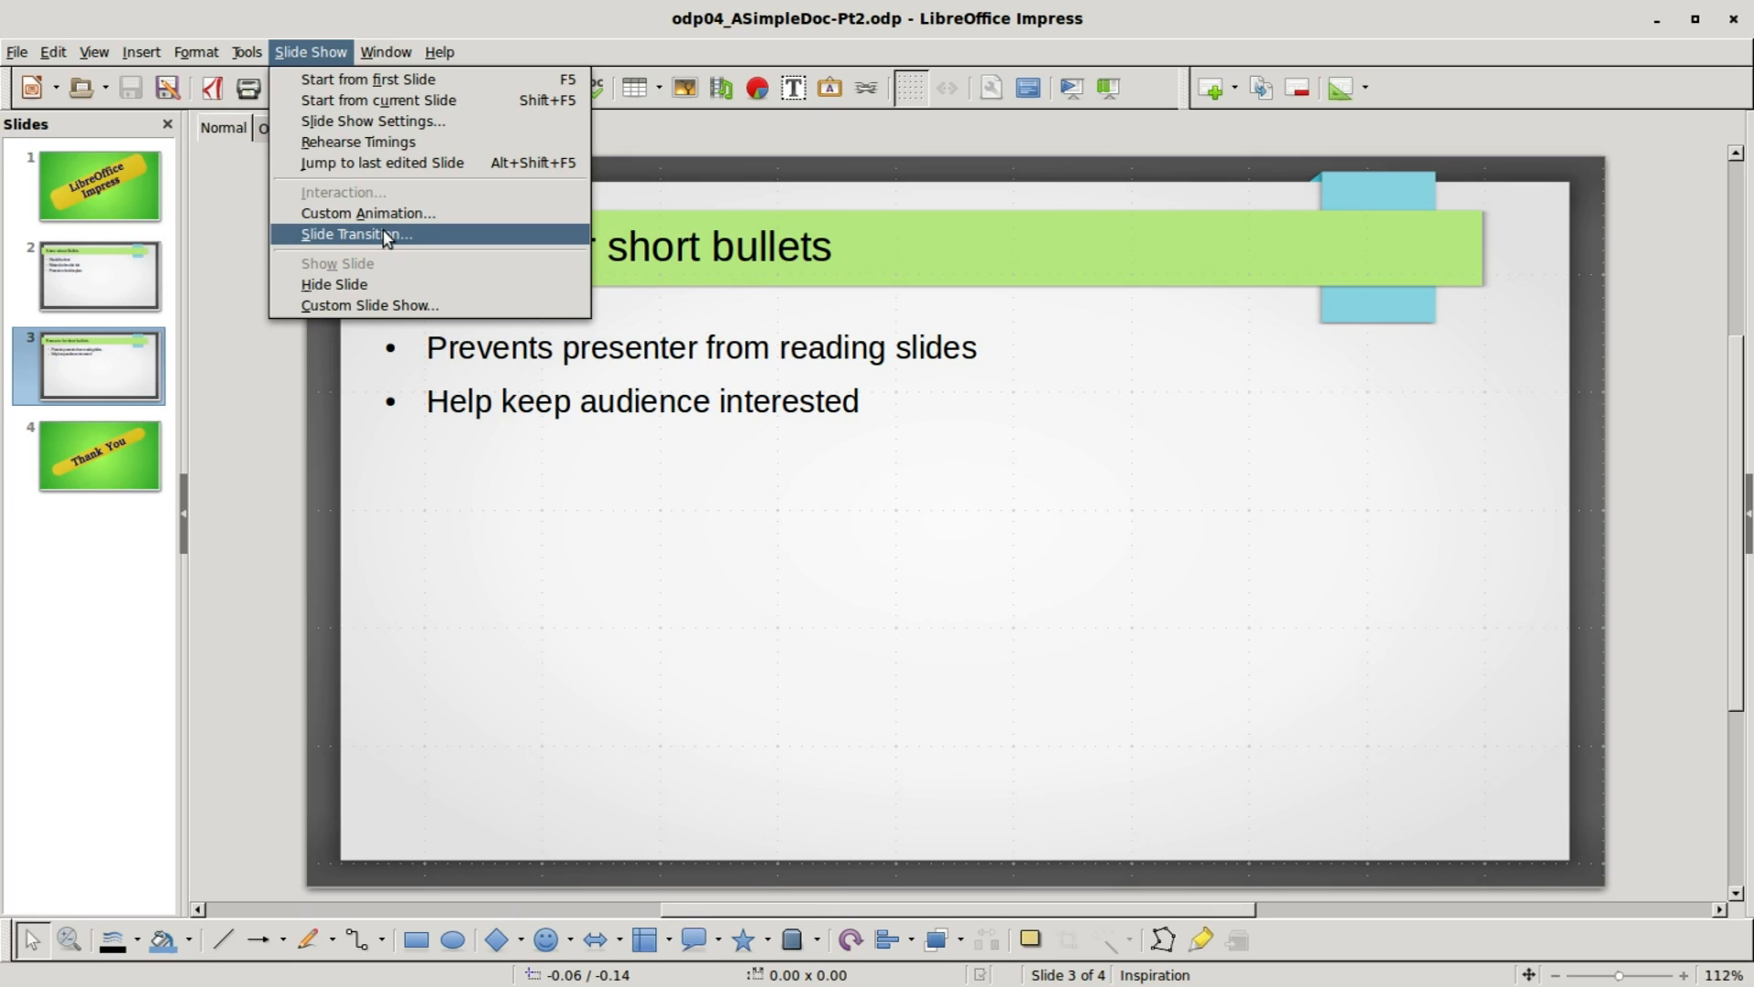
mouse_move(412, 279)
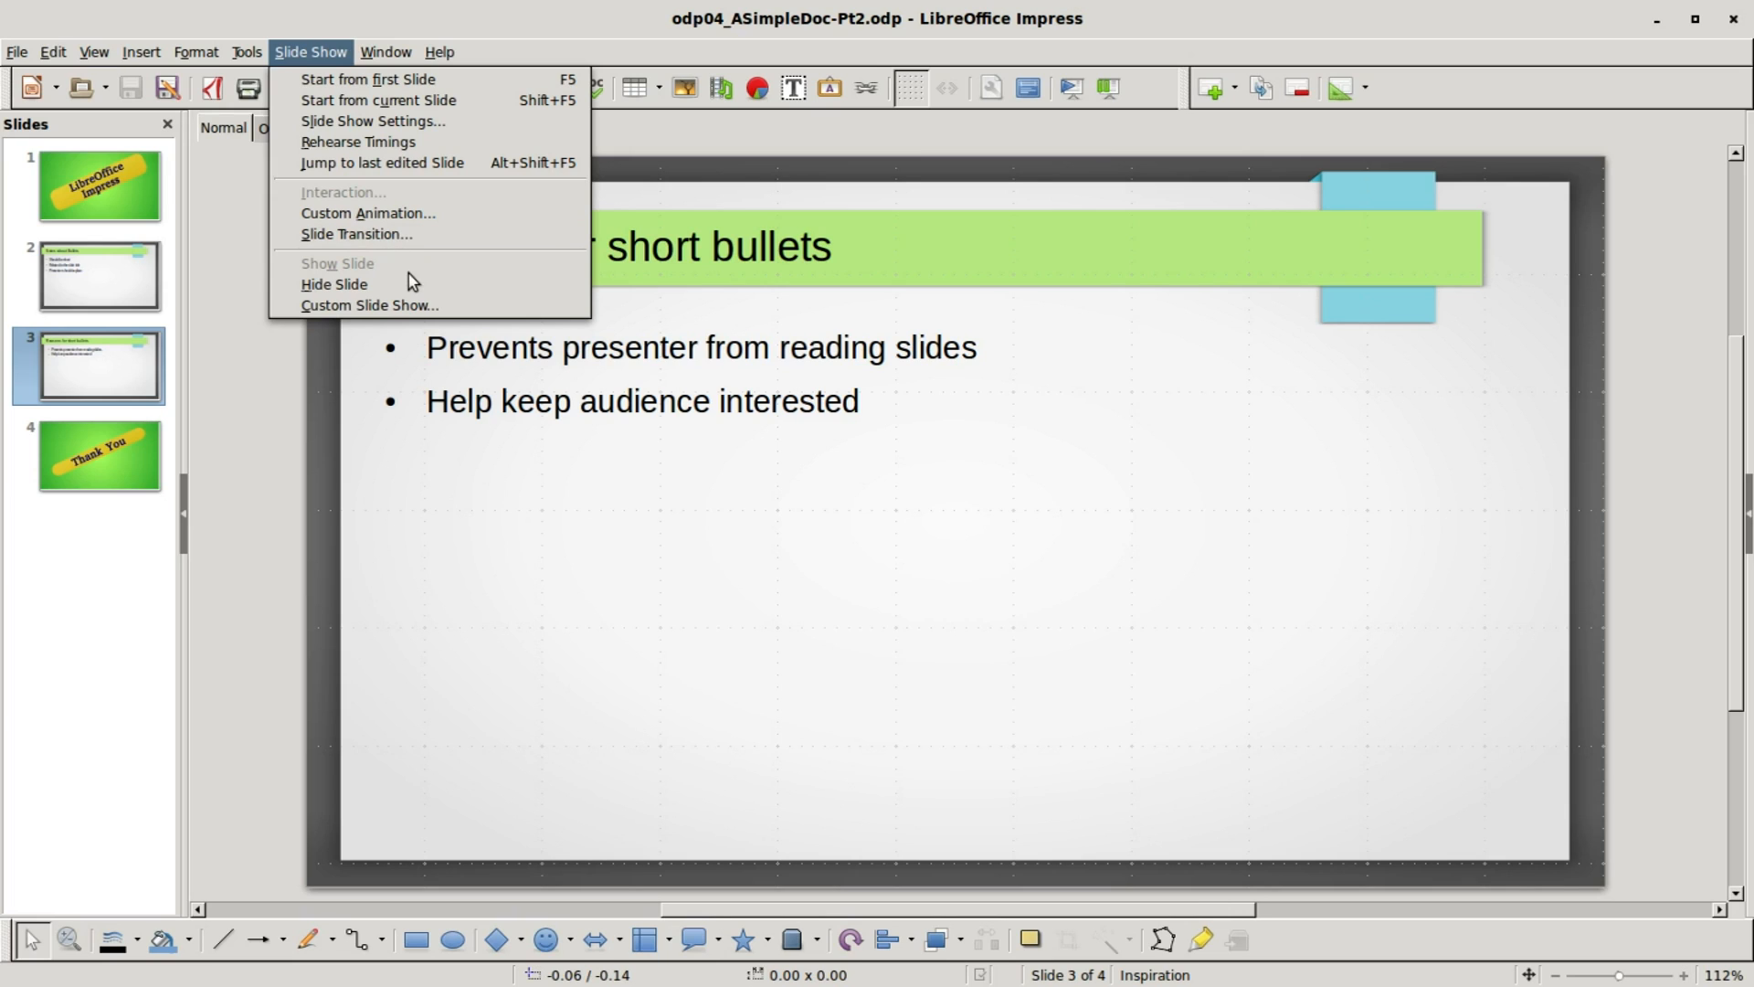
mouse_move(363, 284)
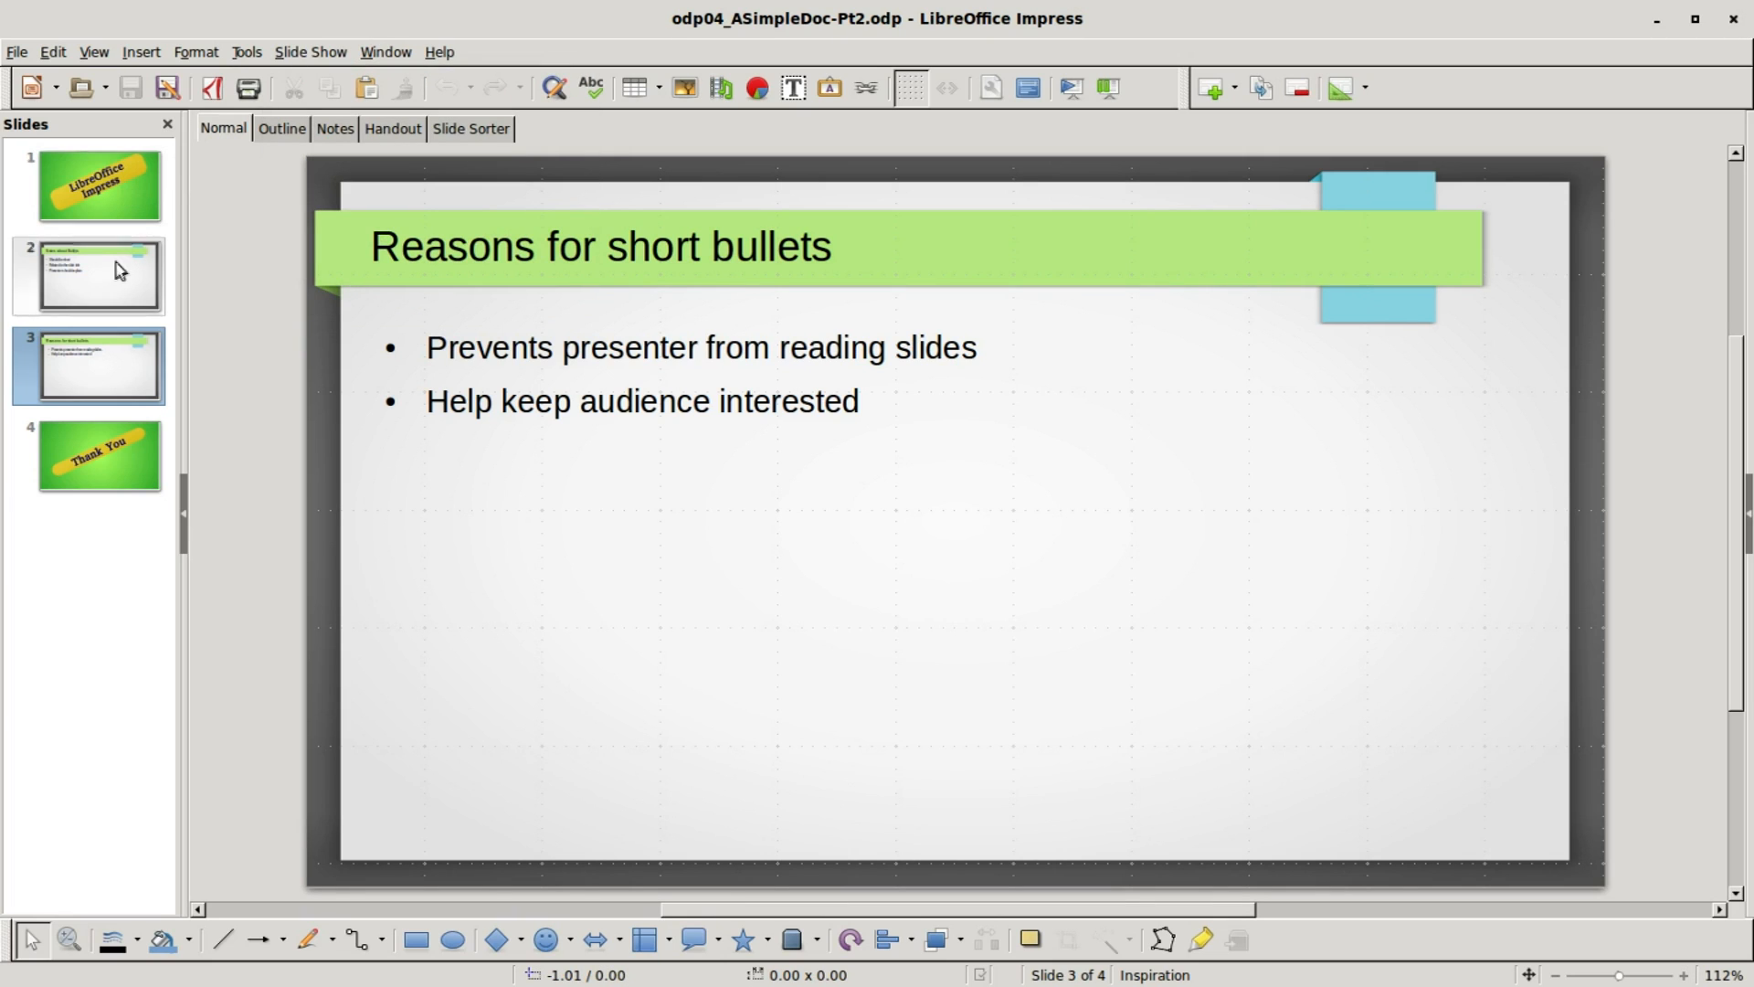
right_click(91, 270)
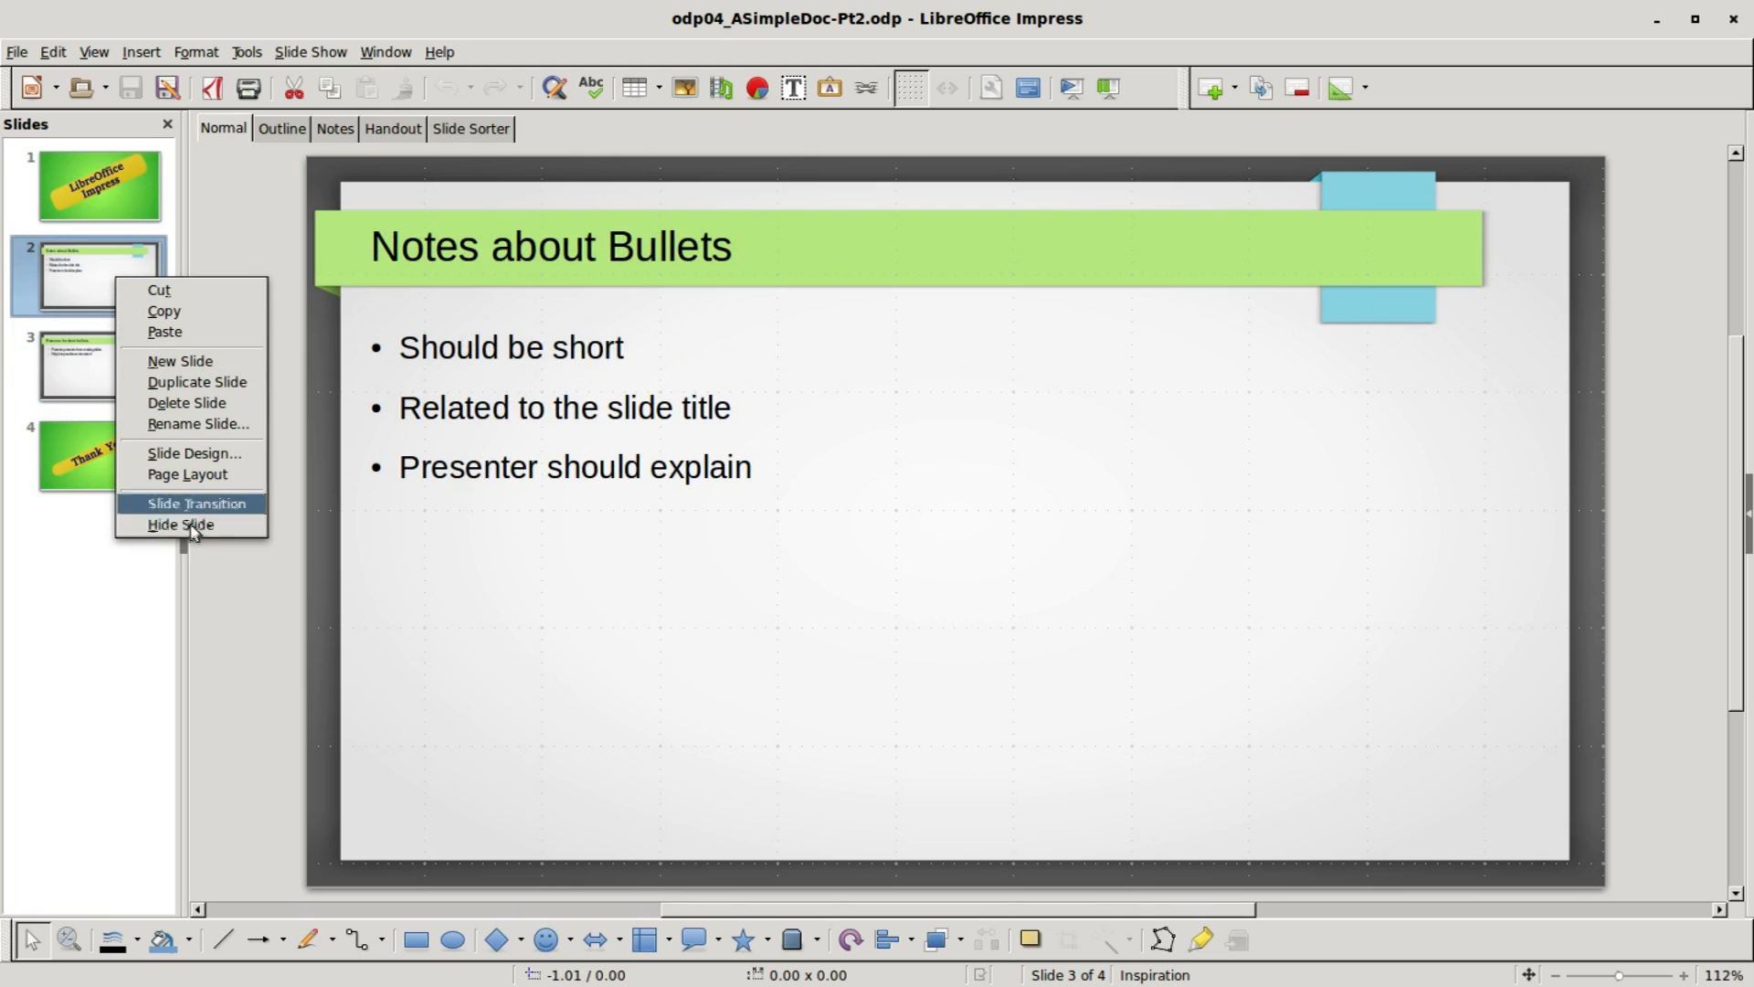
click(181, 525)
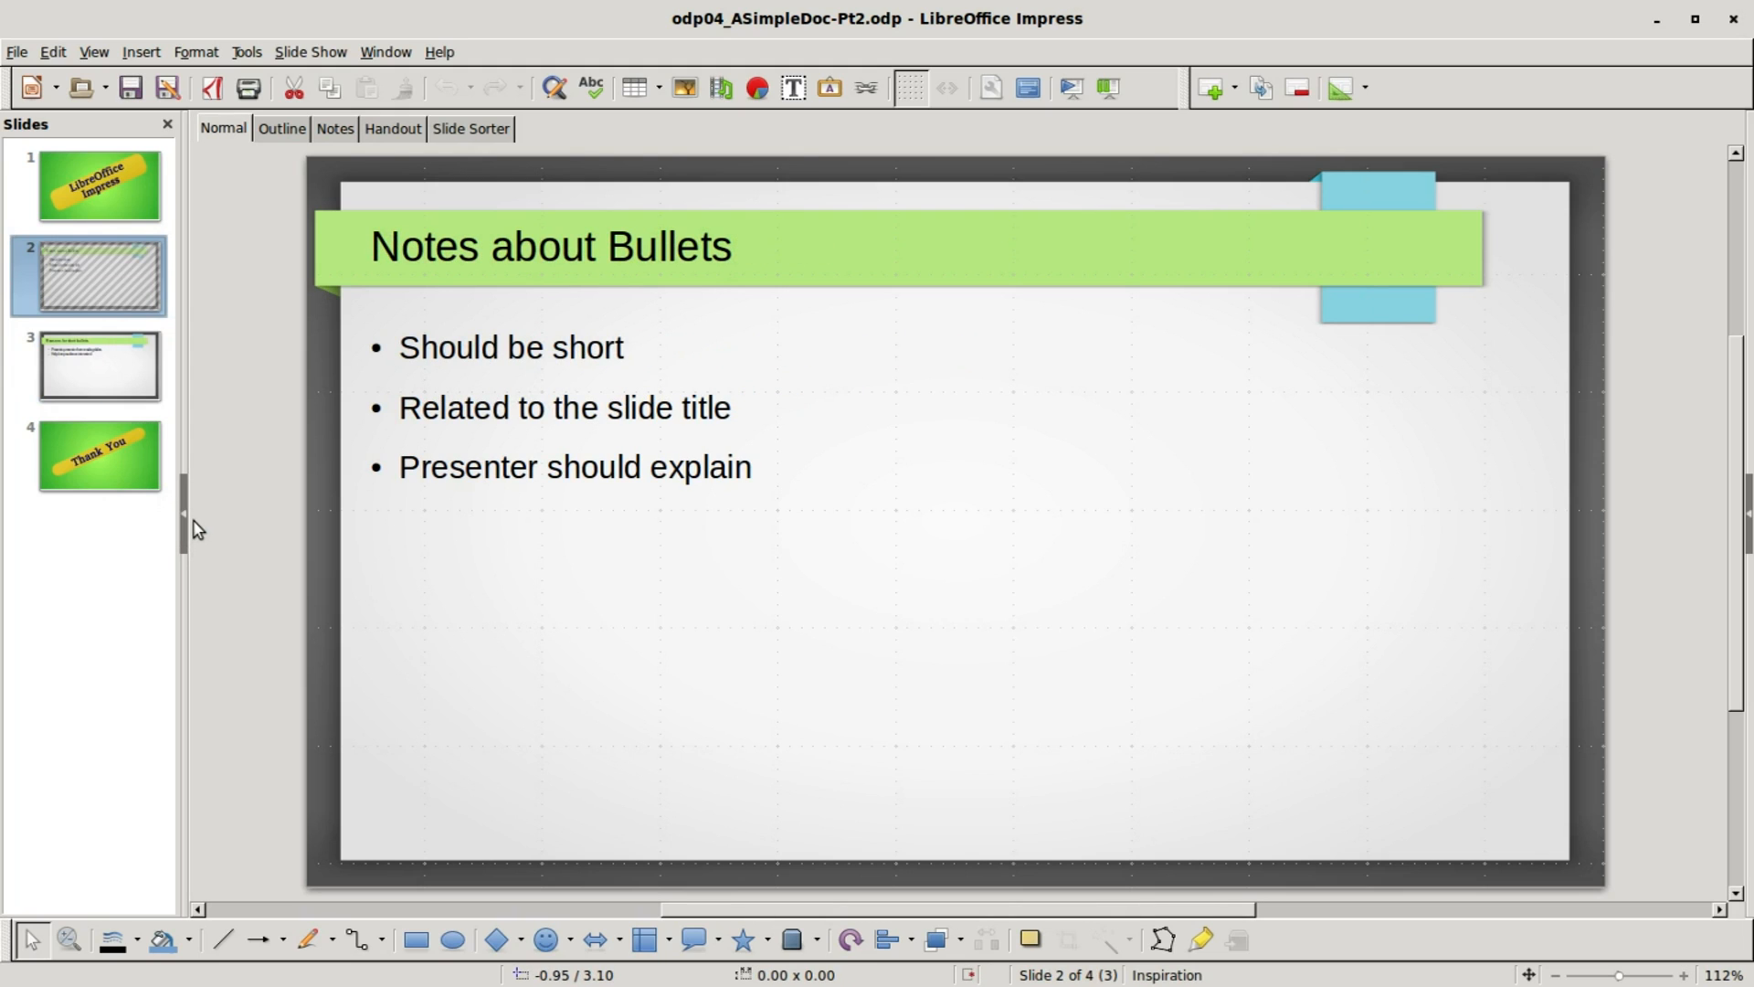
mouse_move(87, 292)
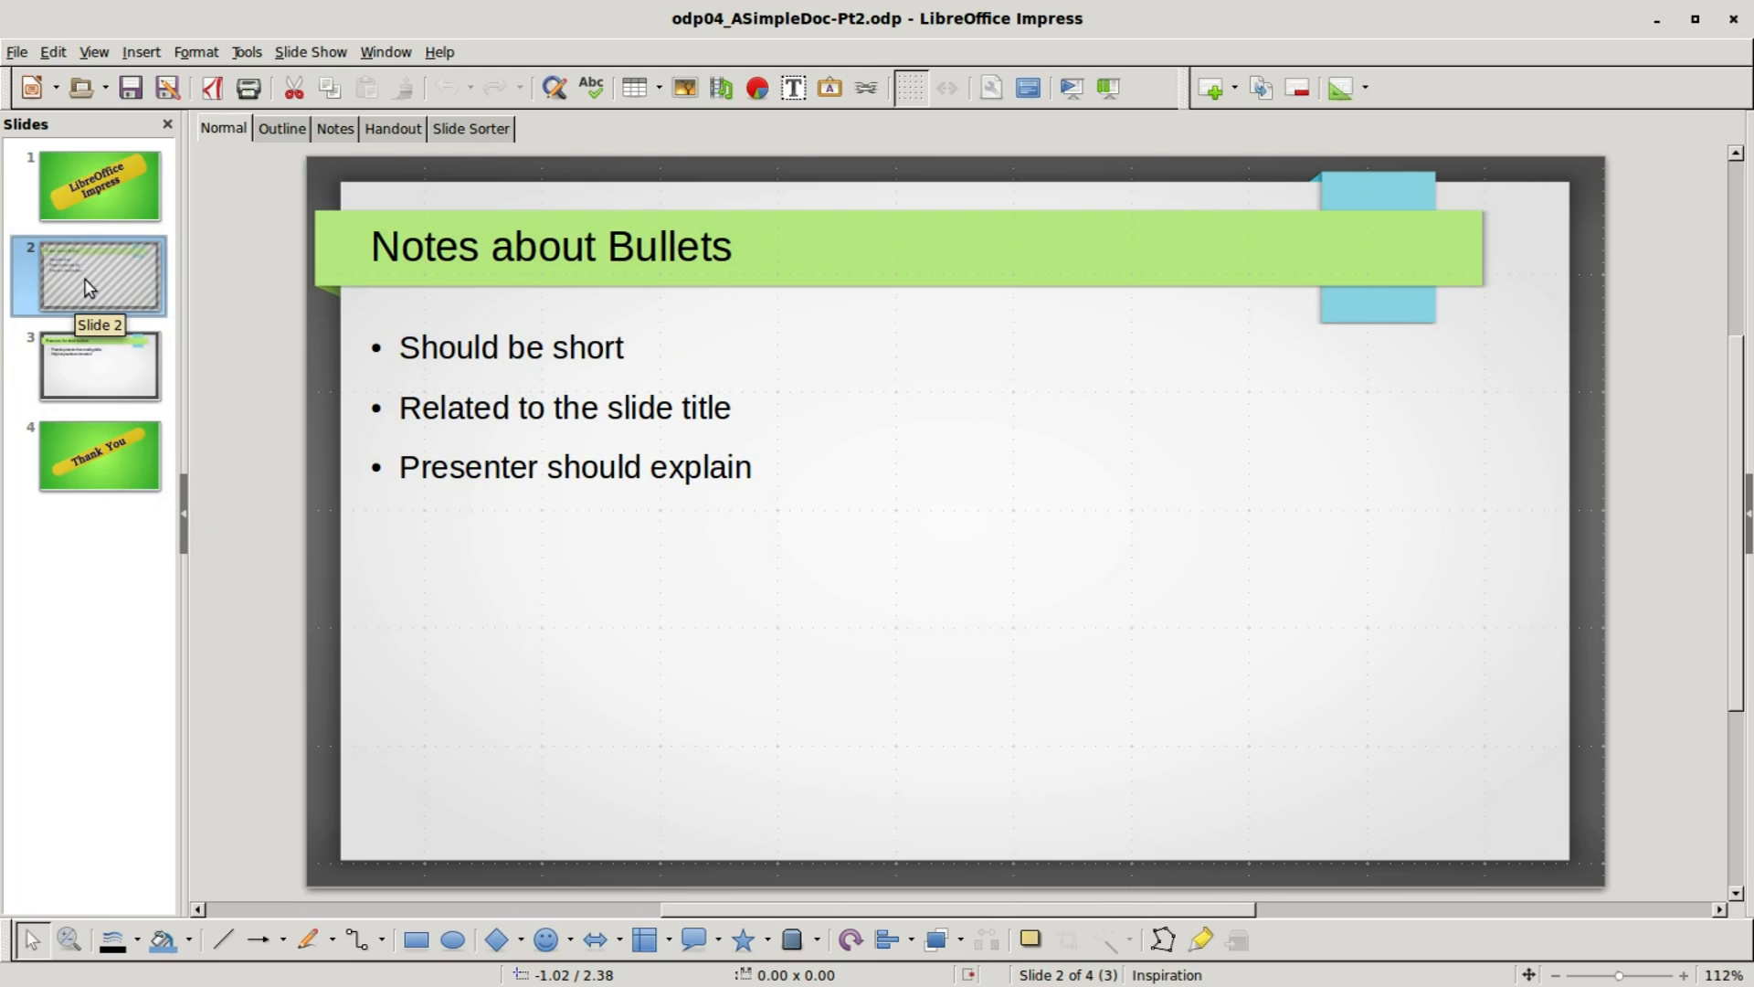
click(310, 52)
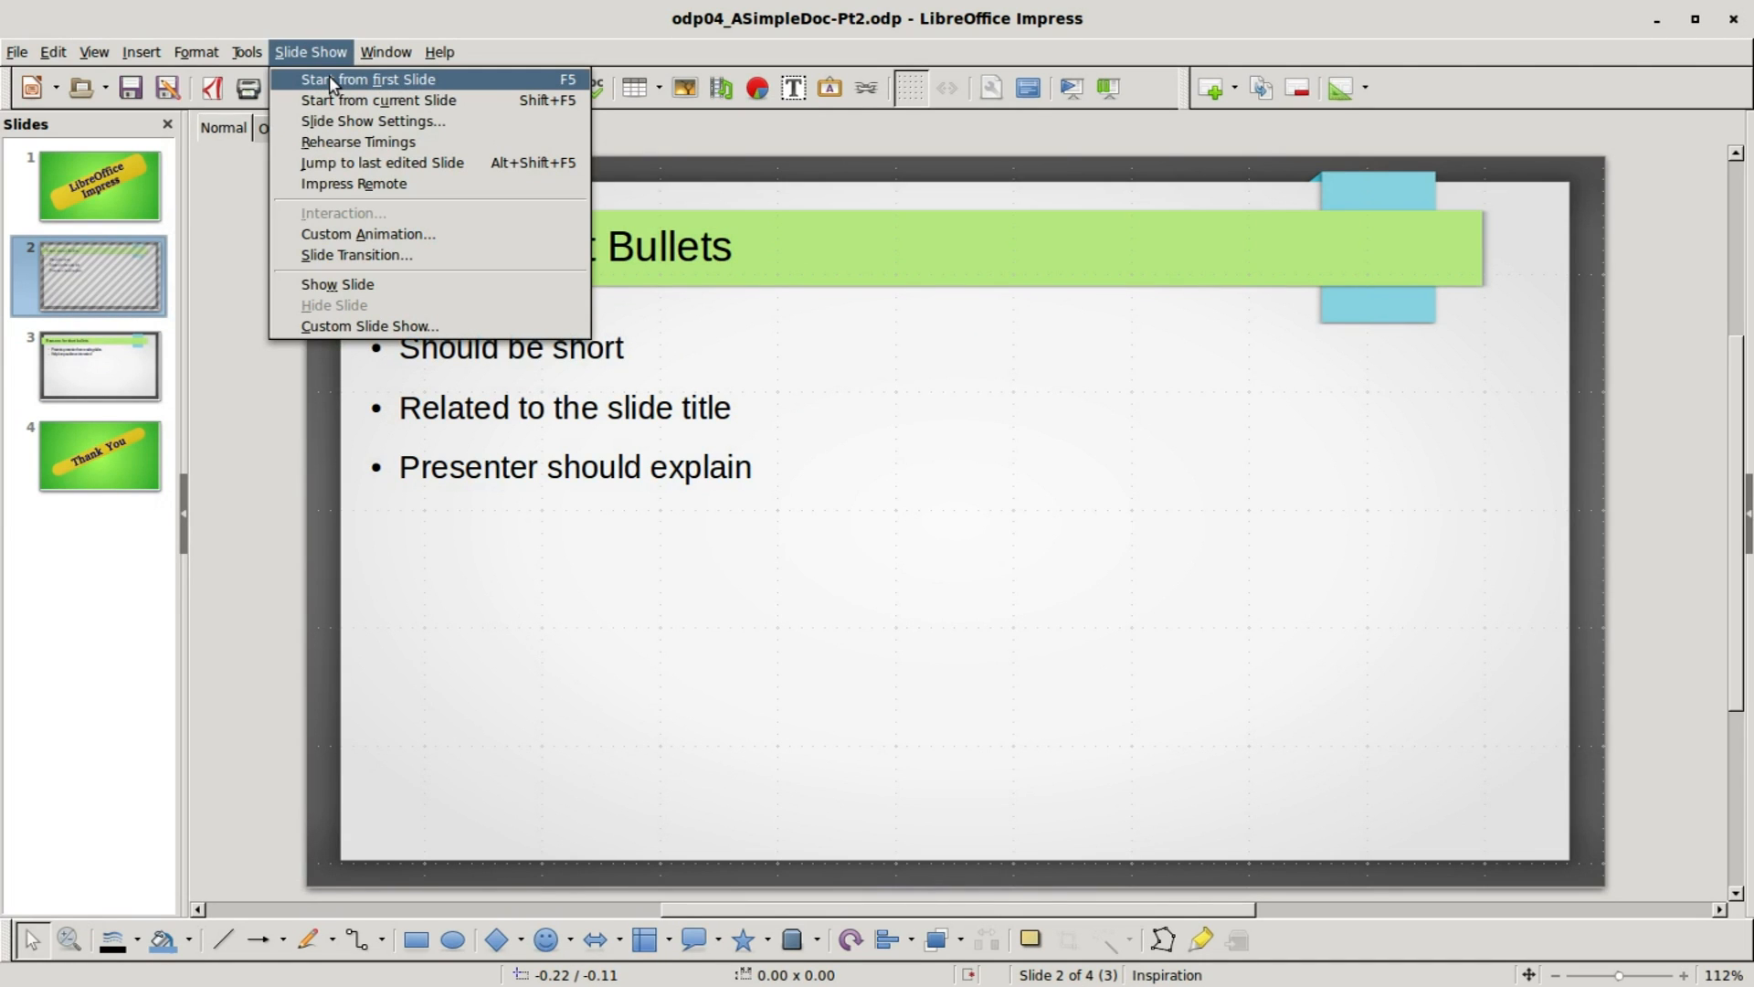
key(Escape)
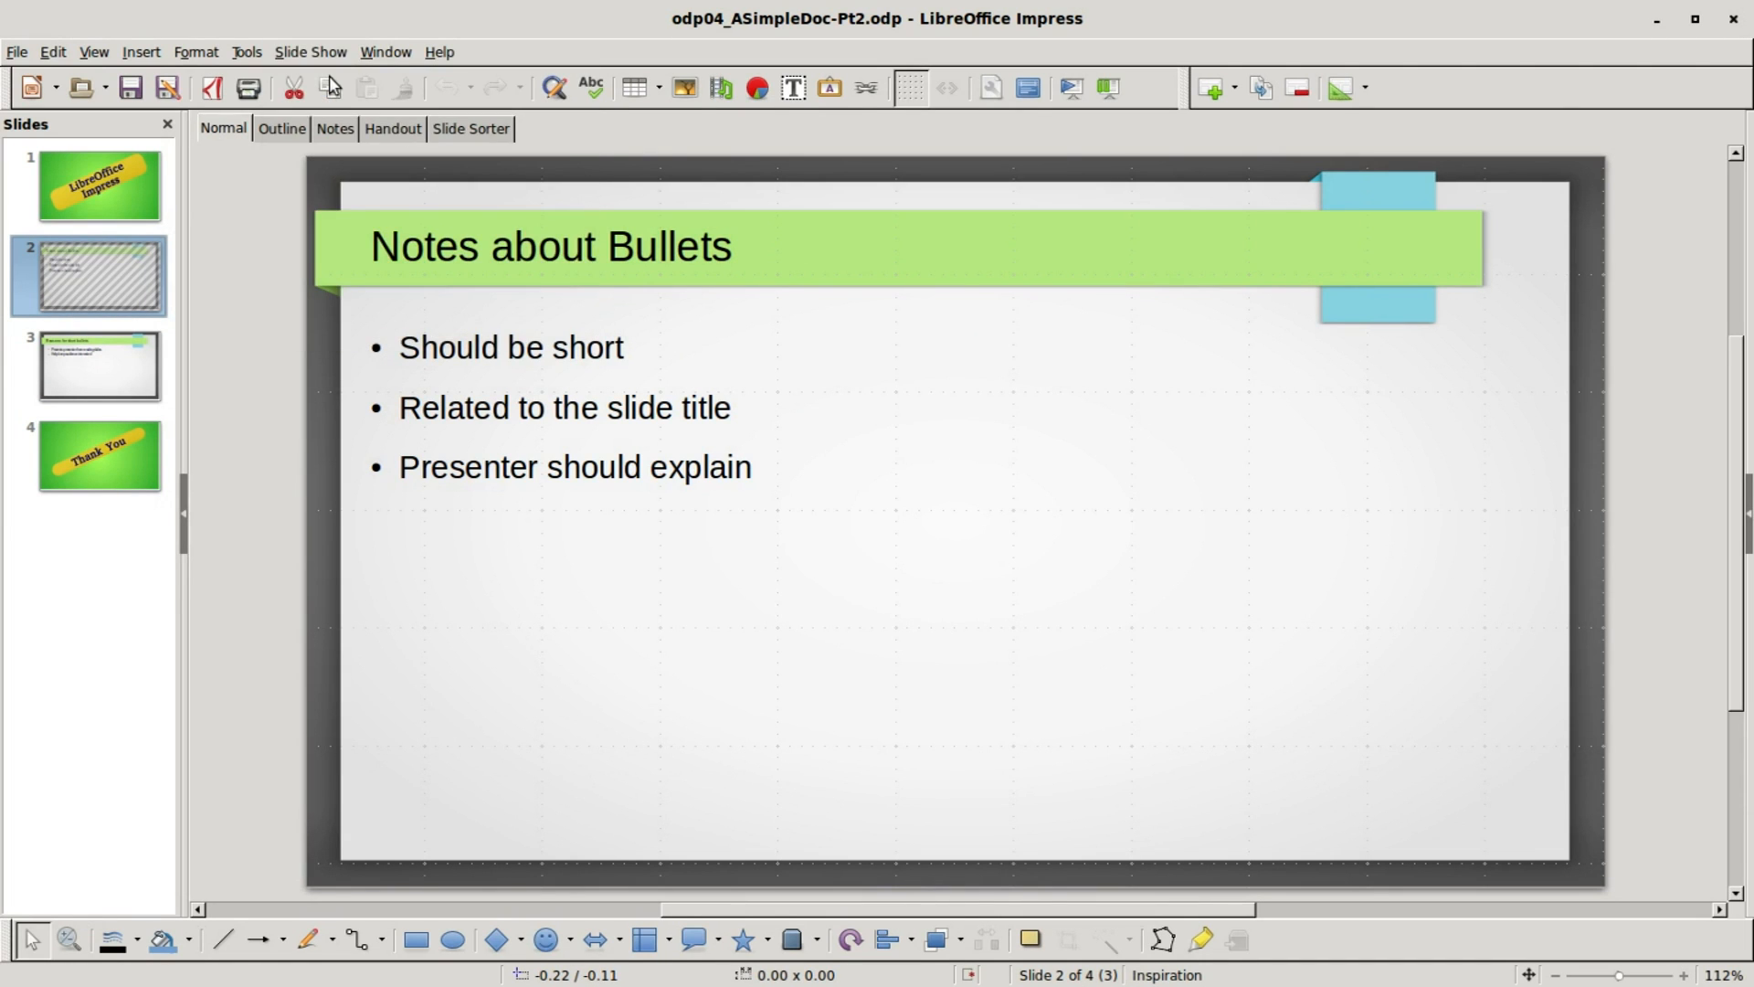
key(F5)
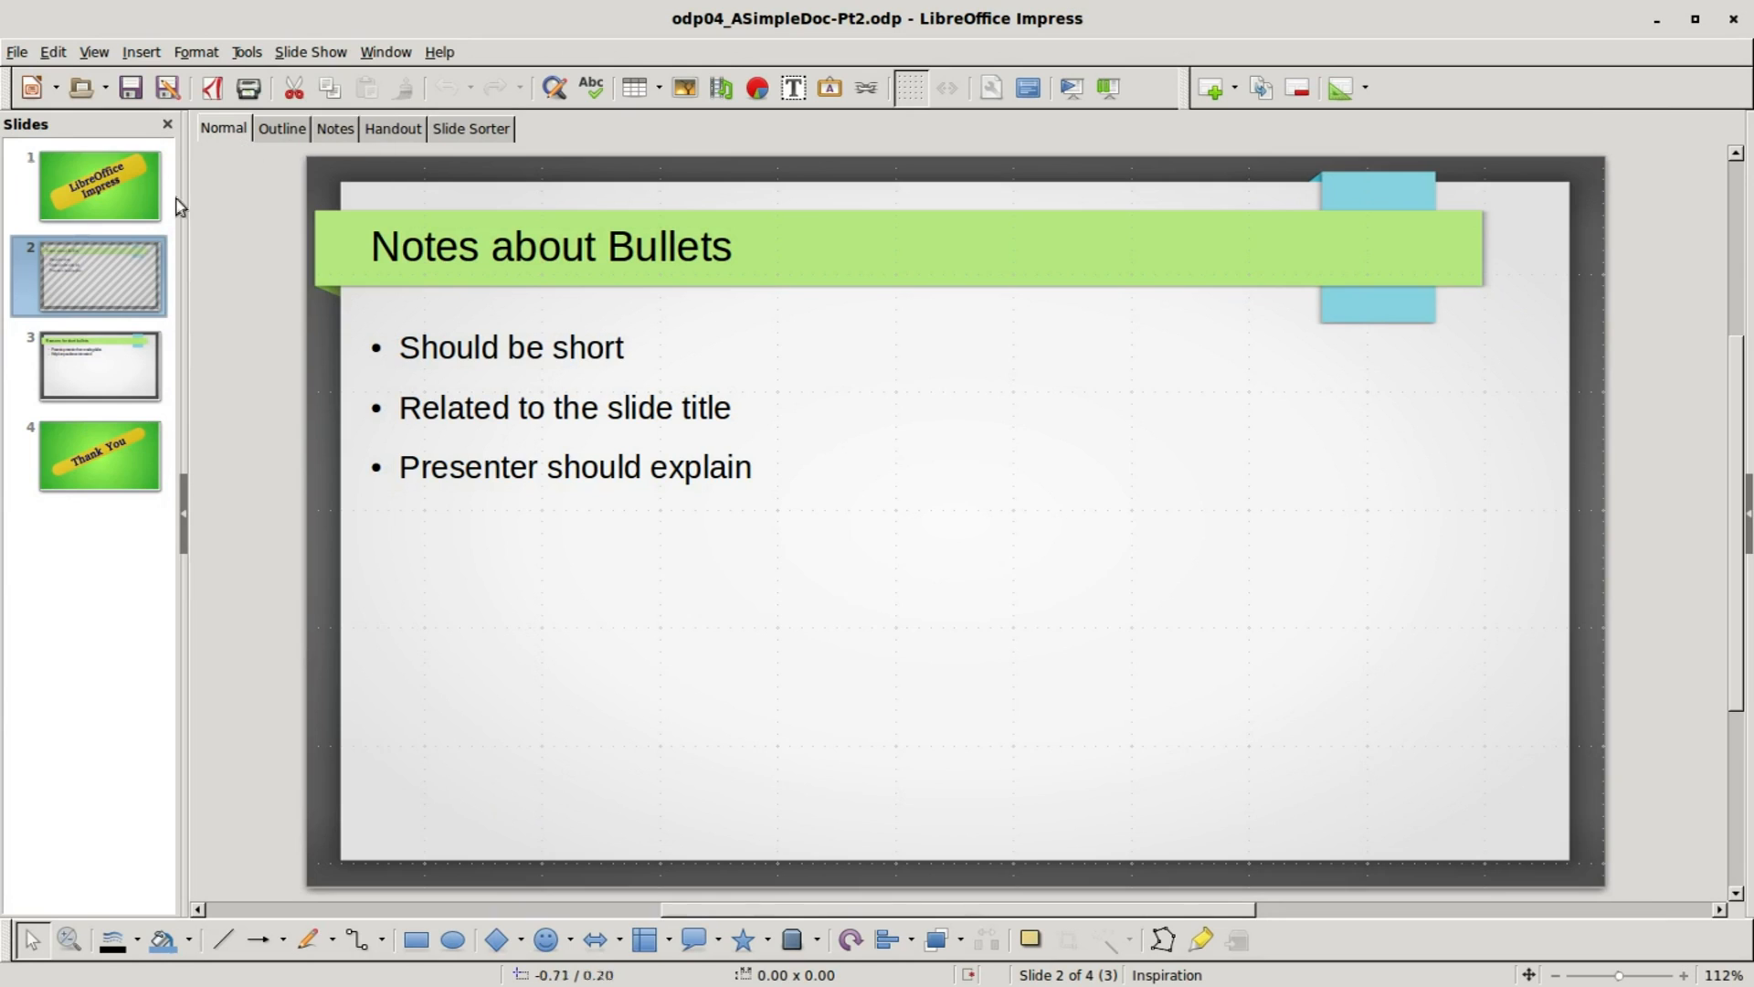
mouse_move(75, 261)
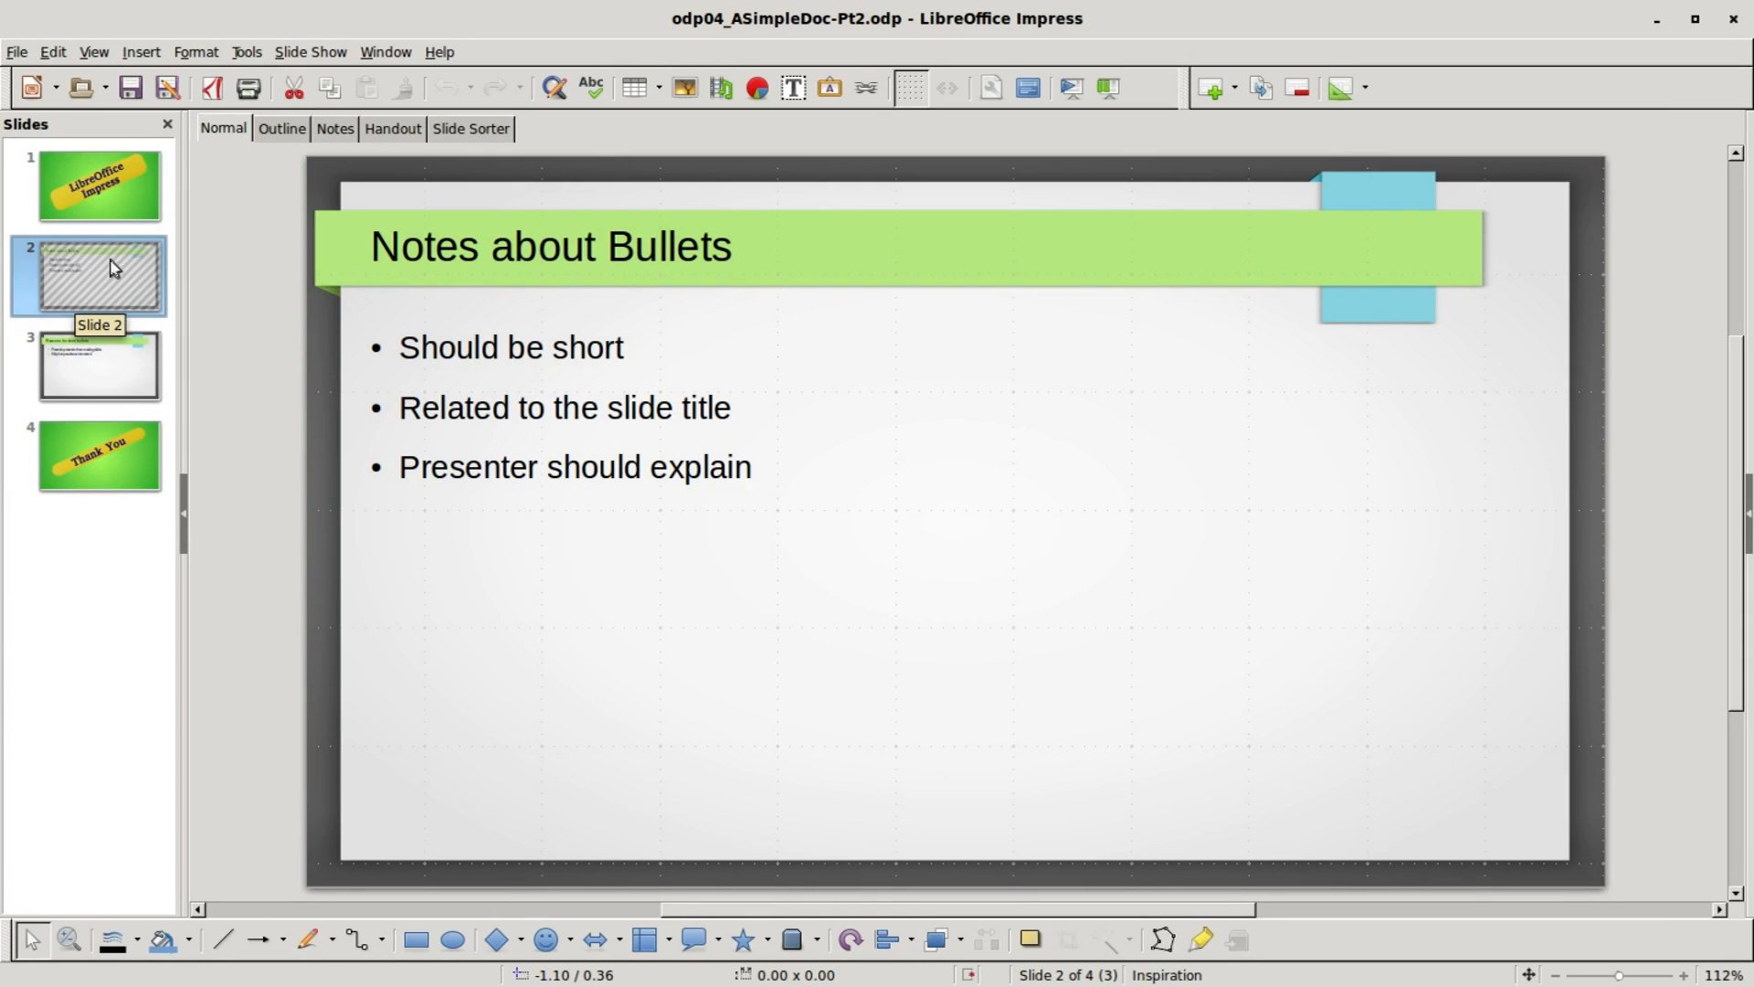
mouse_move(52, 279)
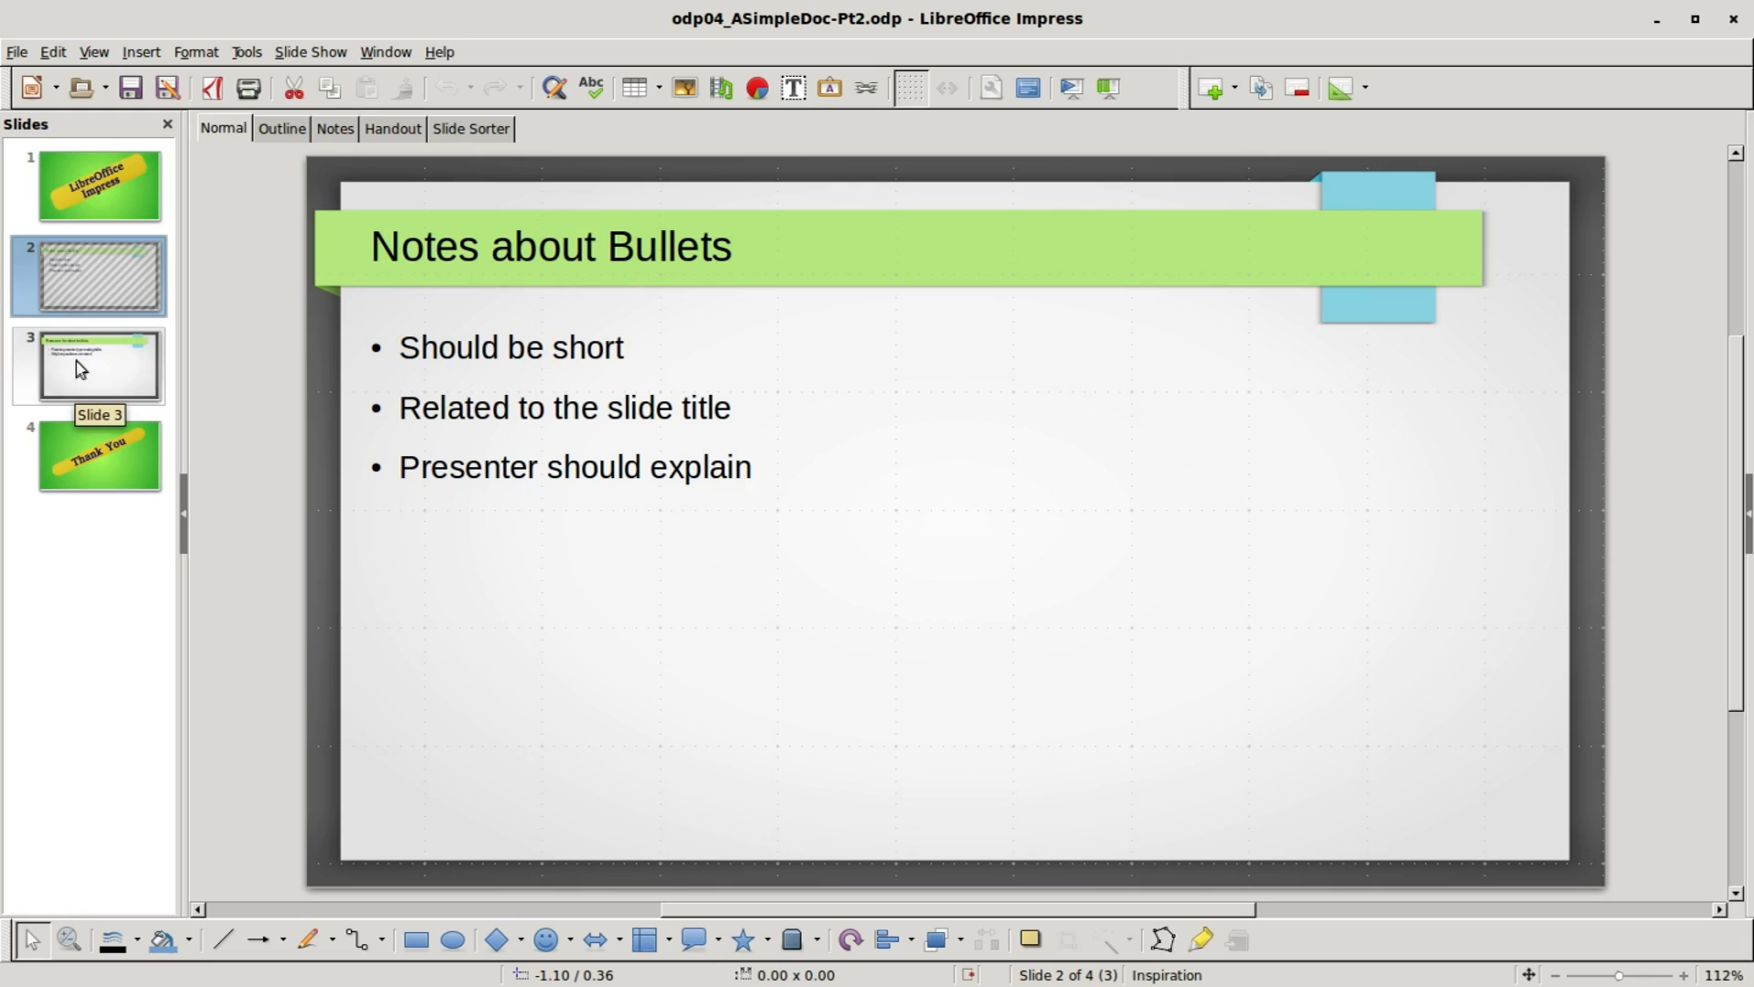
- Unhide slide 2, Notes about Bullets, and confirm no custom slide shows are defined yet
right_click(87, 274)
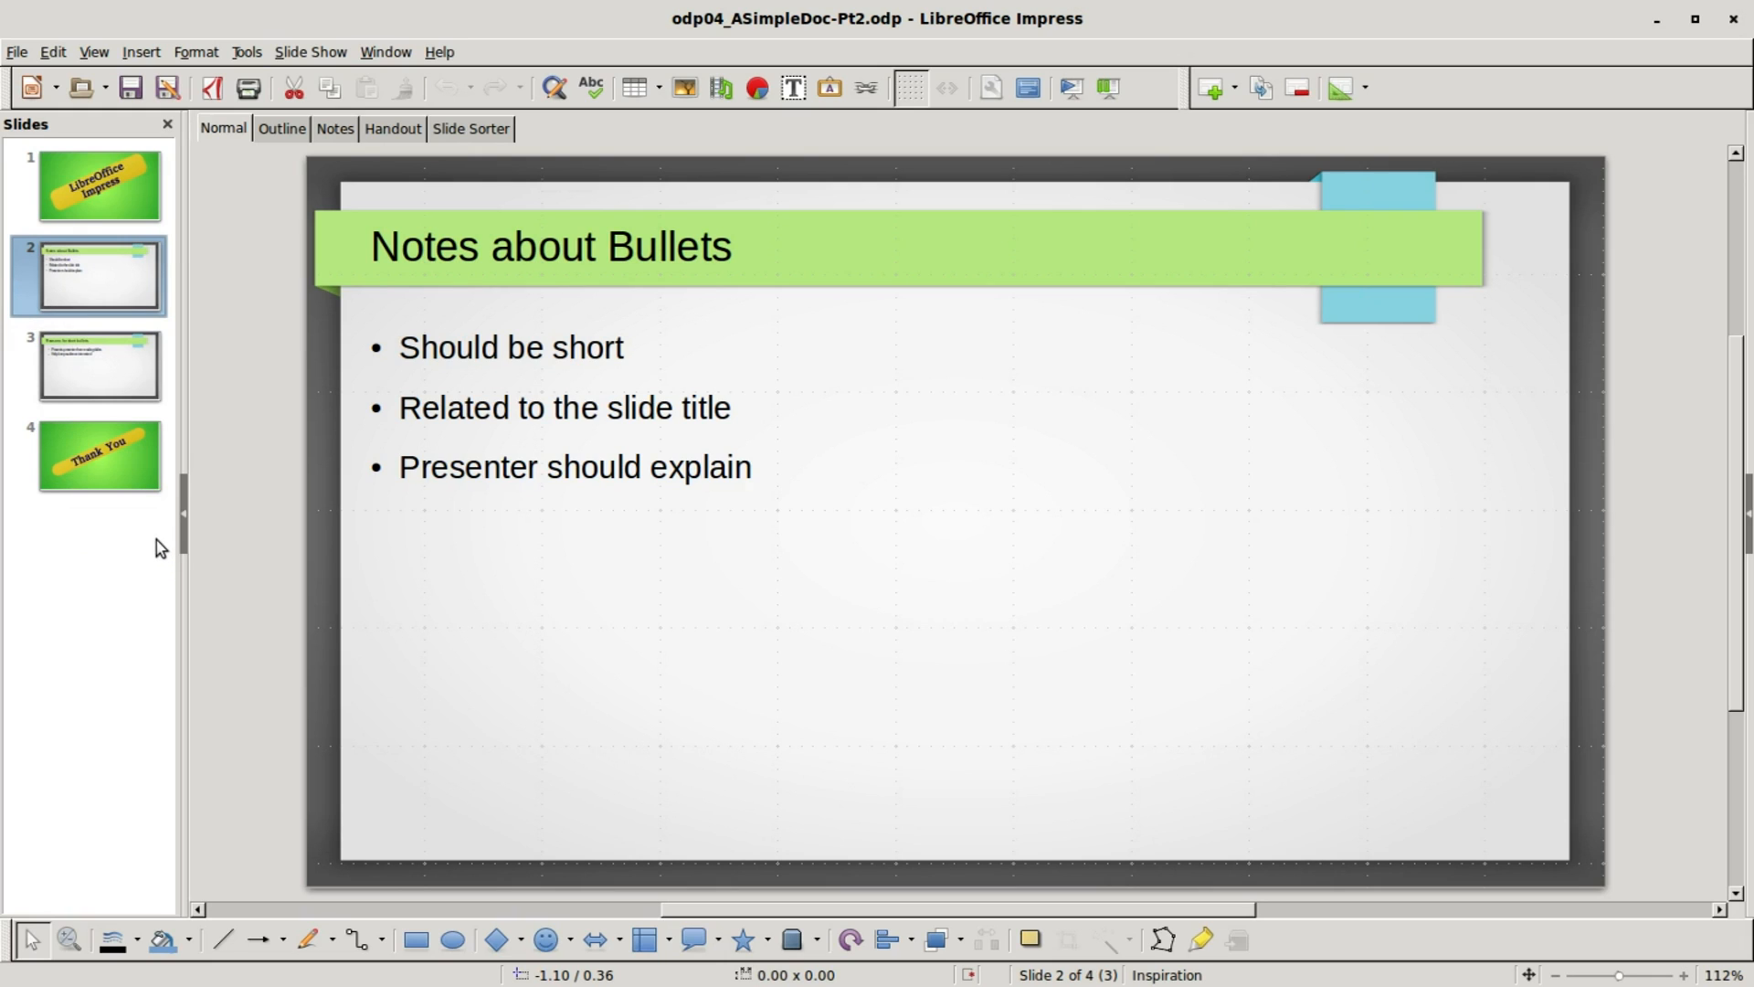
mouse_move(297, 57)
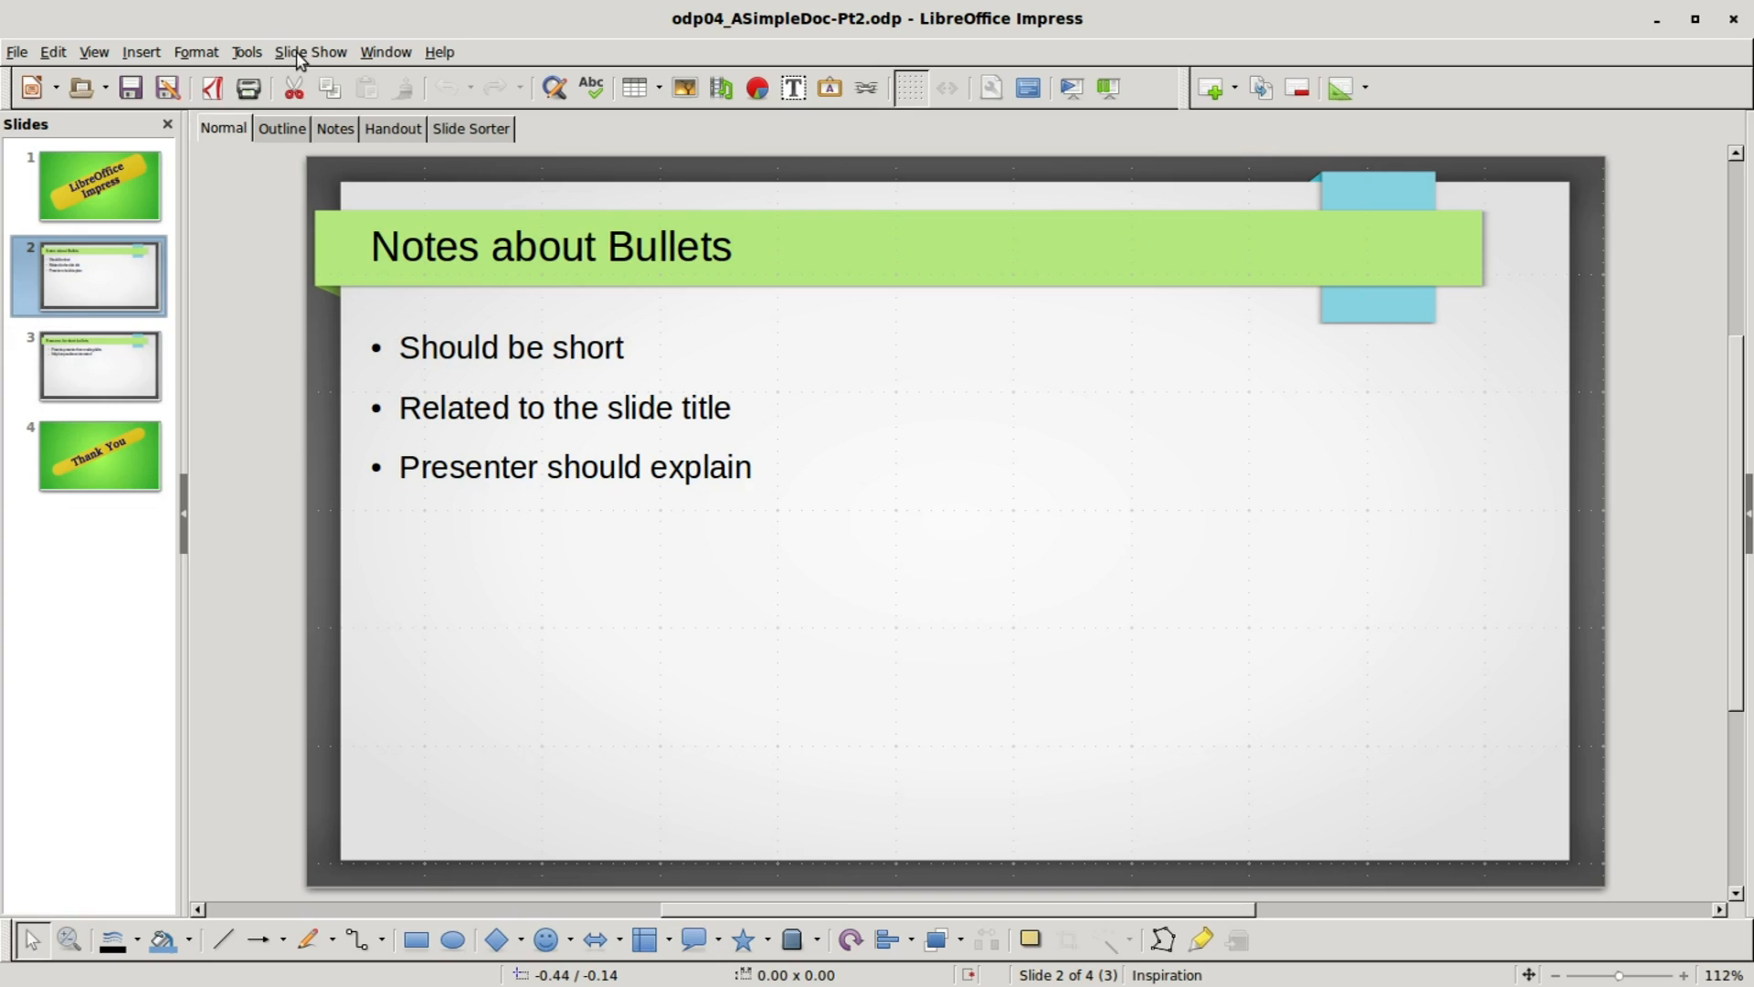
click(311, 51)
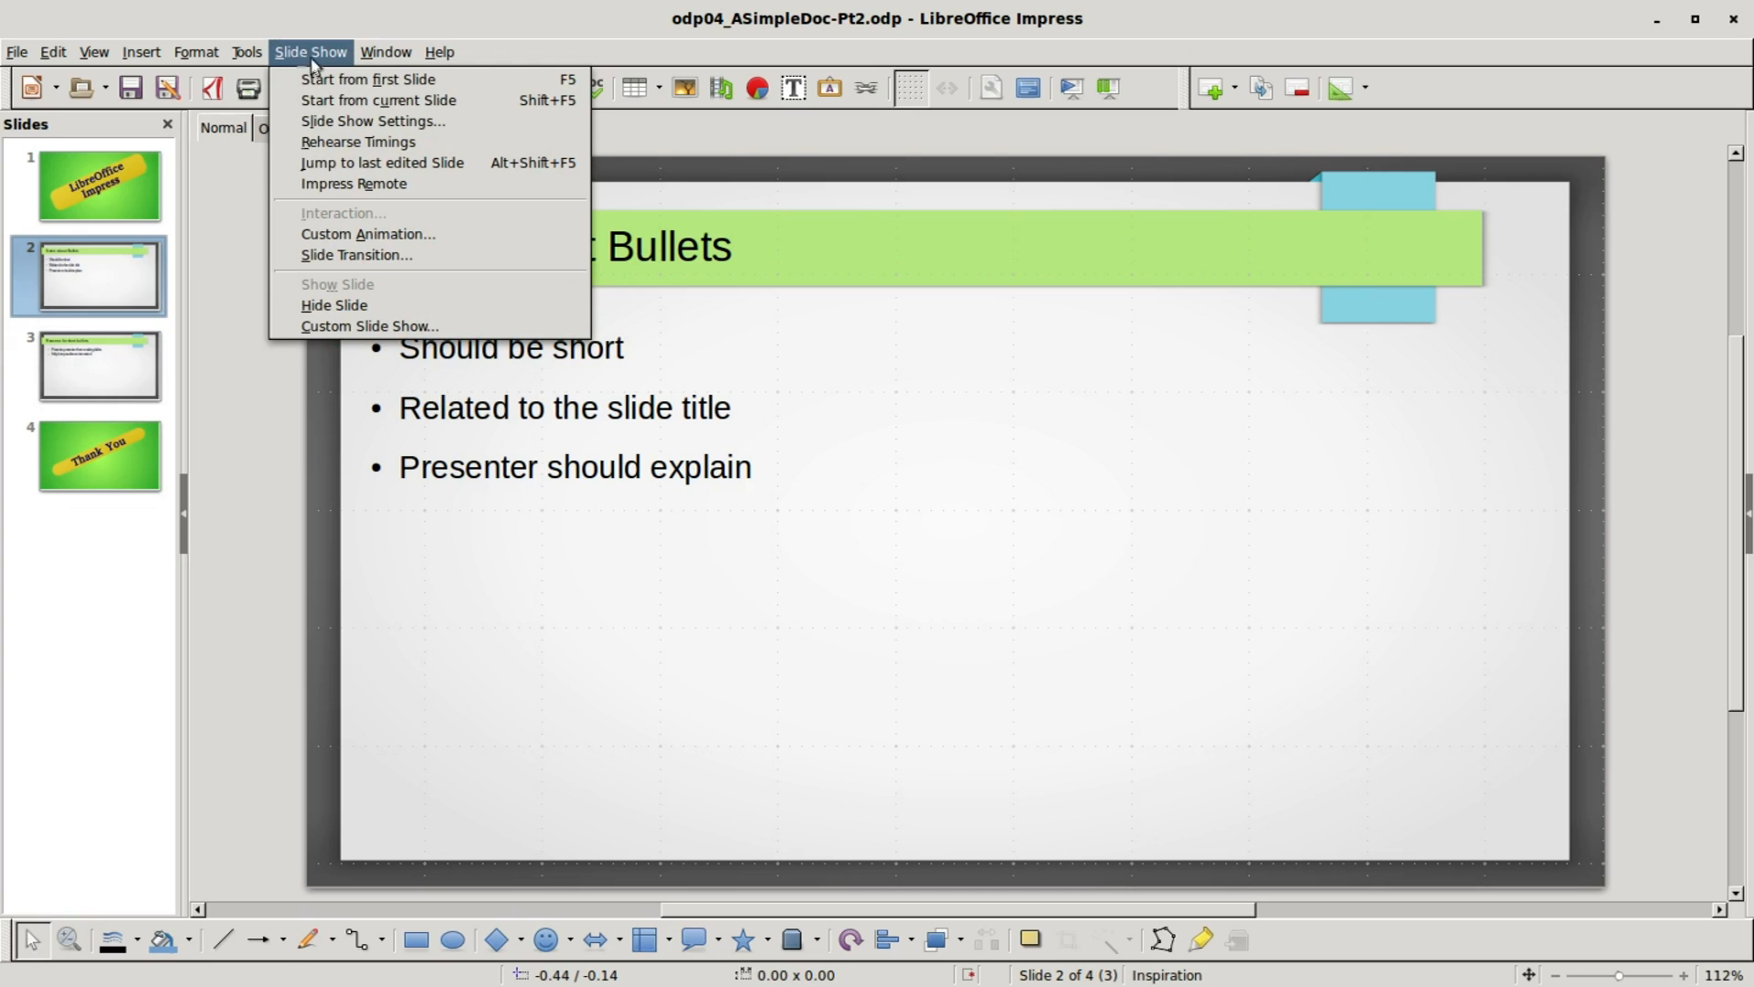
mouse_move(369, 326)
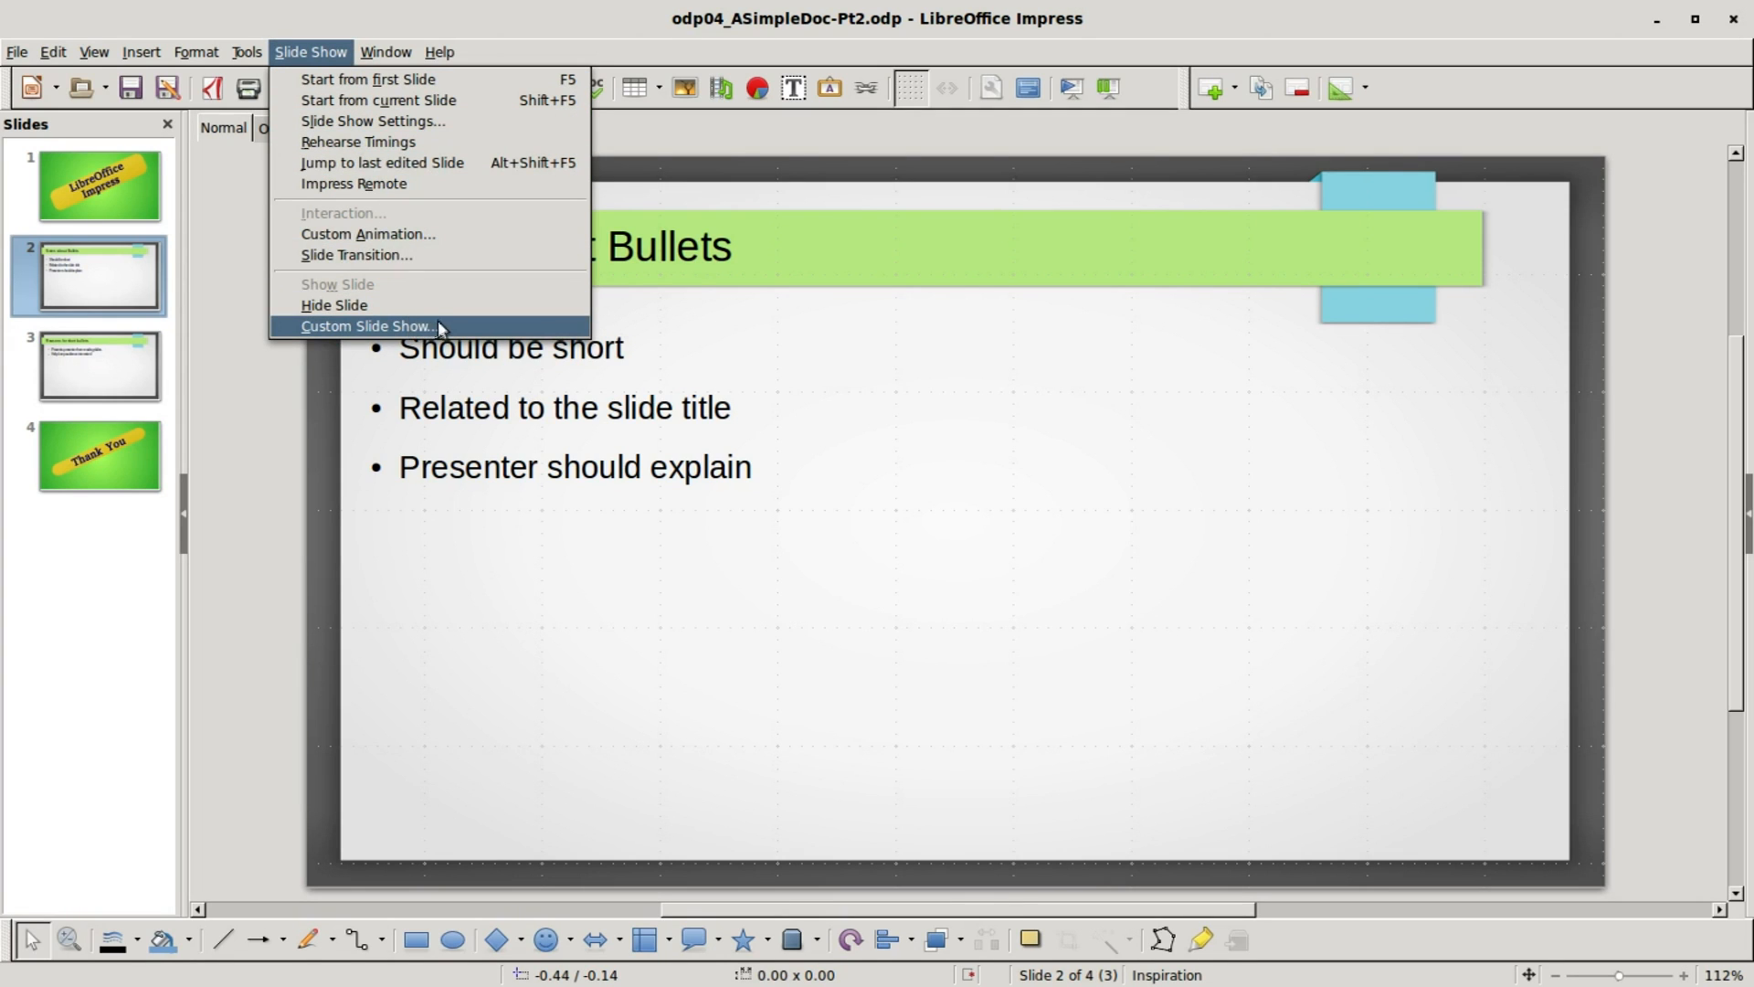
mouse_move(441, 329)
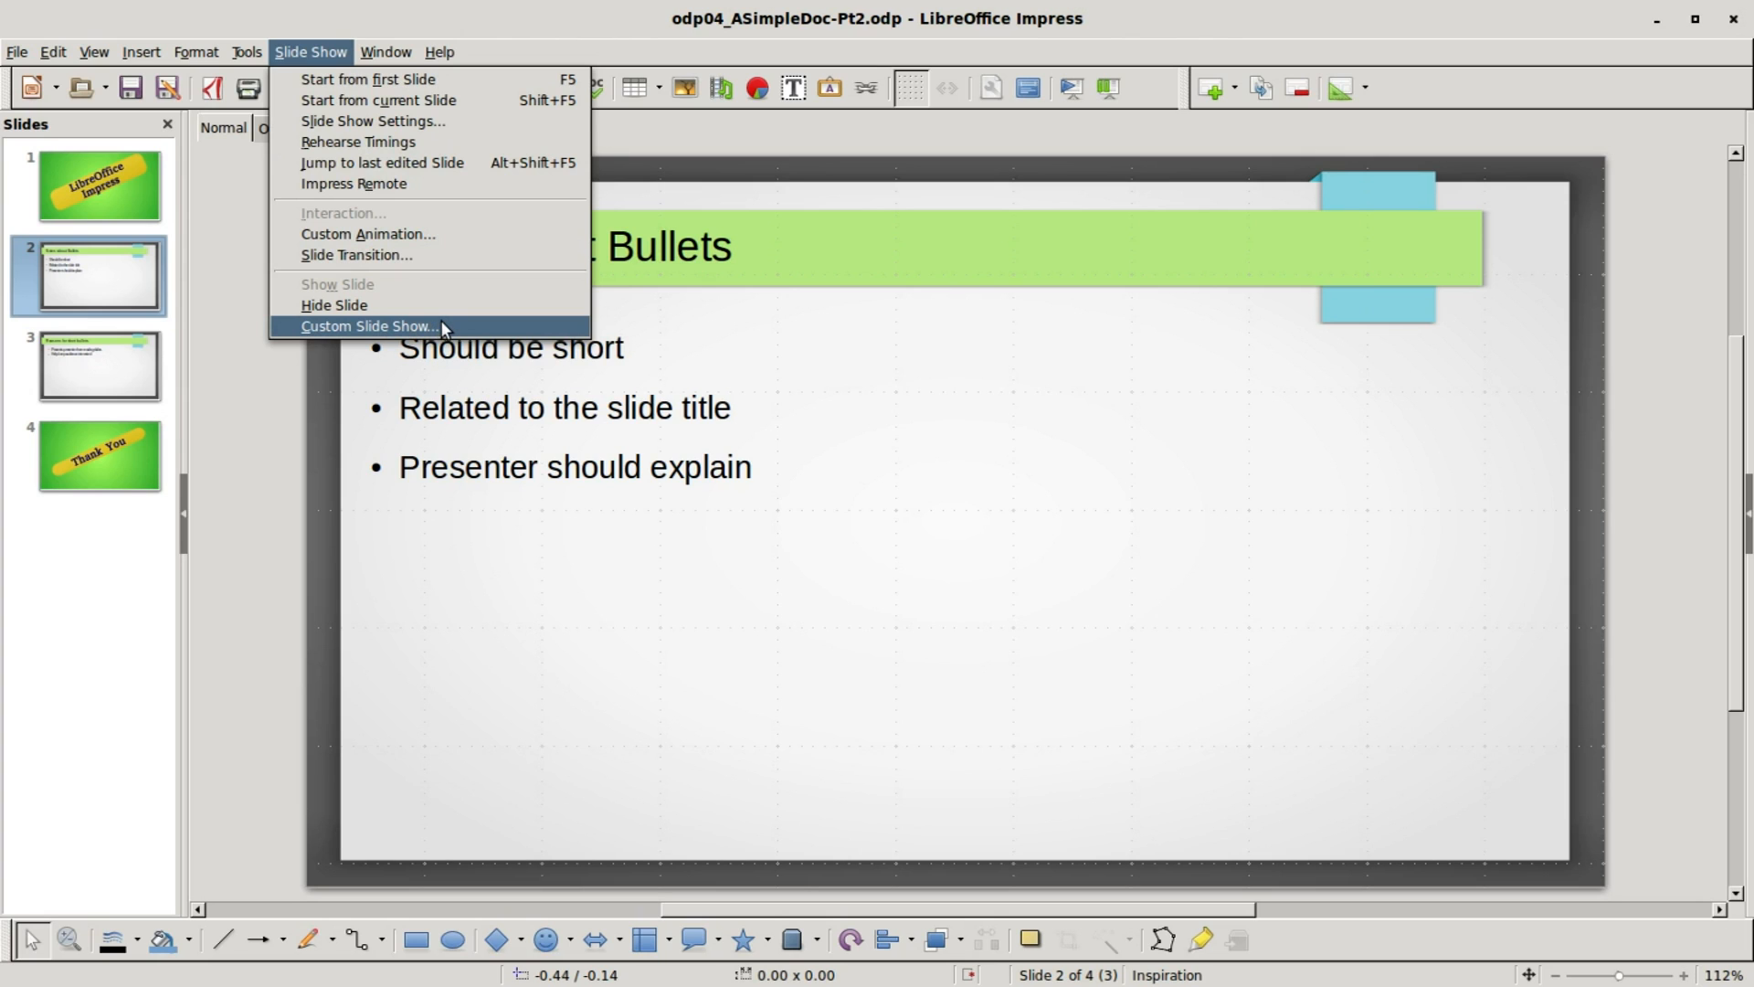
click(367, 326)
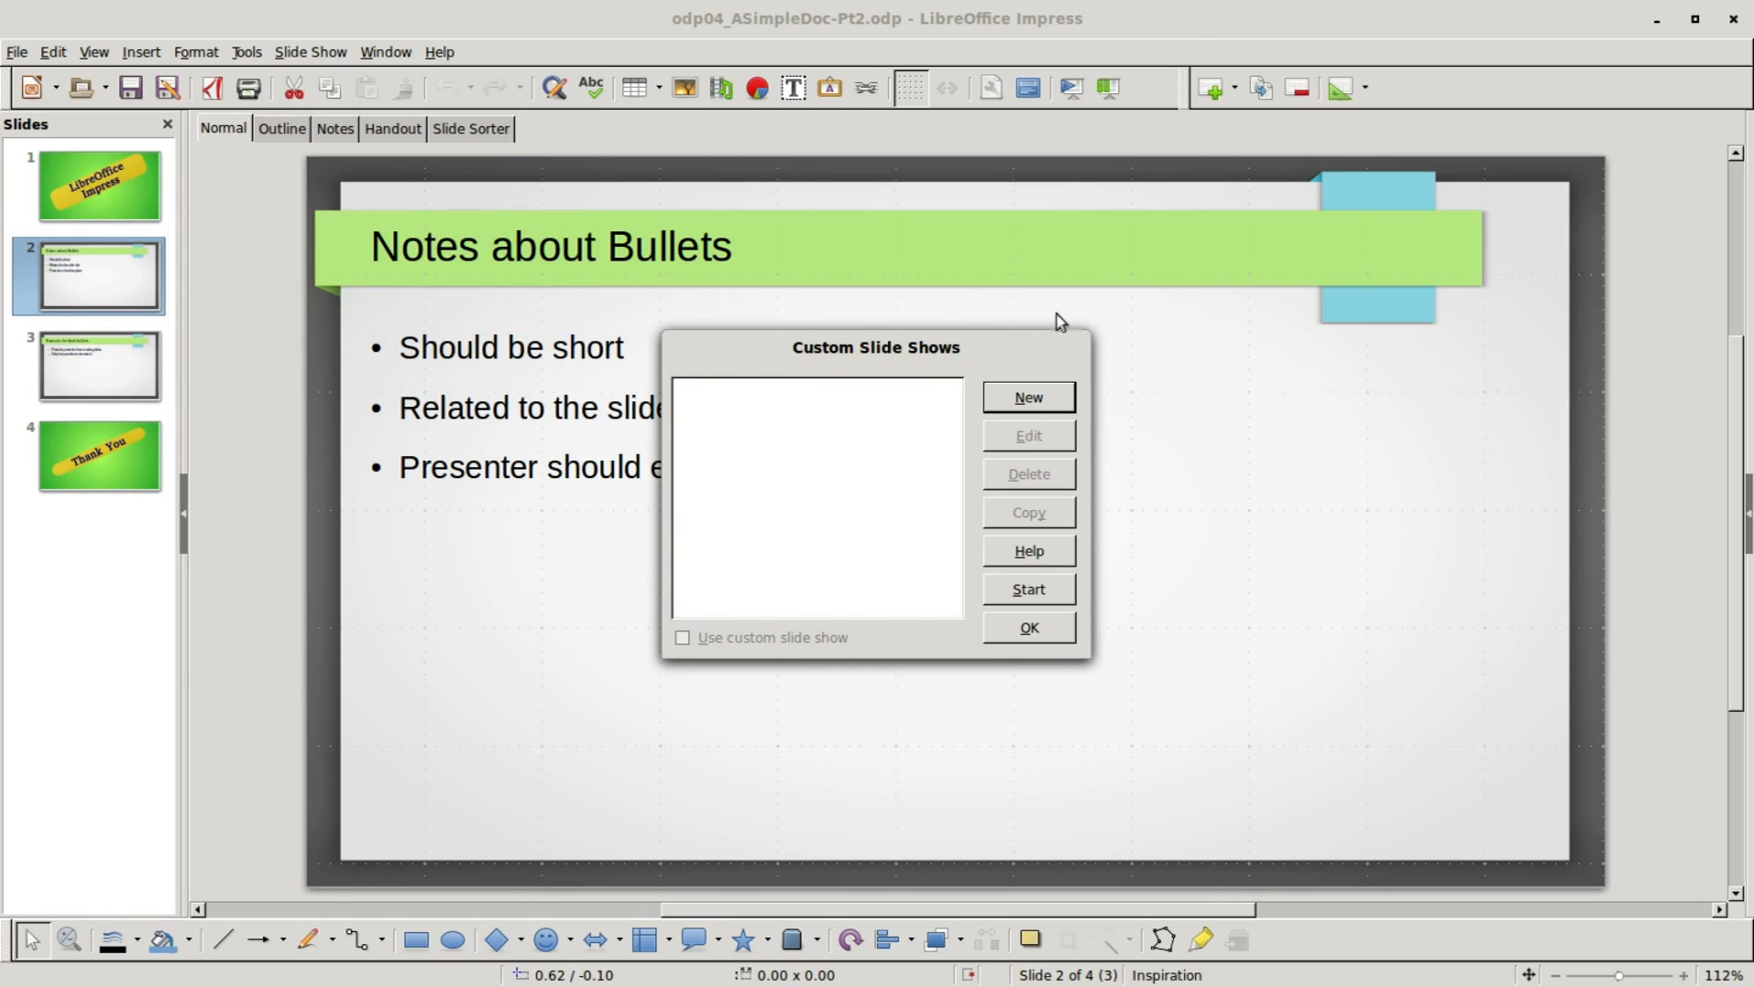
click(1028, 627)
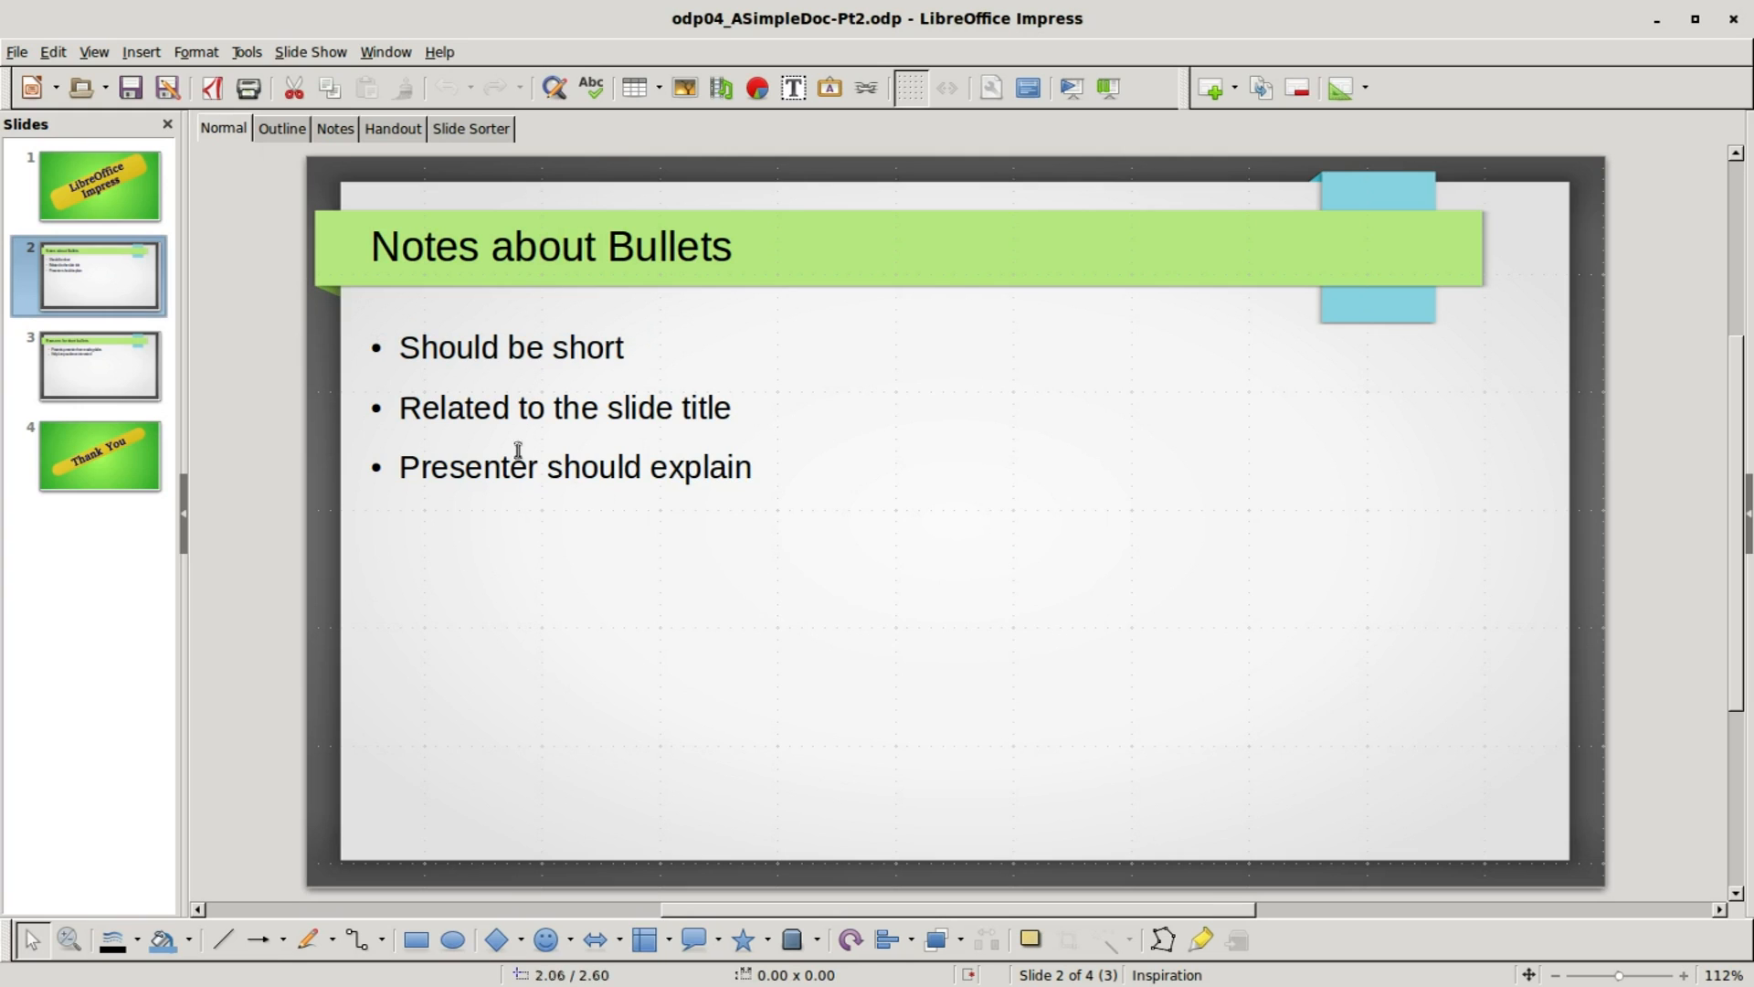
mouse_move(449, 149)
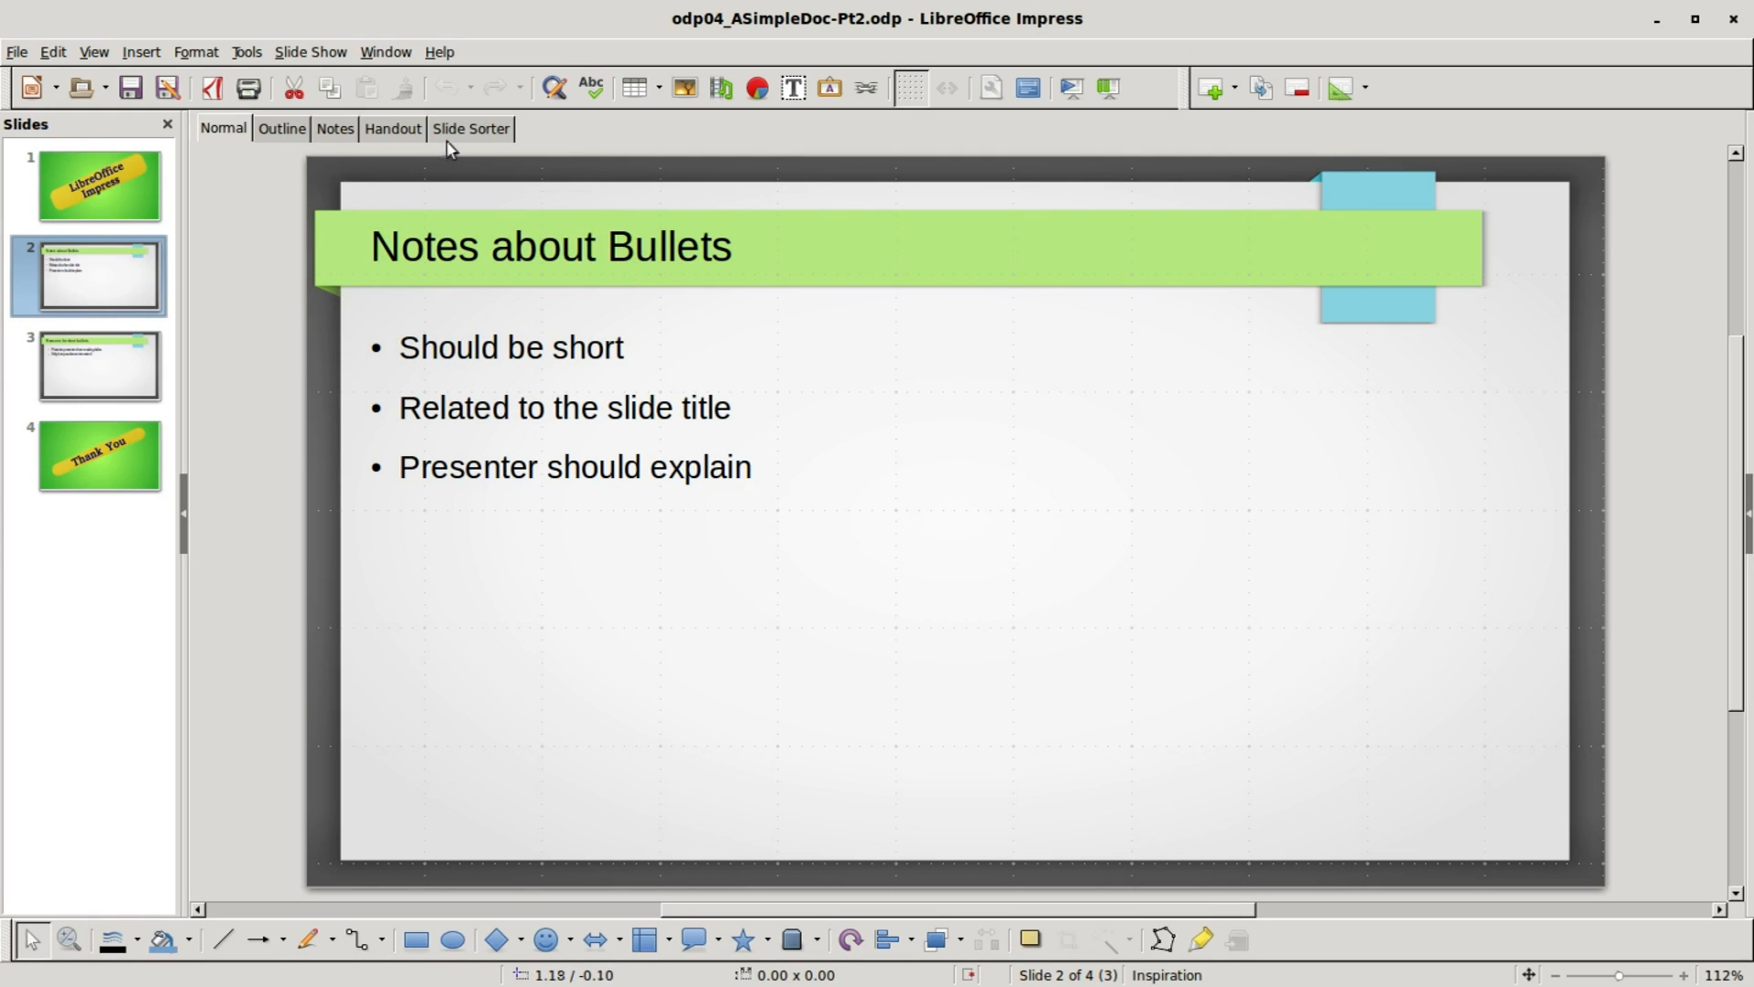
- Switch to the Slide Sorter view showing all four slides as previews
click(471, 128)
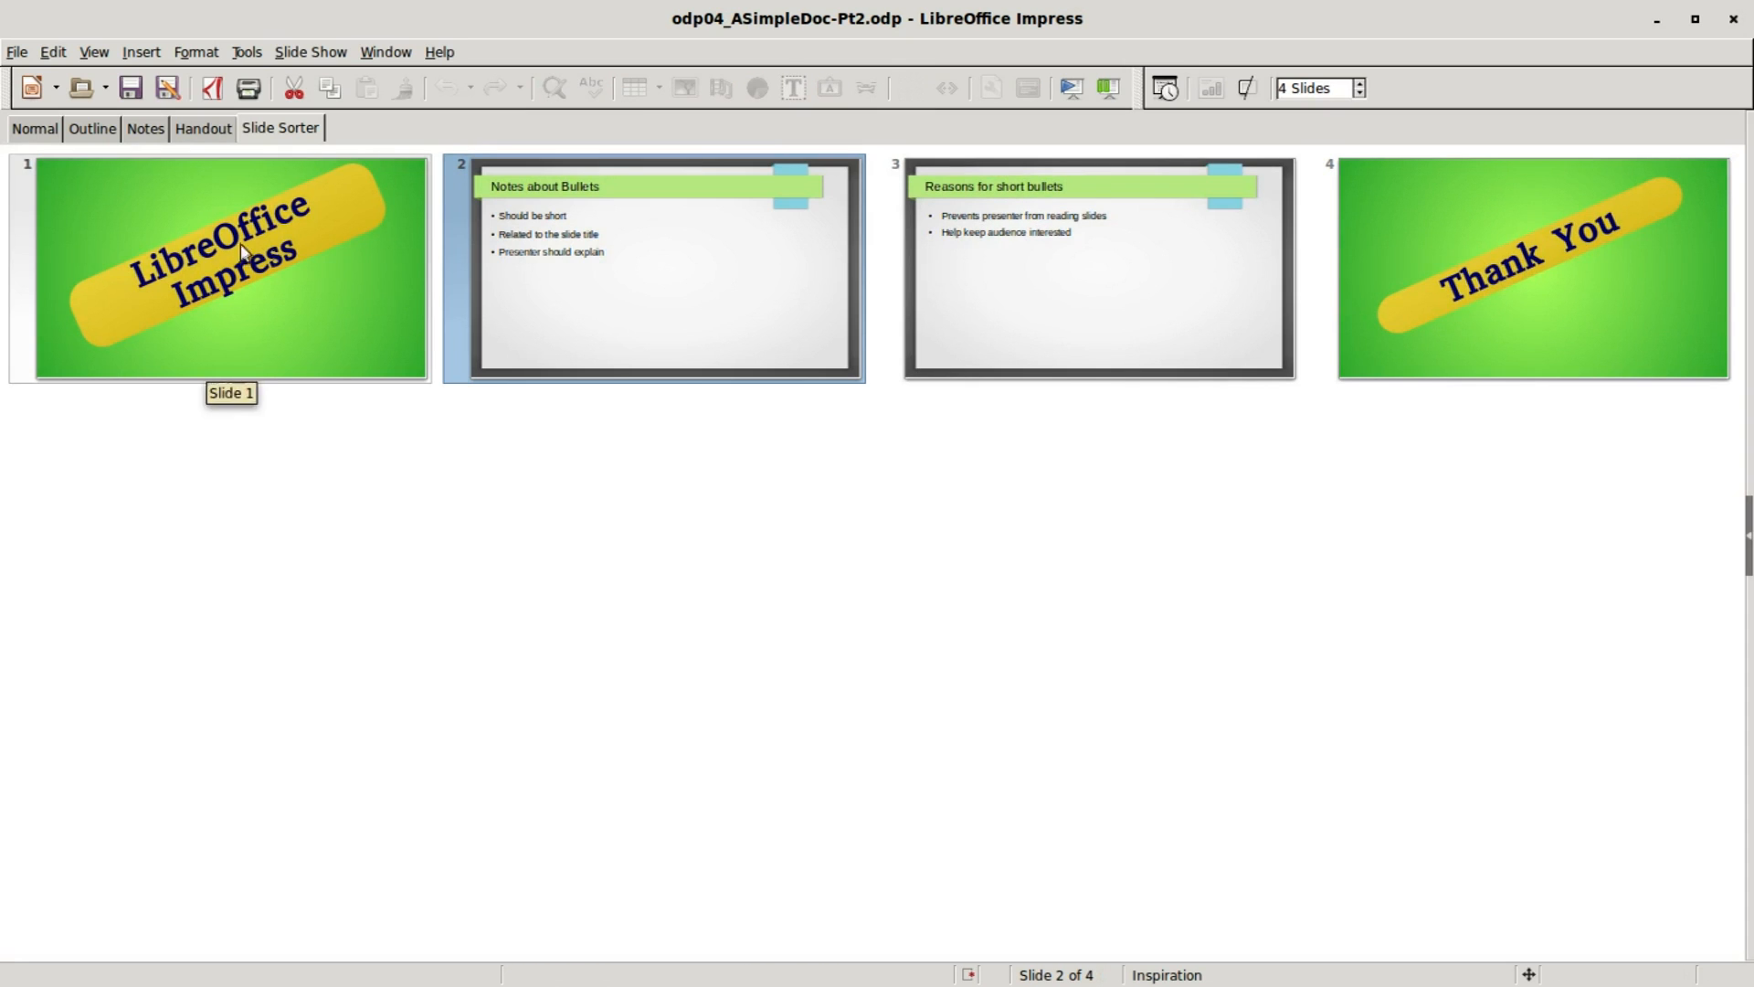
mouse_move(1515, 292)
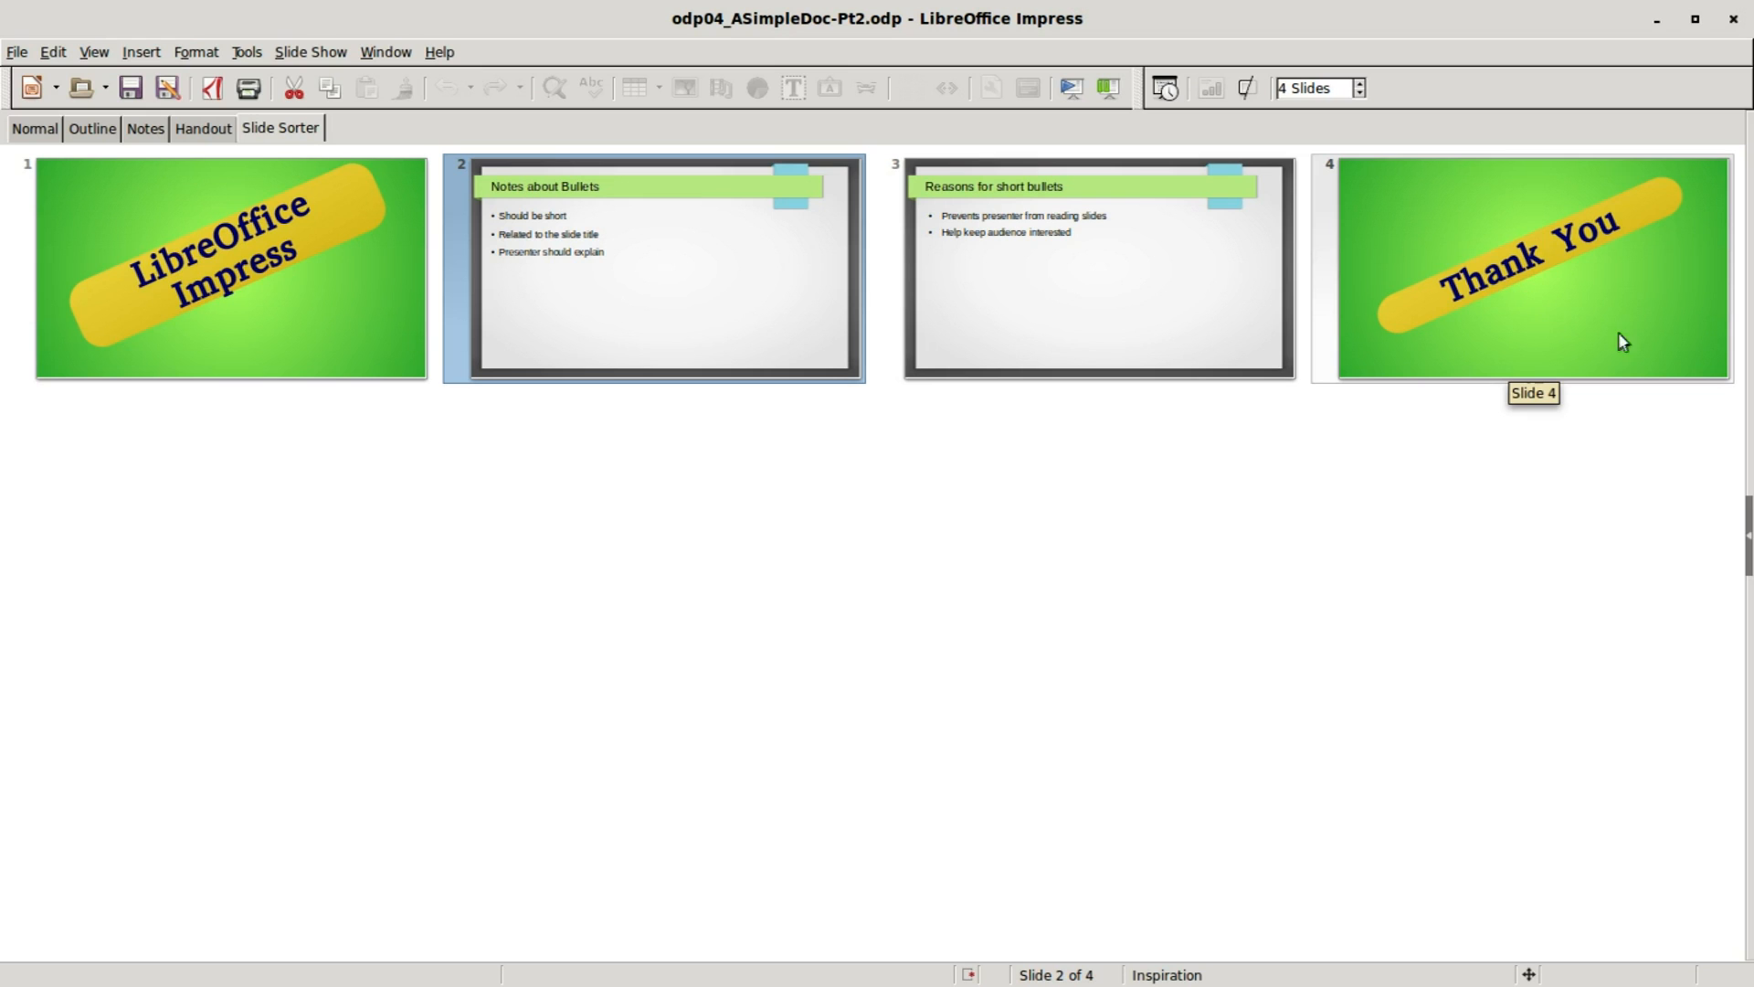
mouse_move(1487, 394)
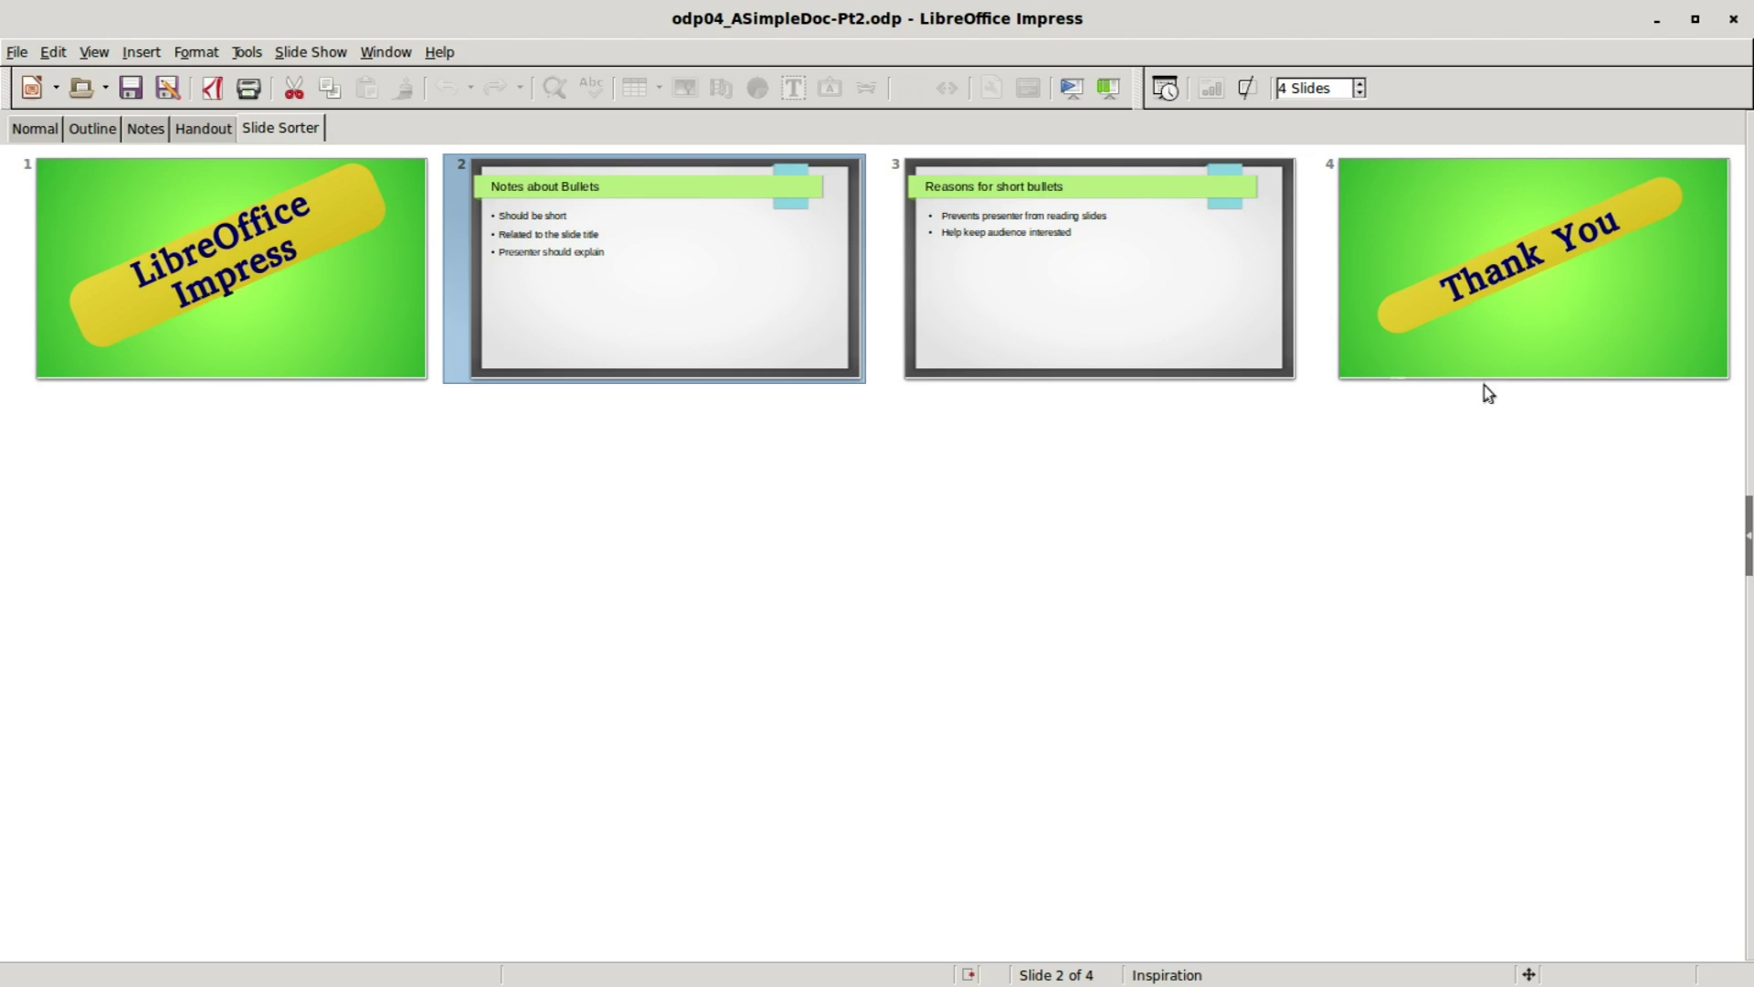
click(310, 51)
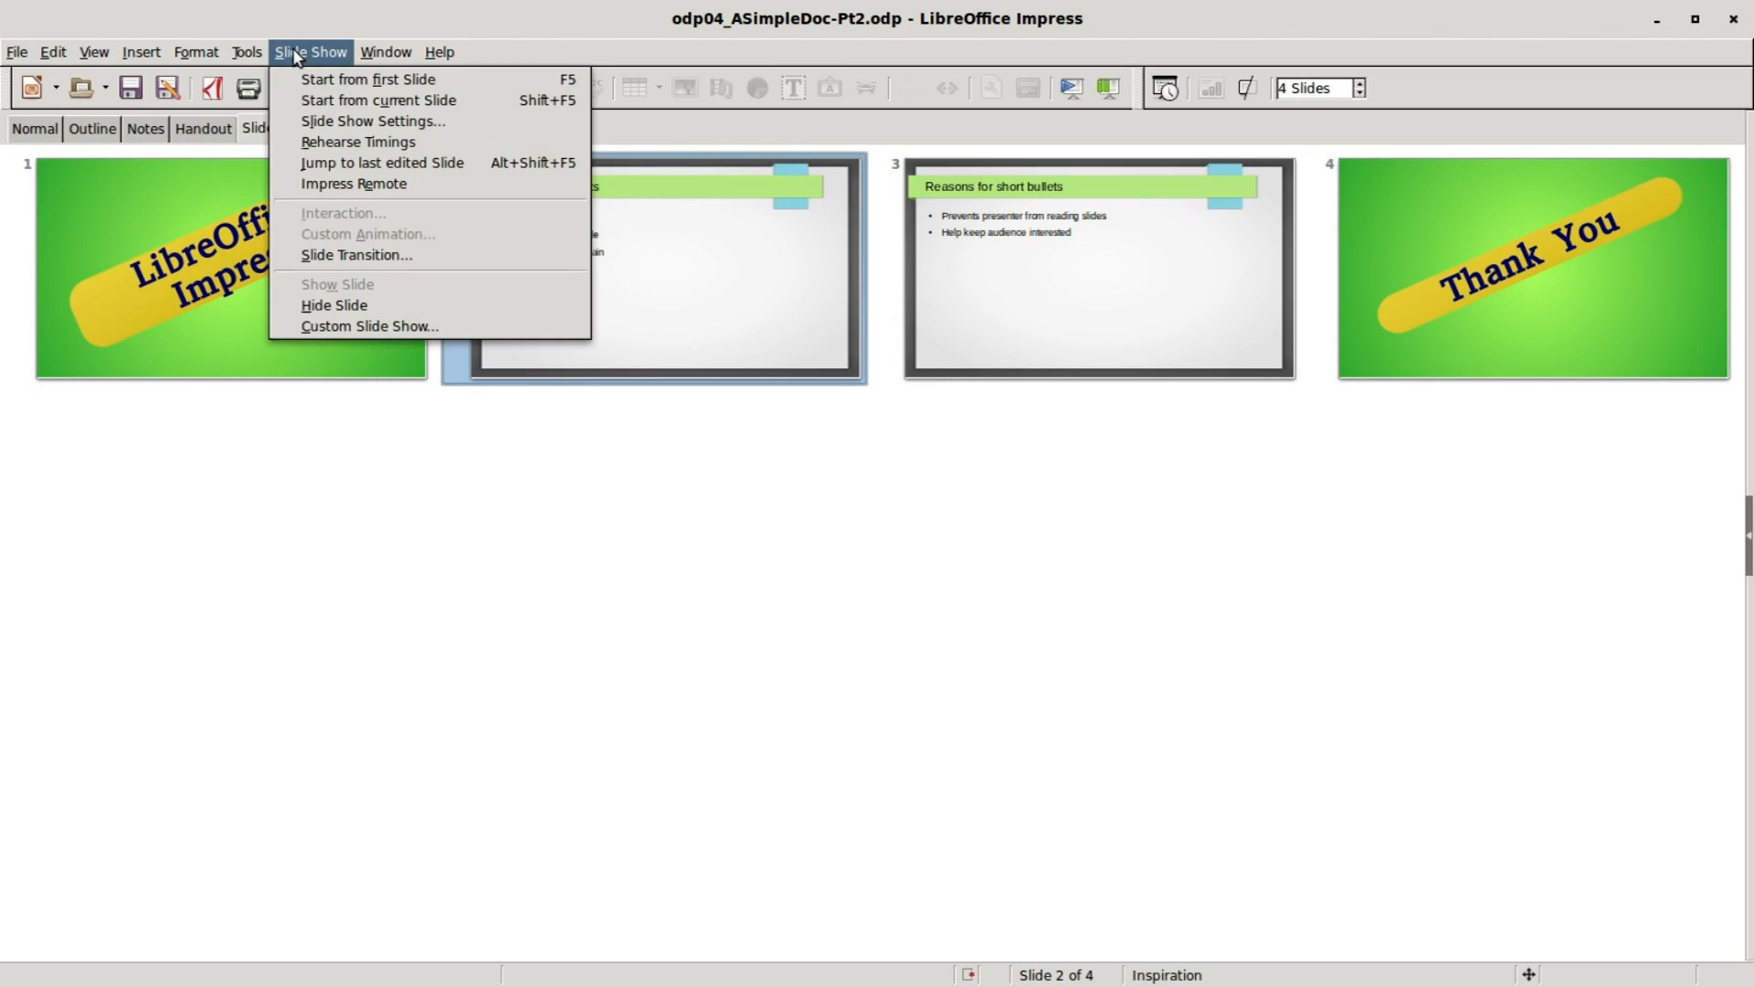
mouse_move(377, 334)
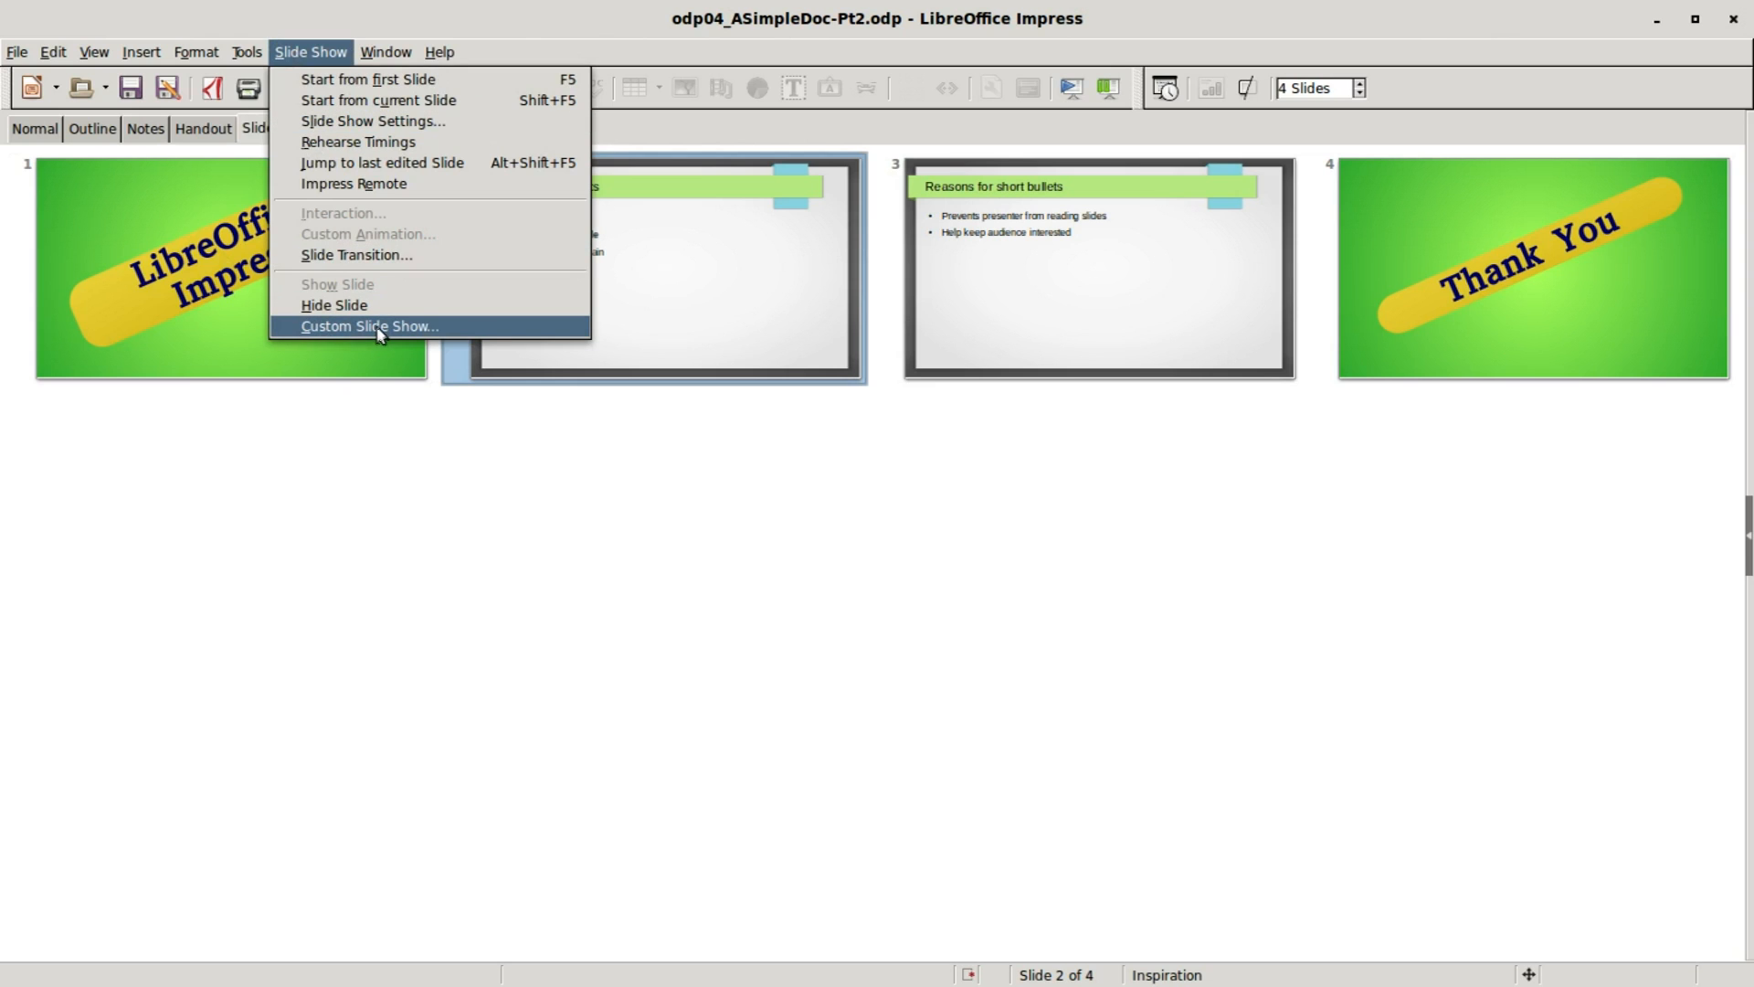
- Bring up the still-empty Custom Slide Shows list over the slide sorter
click(370, 326)
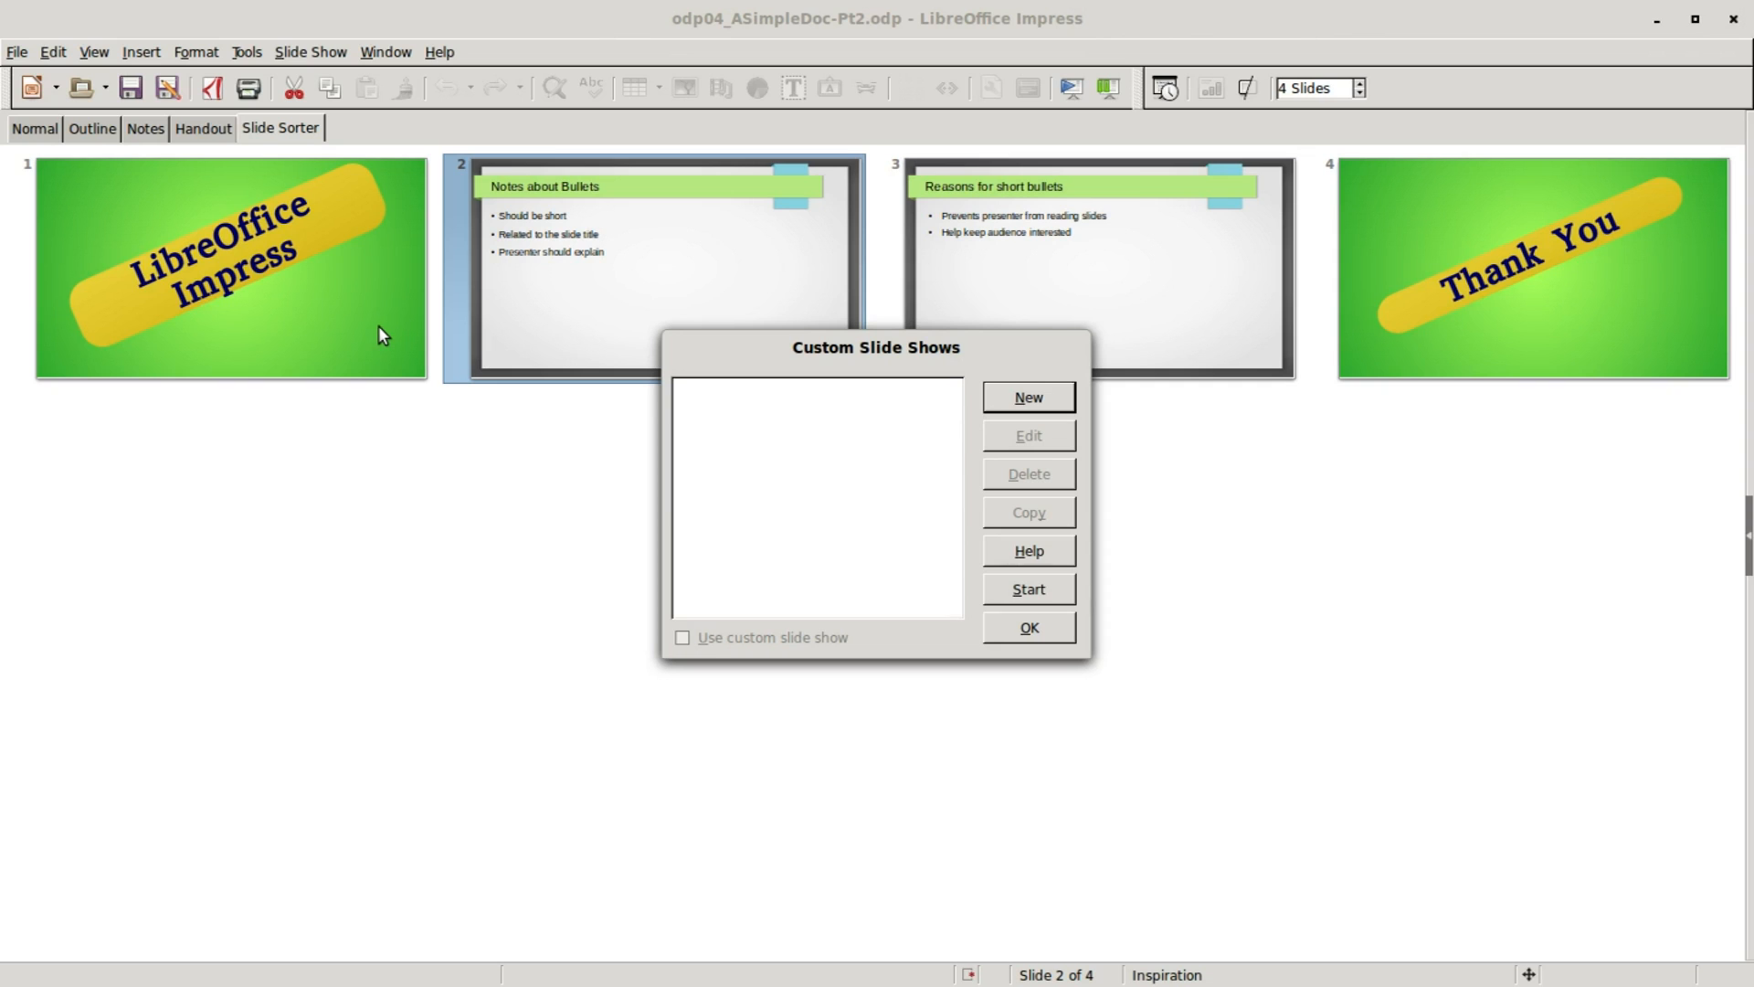
mouse_move(648, 374)
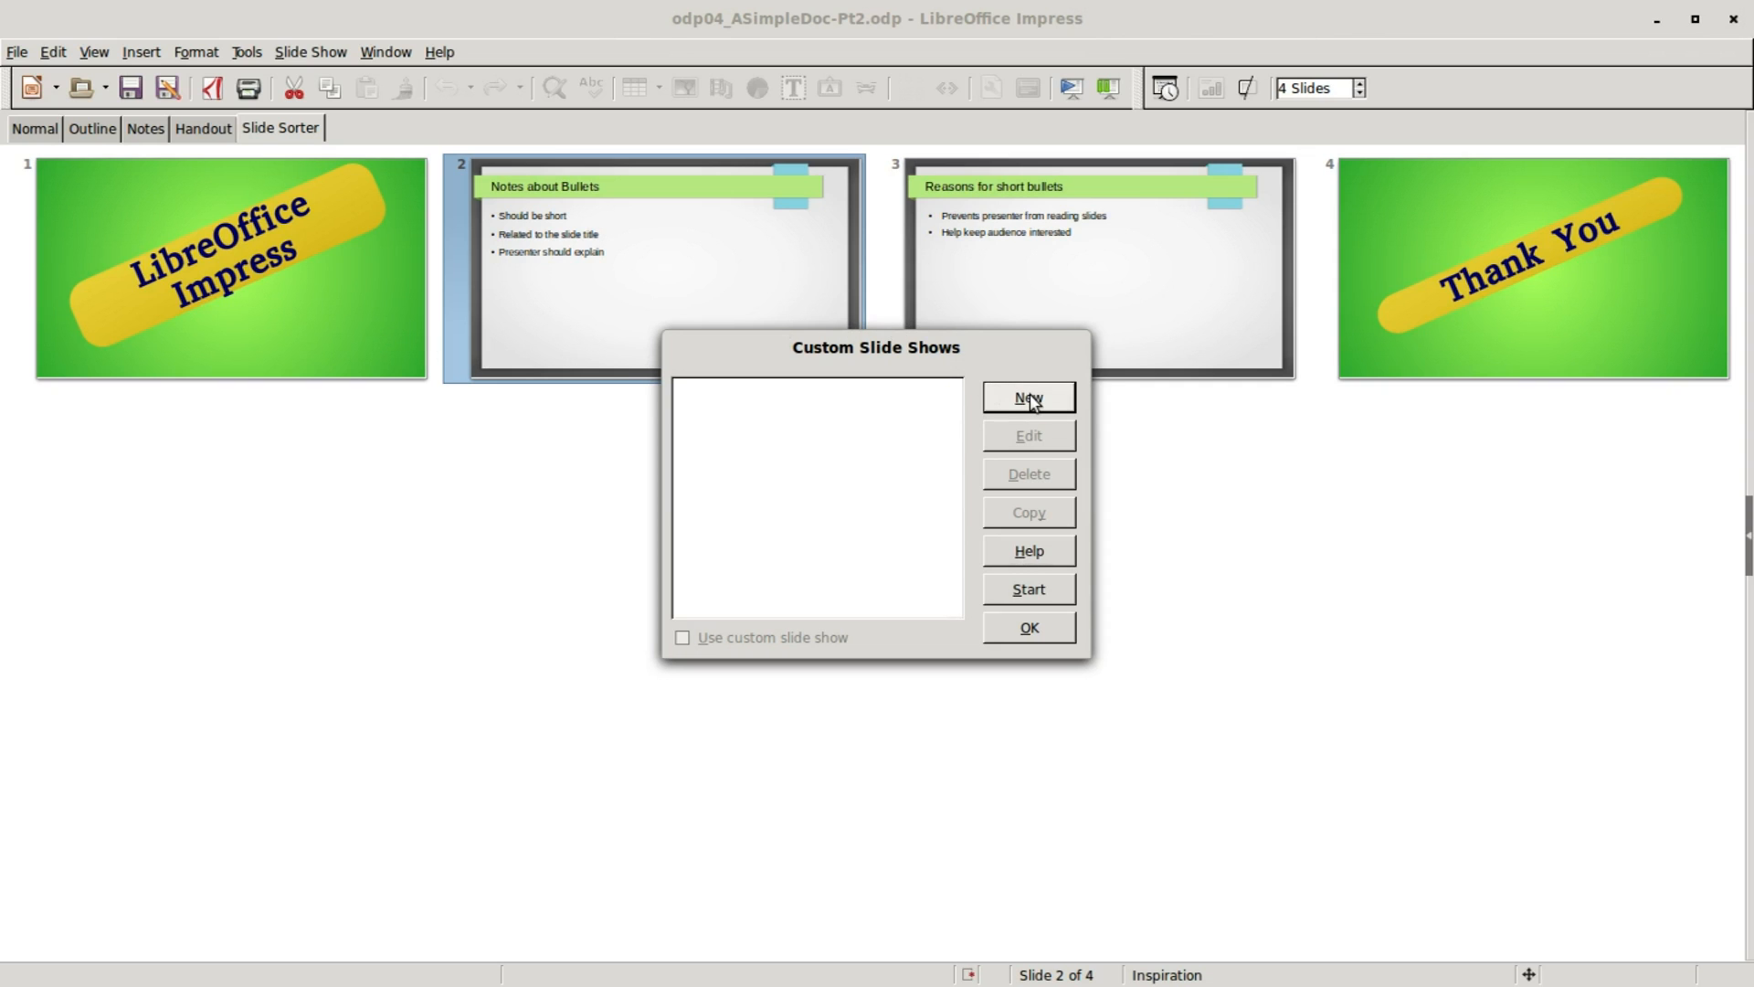
- Start a new custom show named thefrugalcomptuerguy.com-SlideShow and add its first slides
click(1029, 396)
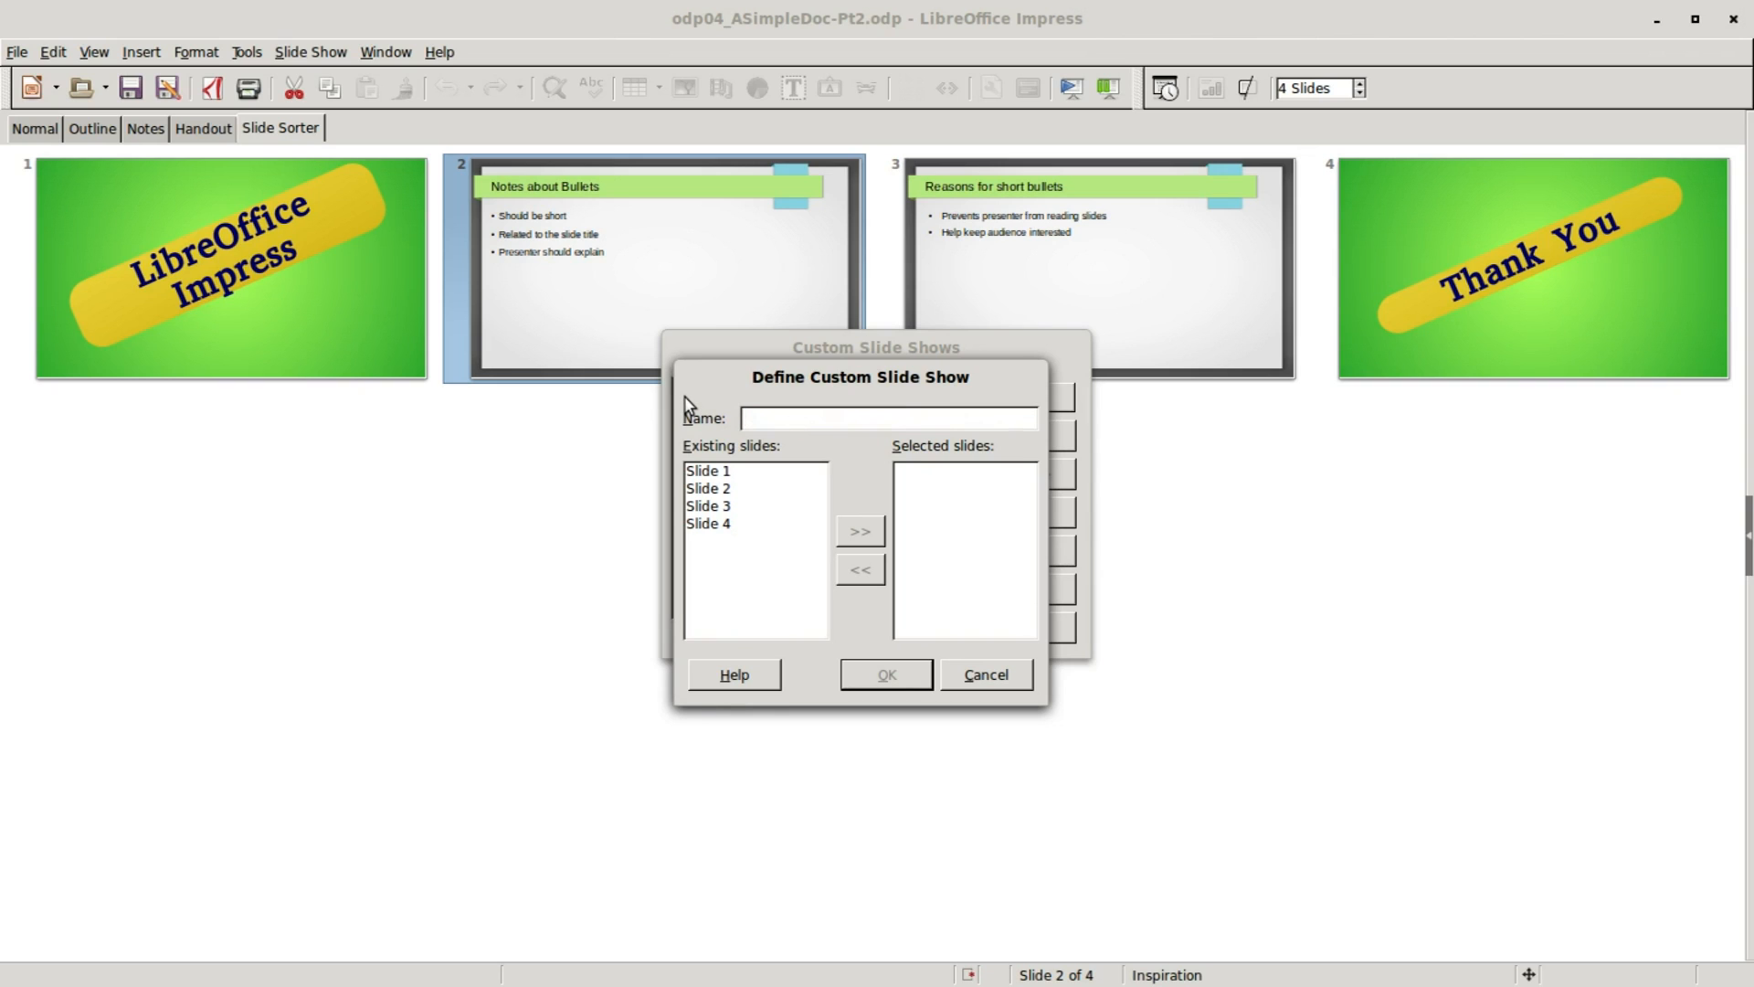
text(thefrugalcomptuerguy.com-SlideShow)
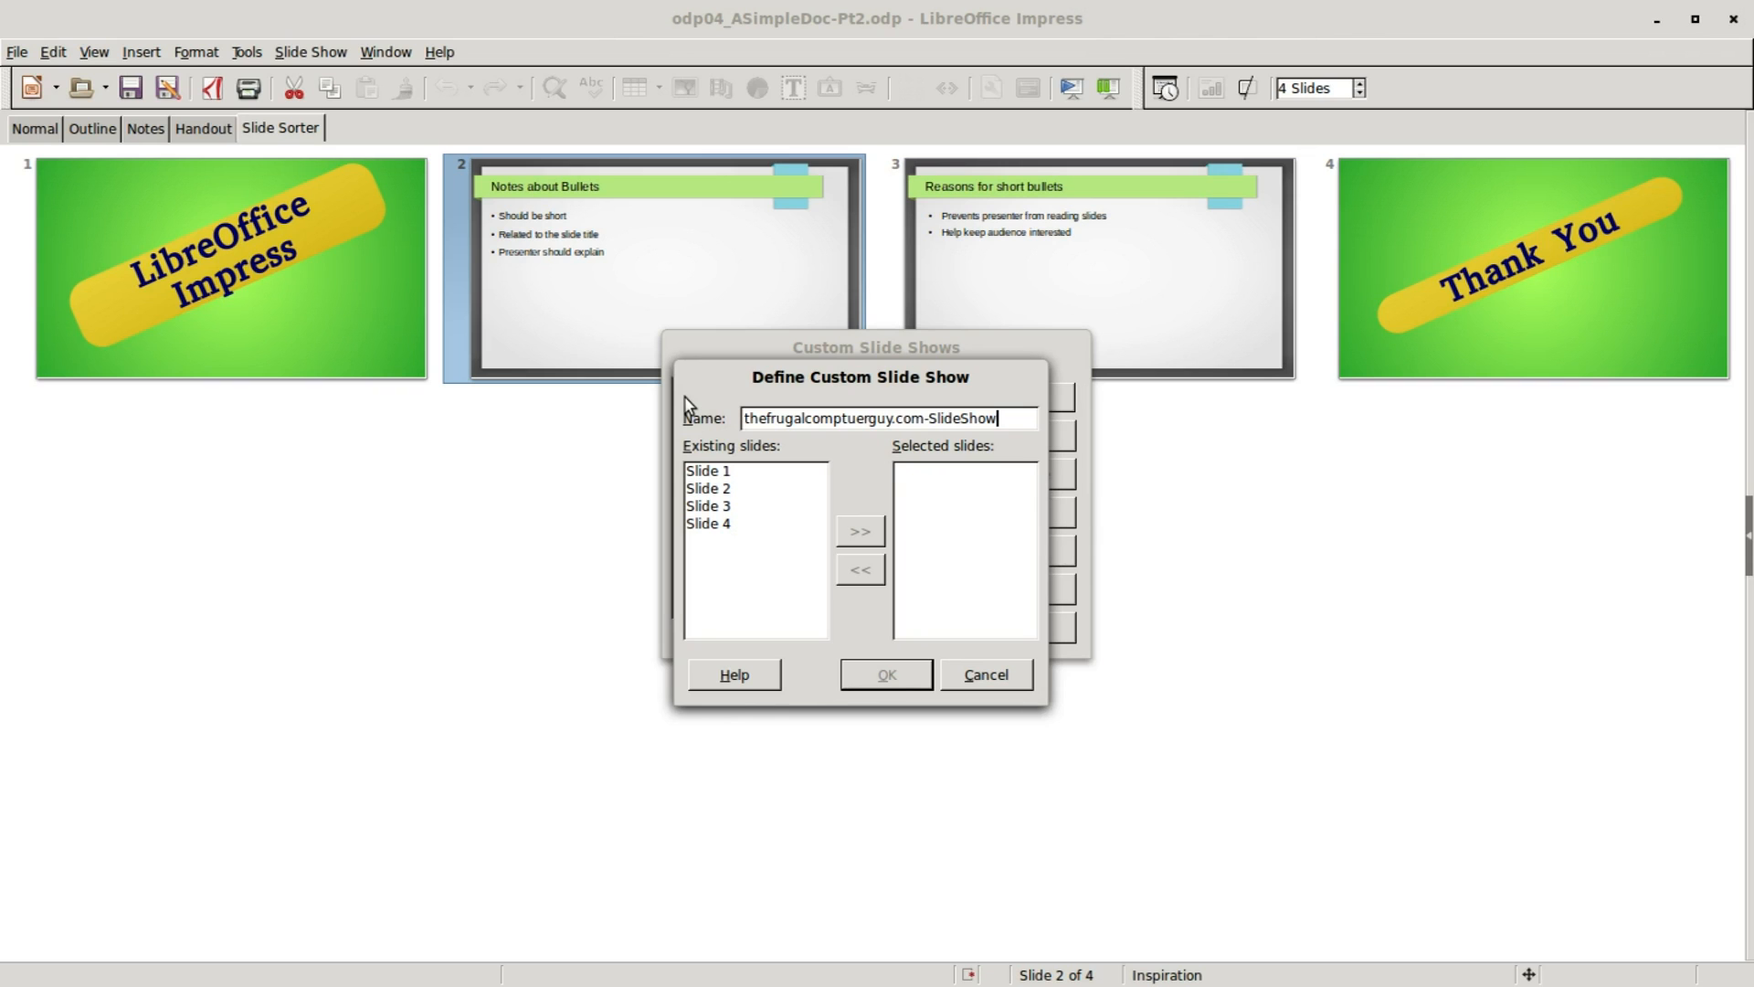
click(712, 505)
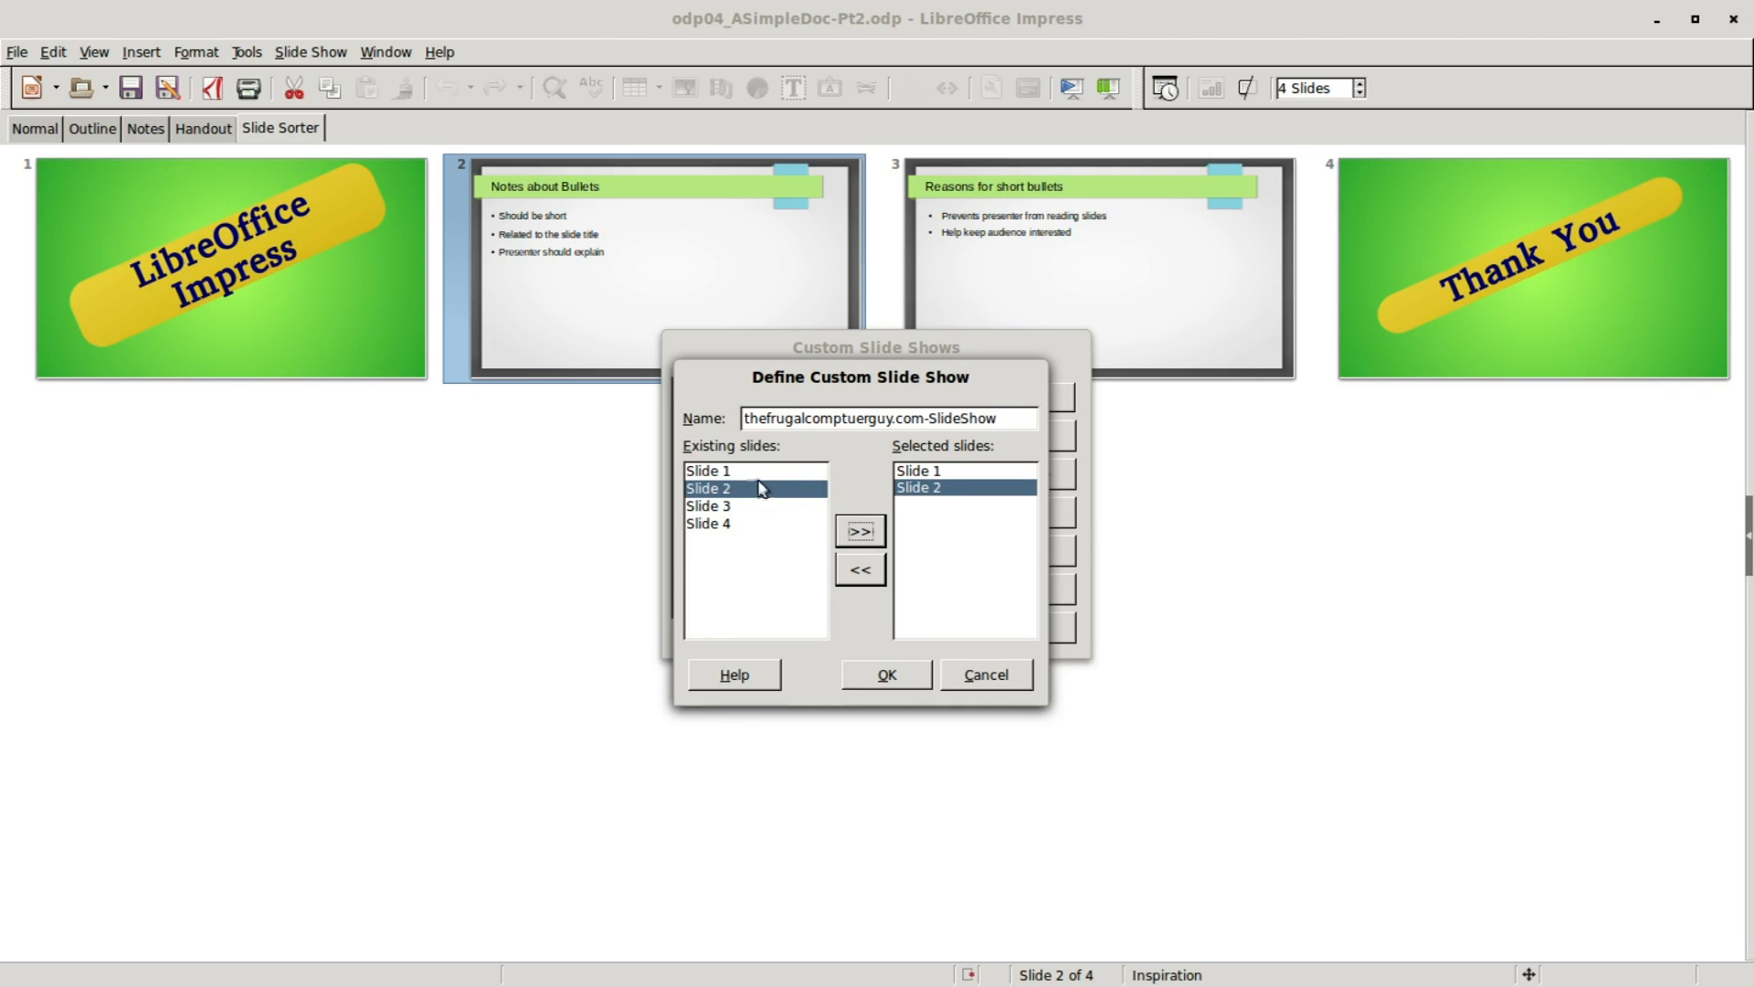
click(860, 531)
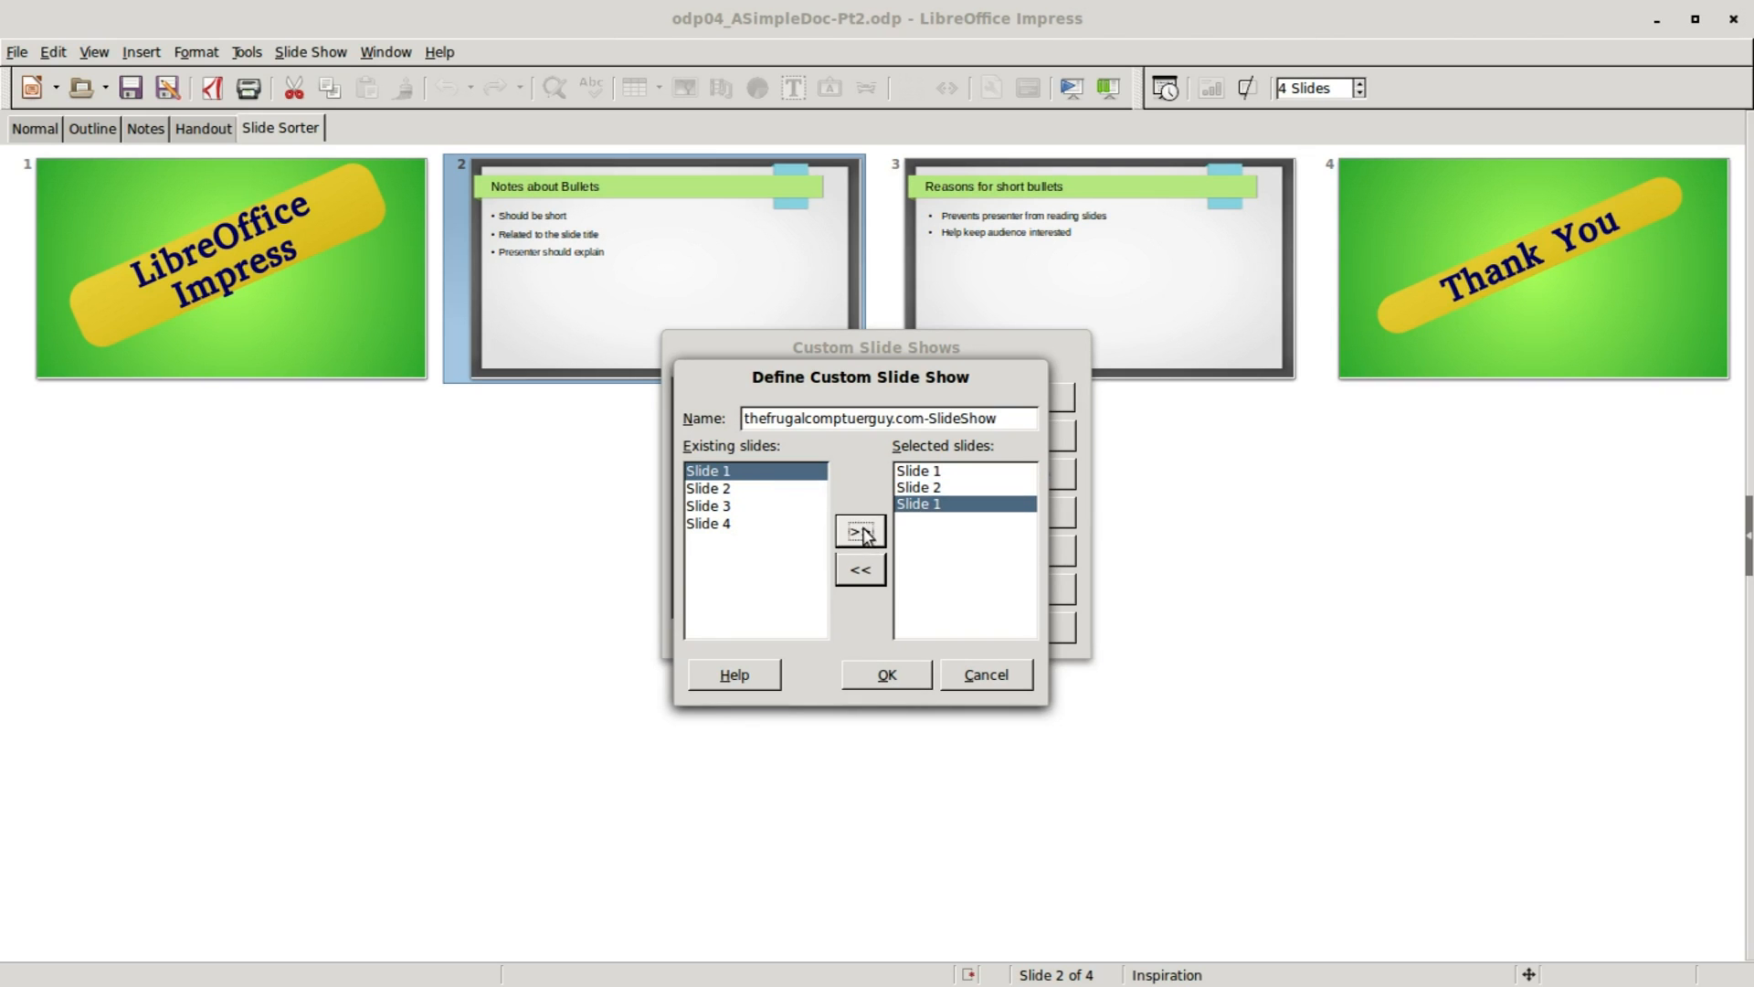
click(861, 530)
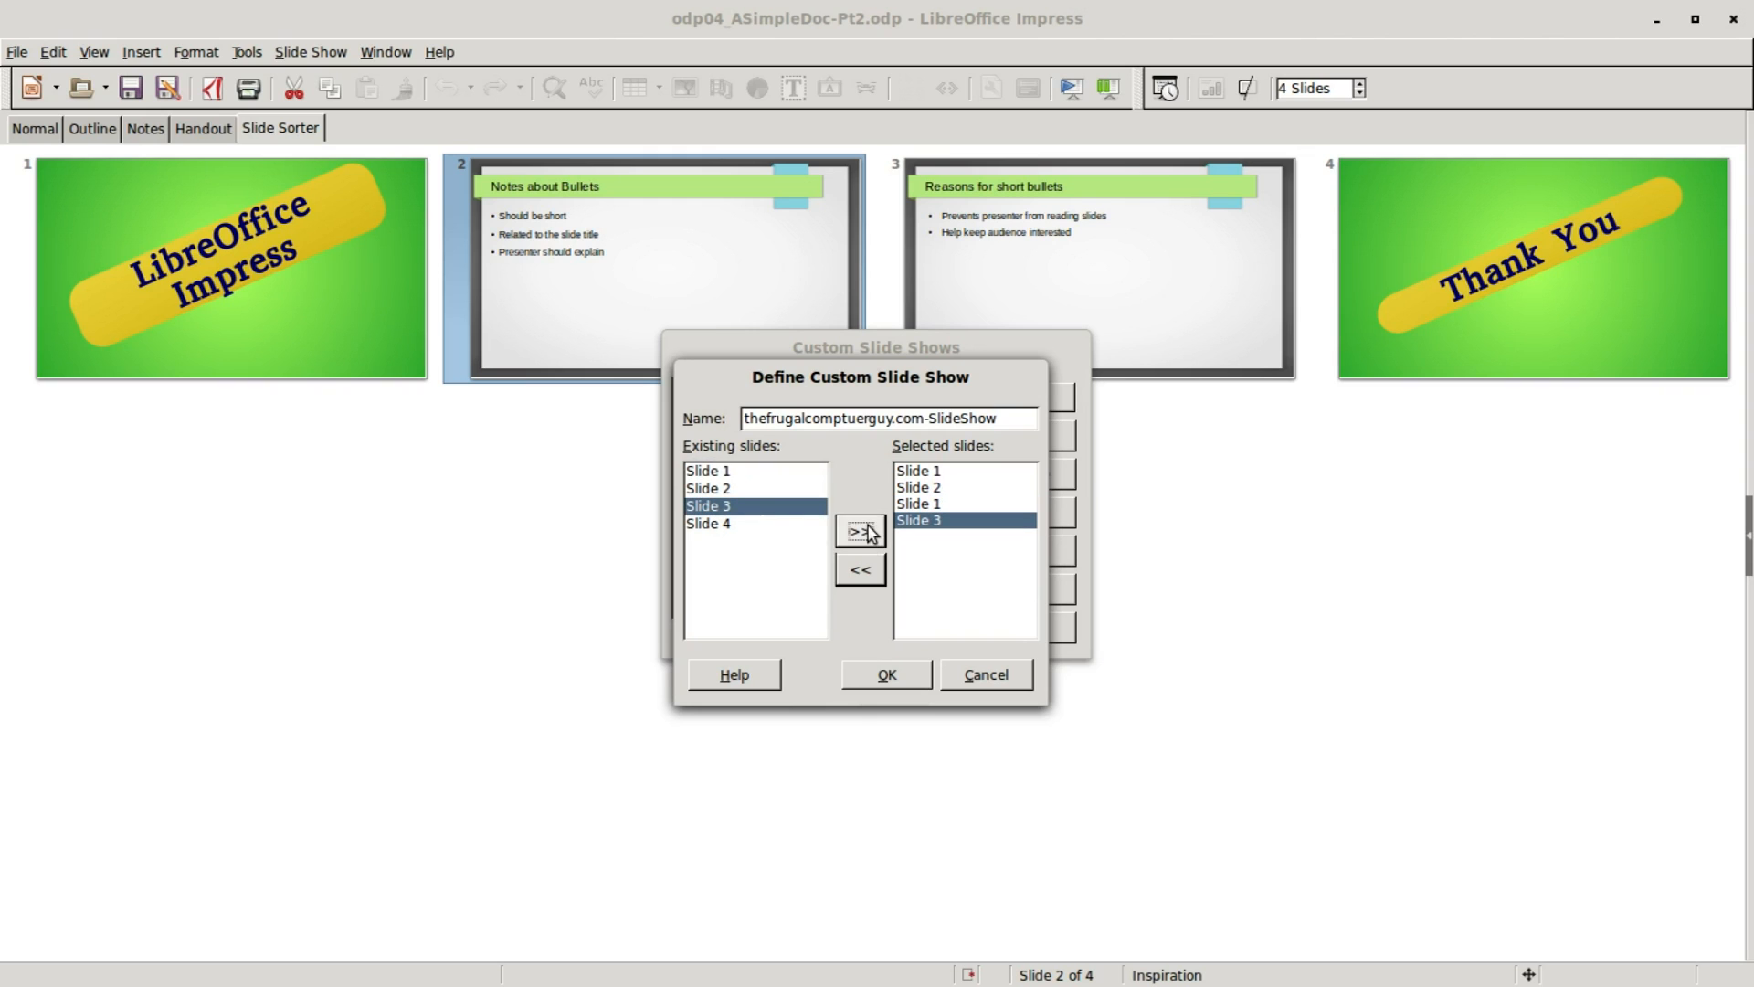
- Append slide 1 to finish the 1, 2, 1, 3, 1 order and set the presentation to use it
click(708, 470)
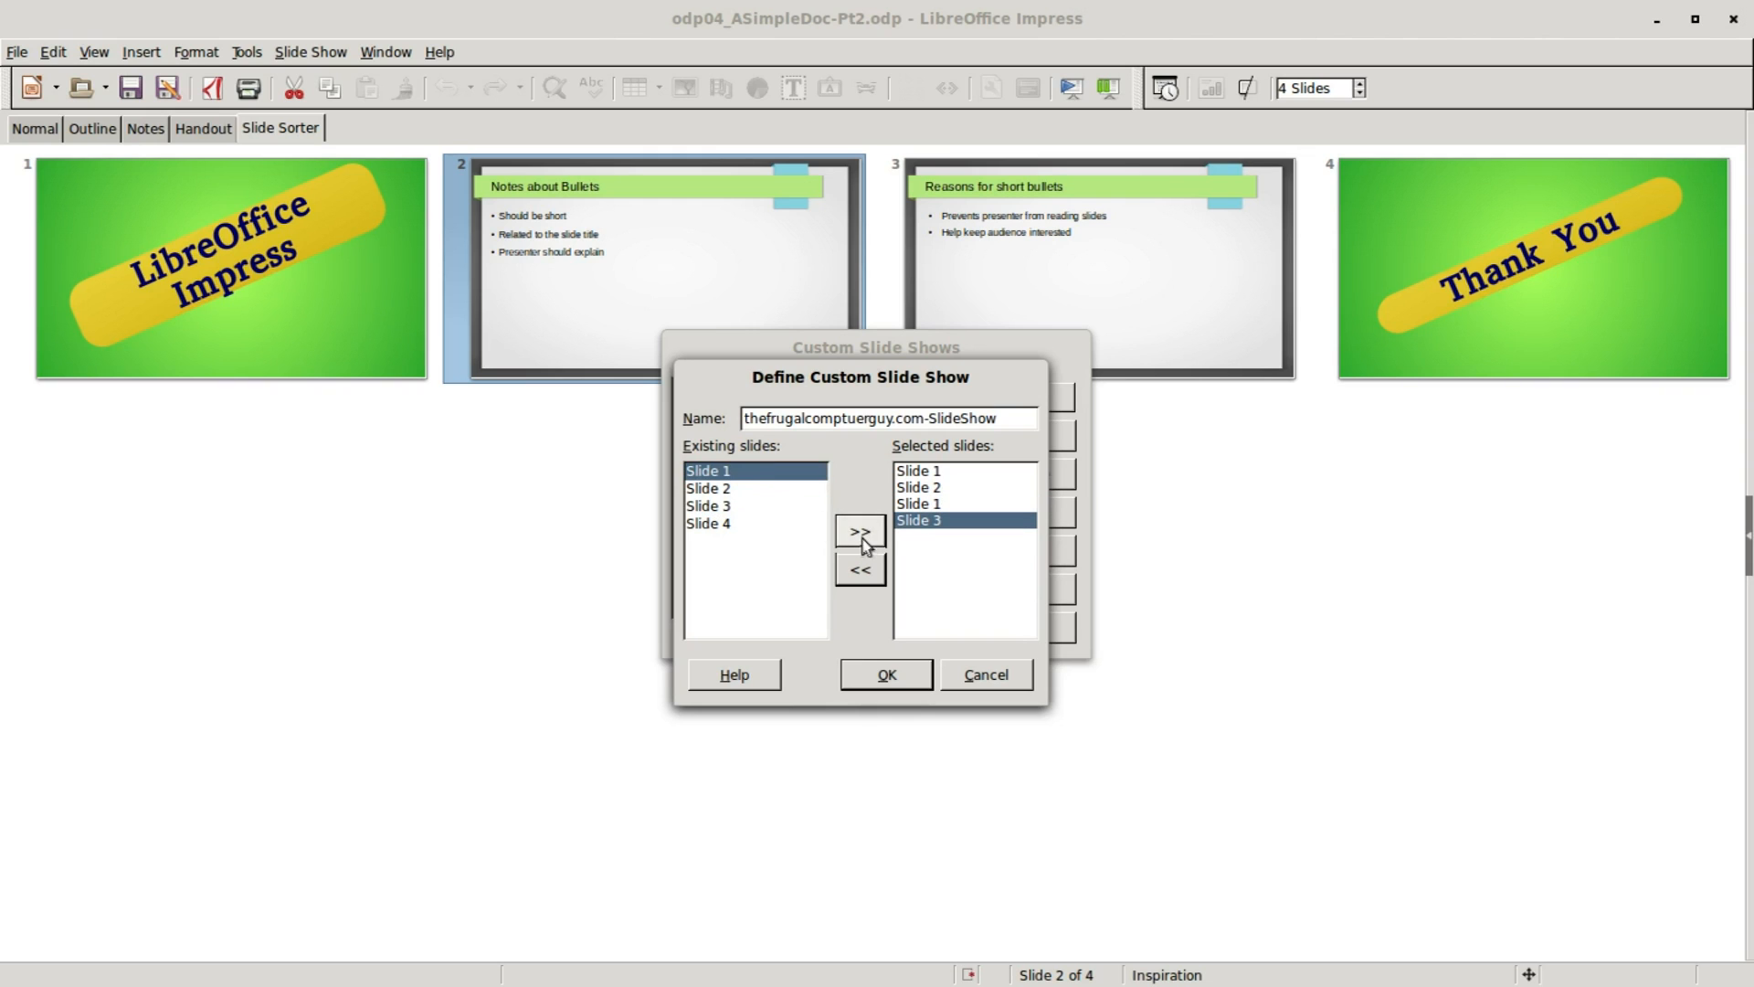
click(858, 530)
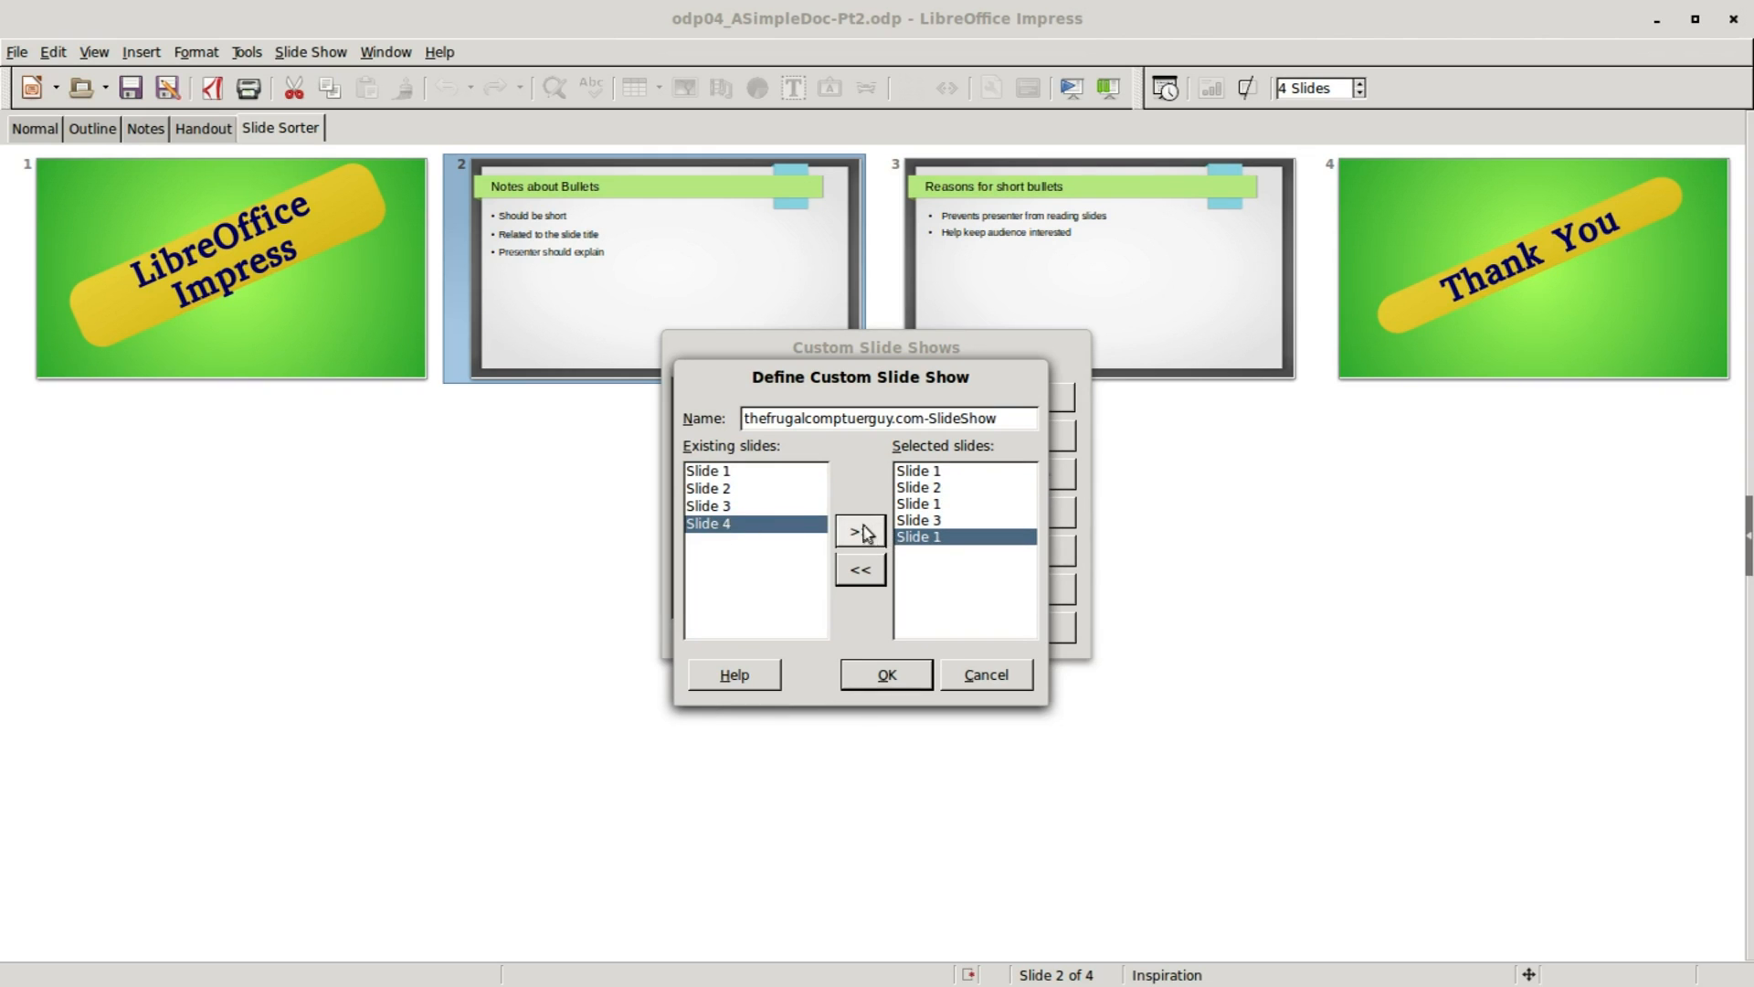
click(885, 674)
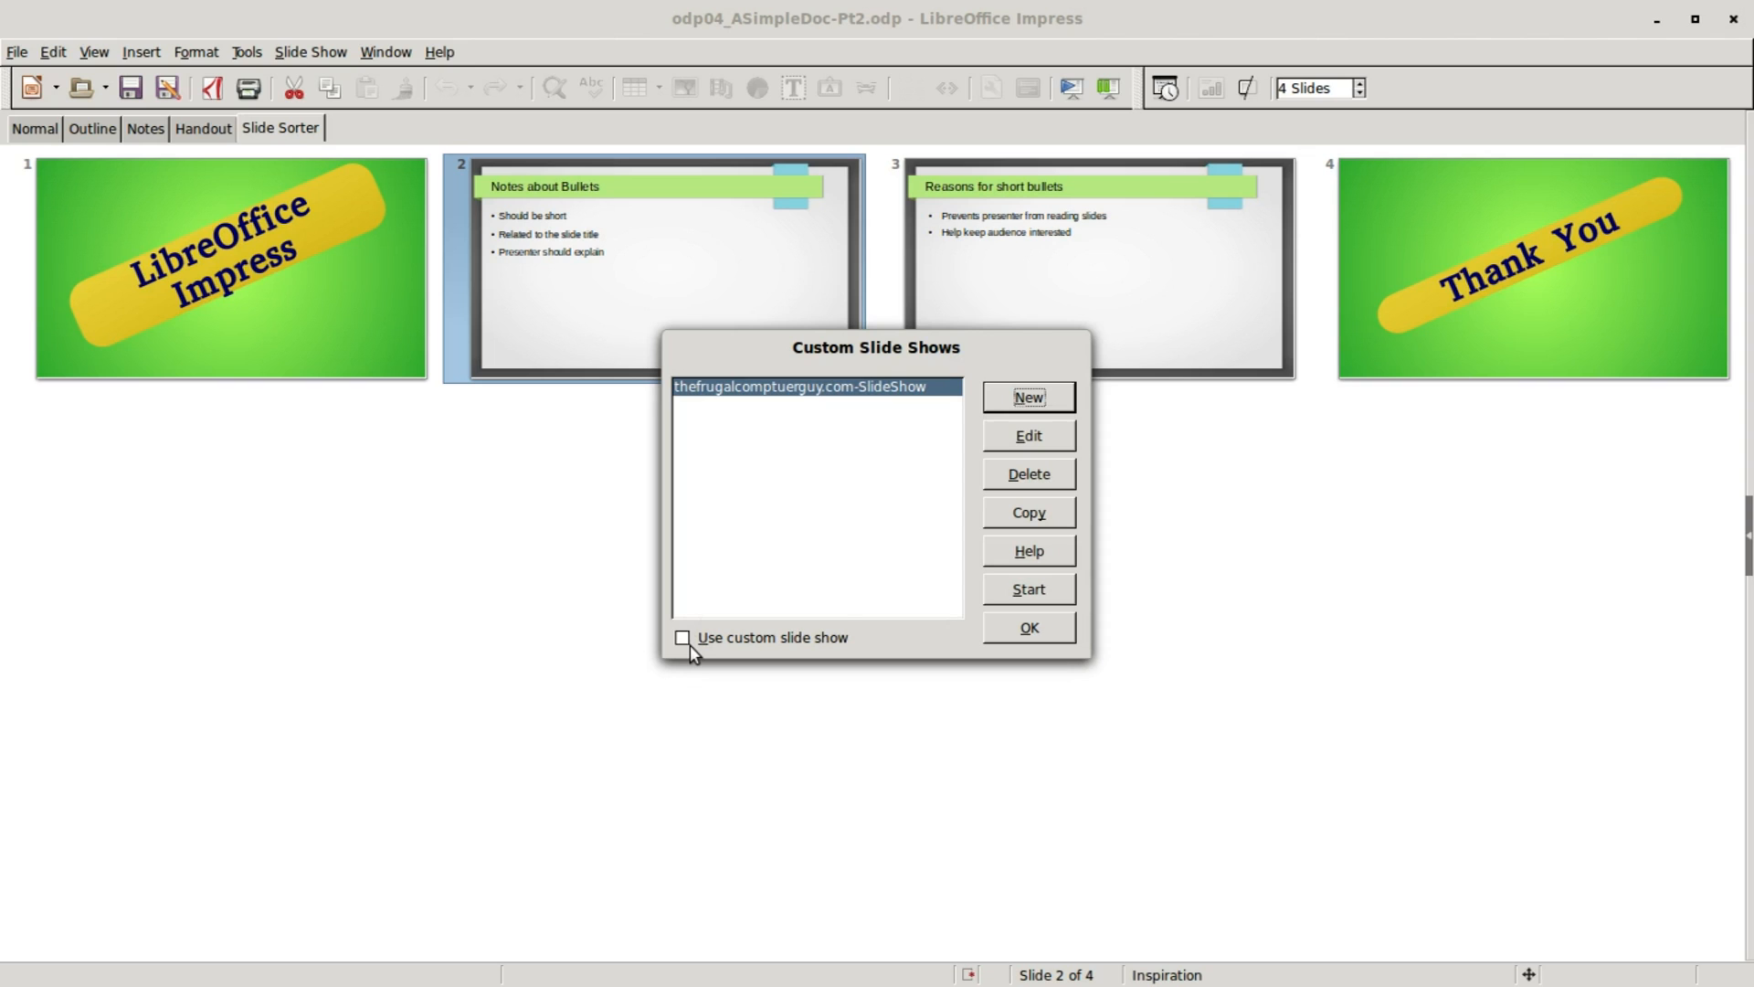
click(683, 637)
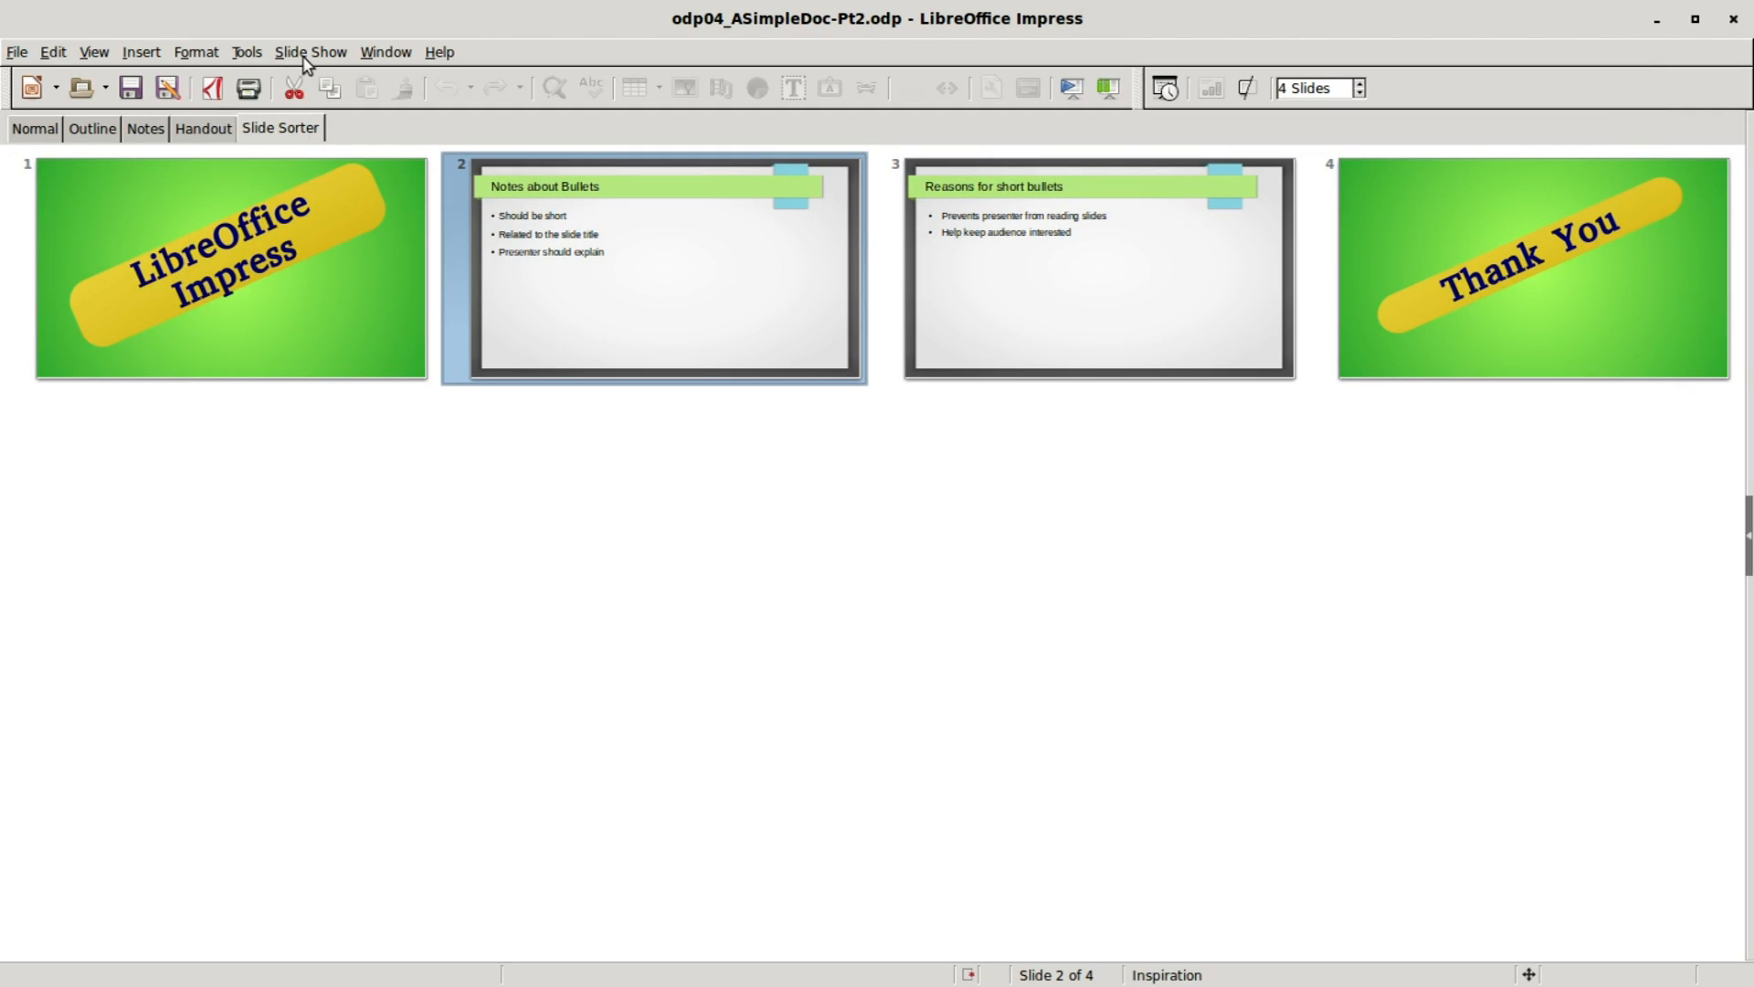
click(311, 51)
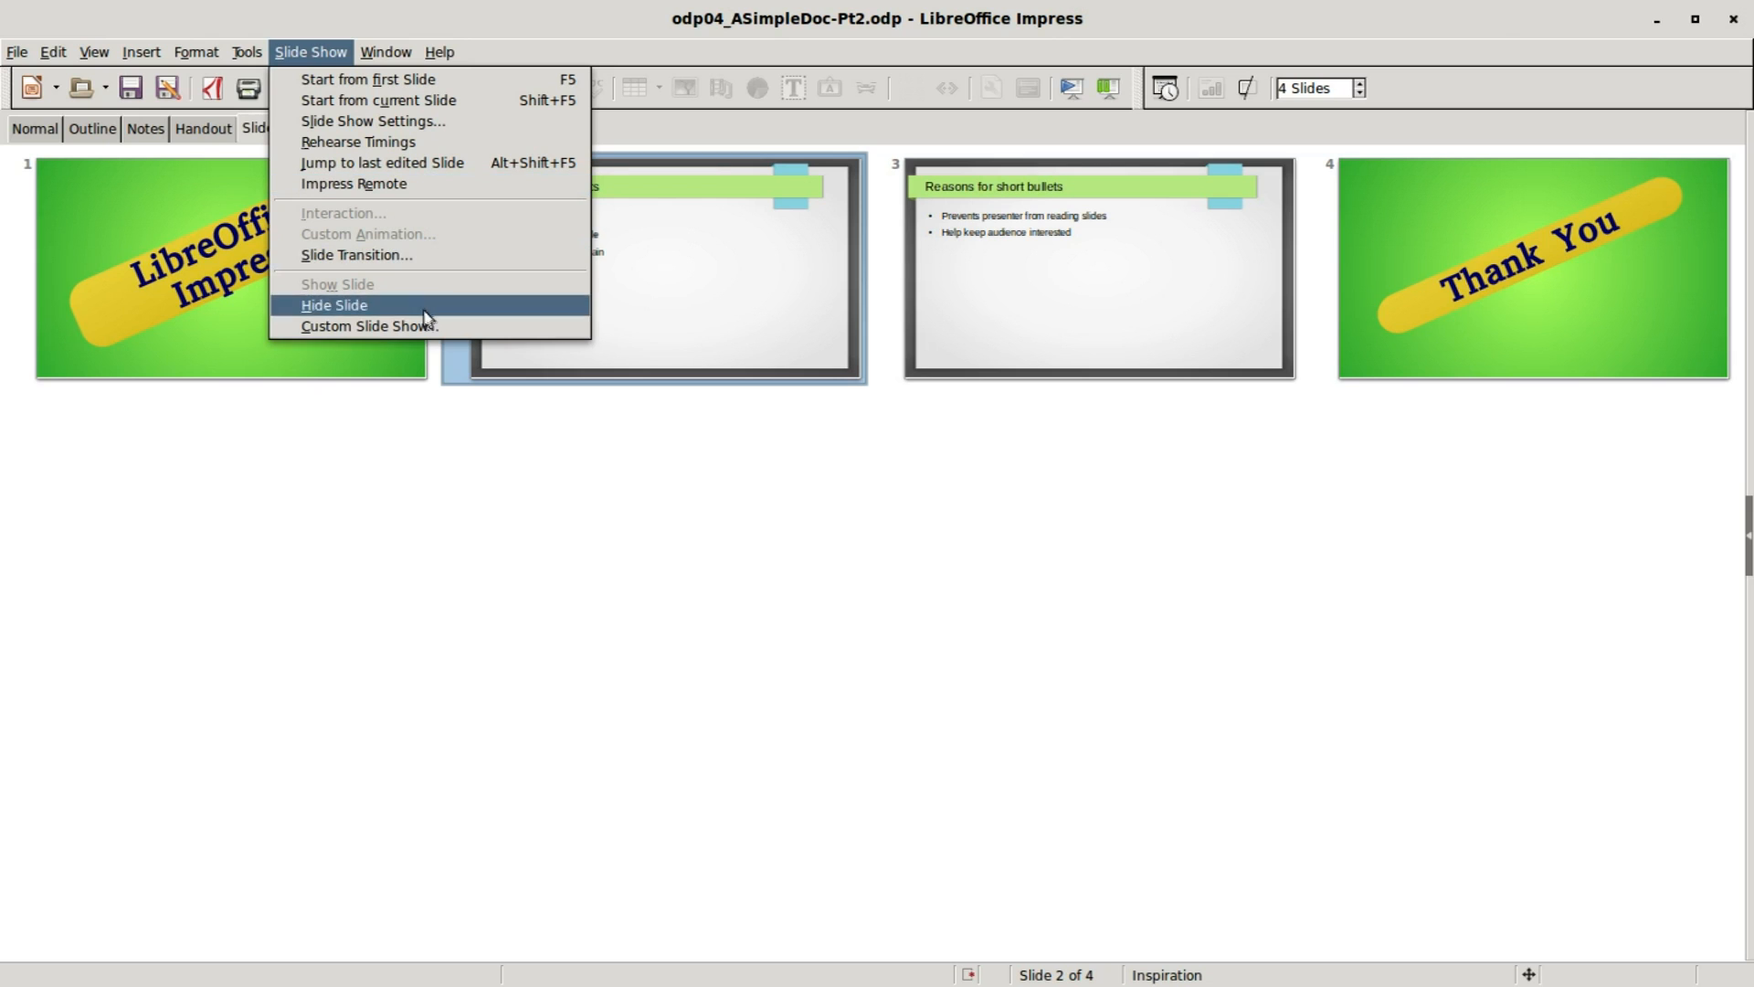
click(370, 327)
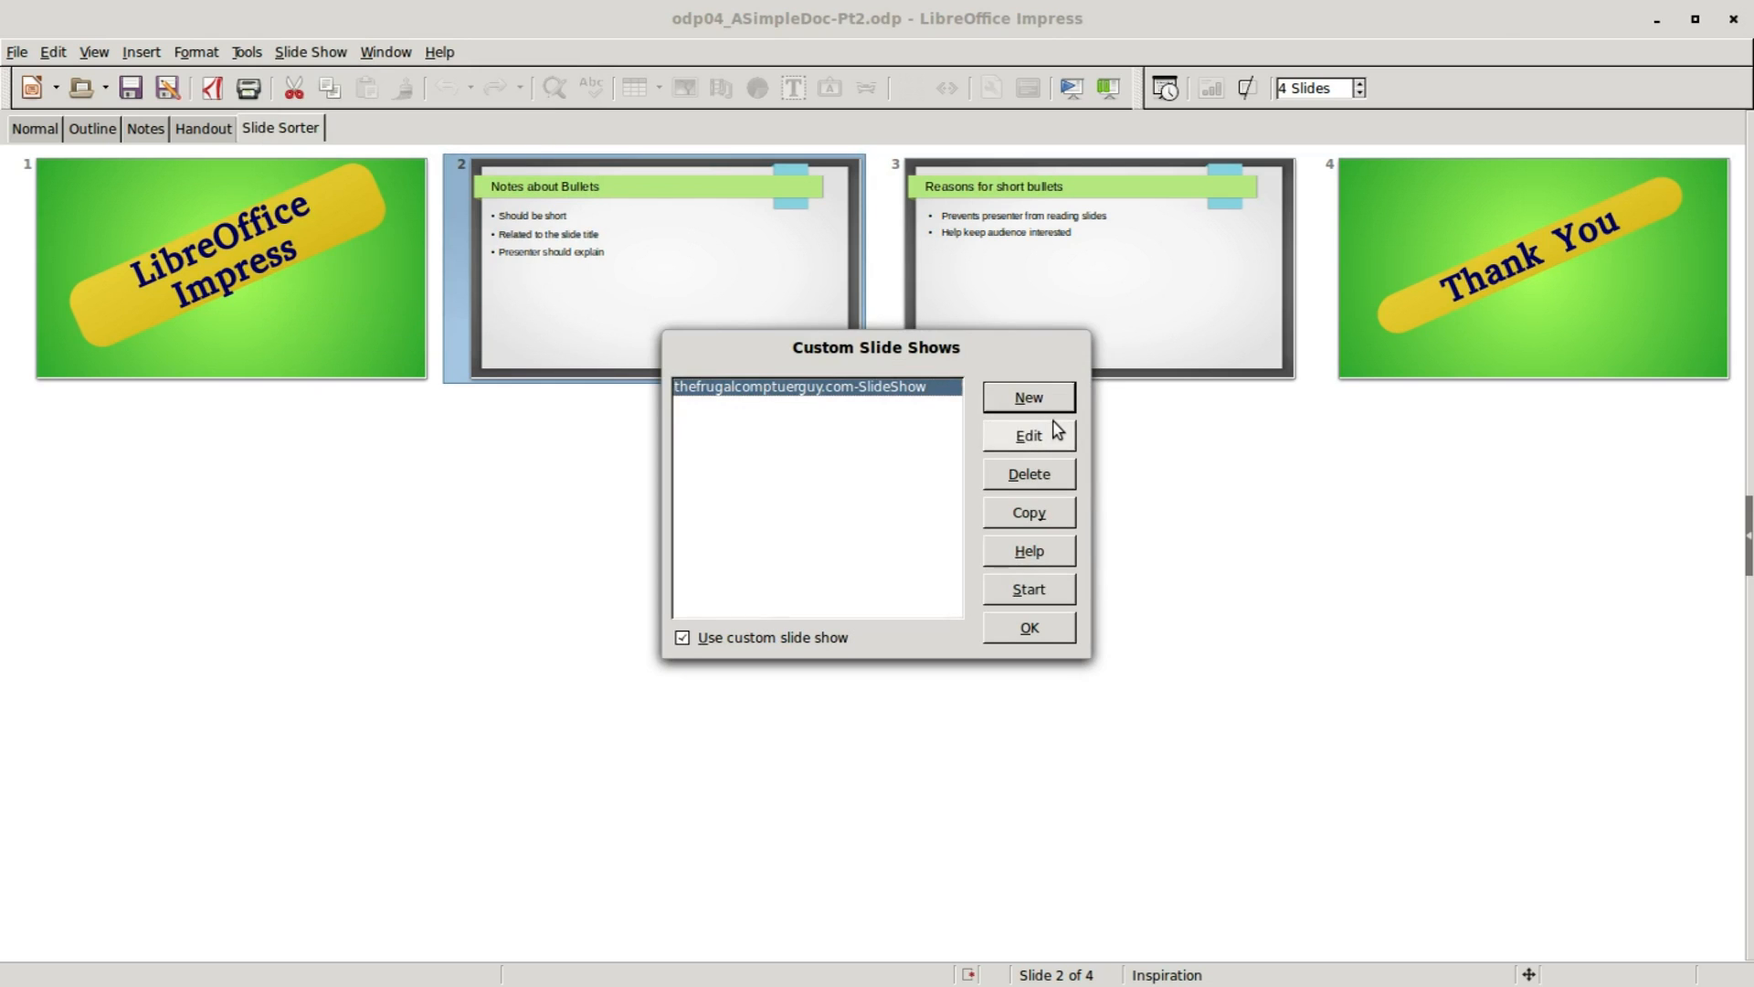
- Create a second custom show thfrugalcomptuerguy.com-slideshow(2) containing all four slides
click(1028, 397)
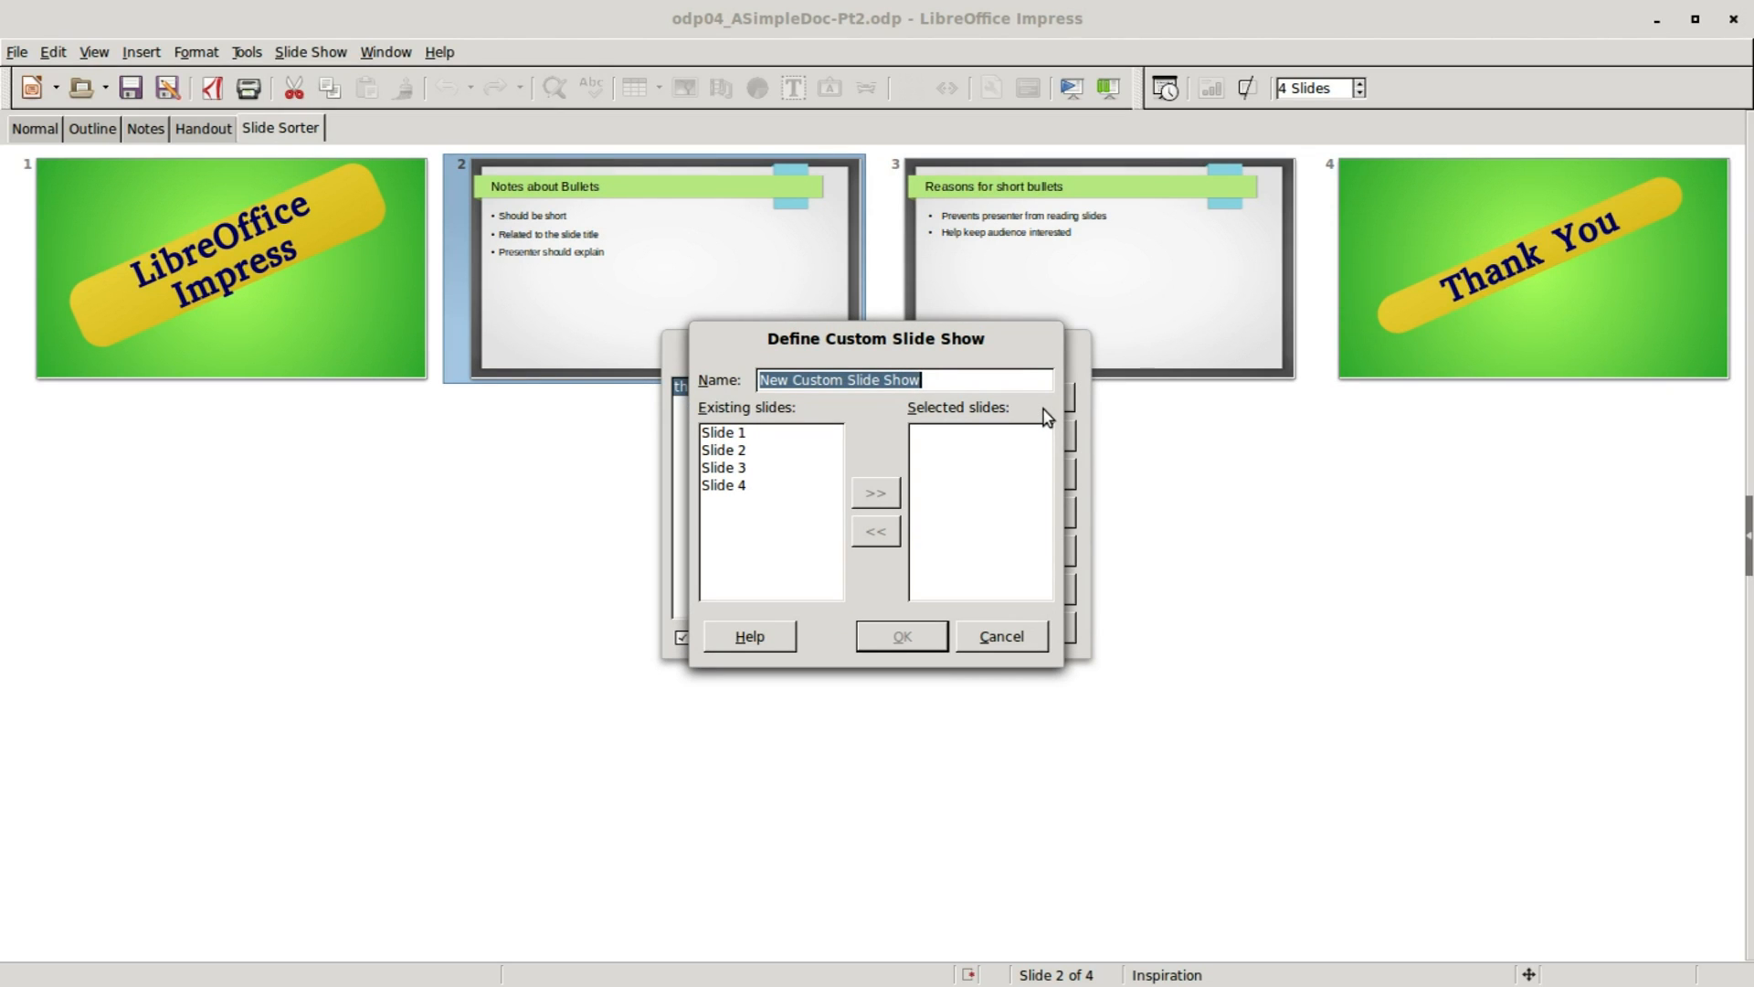
text(thfrugalcomptuerguy.com-slideshow(2))
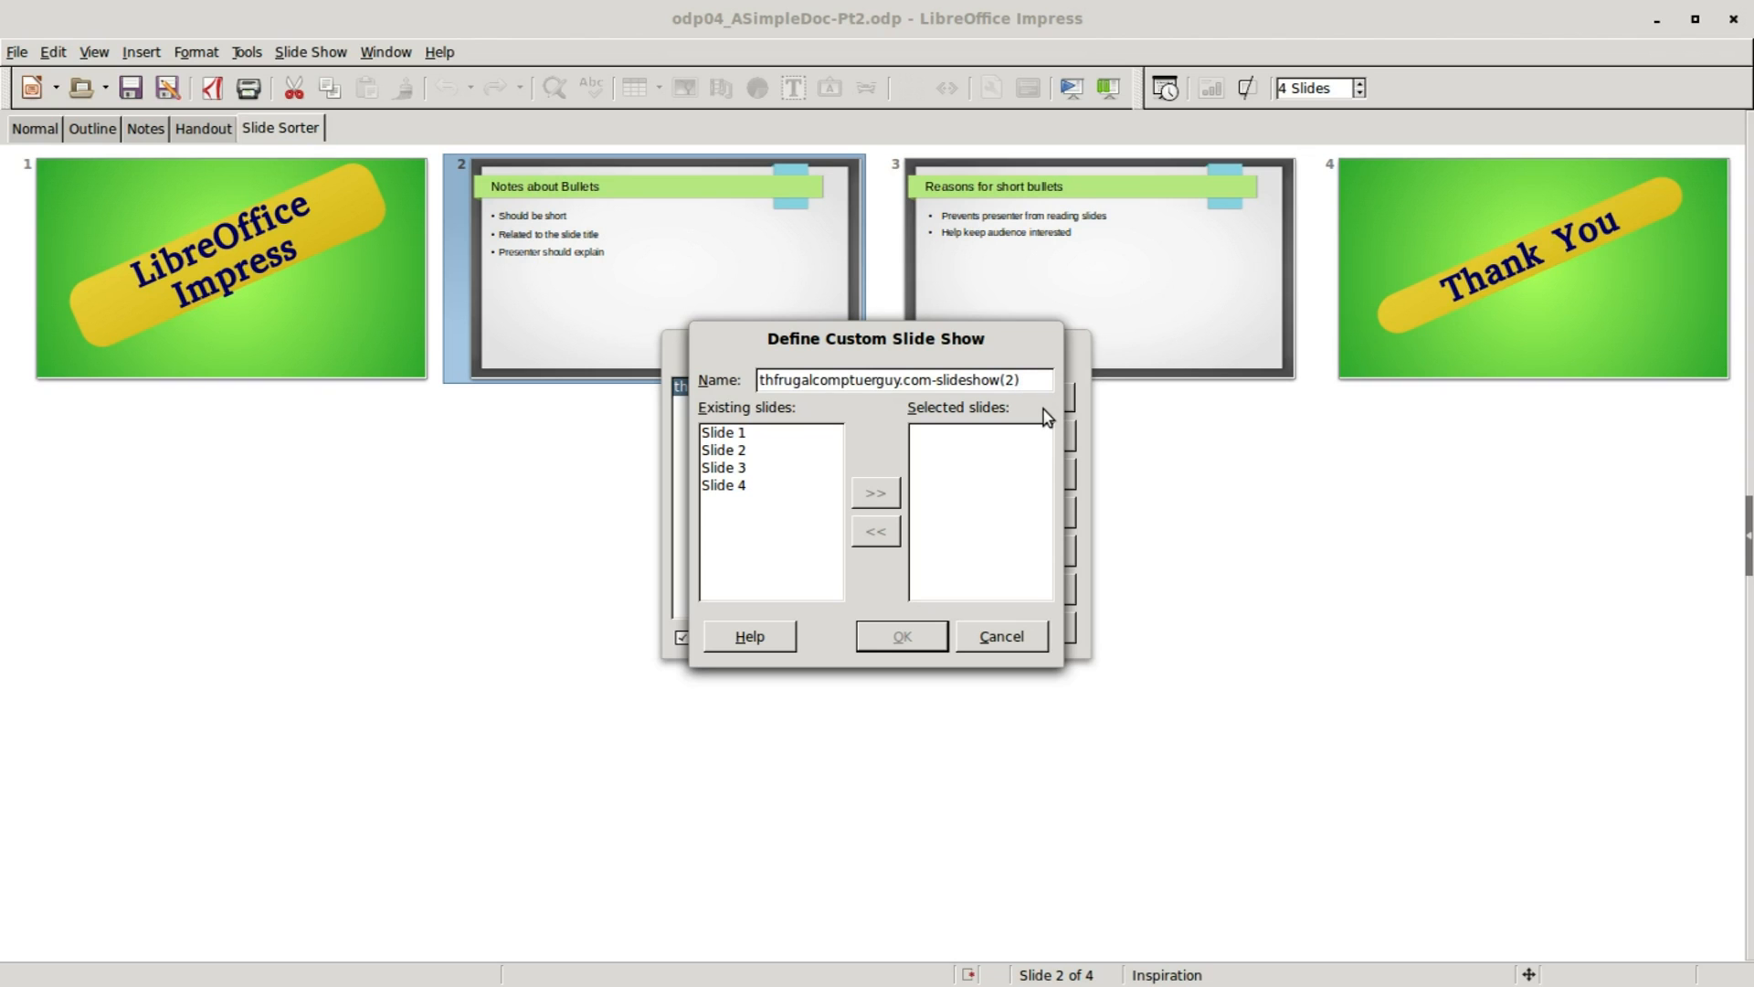
mouse_move(1042, 407)
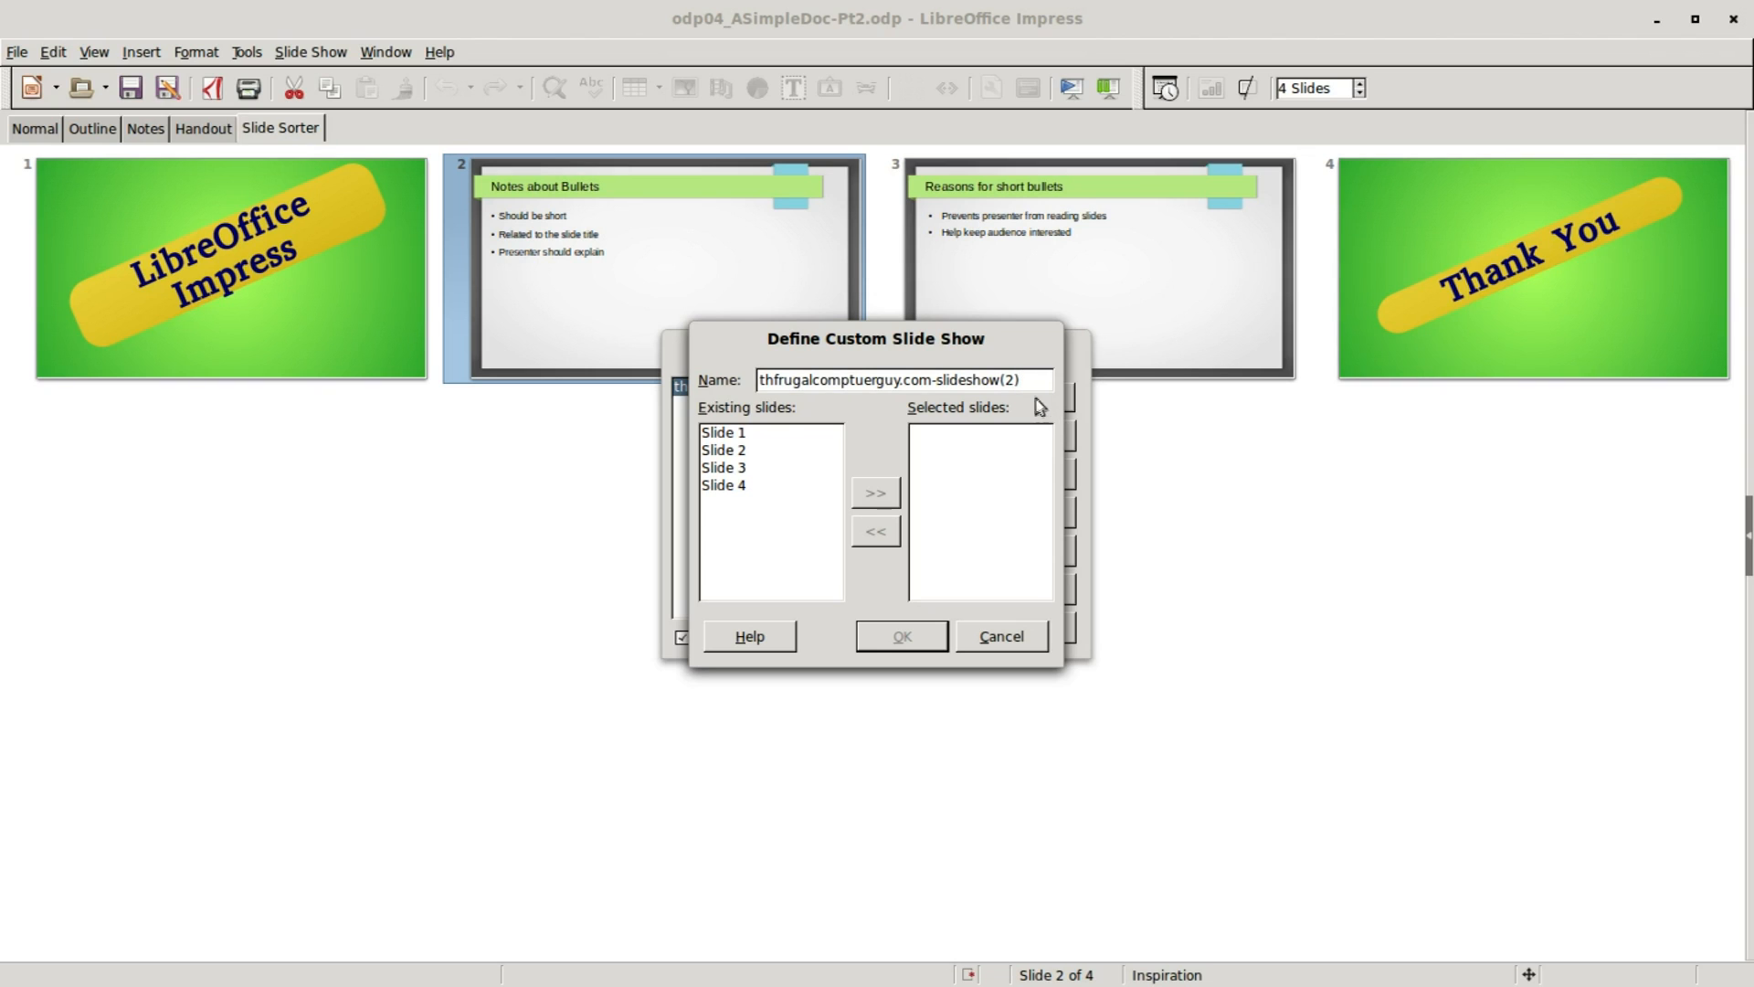
click(727, 433)
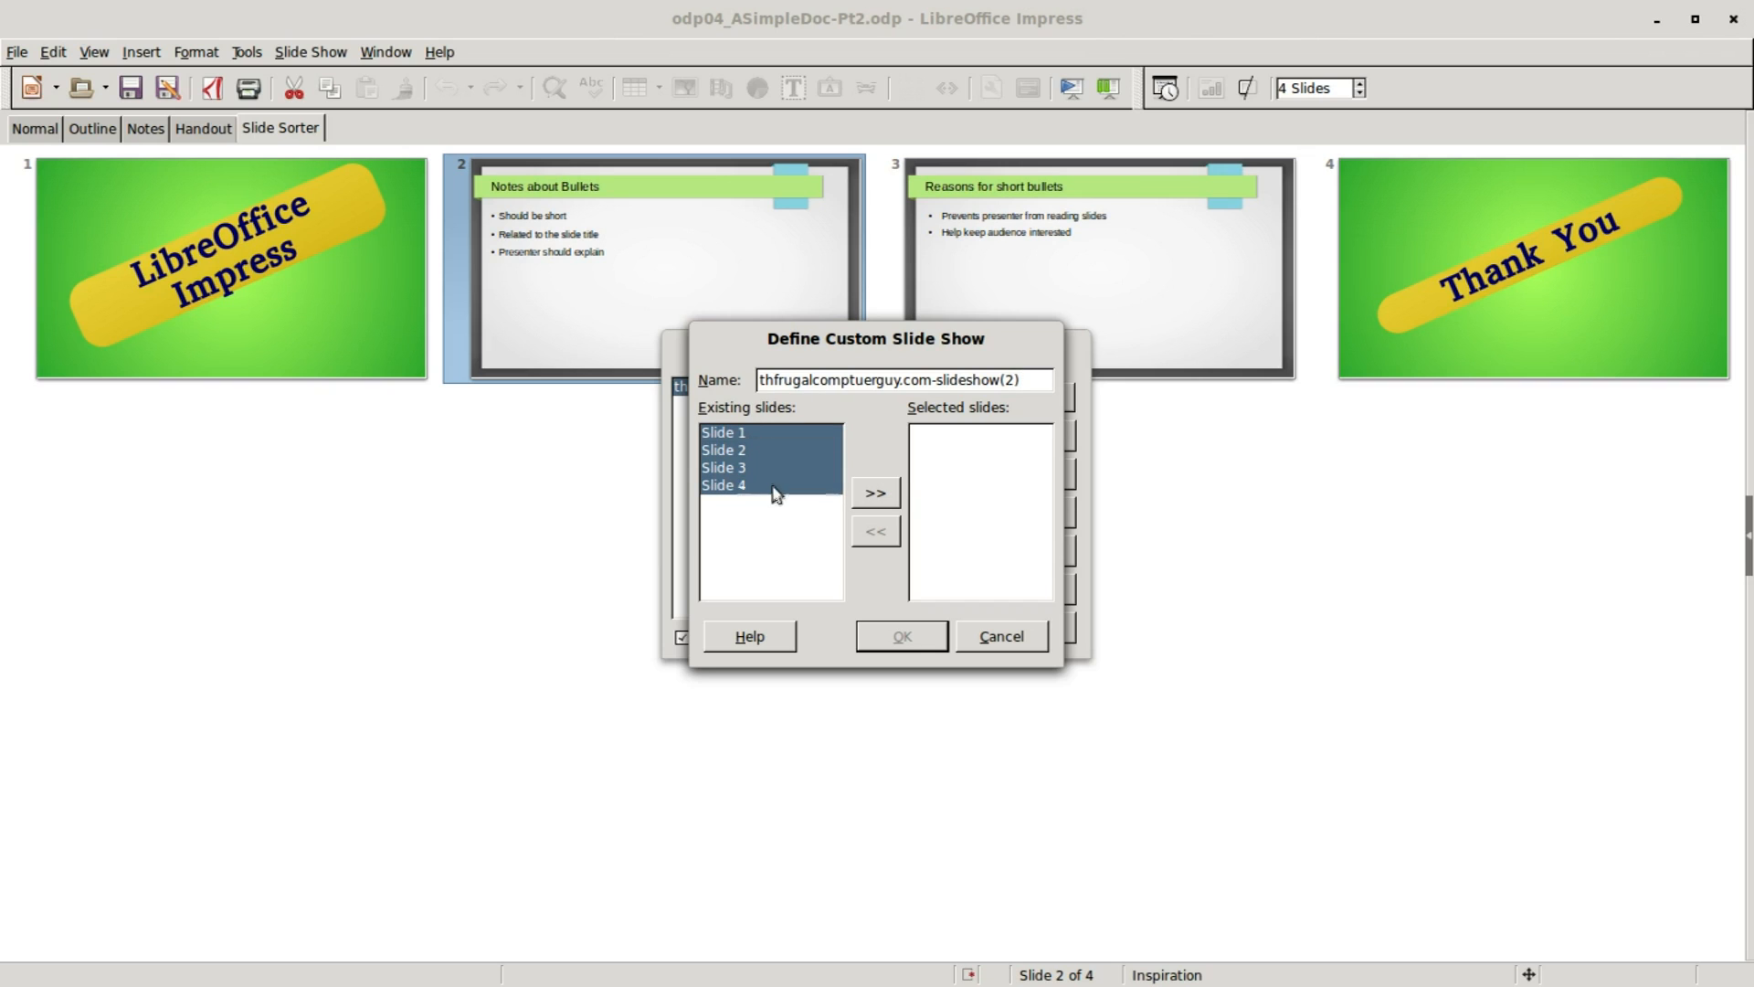
click(875, 492)
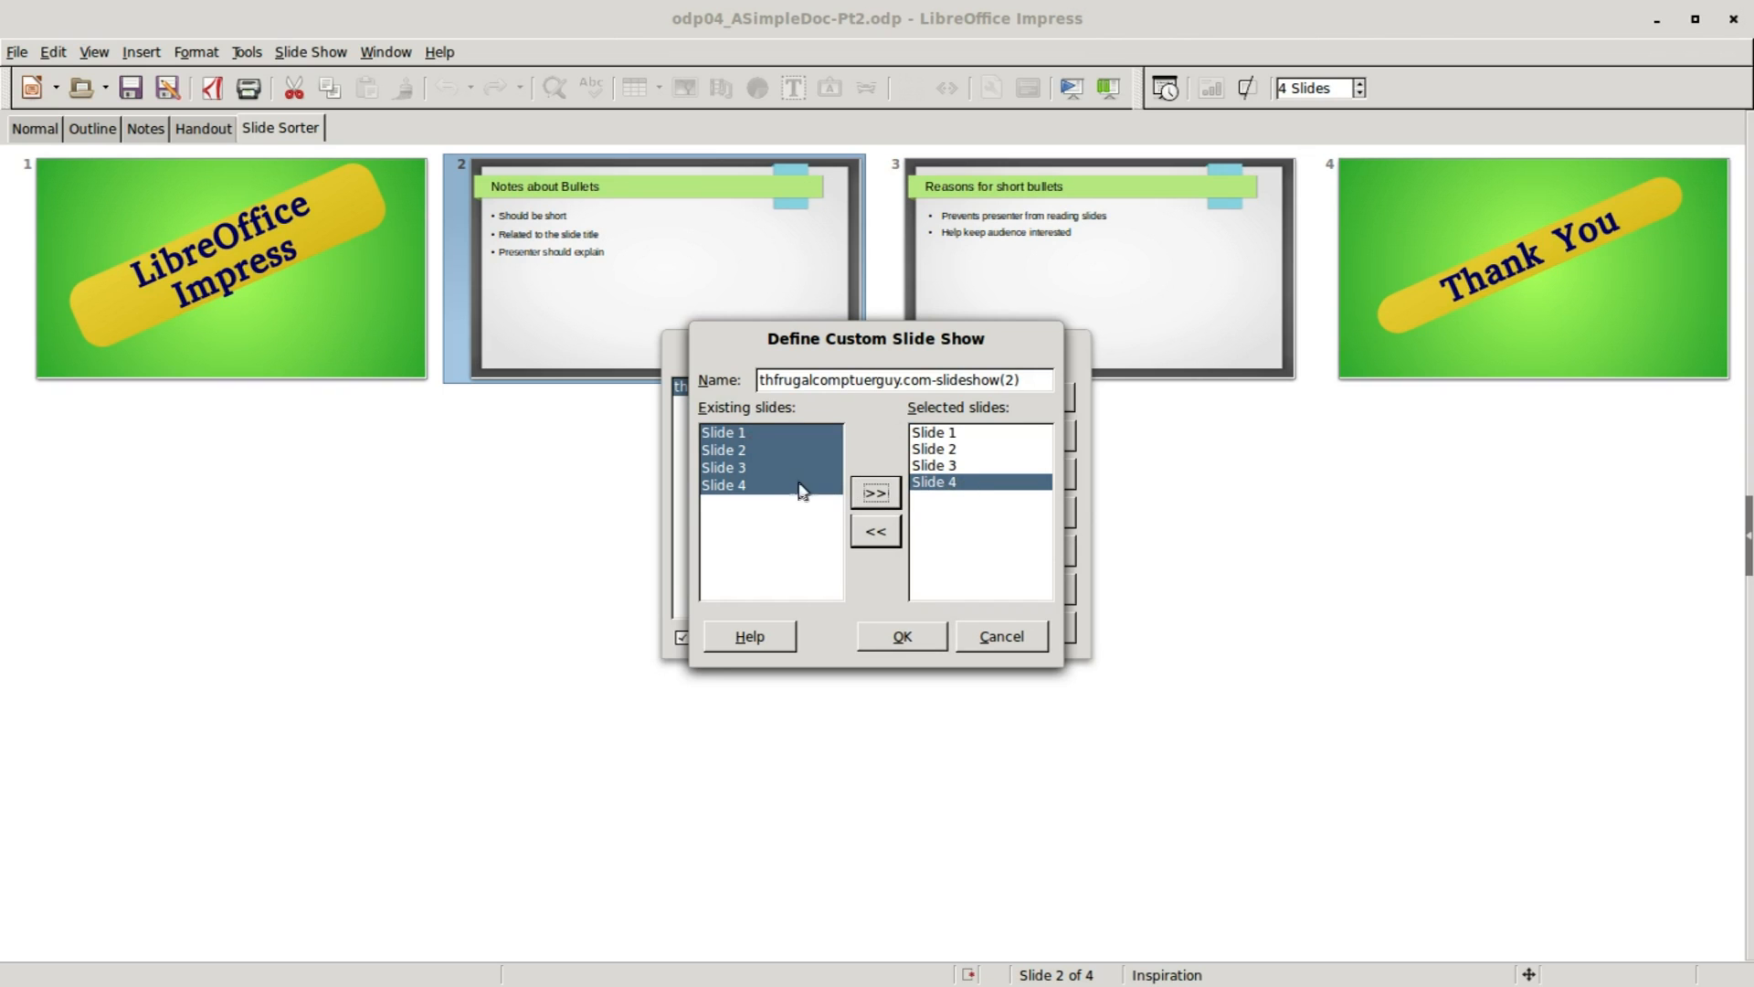
- Insert slide 4 after slides 1 and 2 for the order 1, 4, 2, 4, 3, 4 and confirm
click(874, 493)
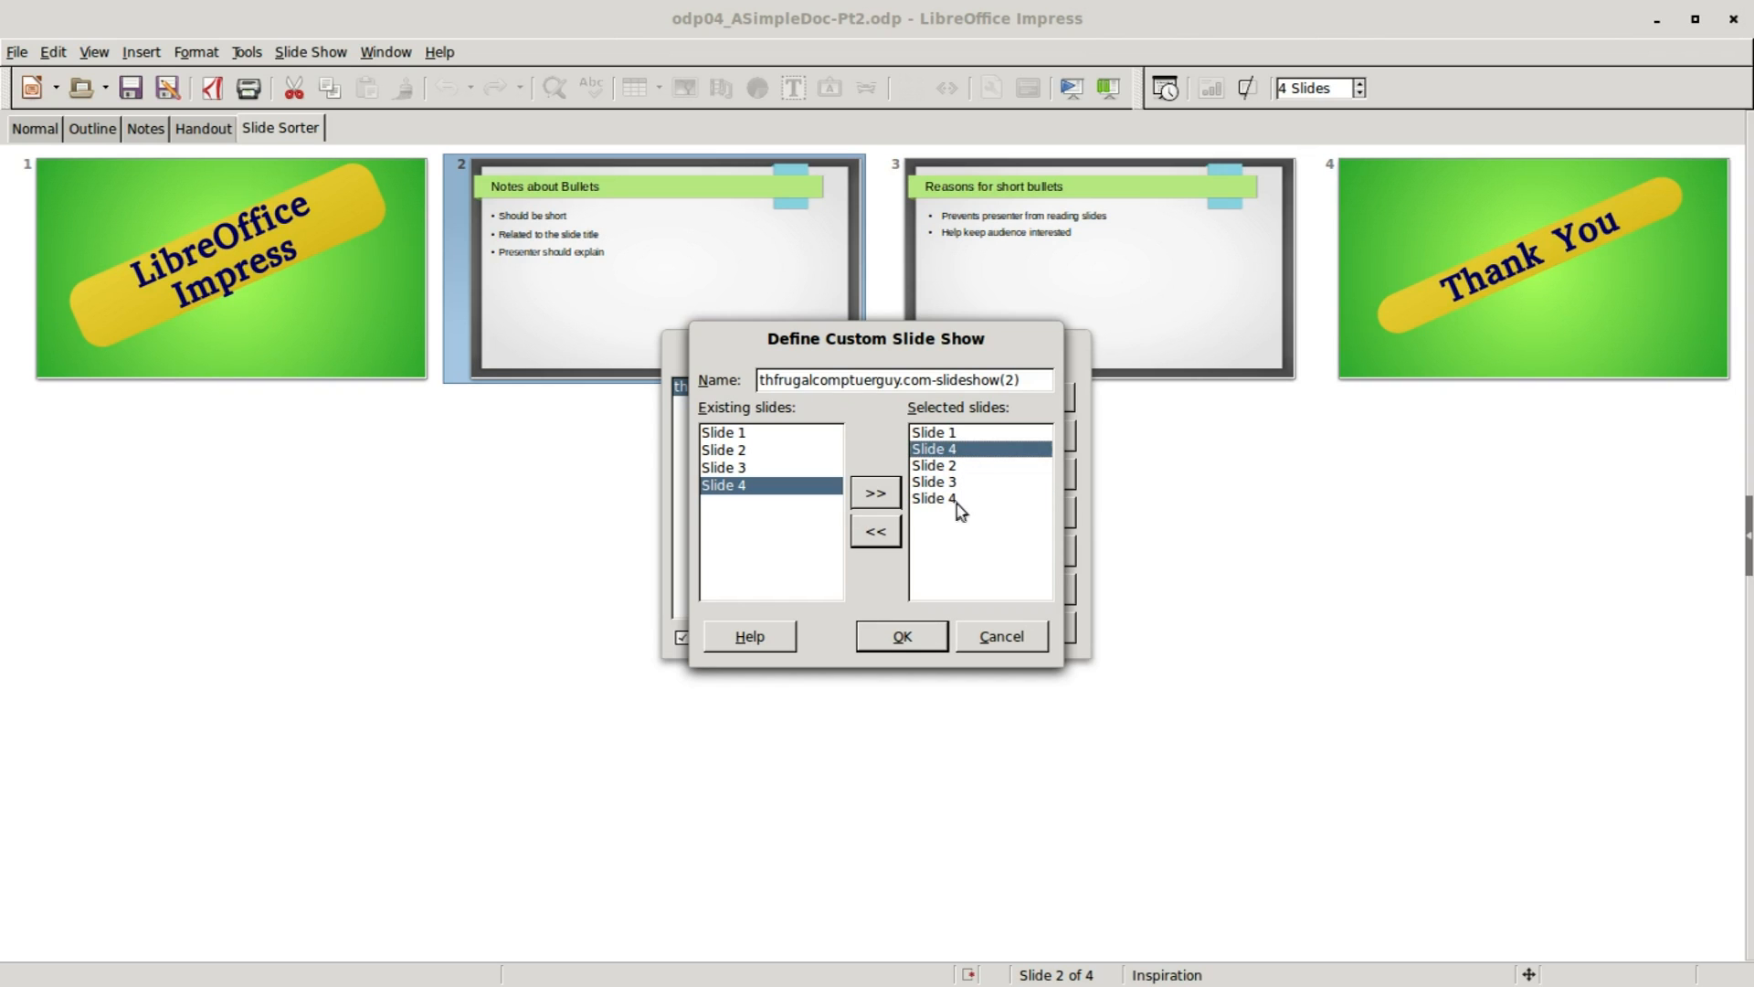
click(875, 492)
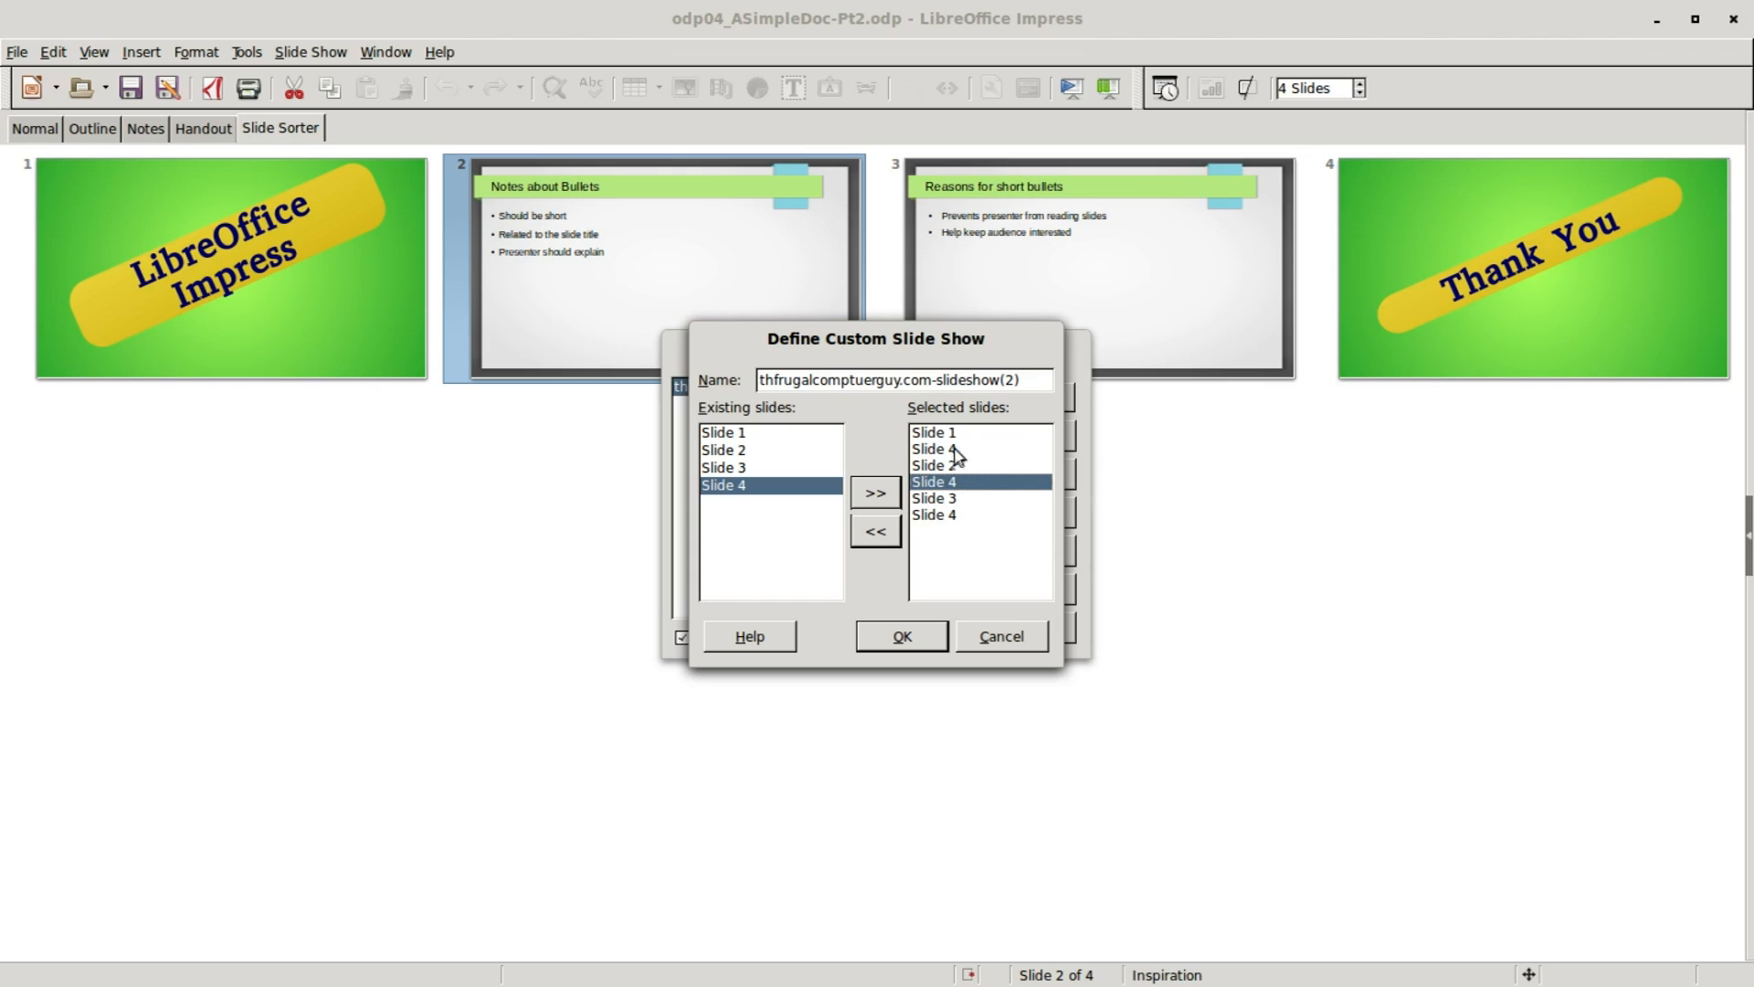
mouse_move(961, 449)
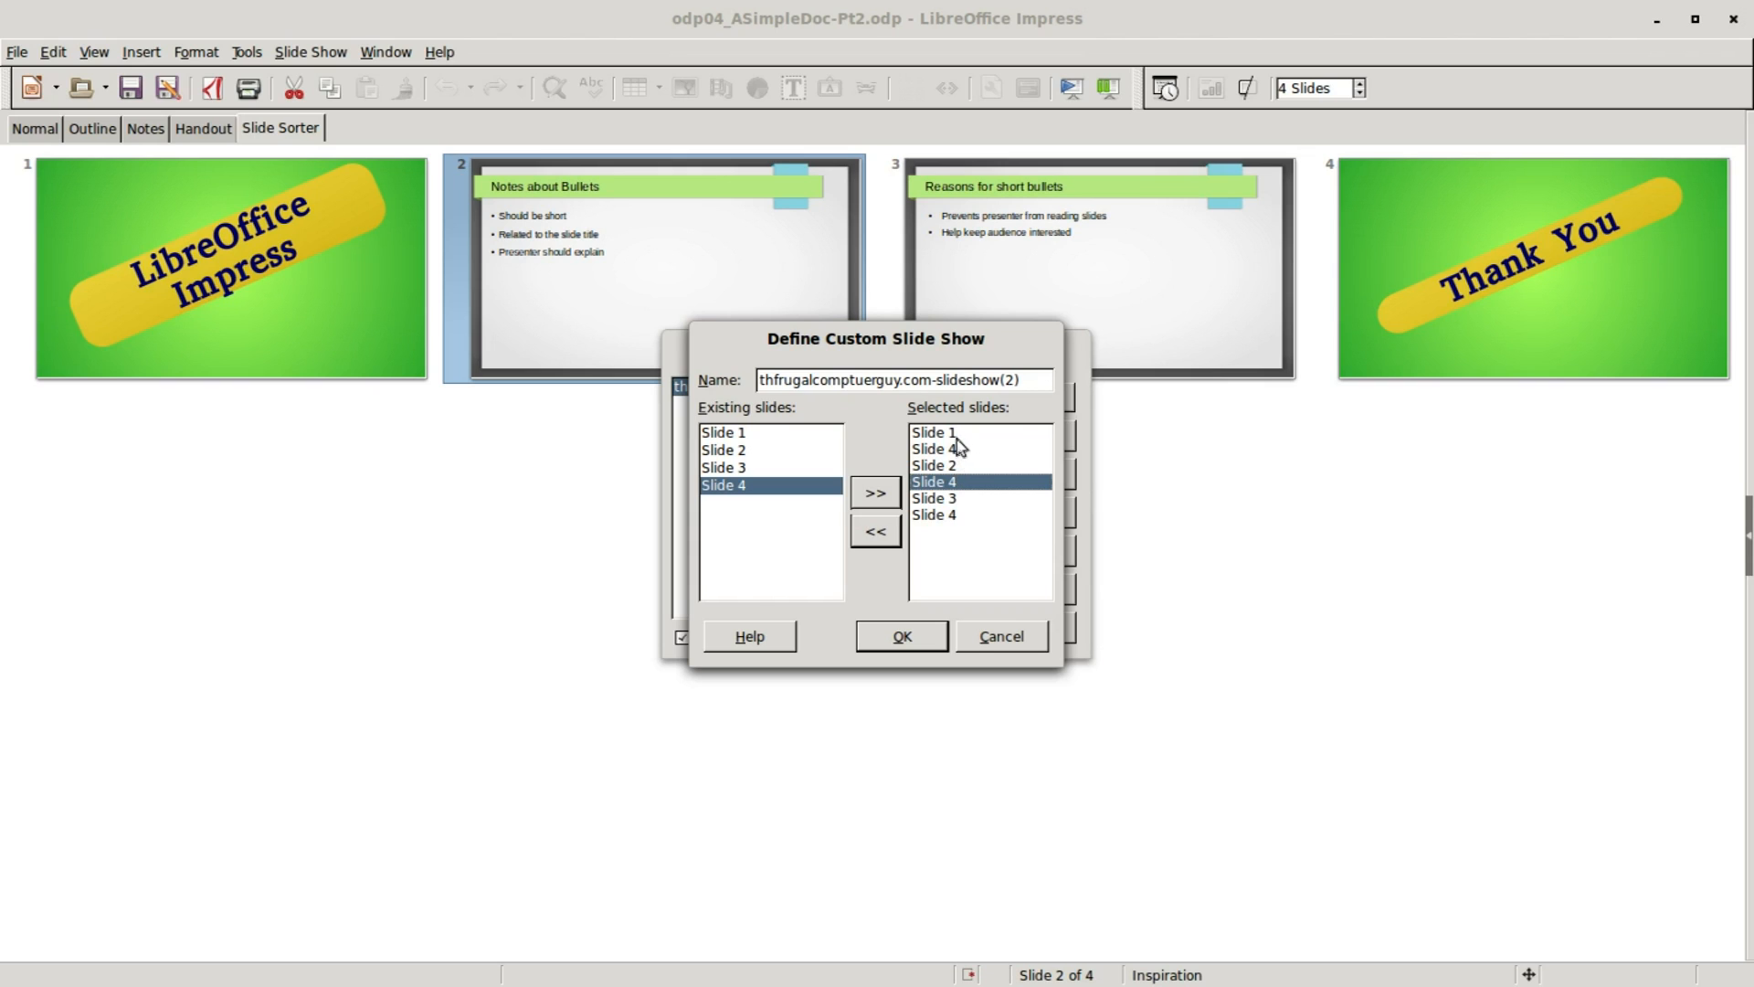
mouse_move(976, 497)
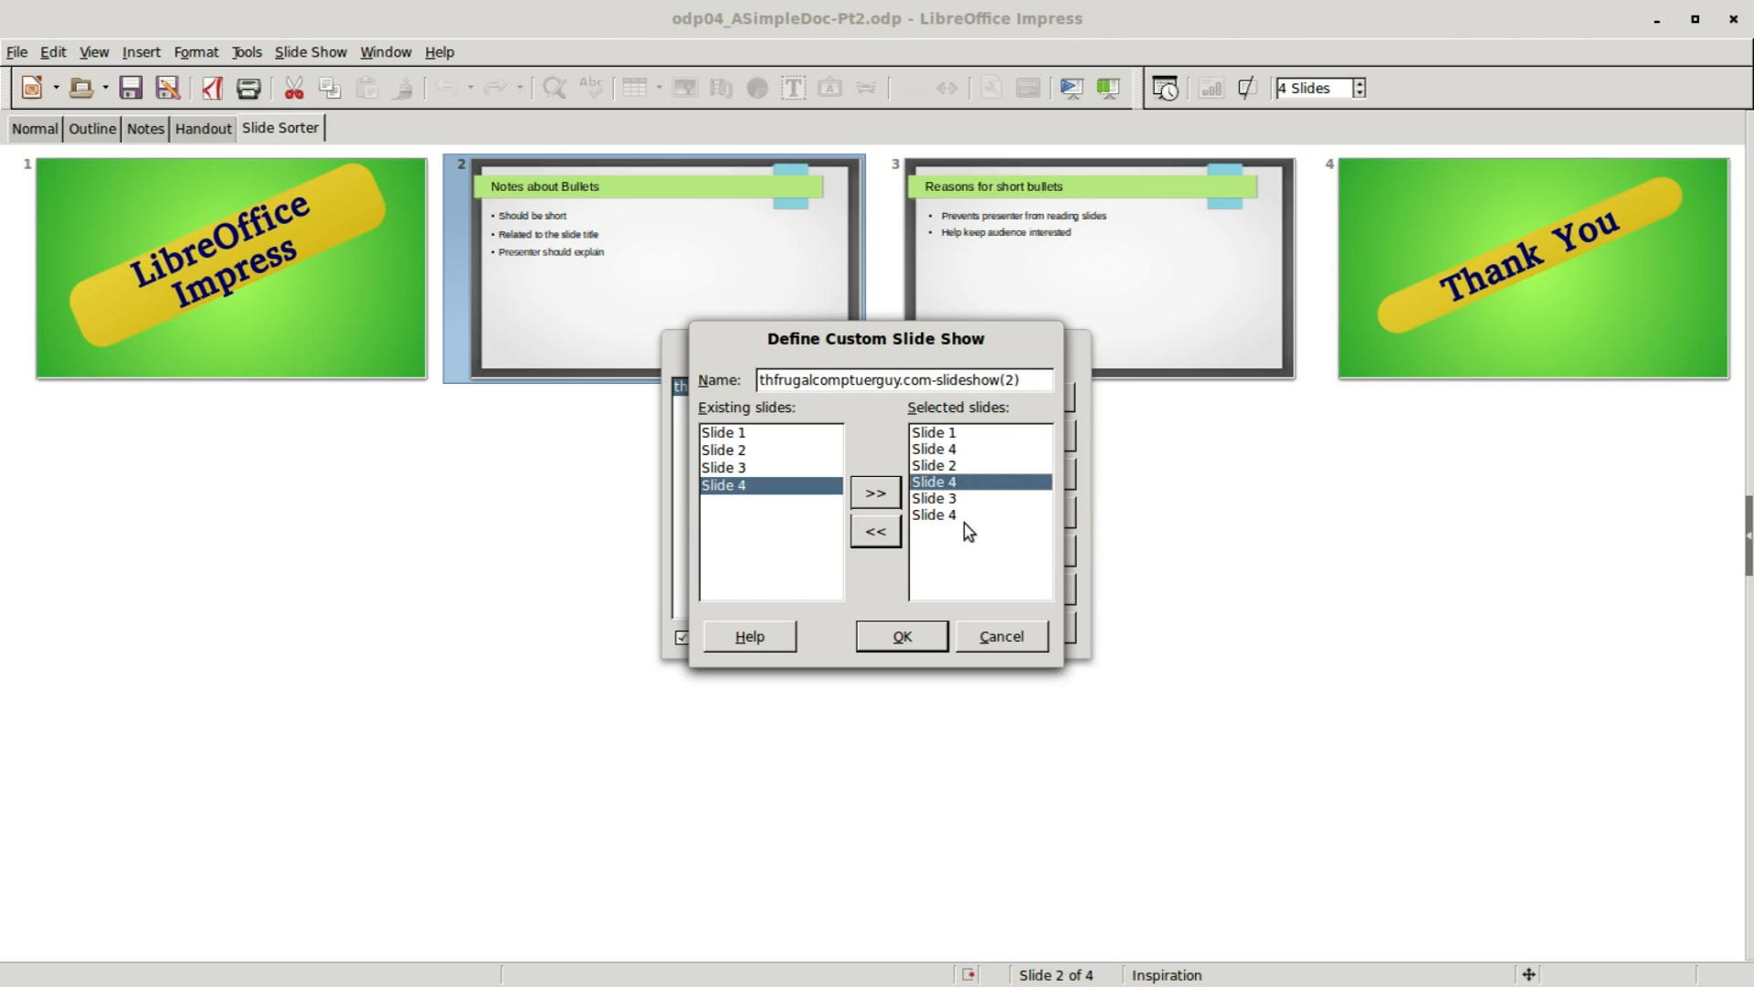
mouse_move(918, 639)
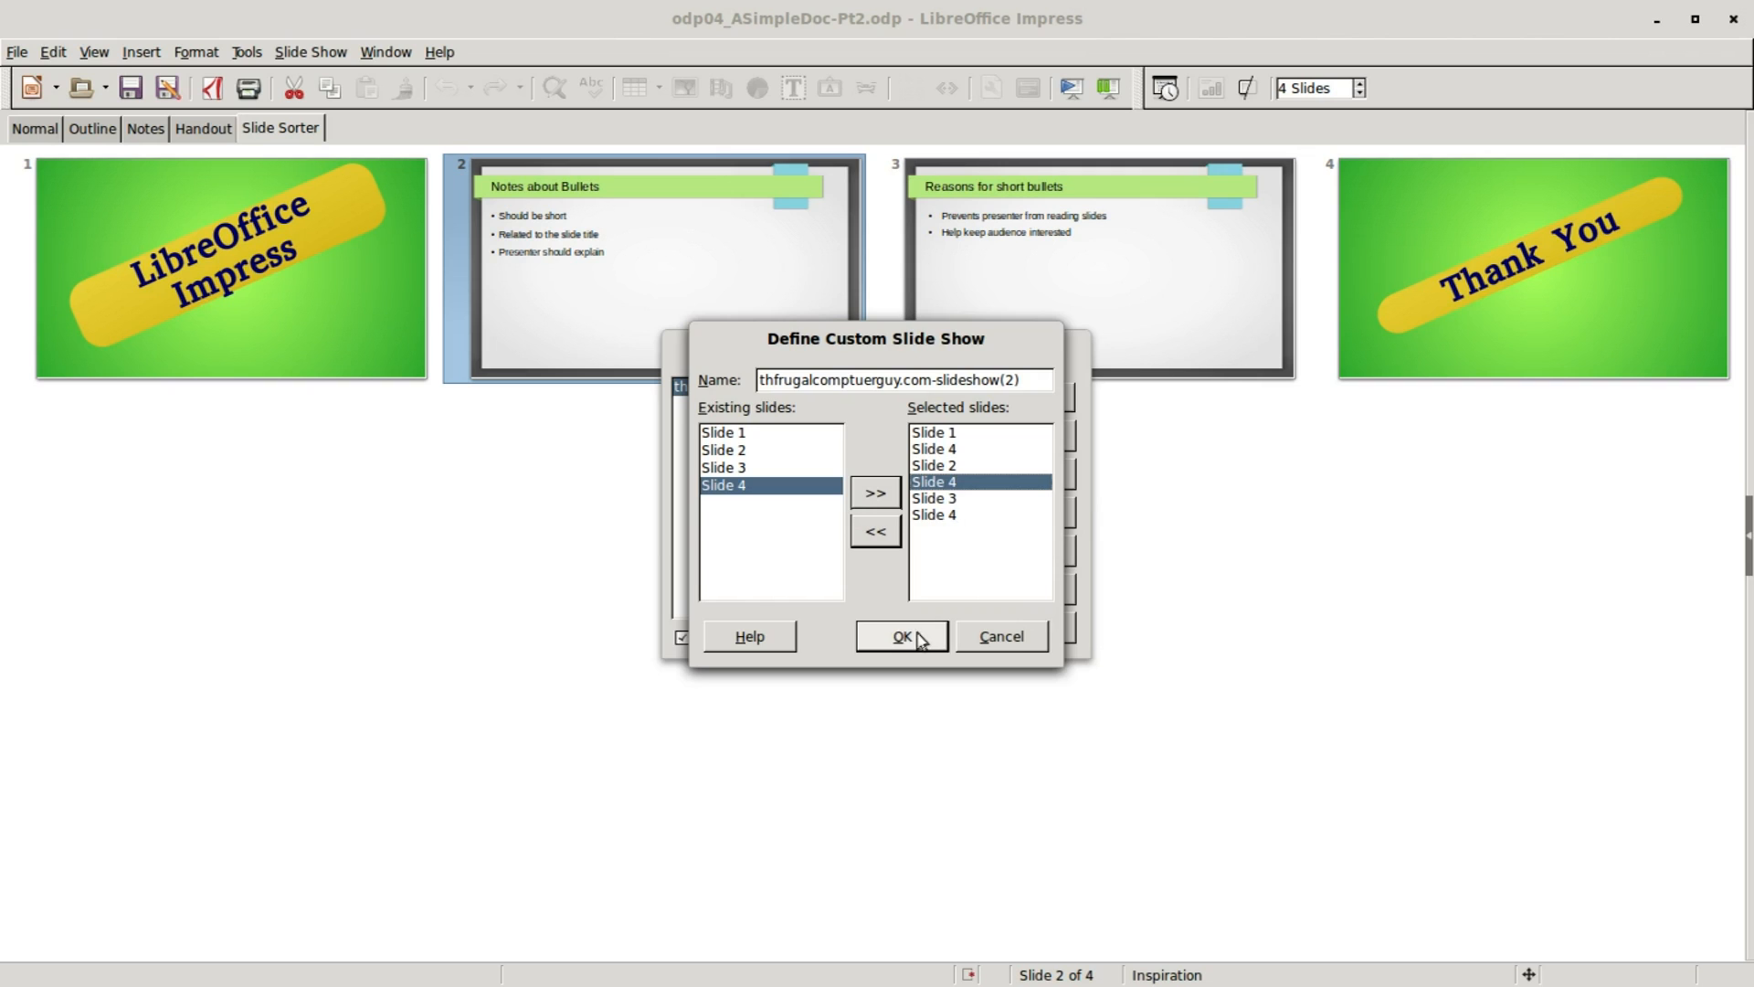
click(898, 636)
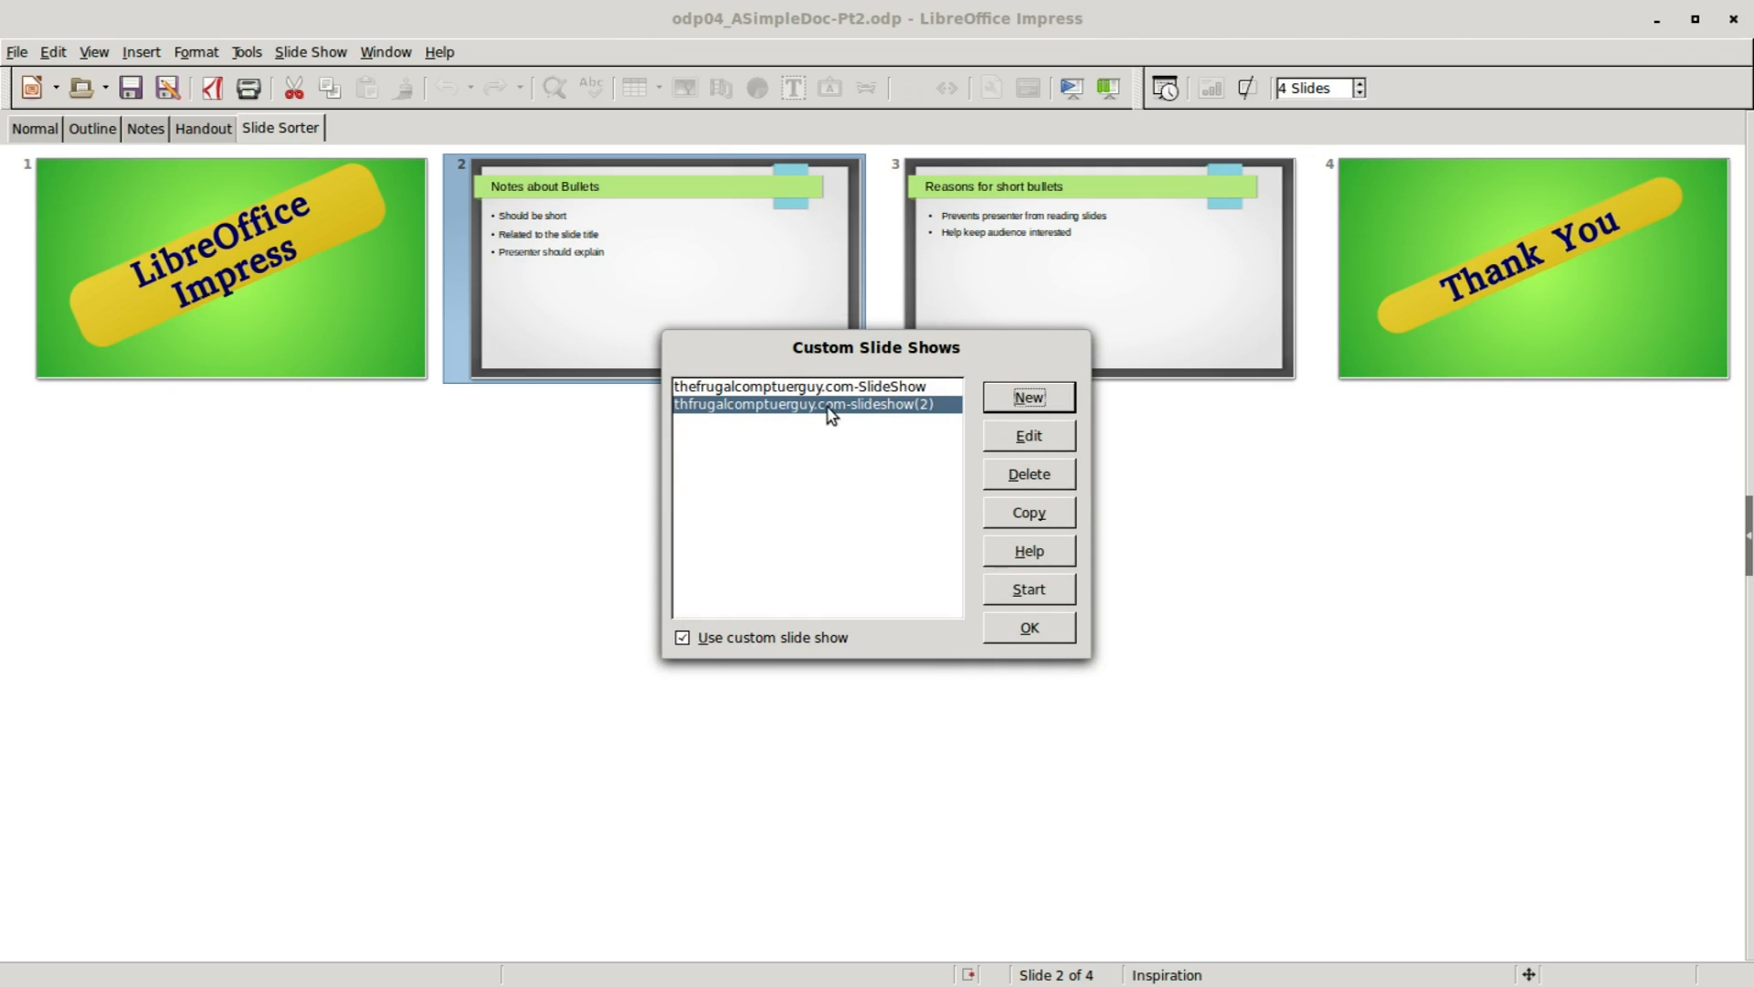
- Play the thfrugalcomptuerguy.com-slideshow(2) custom show, then begin saving under a new name
click(799, 387)
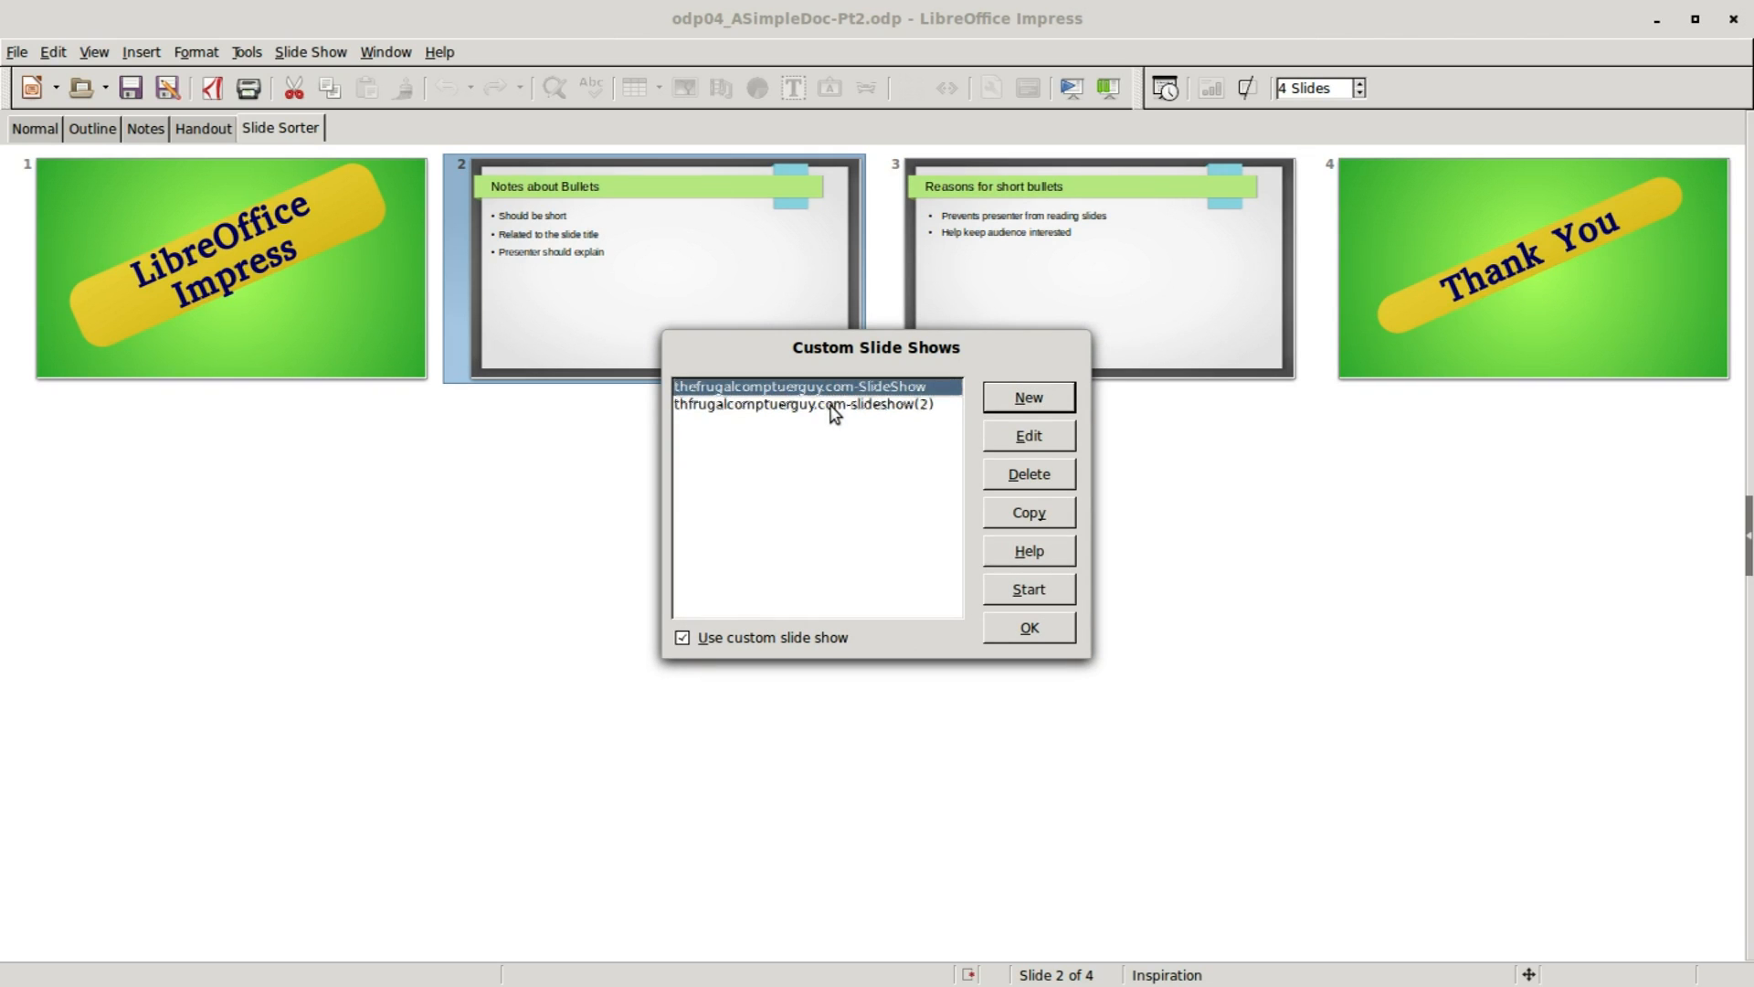
click(828, 405)
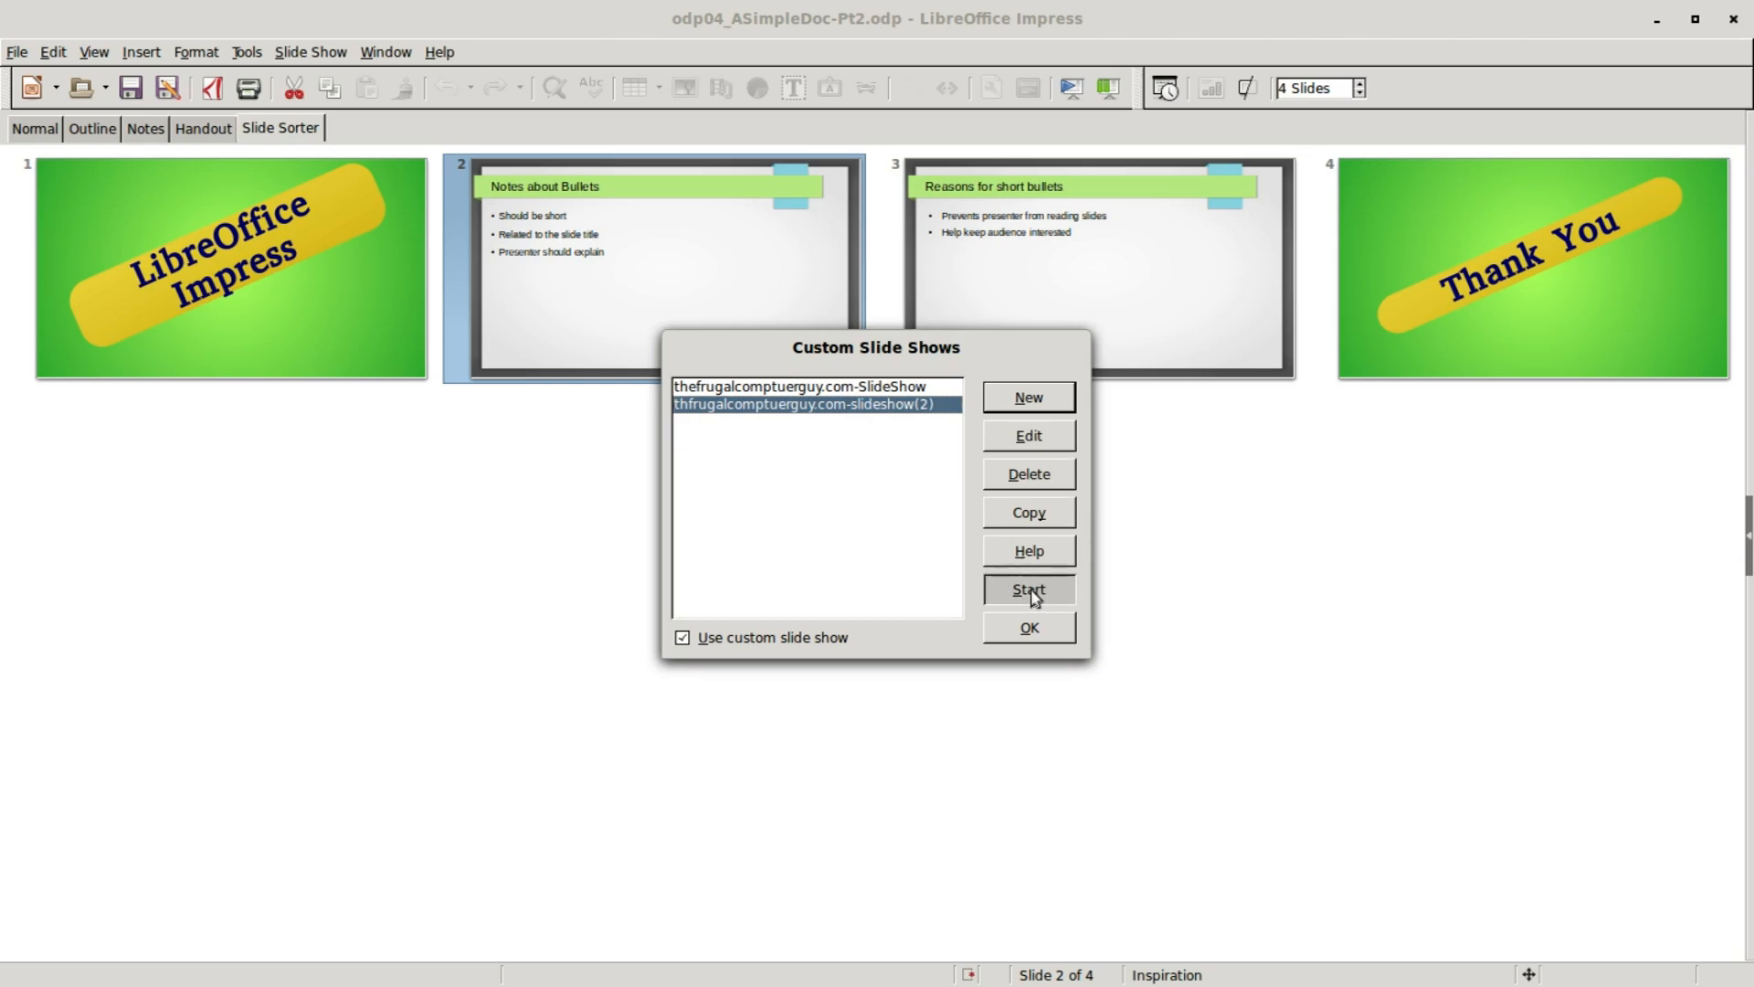
click(1027, 588)
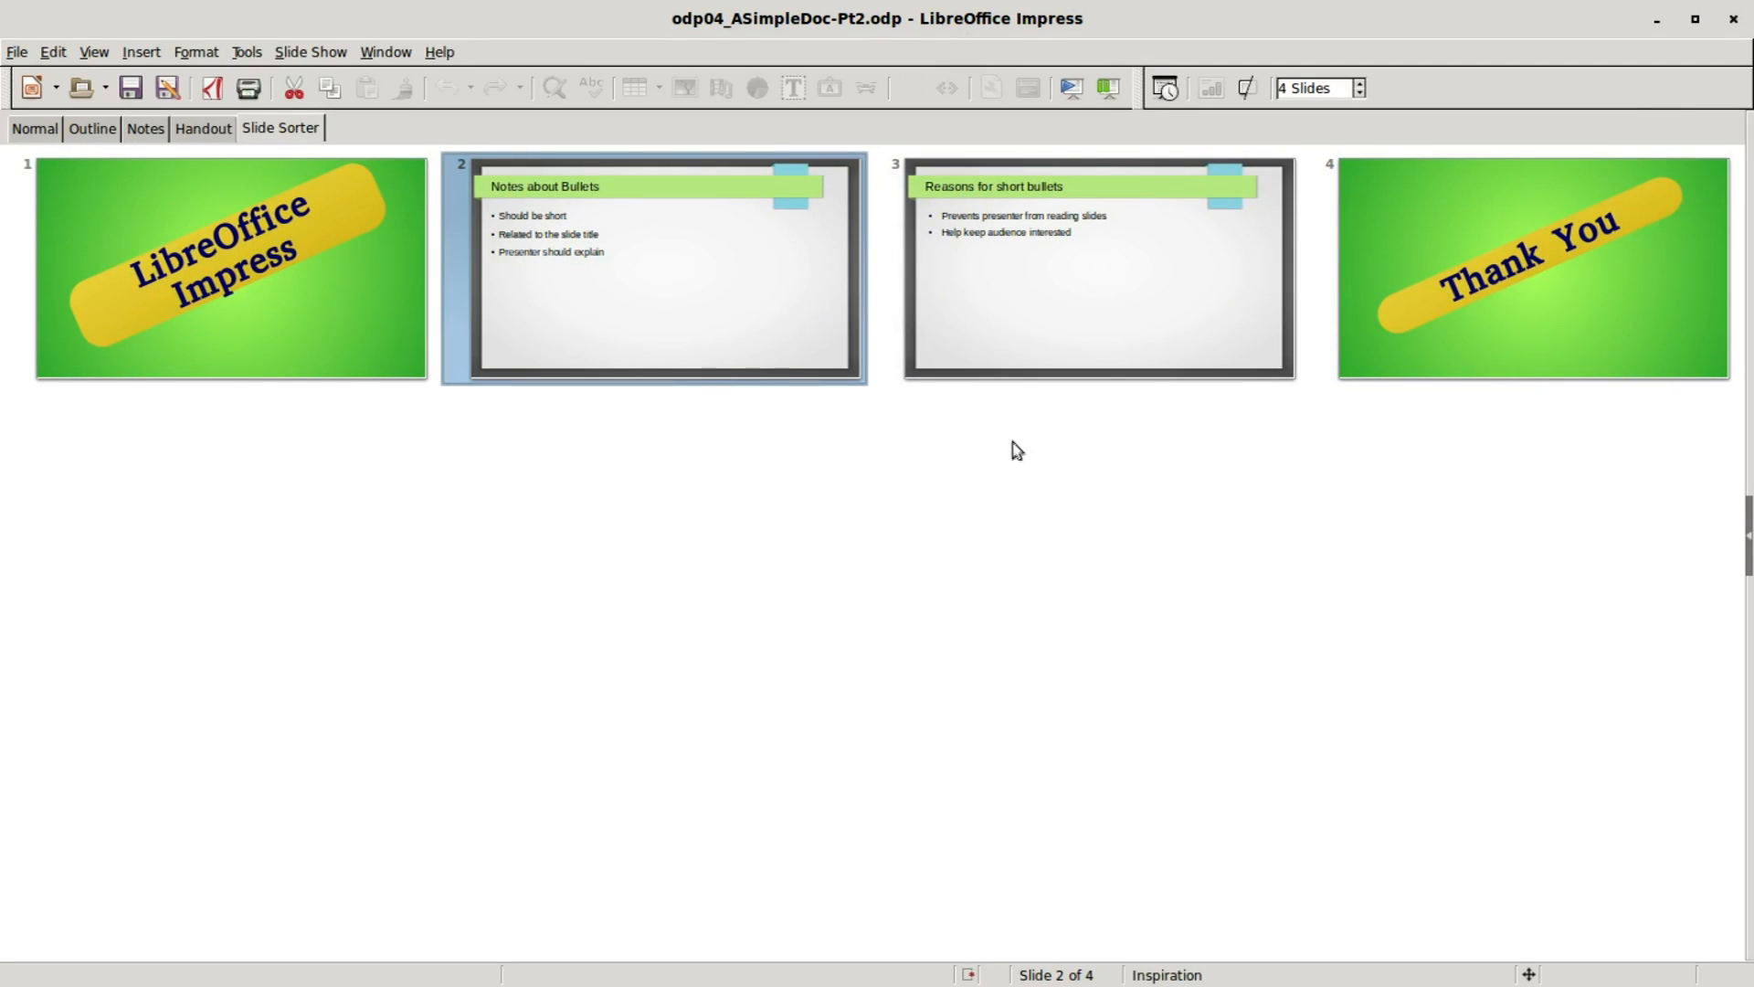
click(13, 50)
text(odp05_ASimpleDoc-Pt3)
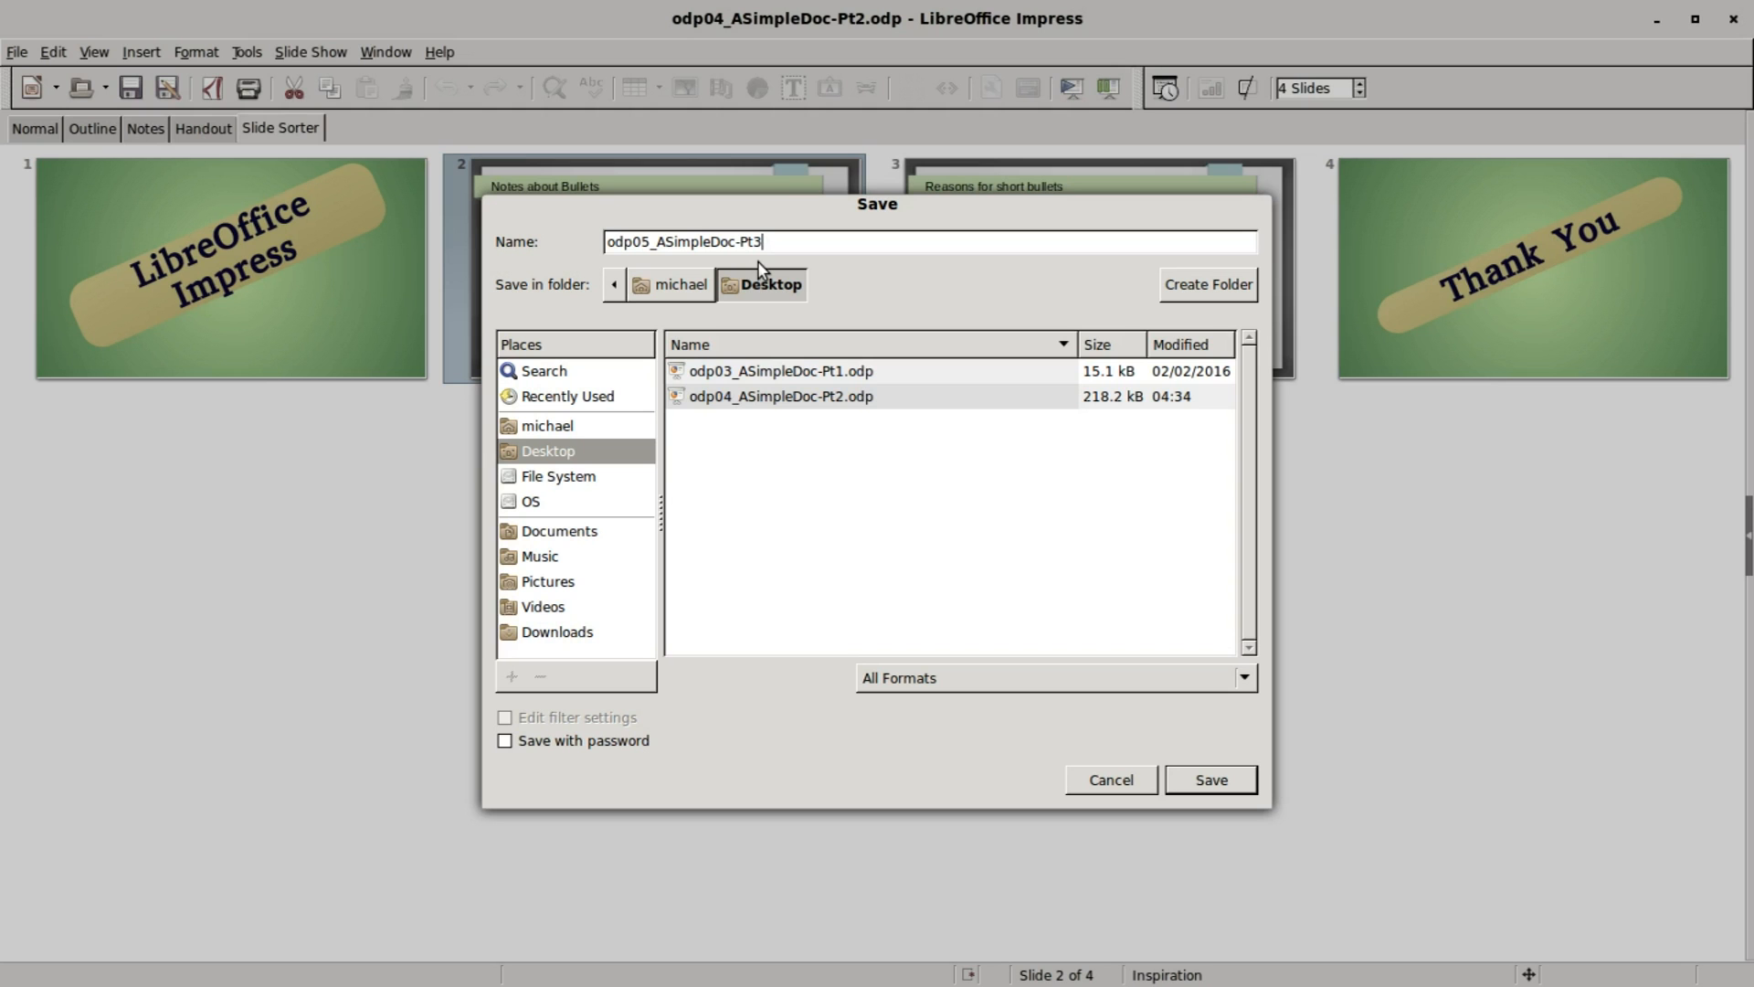
- Save the presentation to the Desktop as odp05_ASimpleDoc-Pt3.odp
click(1212, 780)
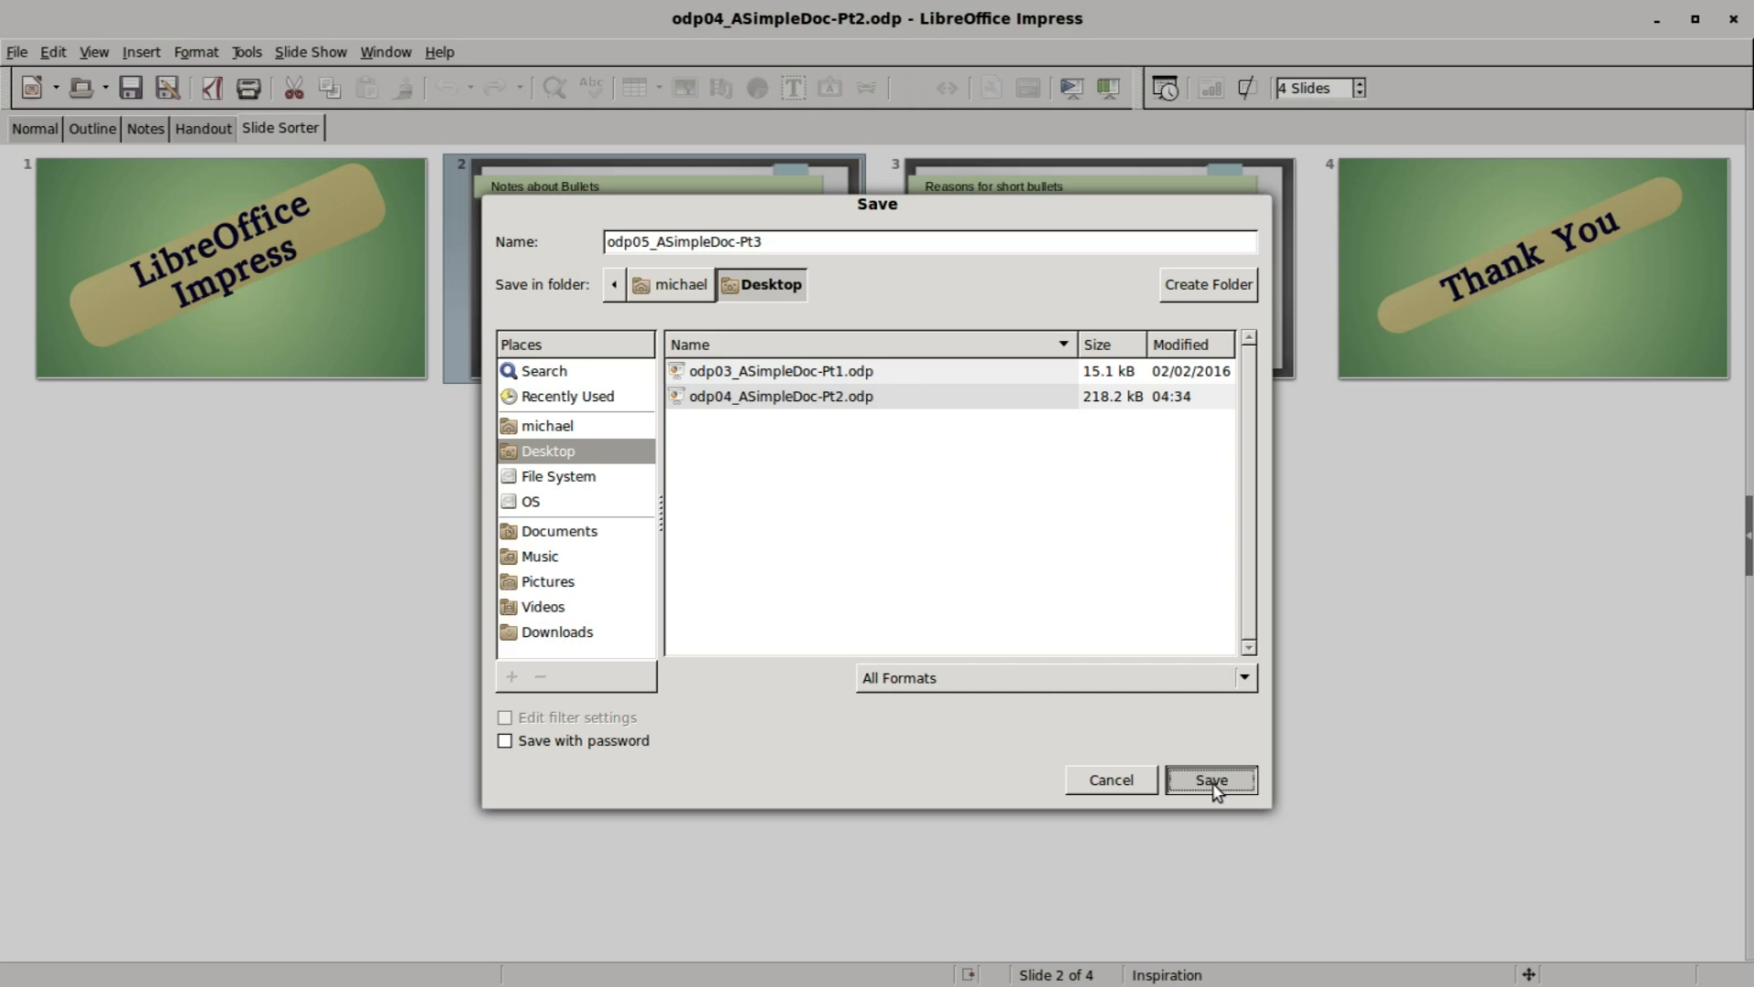
click(1213, 780)
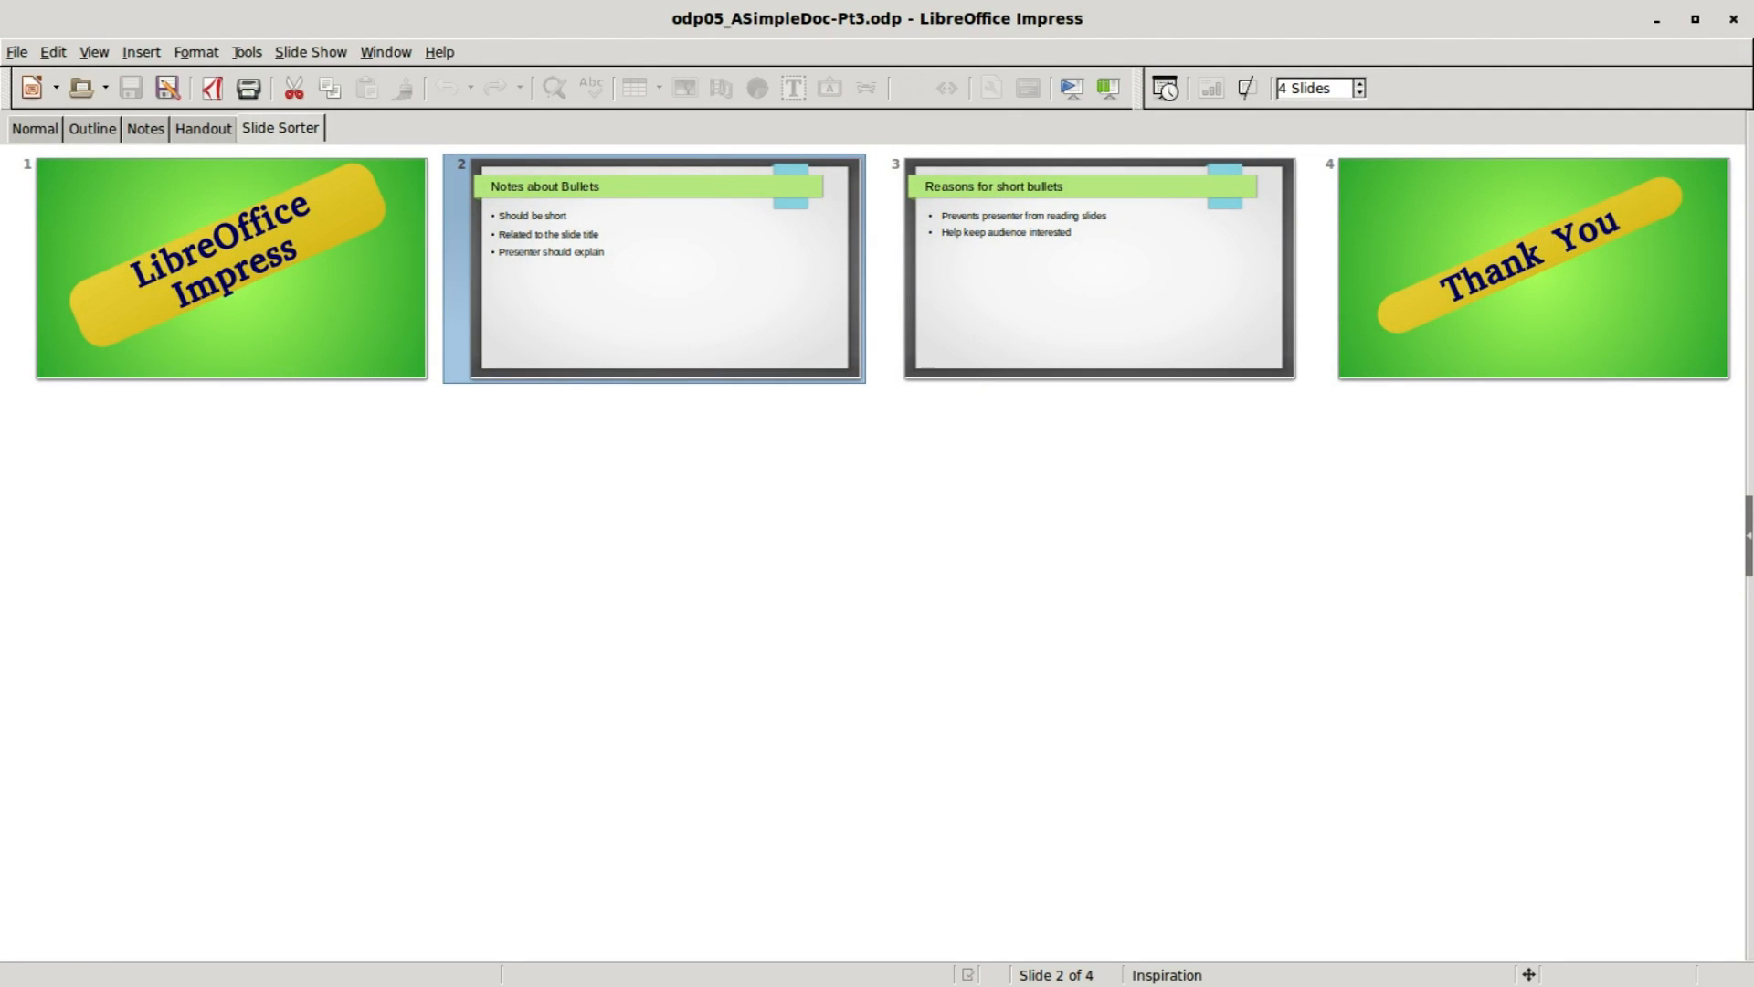